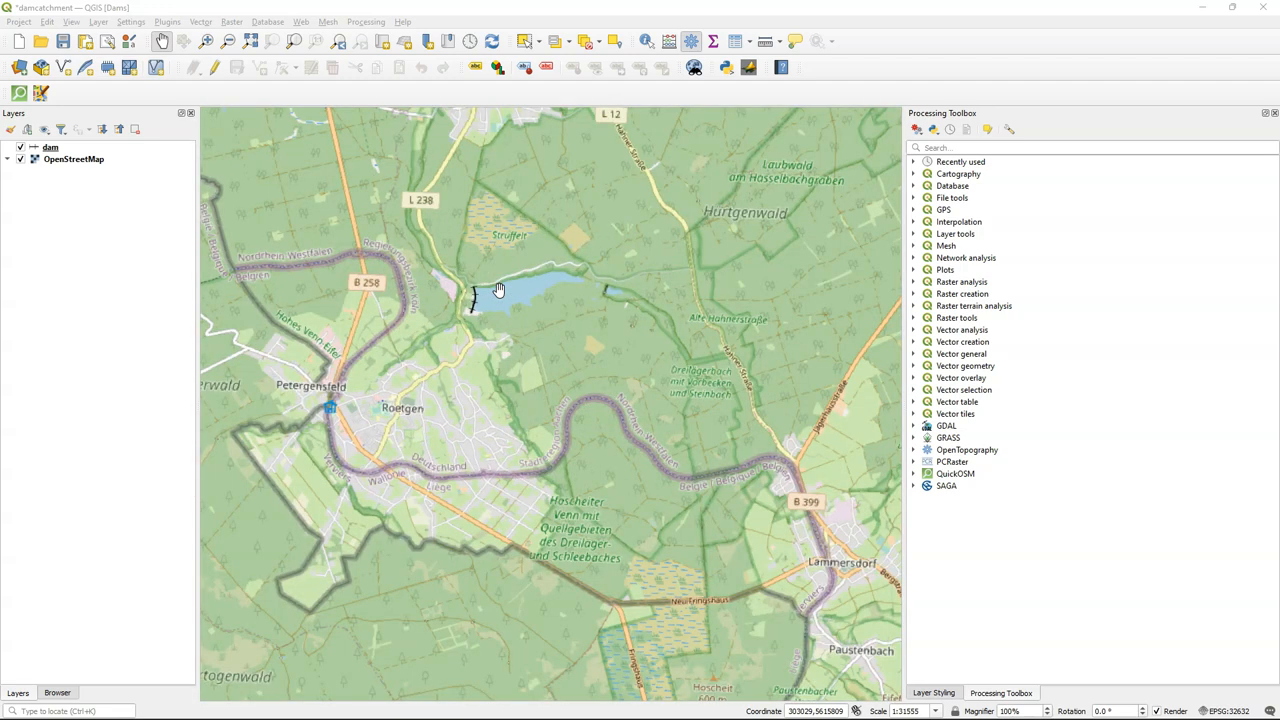
Choose SRTM 30m in the OpenTopography DEM Downloader and fill in the extent from the map canvas
{"action": "scroll", "scroll_direction": "down", "scroll_amount": 3}
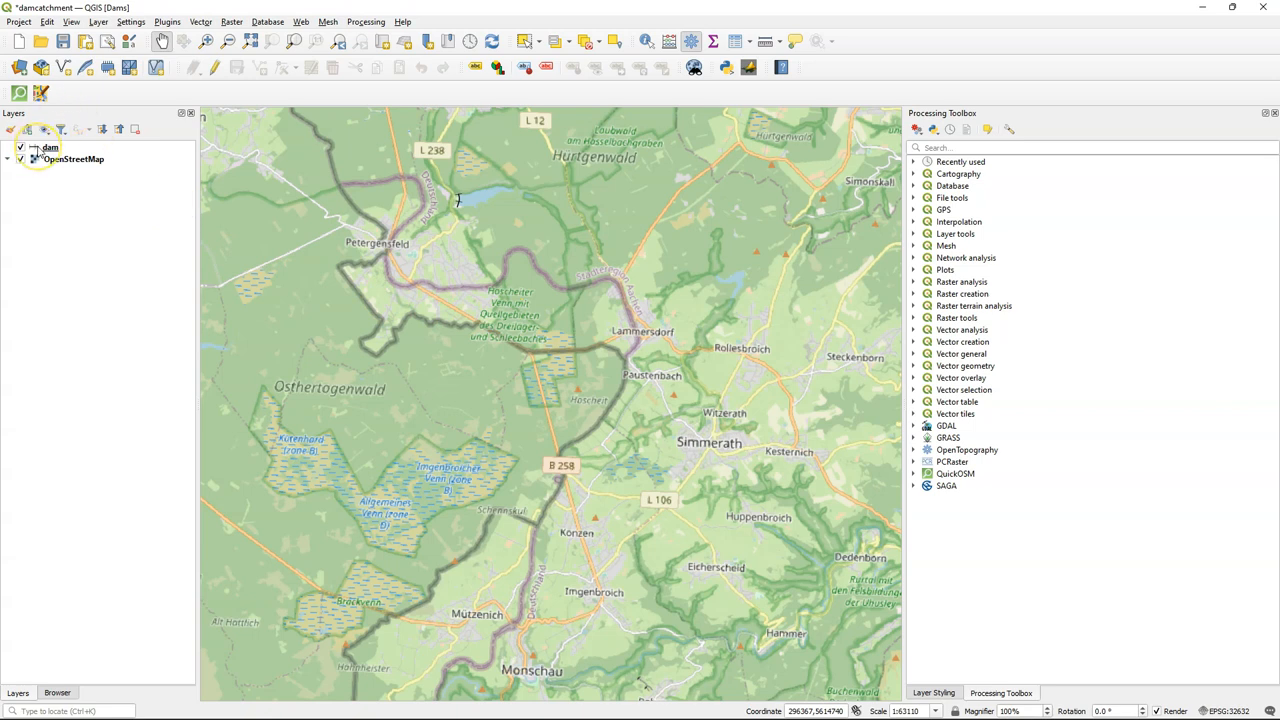
{"action": "left_click", "coordinate": [98, 366]}
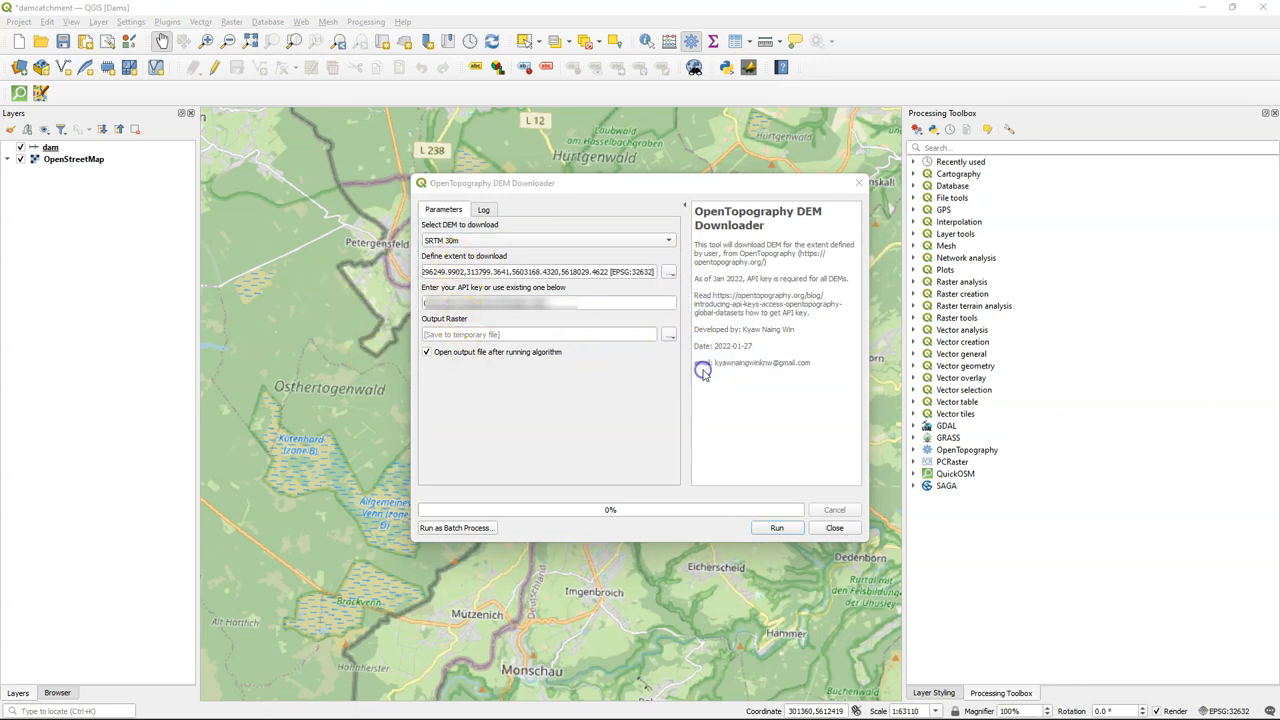
Download the SRTM DEM as DEM_SRTM.tif in Z:\Dams, then close the downloader
{"action": "left_click", "coordinate": [669, 334]}
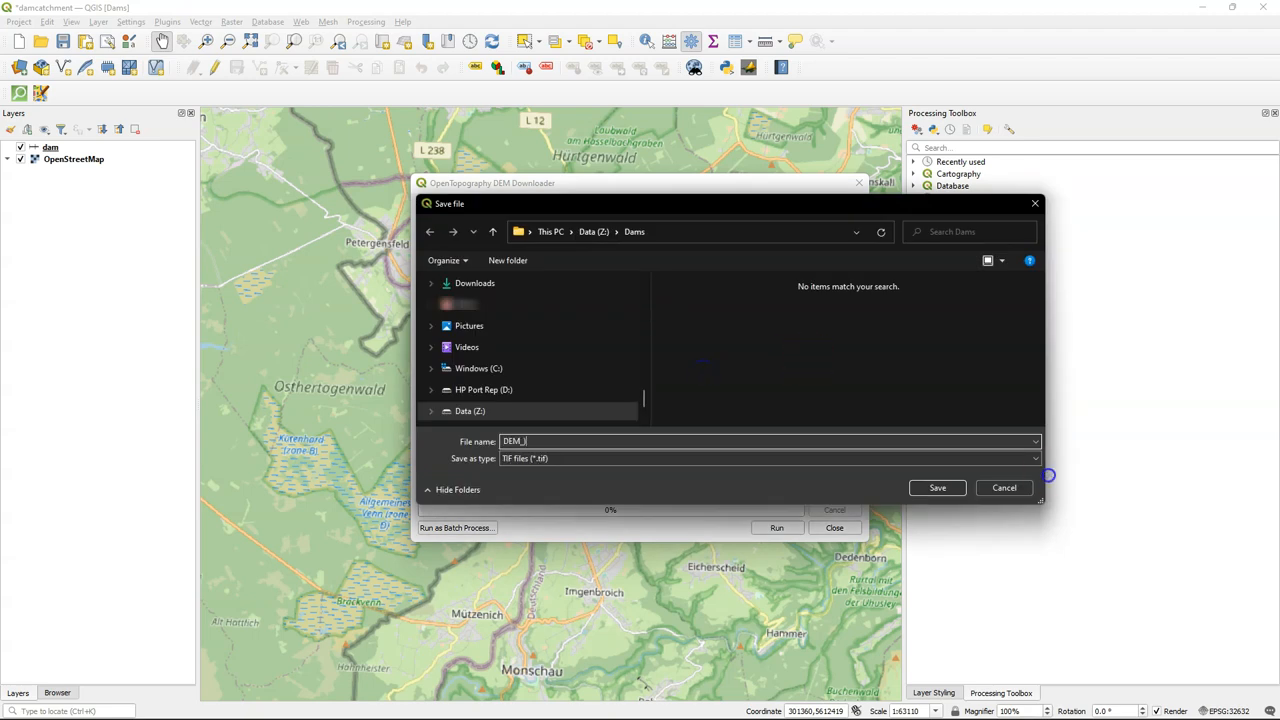
{"action": "type", "text": "SRTM"}
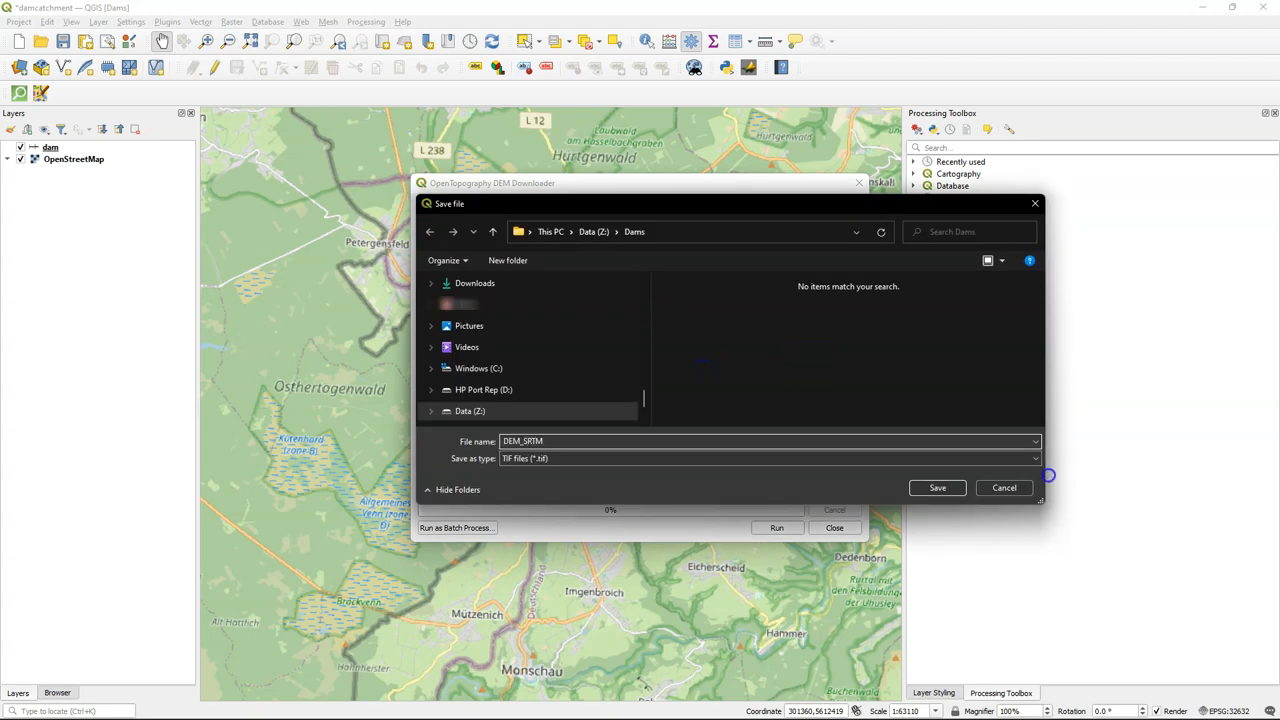
{"action": "left_click", "coordinate": [937, 488]}
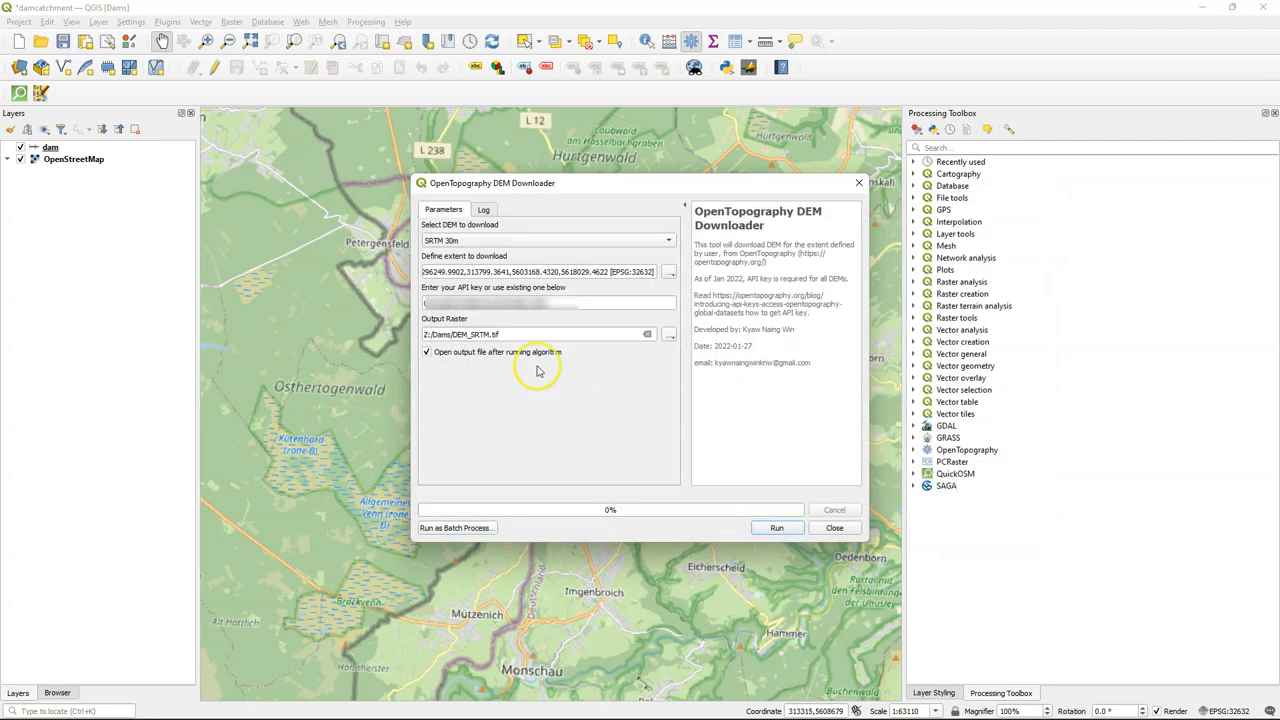
{"action": "left_click", "coordinate": [777, 527]}
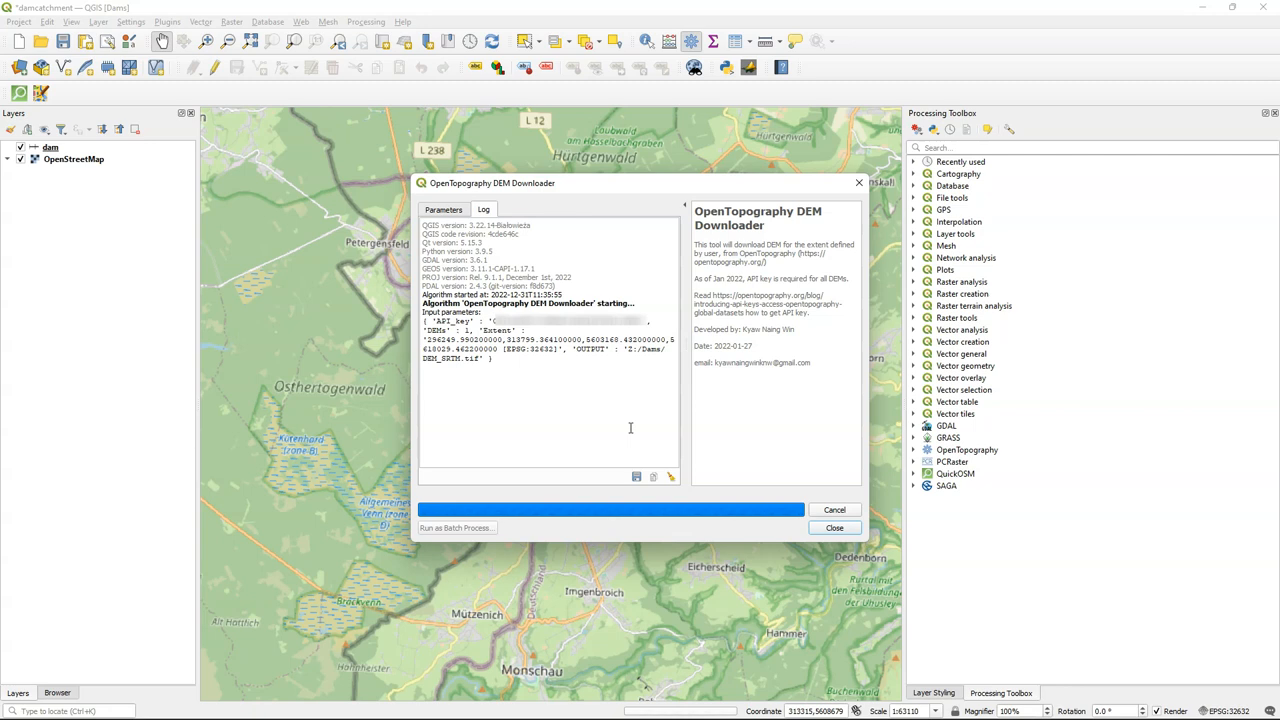
{"action": "left_click", "coordinate": [834, 527]}
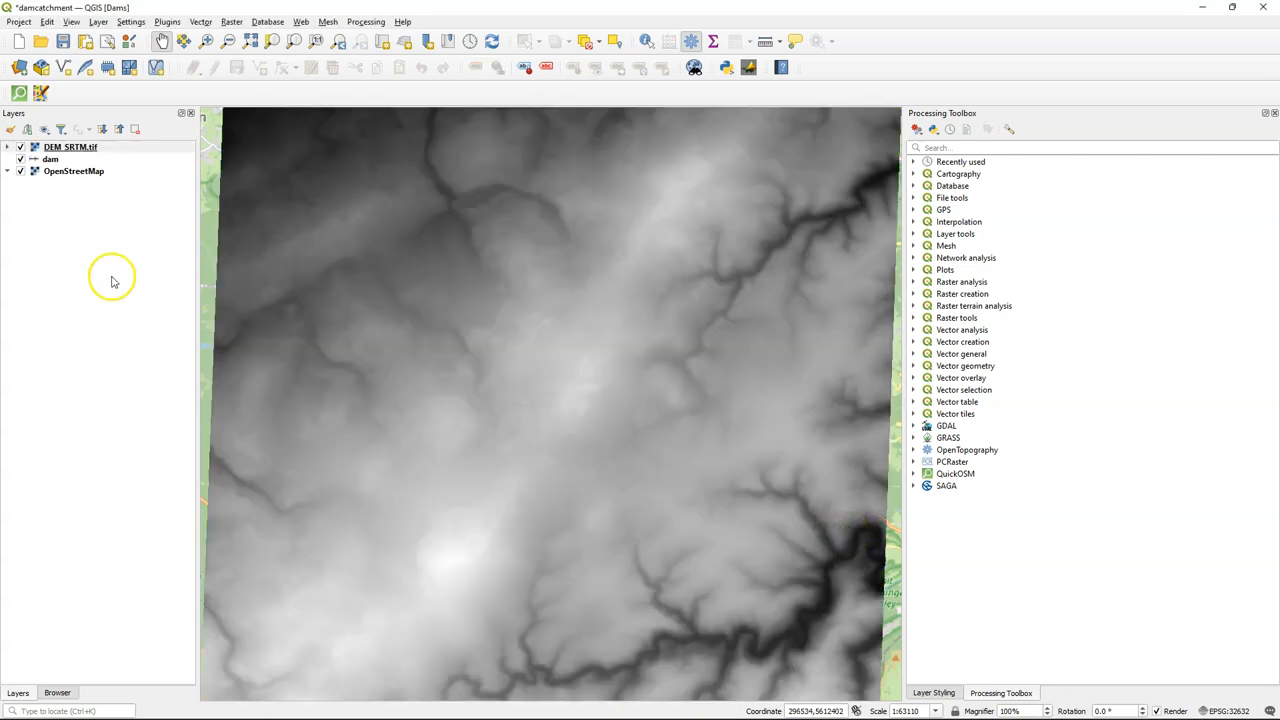
Move the dam layer above DEM_SRTM.tif and bring up the raster's context menu
{"action": "left_click", "coordinate": [50, 159]}
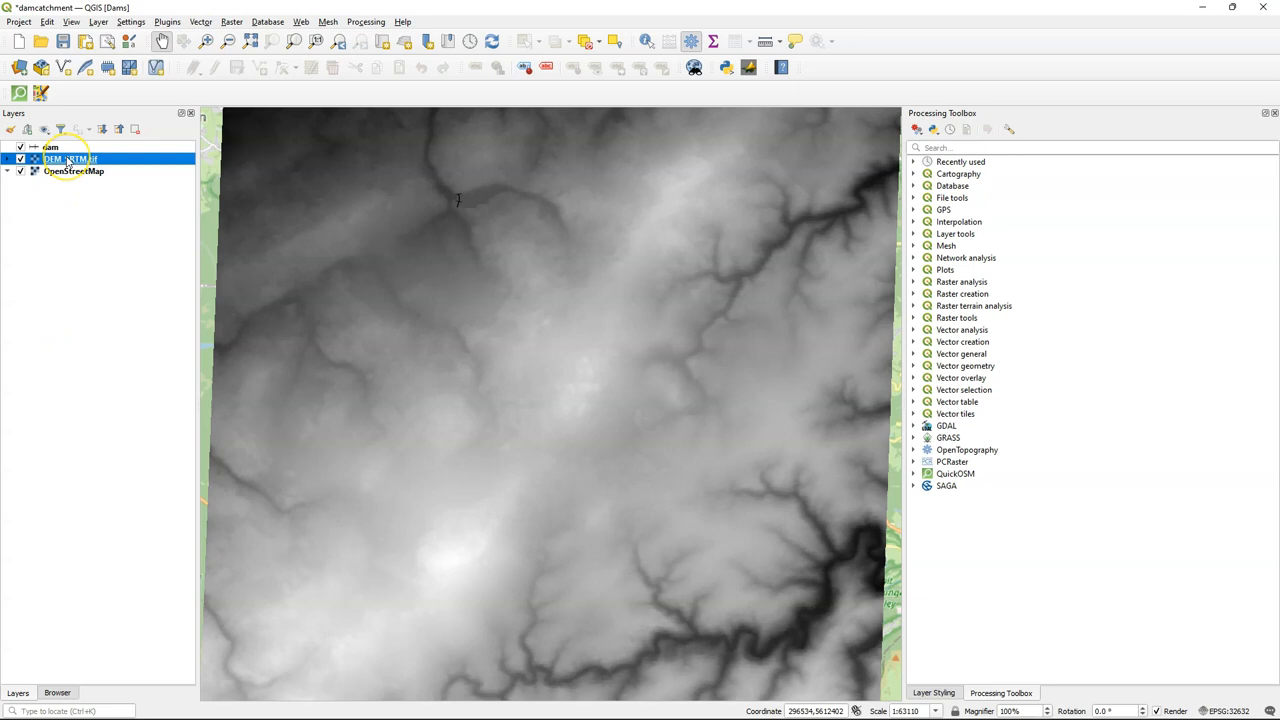
{"action": "mouse_move", "coordinate": [70, 159]}
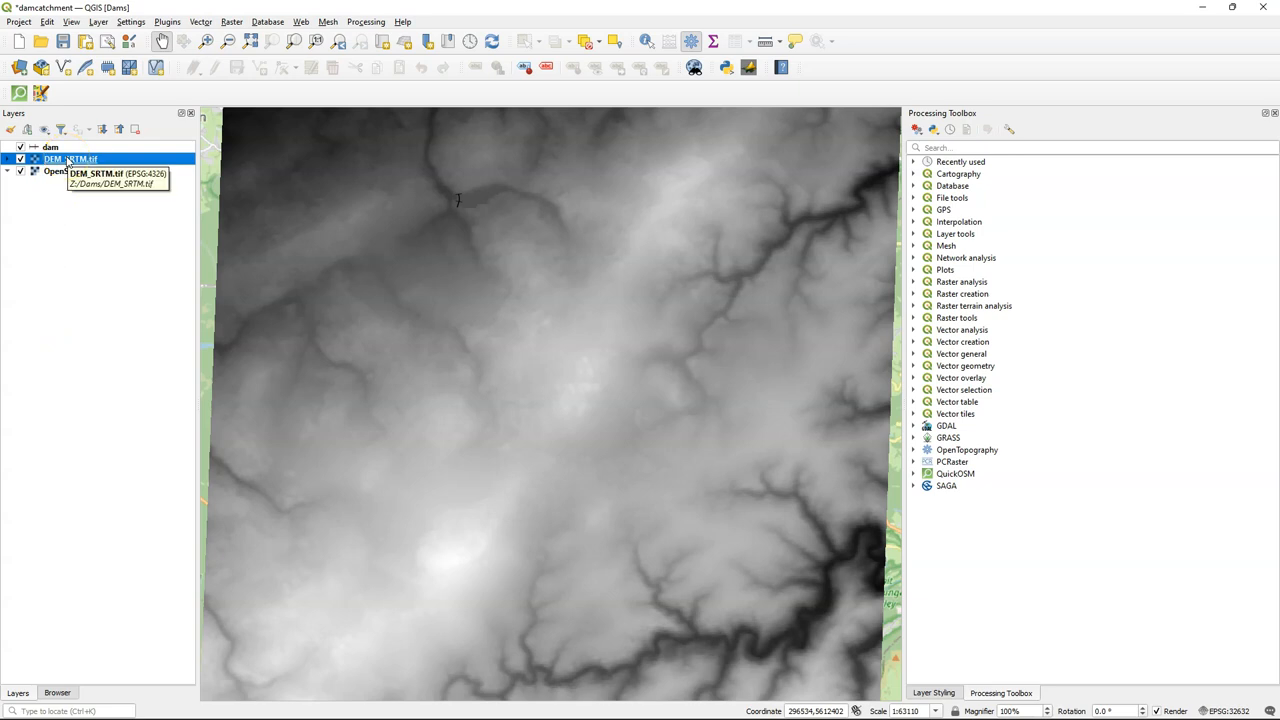
{"action": "right_click", "coordinate": [70, 159]}
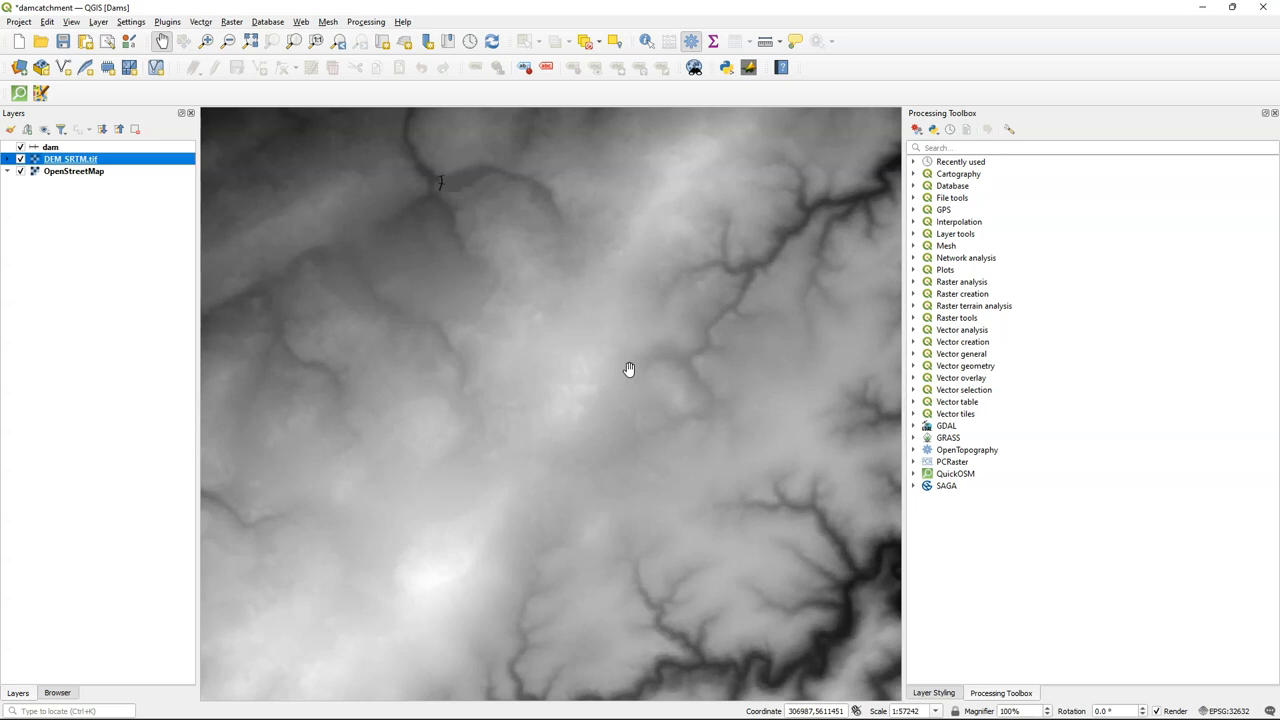
{"action": "right_click", "coordinate": [70, 159]}
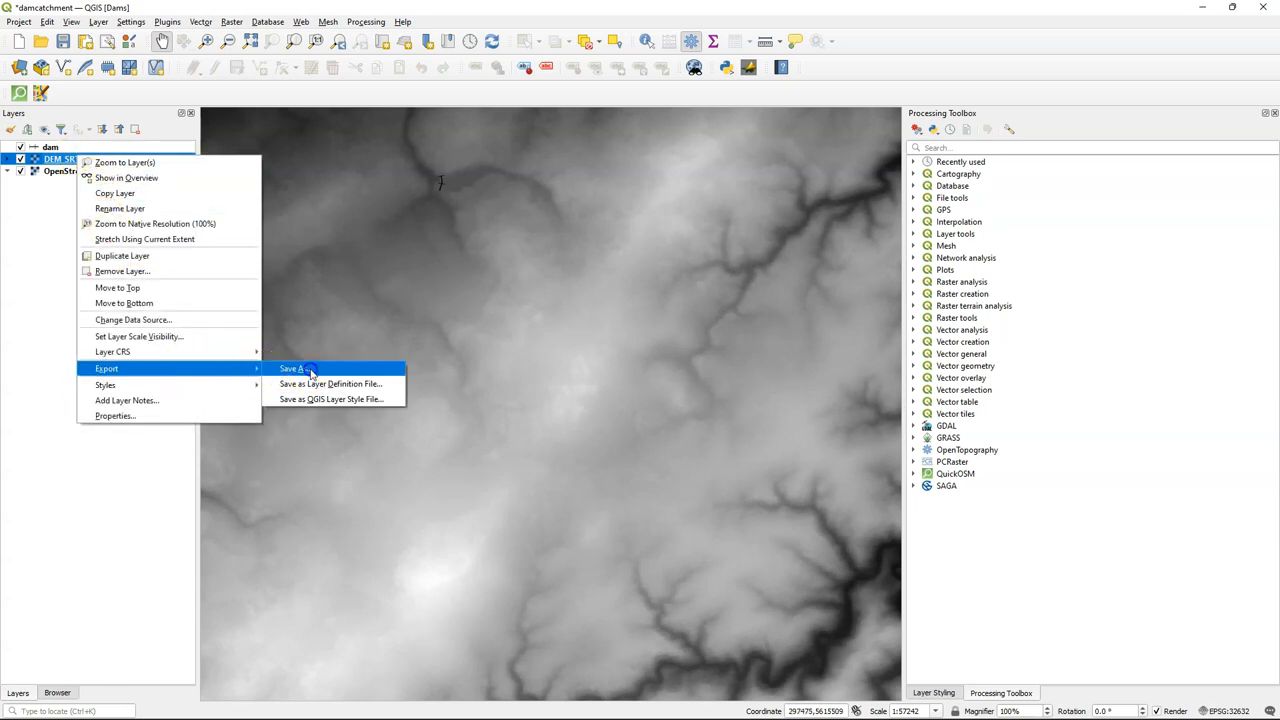
Export the elevation raster as DEM_UTM.tif in EPSG:32632 at 30 m resolution
{"action": "left_click", "coordinate": [293, 368]}
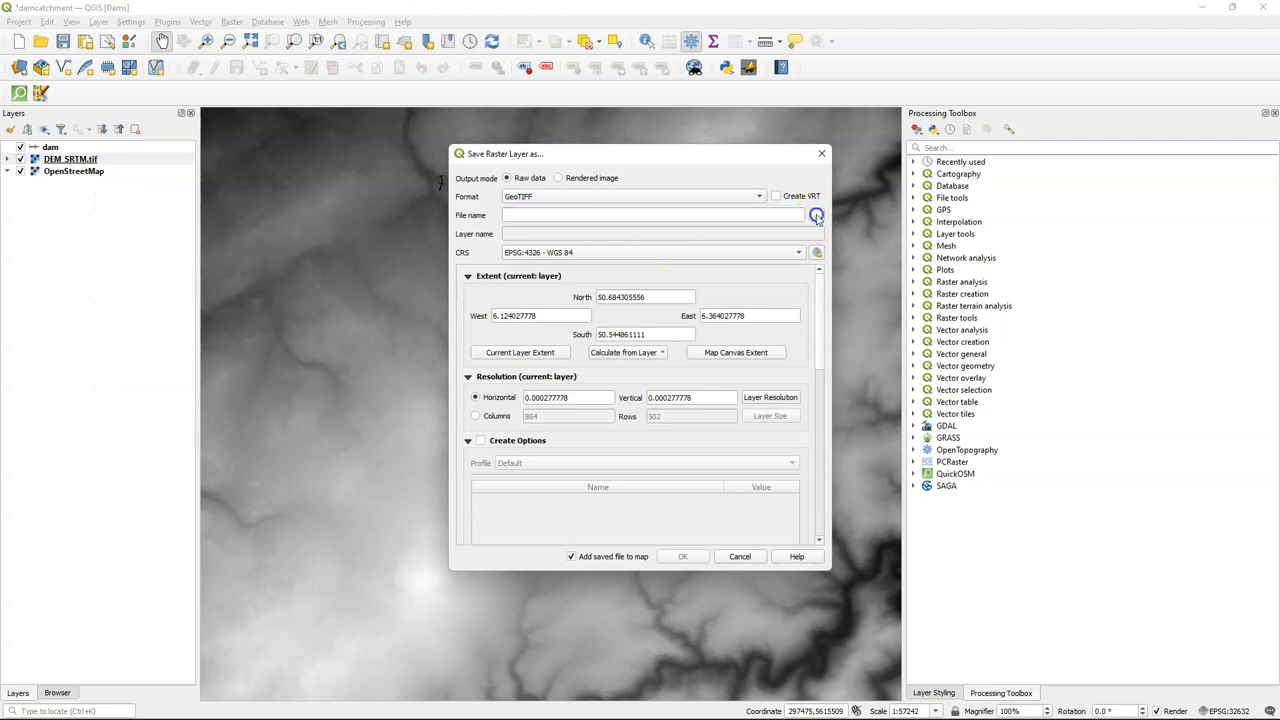
{"action": "left_click", "coordinate": [816, 215]}
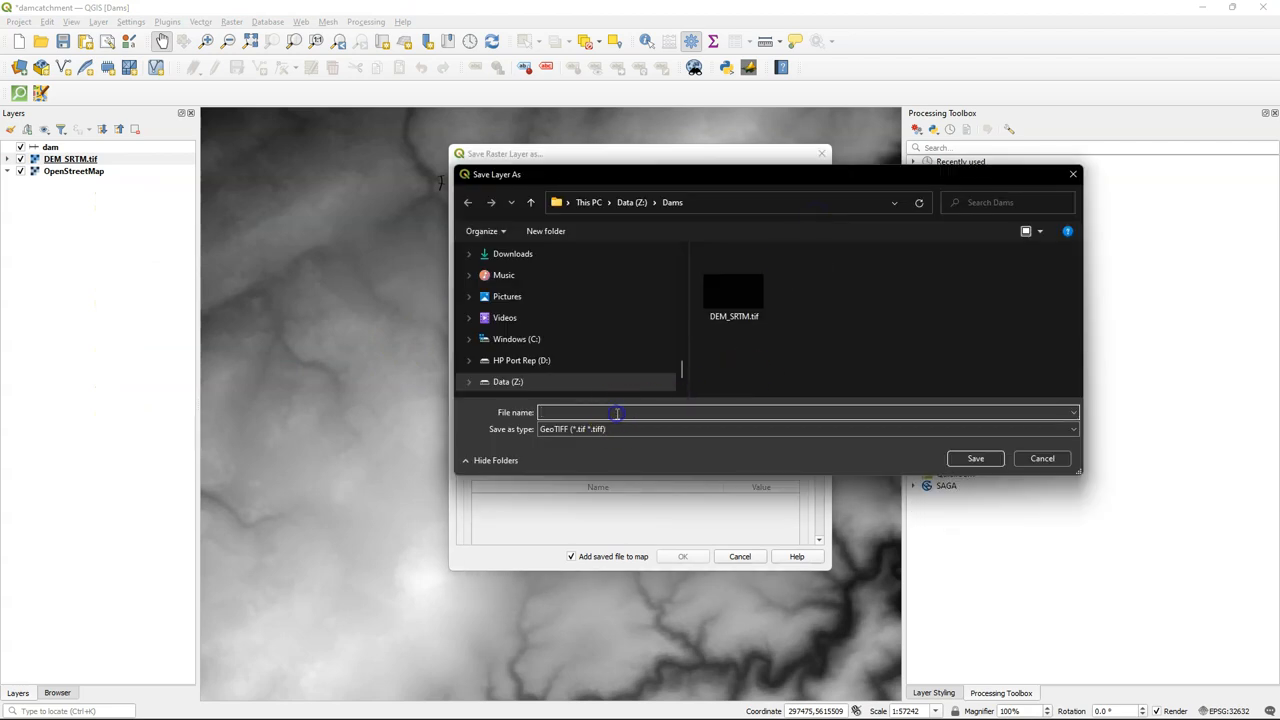
{"action": "type", "text": "DEM_UTM"}
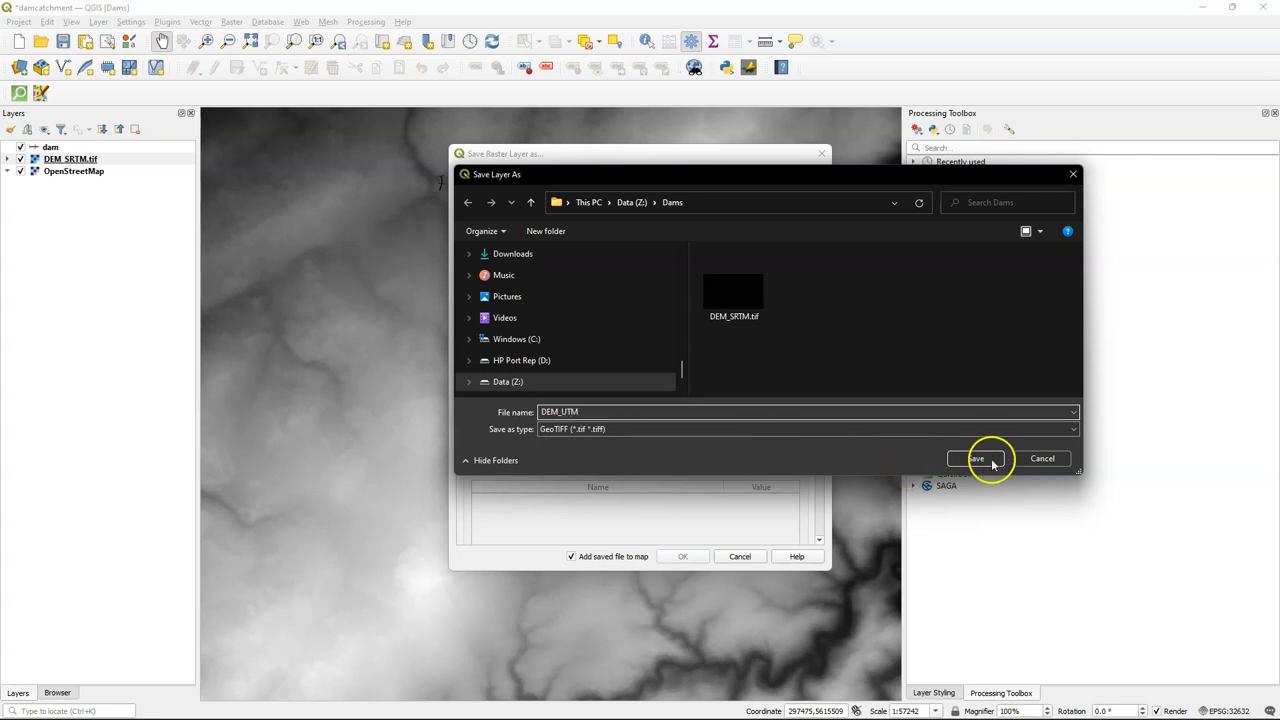
{"action": "left_click", "coordinate": [975, 458]}
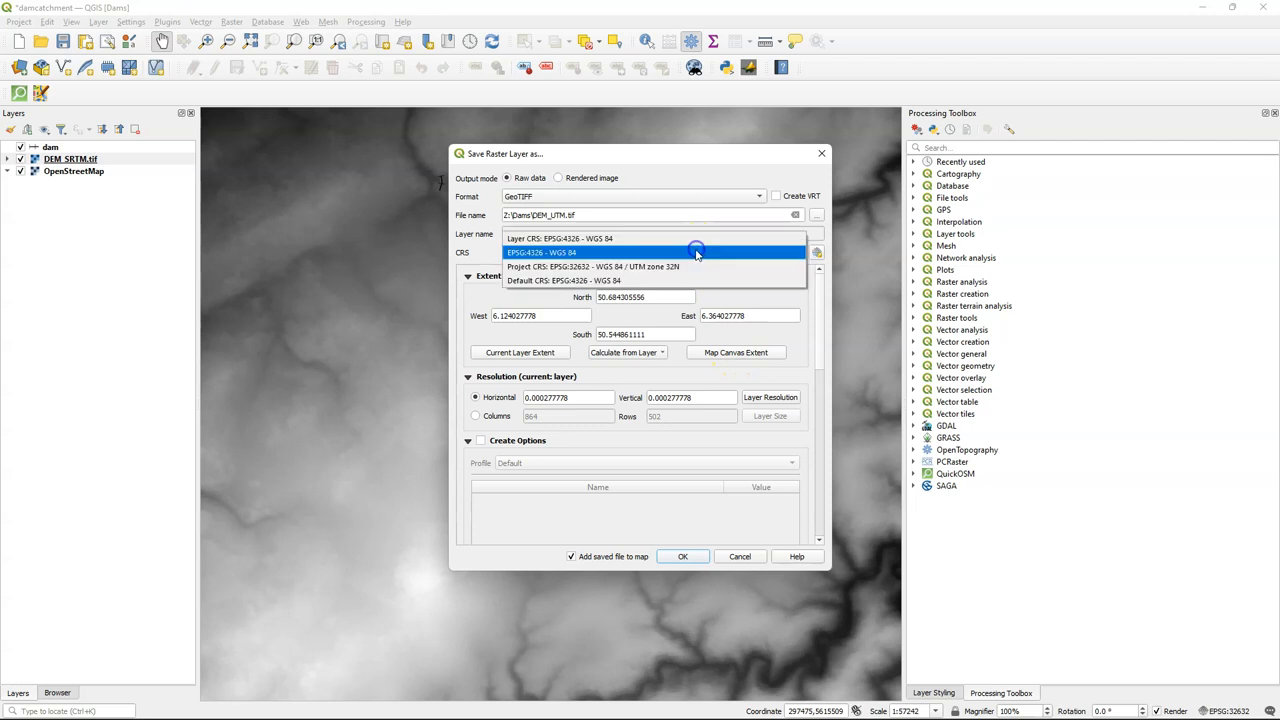
{"action": "left_click", "coordinate": [592, 267]}
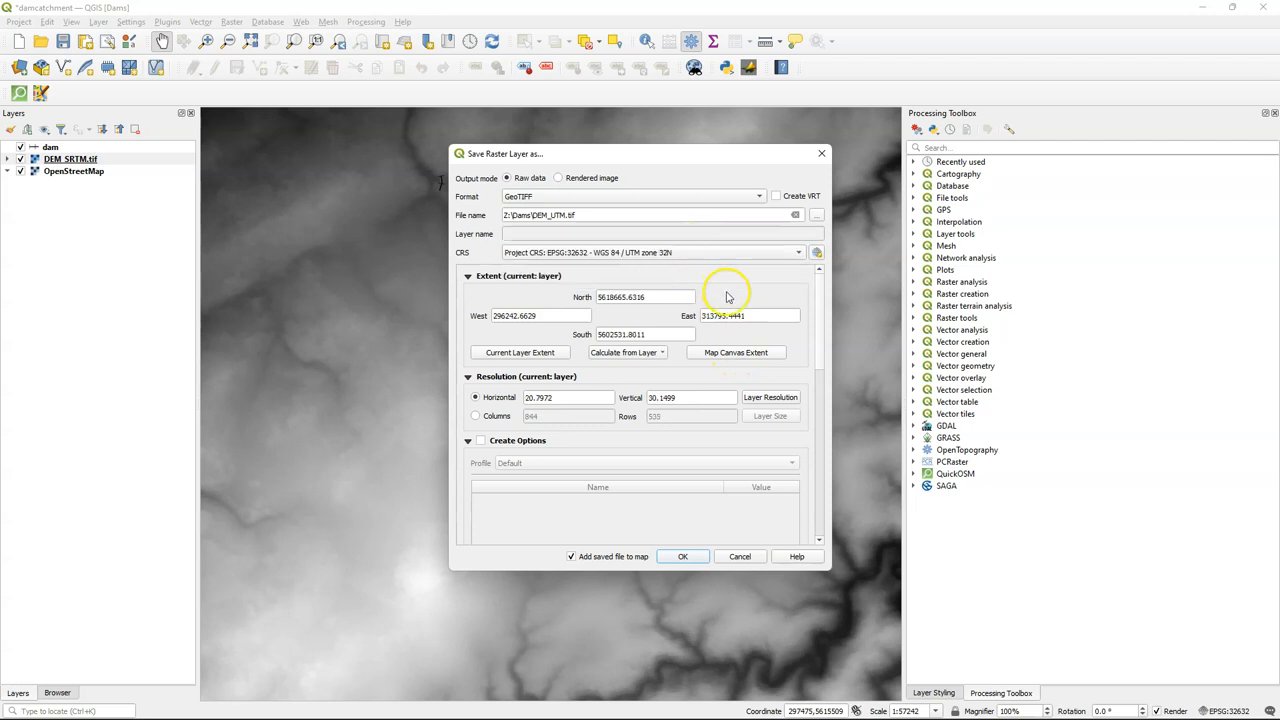
{"action": "left_click", "coordinate": [736, 352]}
{"action": "type", "text": "30"}
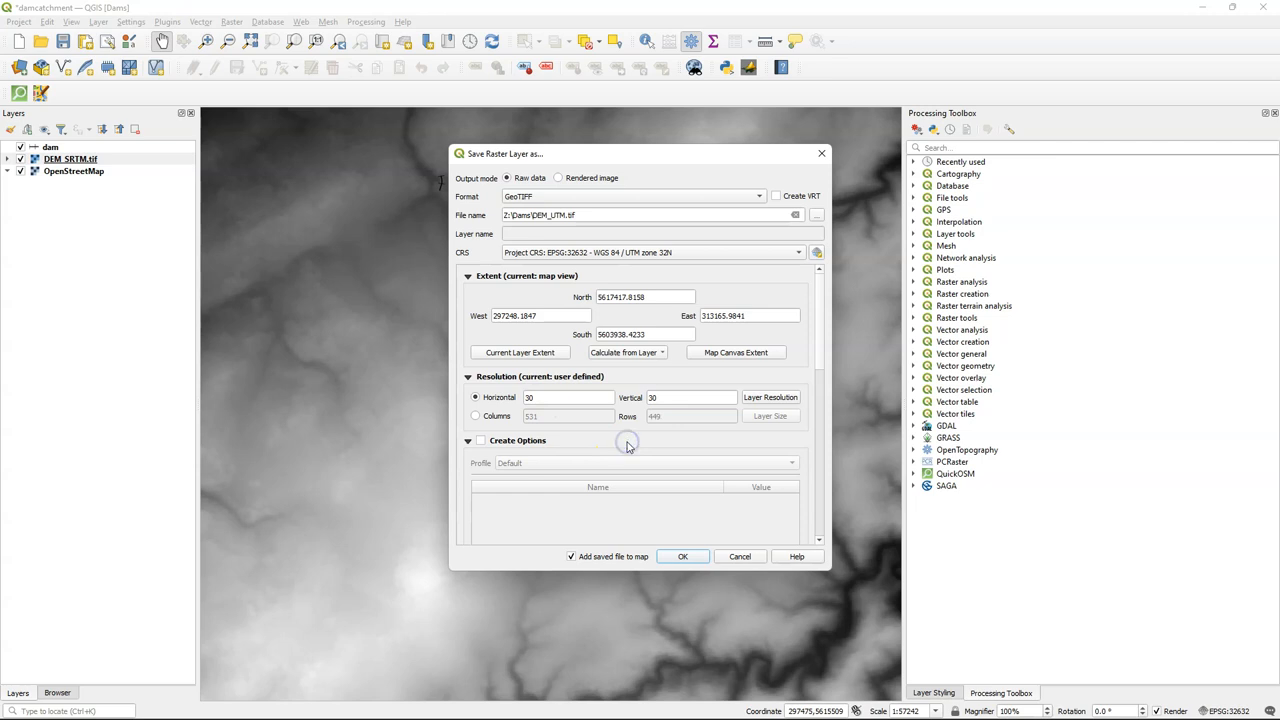
{"action": "mouse_move", "coordinate": [820, 350]}
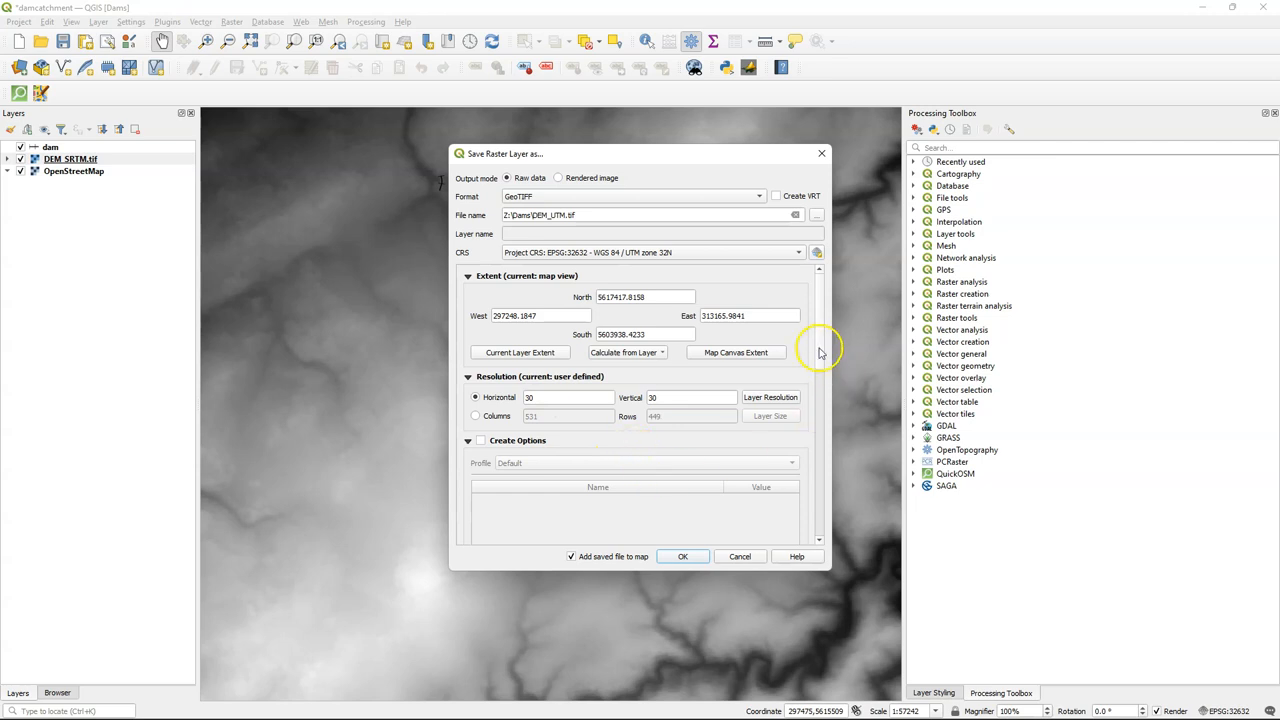
{"action": "scroll", "scroll_direction": "down", "scroll_amount": 3}
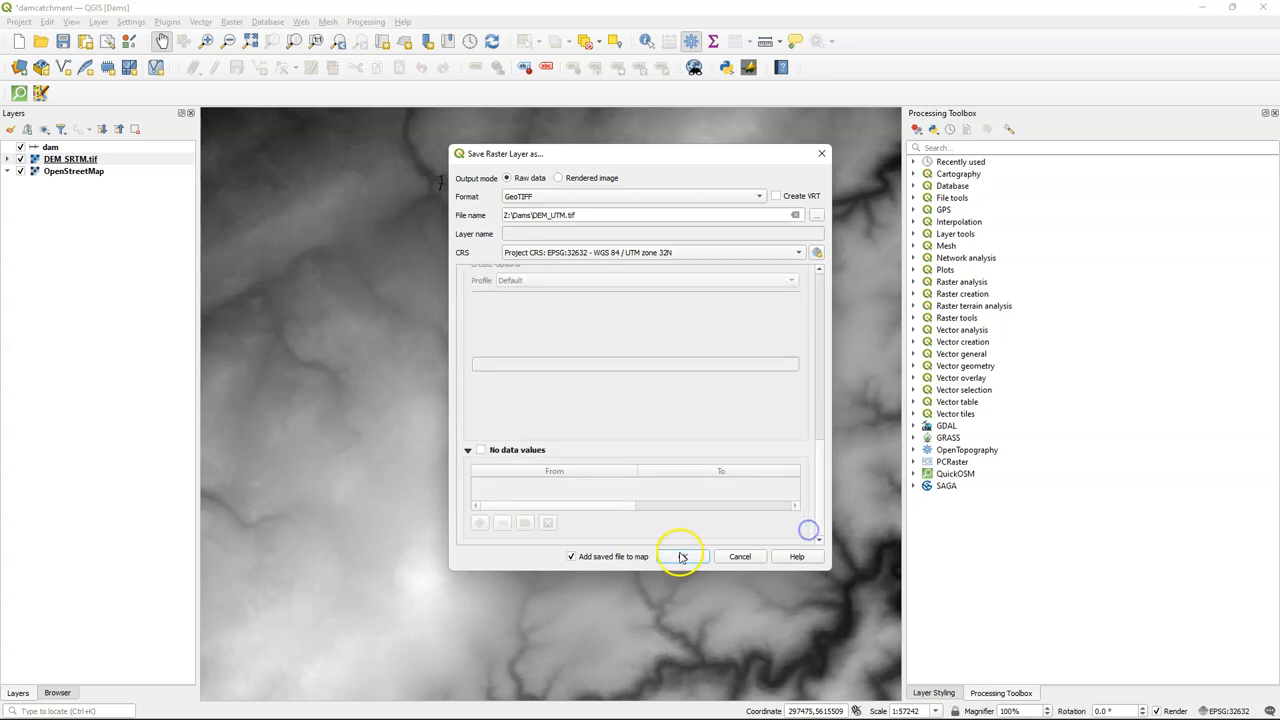
{"action": "left_click", "coordinate": [681, 556]}
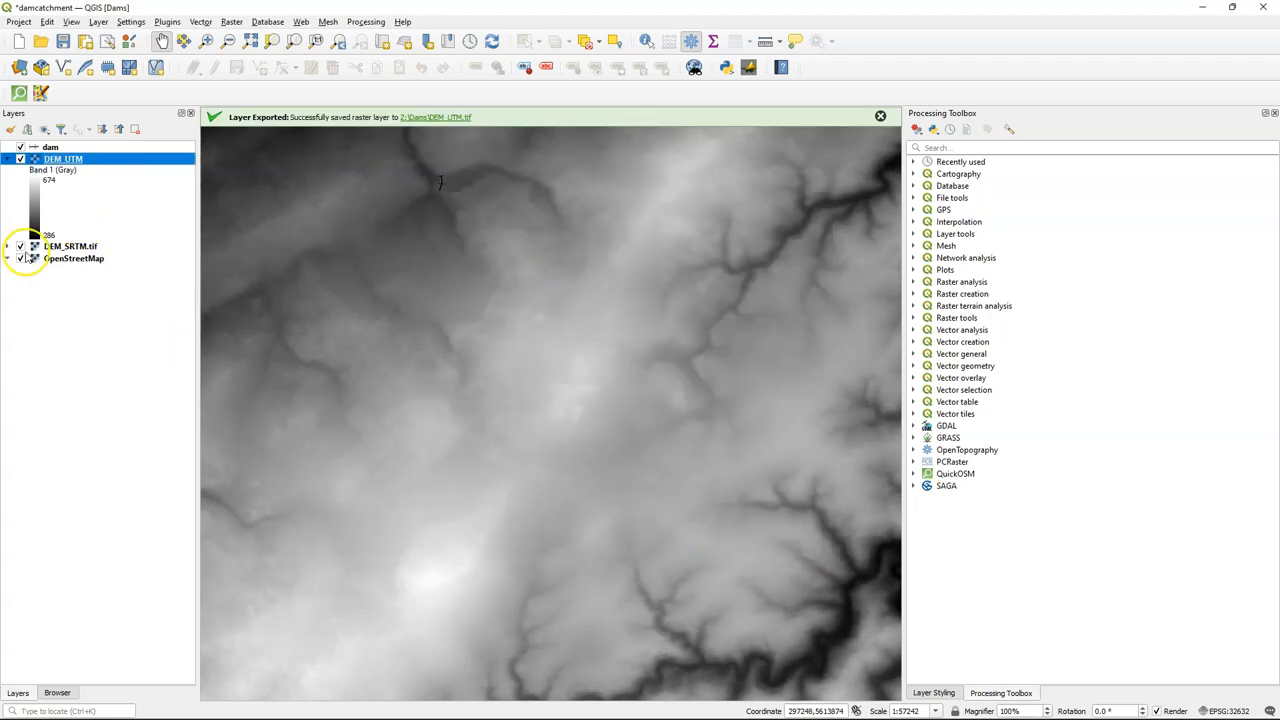
Remove DEM_SRTM.tif from the project and expand PCRaster > Data management
{"action": "right_click", "coordinate": [70, 246]}
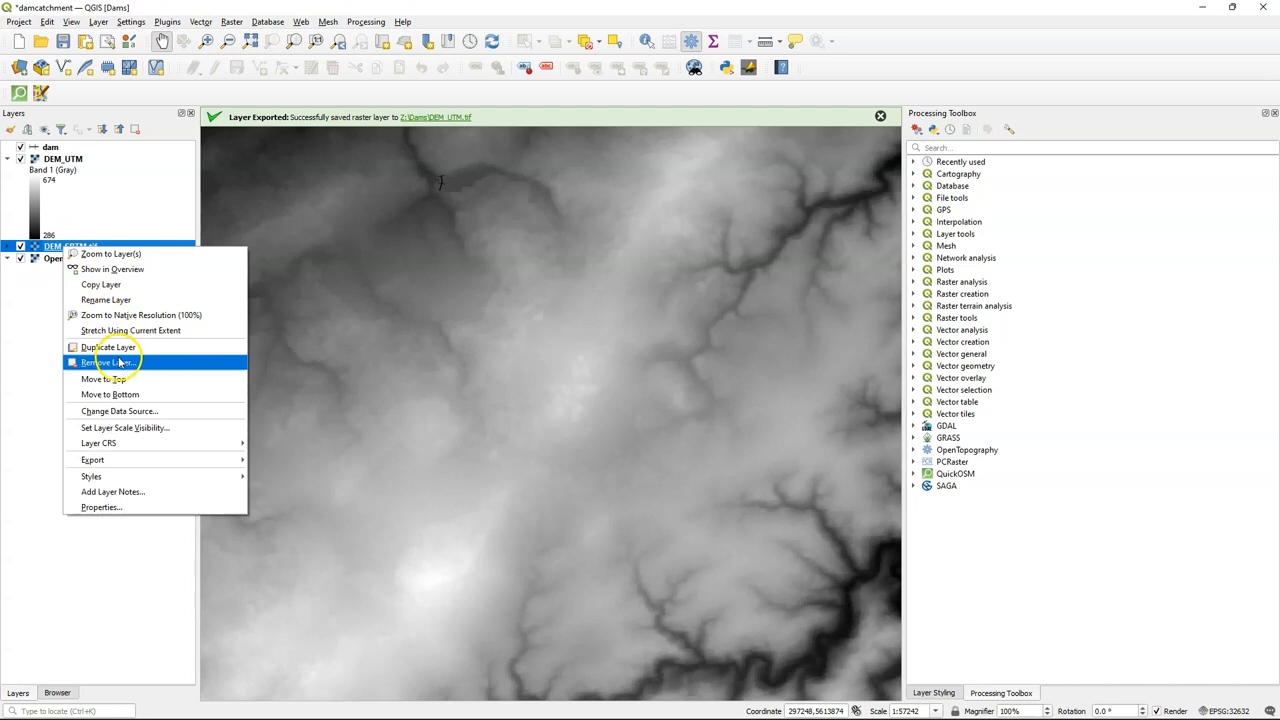
{"action": "left_click", "coordinate": [110, 362]}
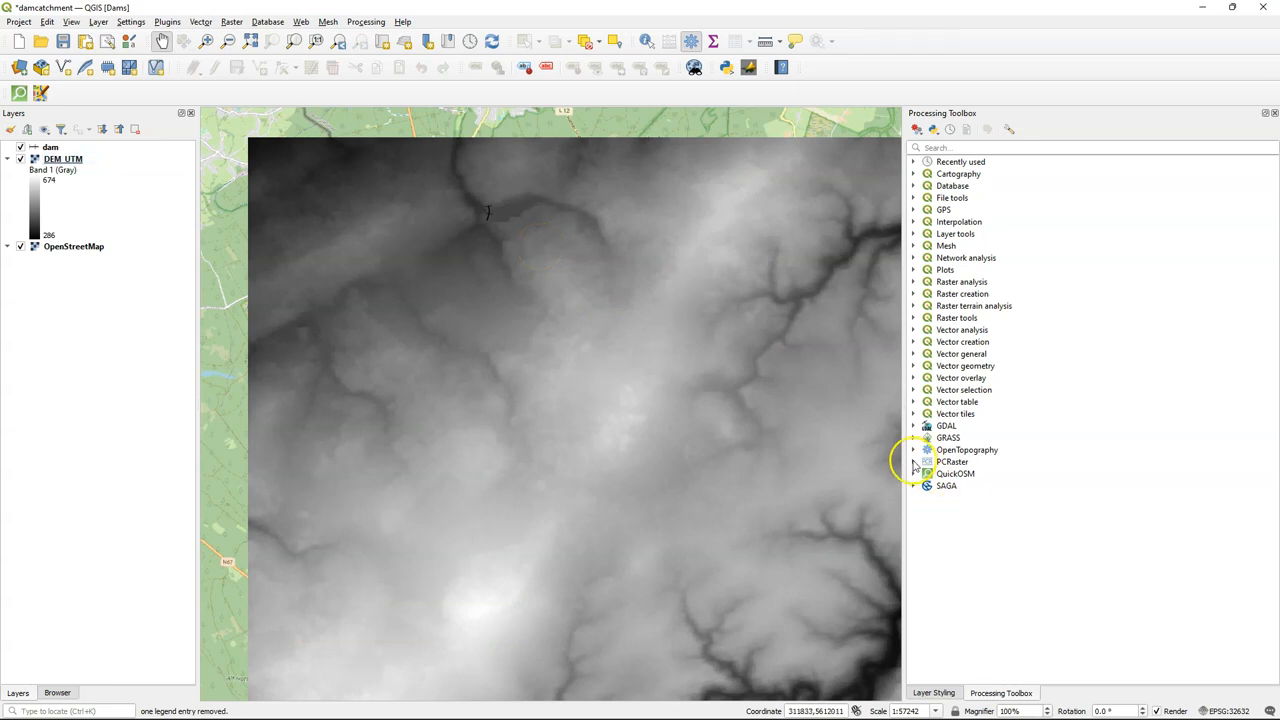
{"action": "left_click", "coordinate": [913, 461]}
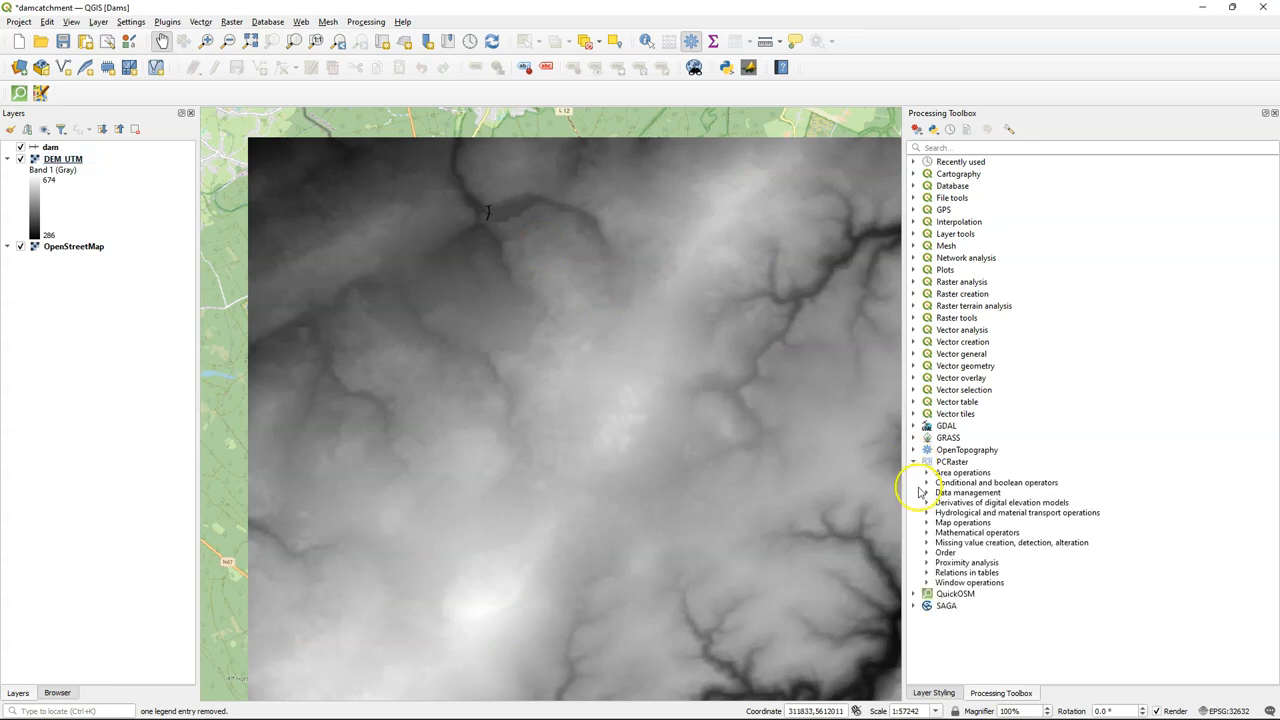
{"action": "left_click", "coordinate": [925, 492]}
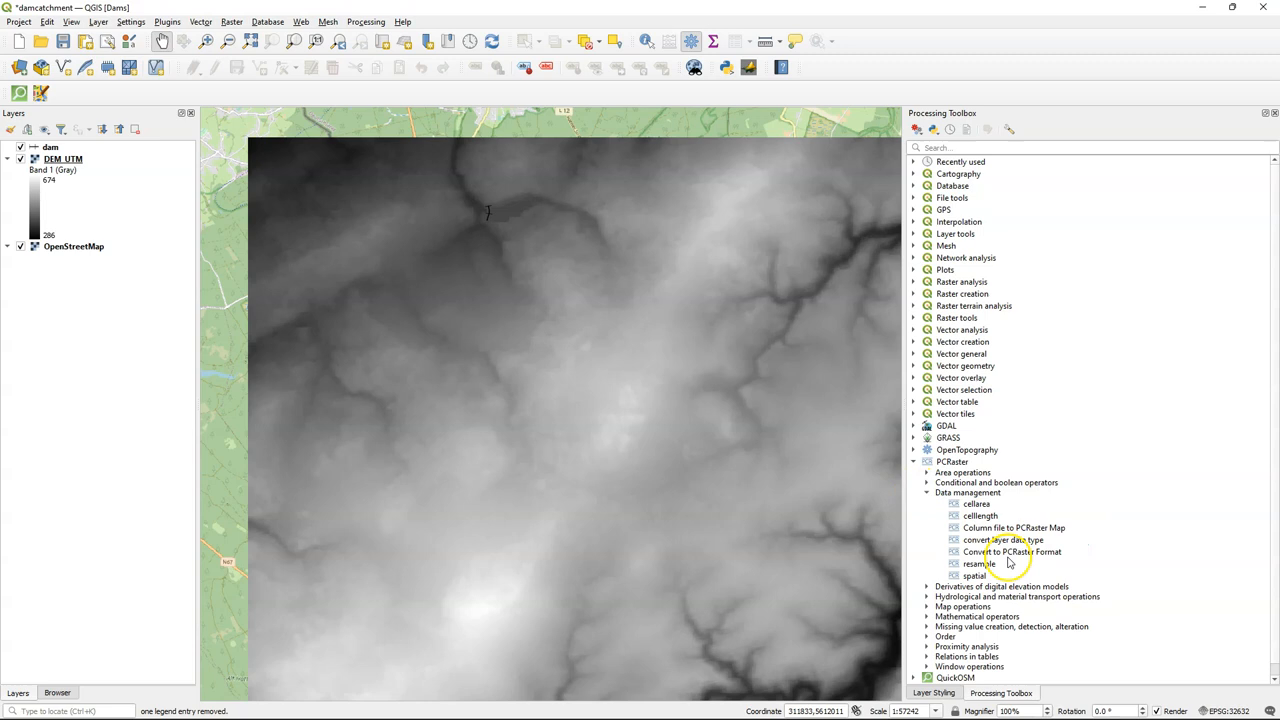
Convert DEM_UTM to a Scalar PCRaster map saved as DEM_PCRaster.map
{"action": "double_click", "coordinate": [1012, 551]}
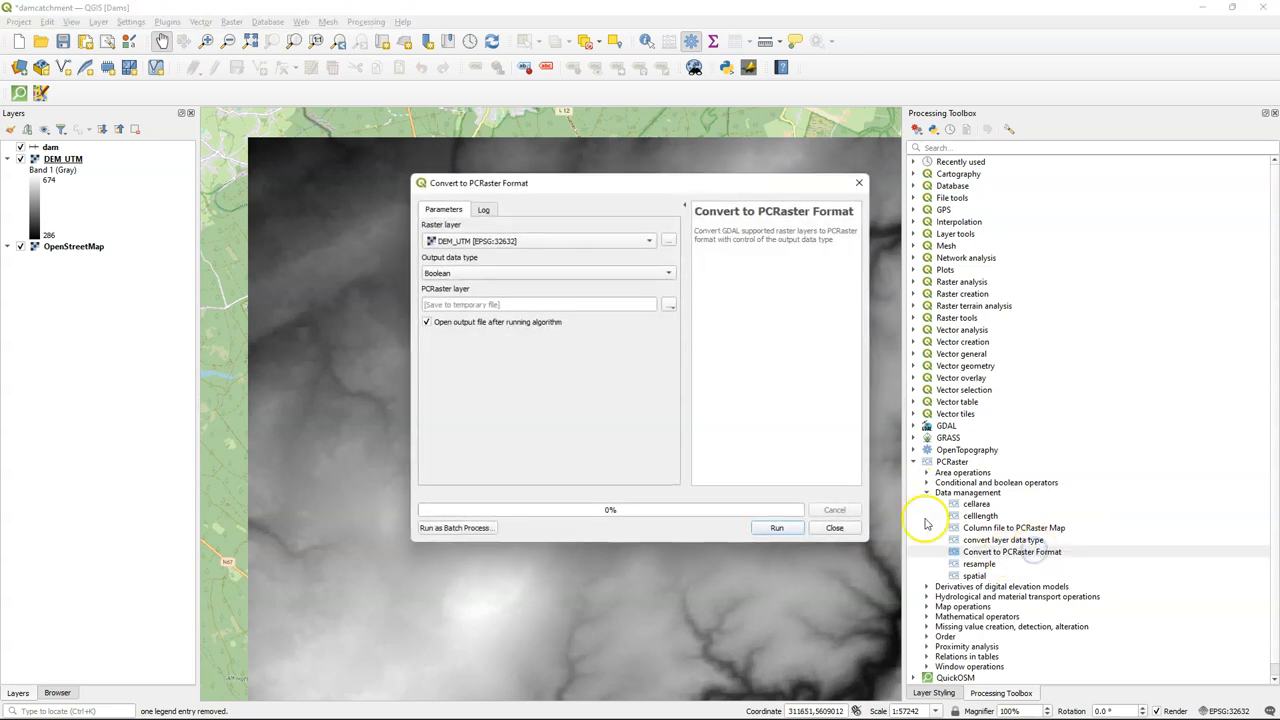
{"action": "left_click", "coordinate": [547, 273]}
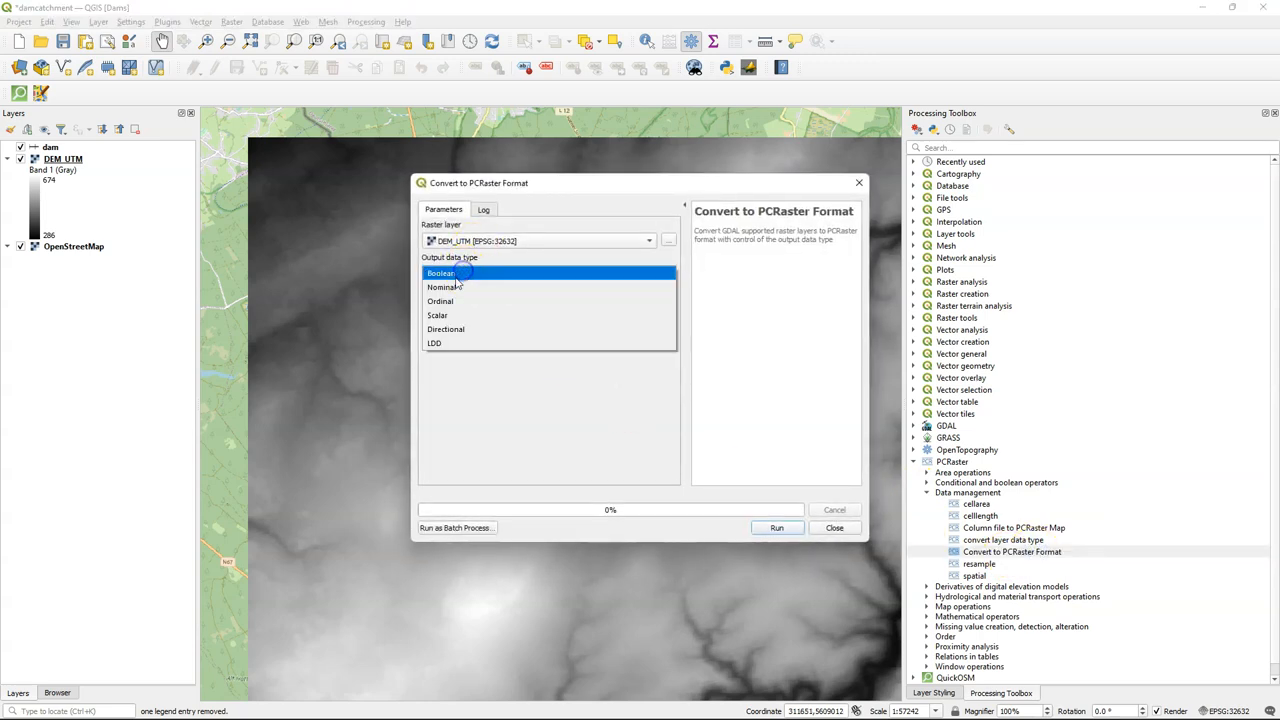
{"action": "left_click", "coordinate": [437, 315]}
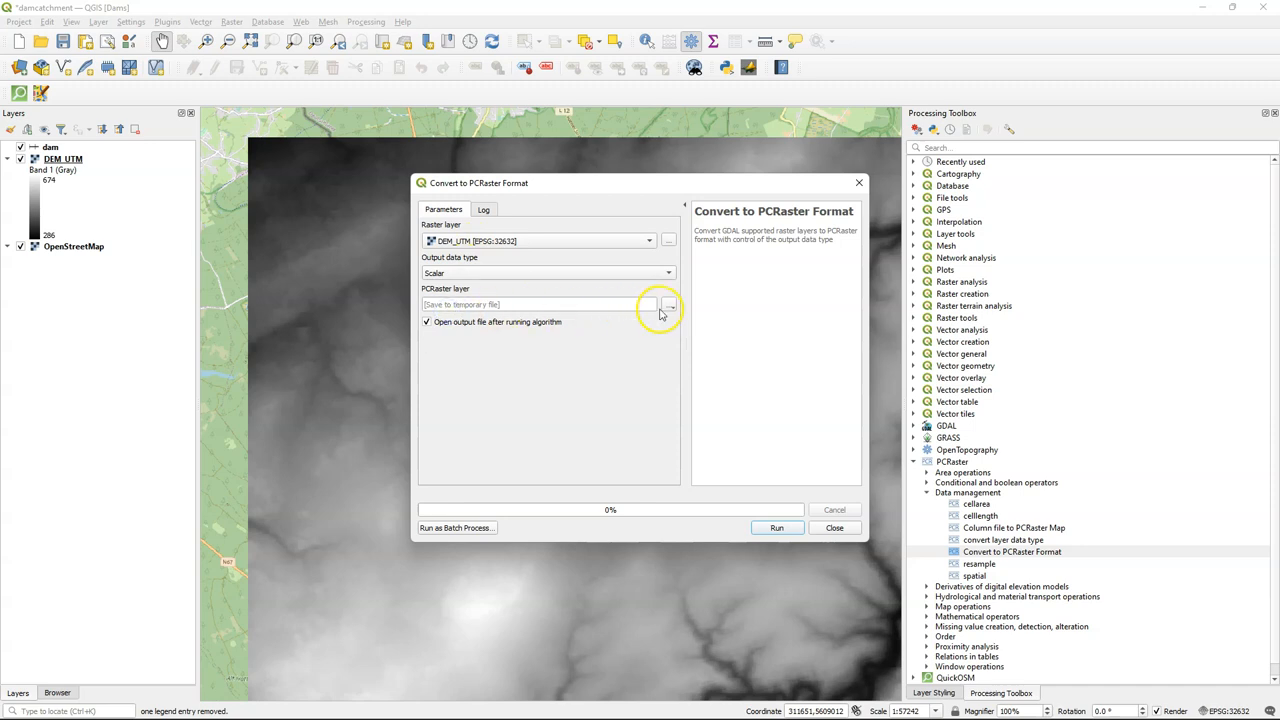
{"action": "left_click", "coordinate": [669, 304]}
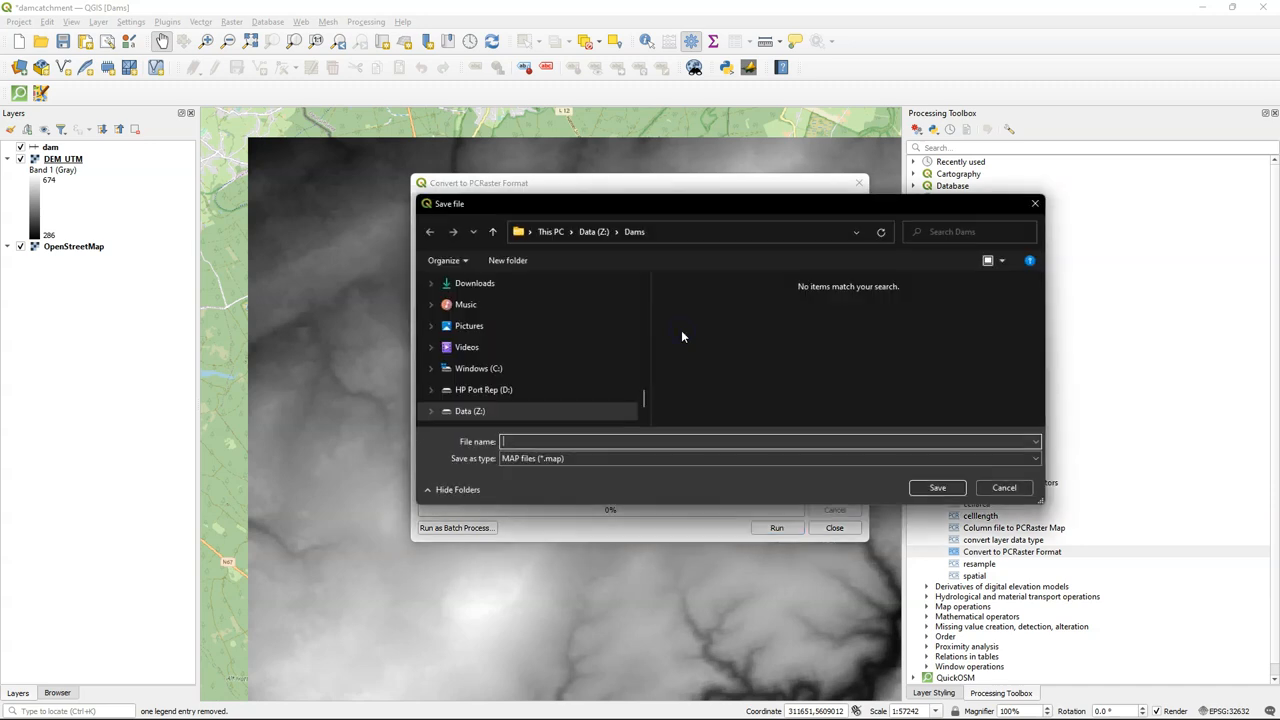
{"action": "type", "text": "DEM_PCRast"}
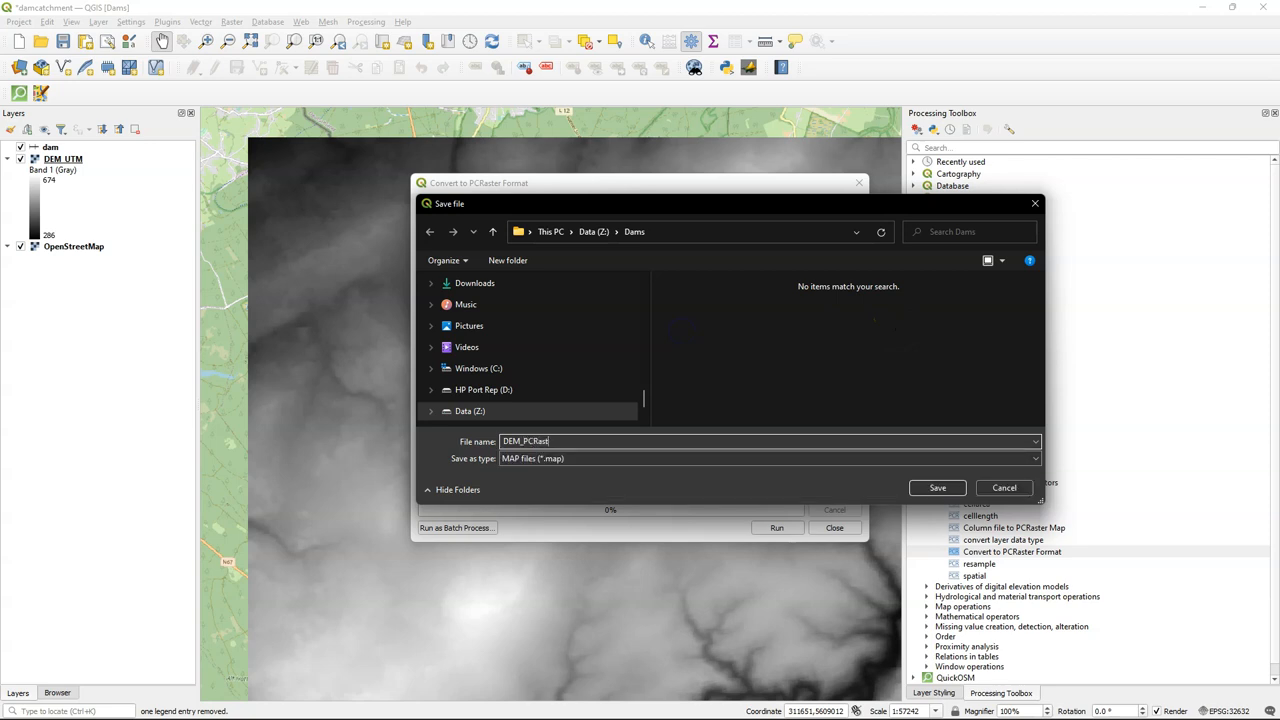
{"action": "left_click", "coordinate": [936, 488]}
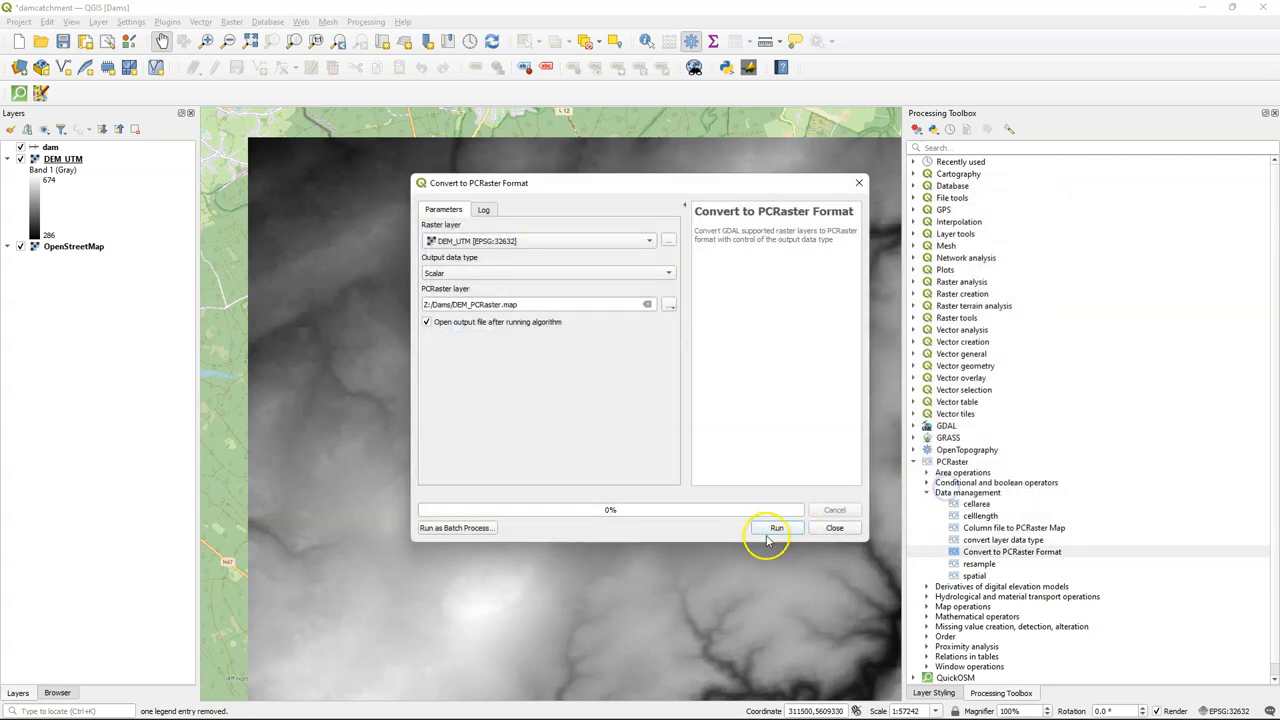
{"action": "left_click", "coordinate": [777, 528]}
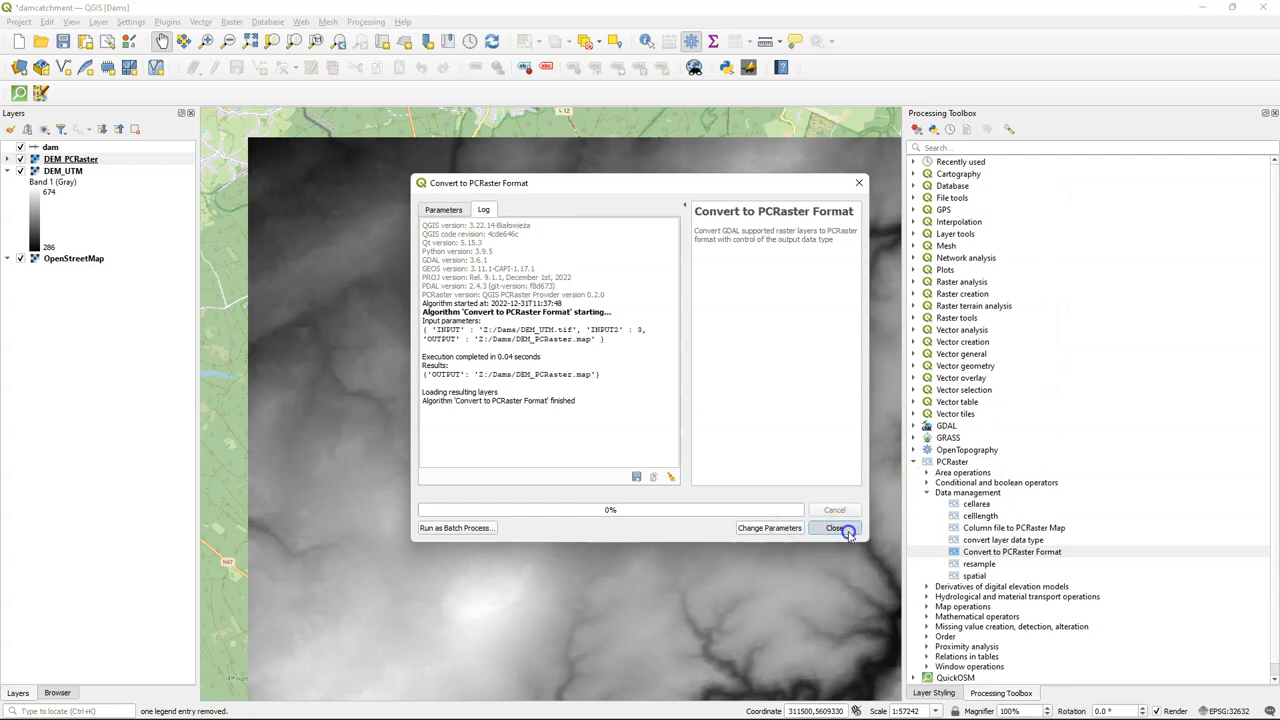
{"action": "left_click", "coordinate": [836, 528]}
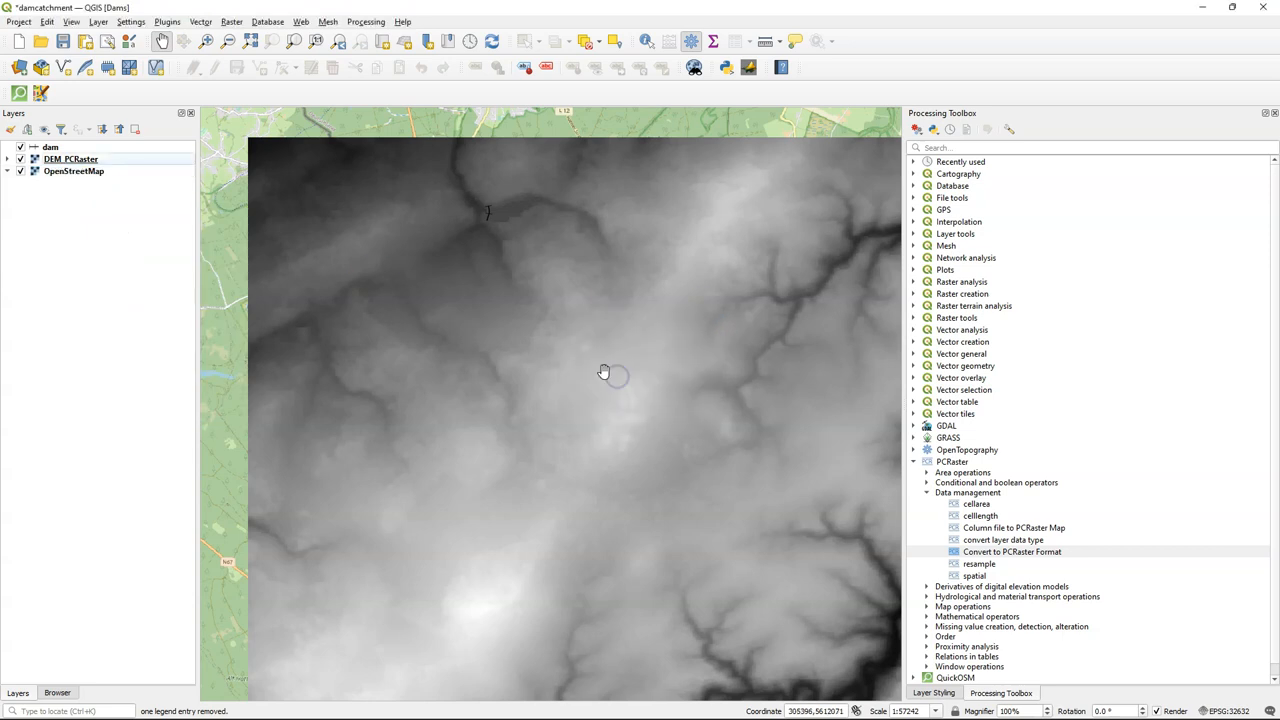
{"action": "mouse_move", "coordinate": [310, 235]}
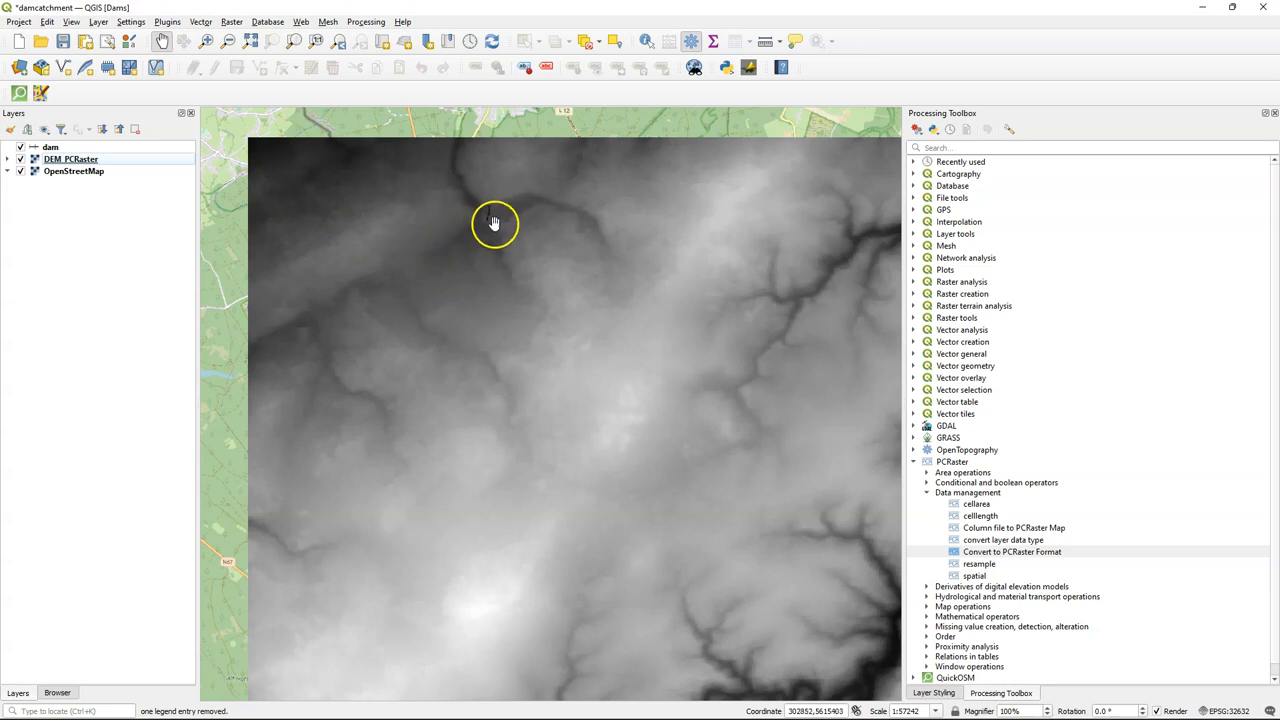
{"action": "mouse_move", "coordinate": [231, 21]}
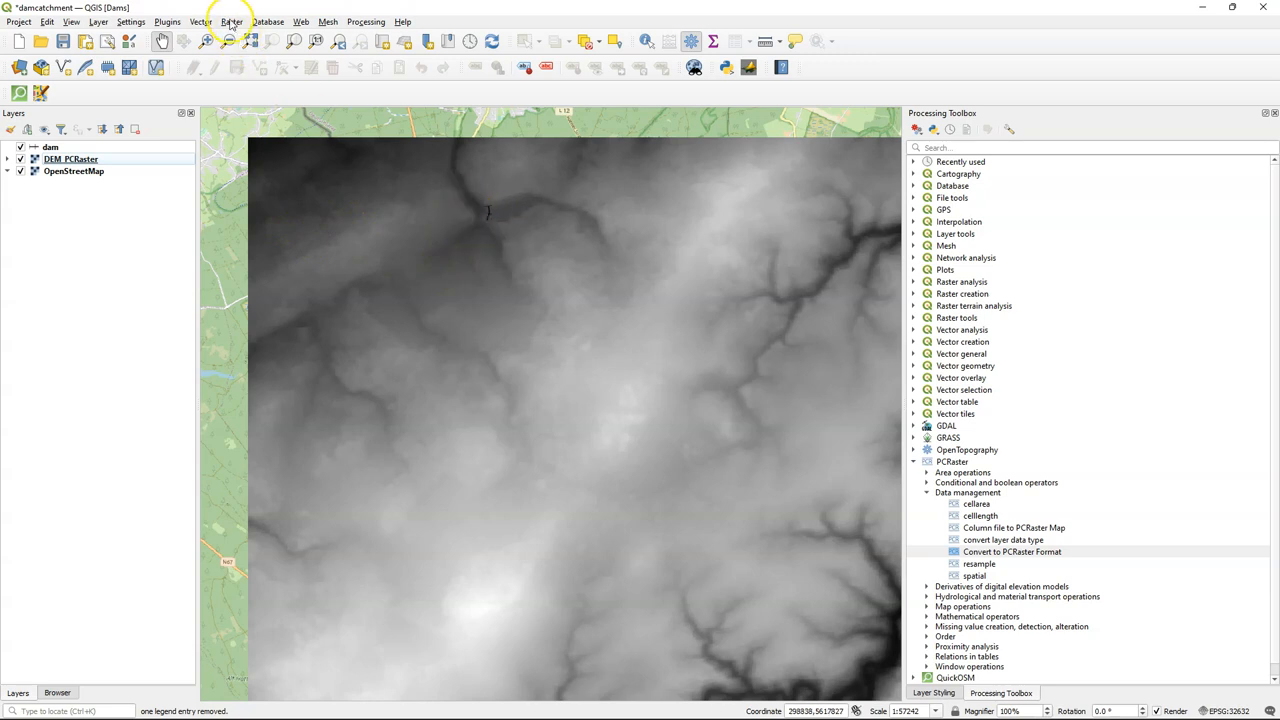
Open the Raster menu to reach its Conversion submenu
{"action": "left_click", "coordinate": [231, 21]}
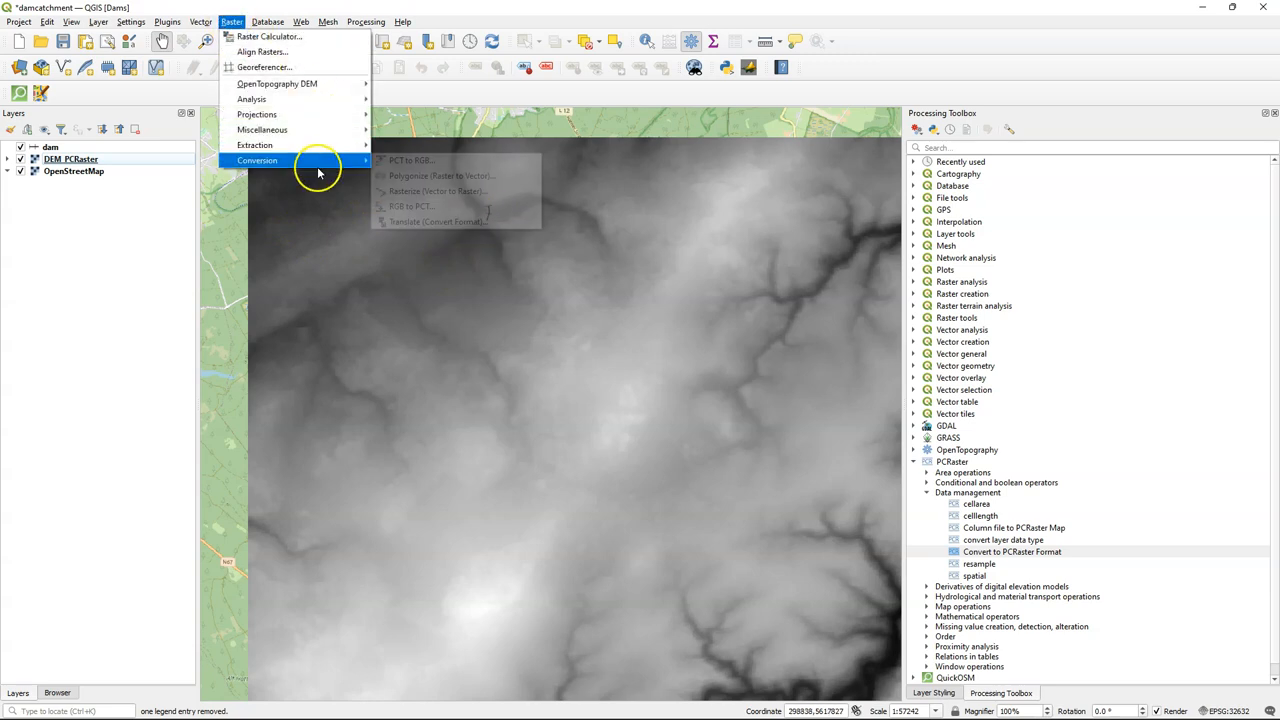
Rasterize the dam line at 30 × 30 resolution over the filled extent, saving as Dam
{"action": "left_click", "coordinate": [435, 191]}
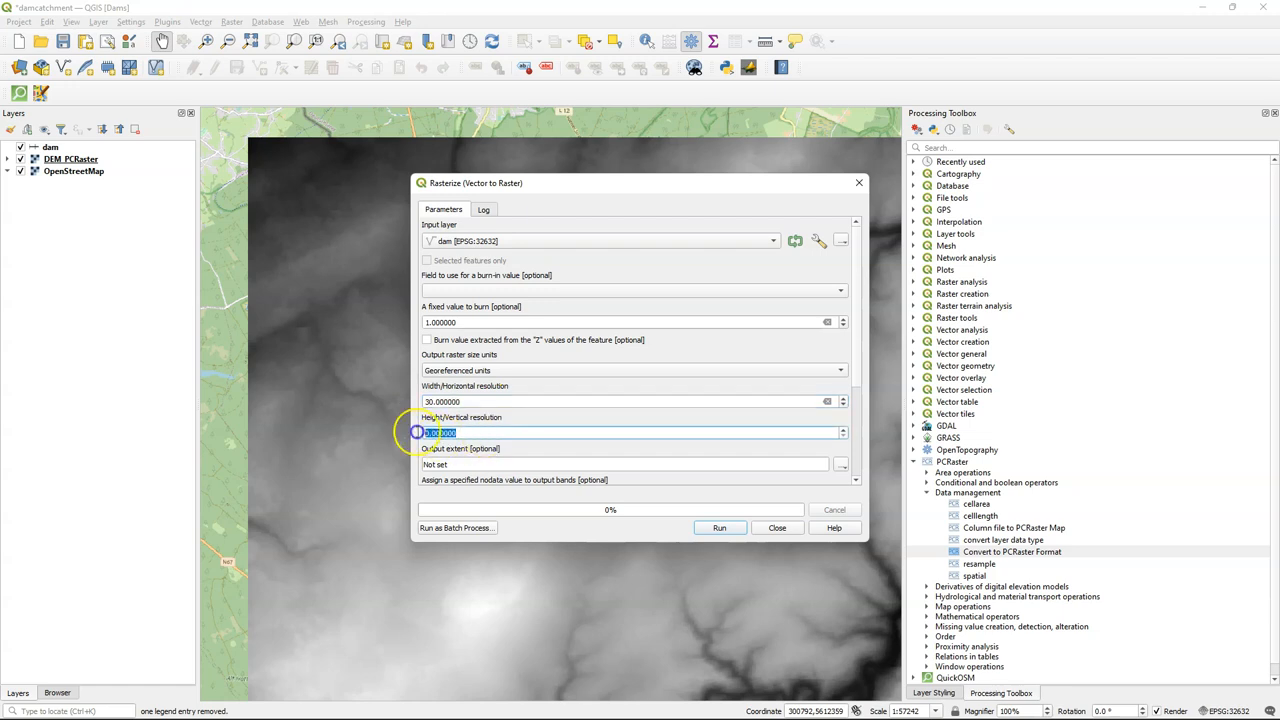
{"action": "type", "text": "30"}
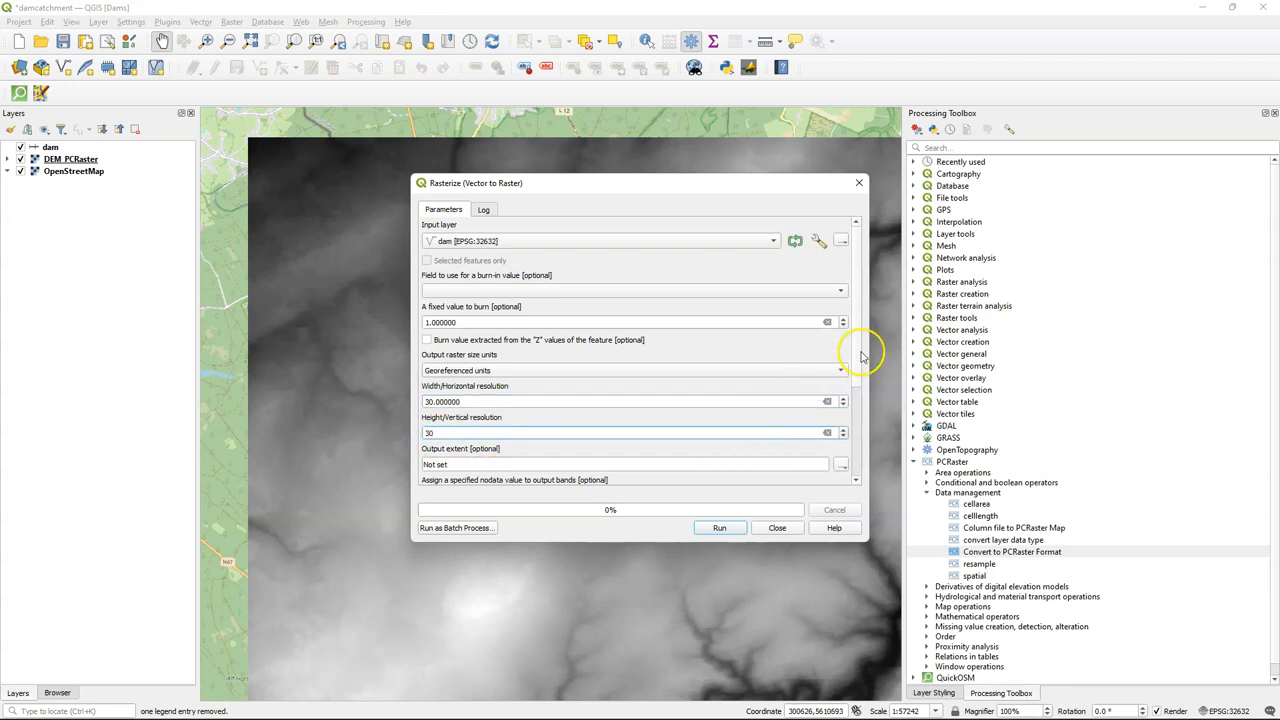
{"action": "scroll", "scroll_direction": "down", "scroll_amount": 3}
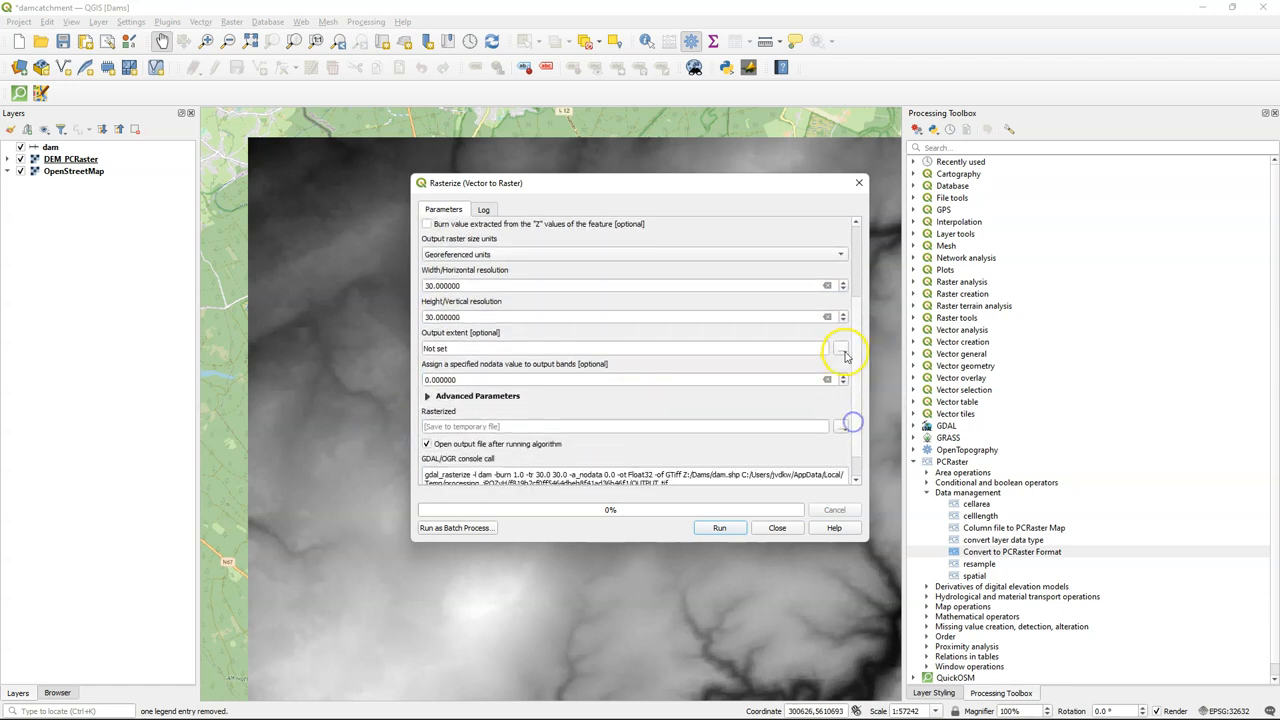
{"action": "left_click", "coordinate": [843, 348]}
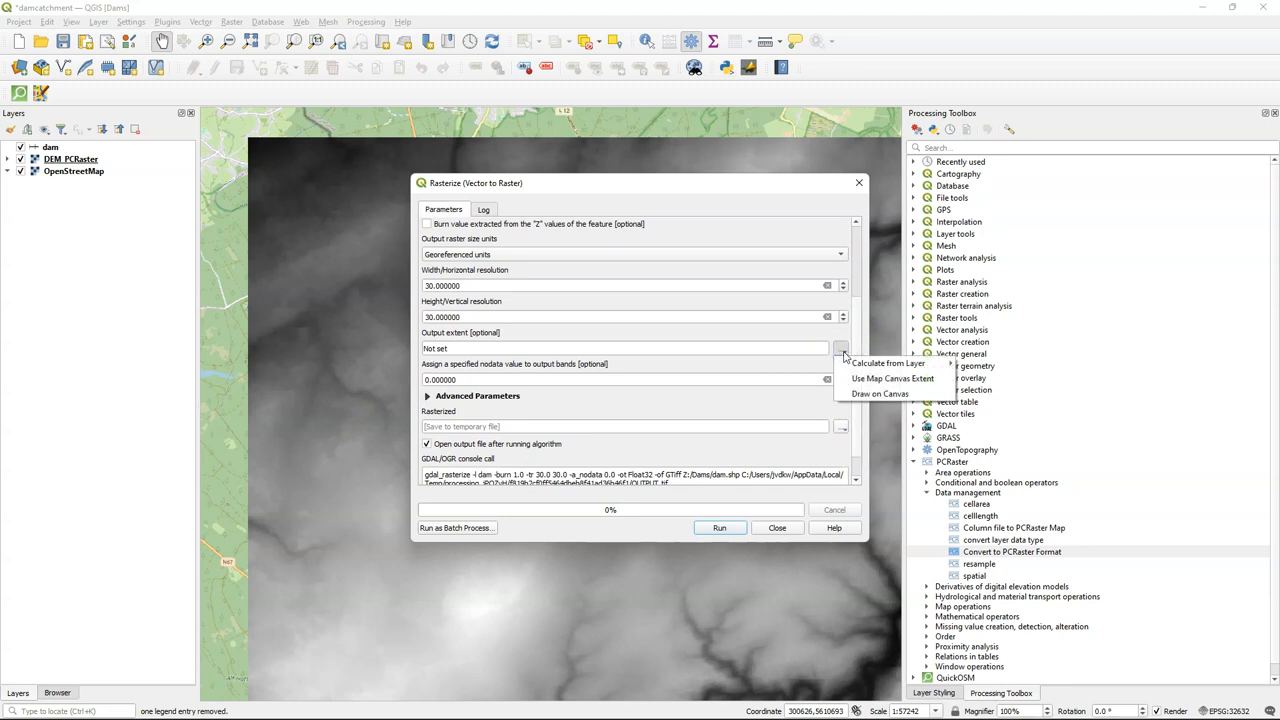
{"action": "left_click", "coordinate": [891, 378]}
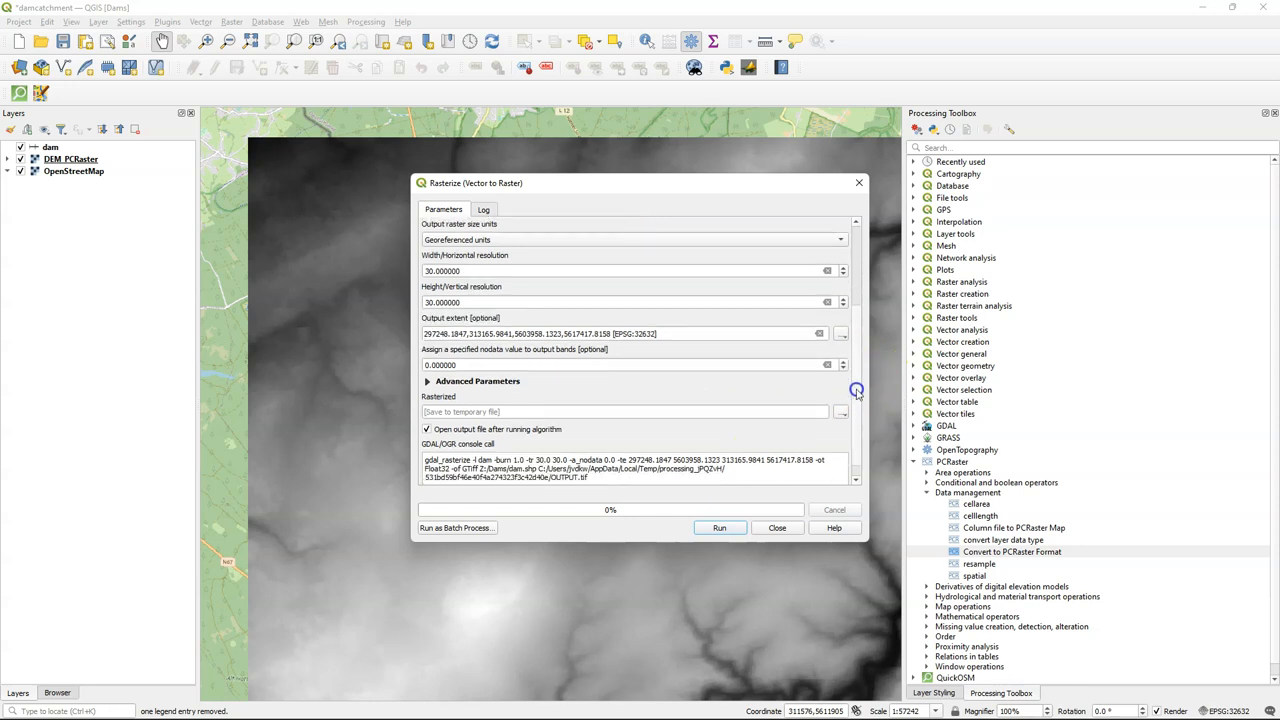
{"action": "left_click", "coordinate": [839, 396]}
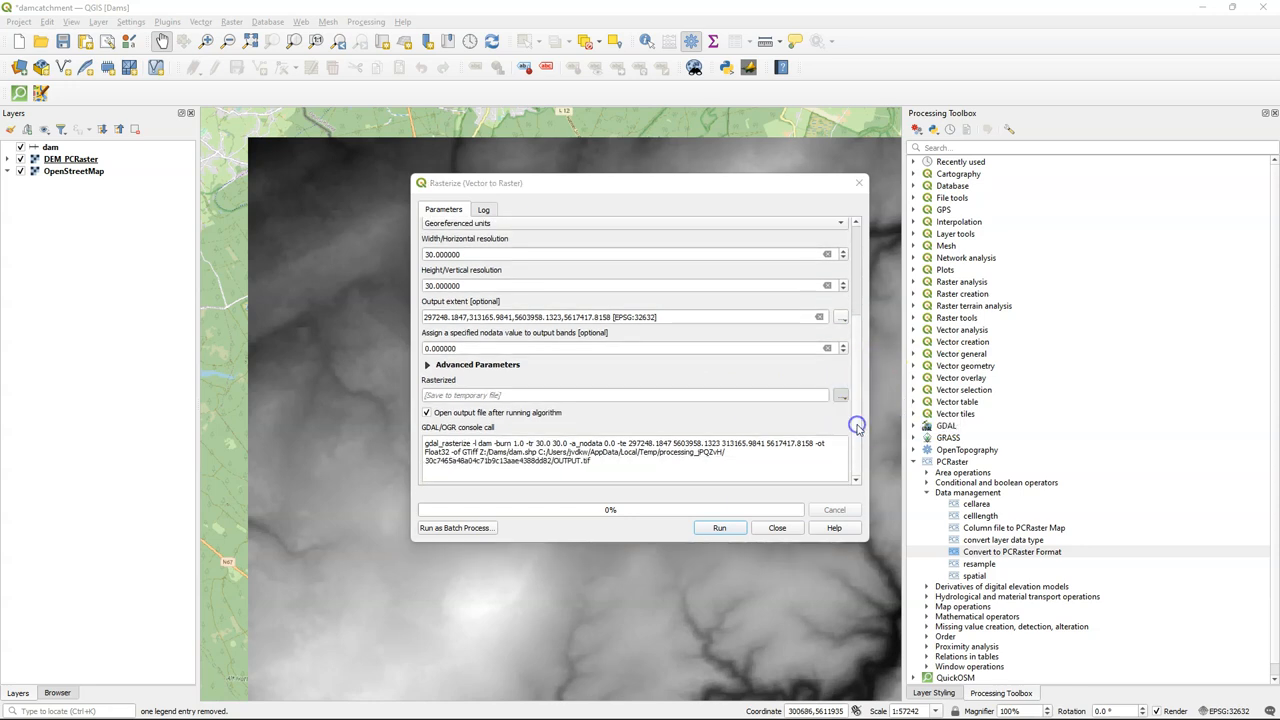
{"action": "left_click", "coordinate": [841, 394]}
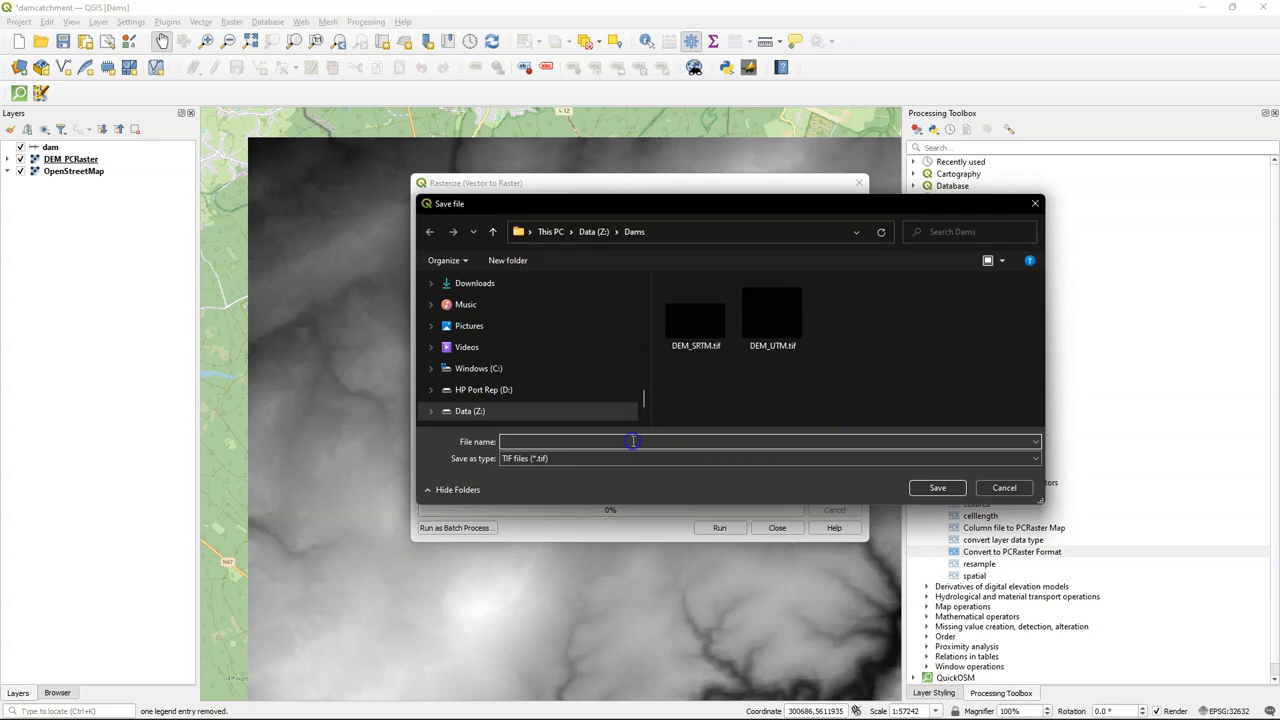
{"action": "type", "text": "D"}
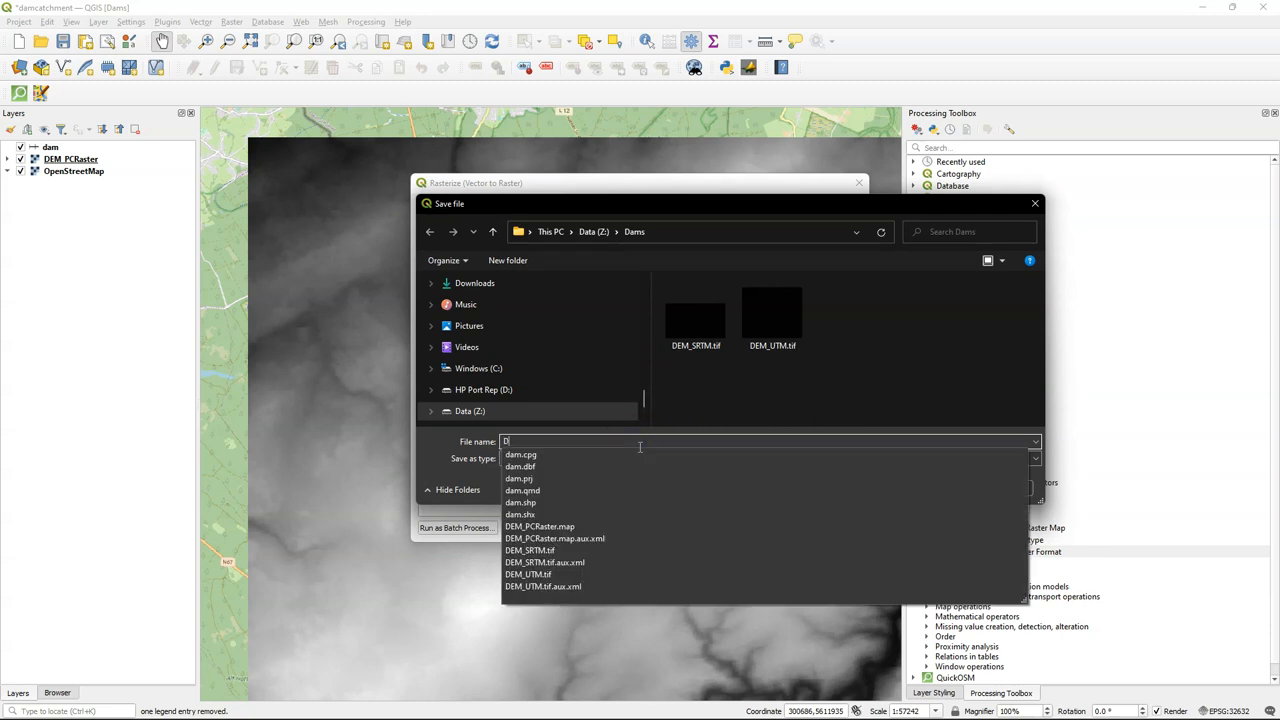
{"action": "left_click", "coordinate": [937, 488]}
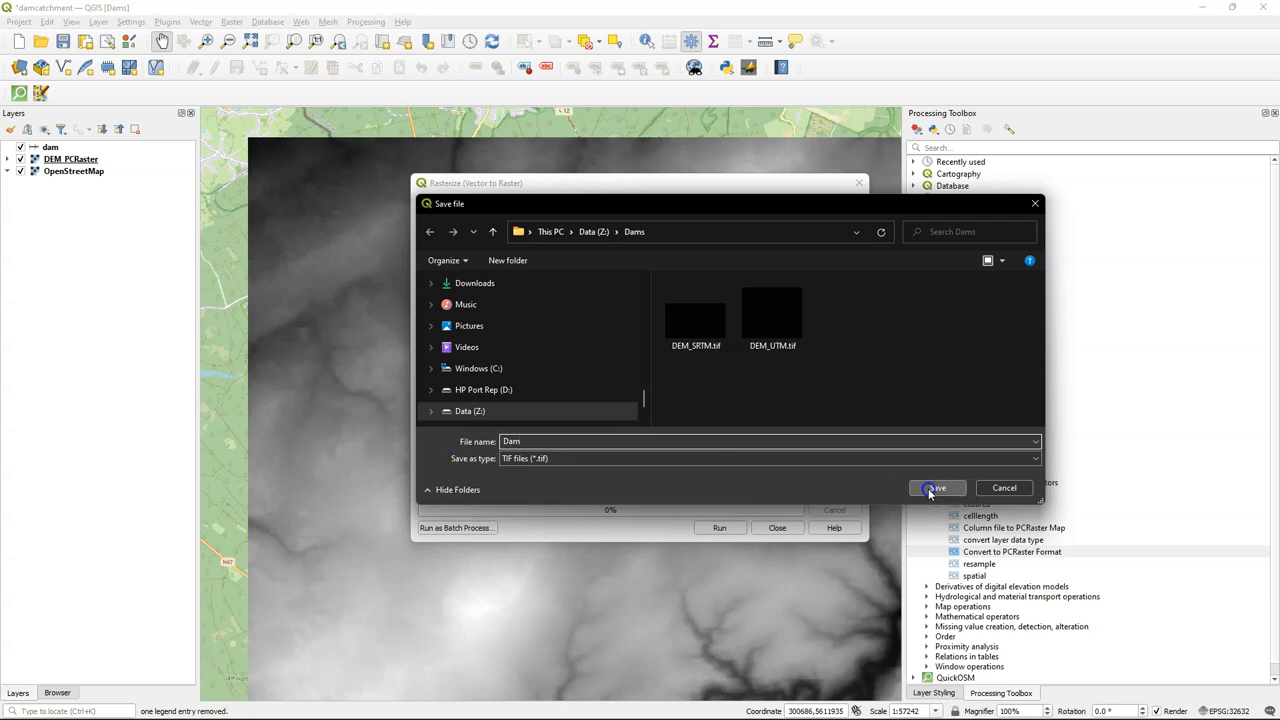
{"action": "left_click", "coordinate": [936, 488]}
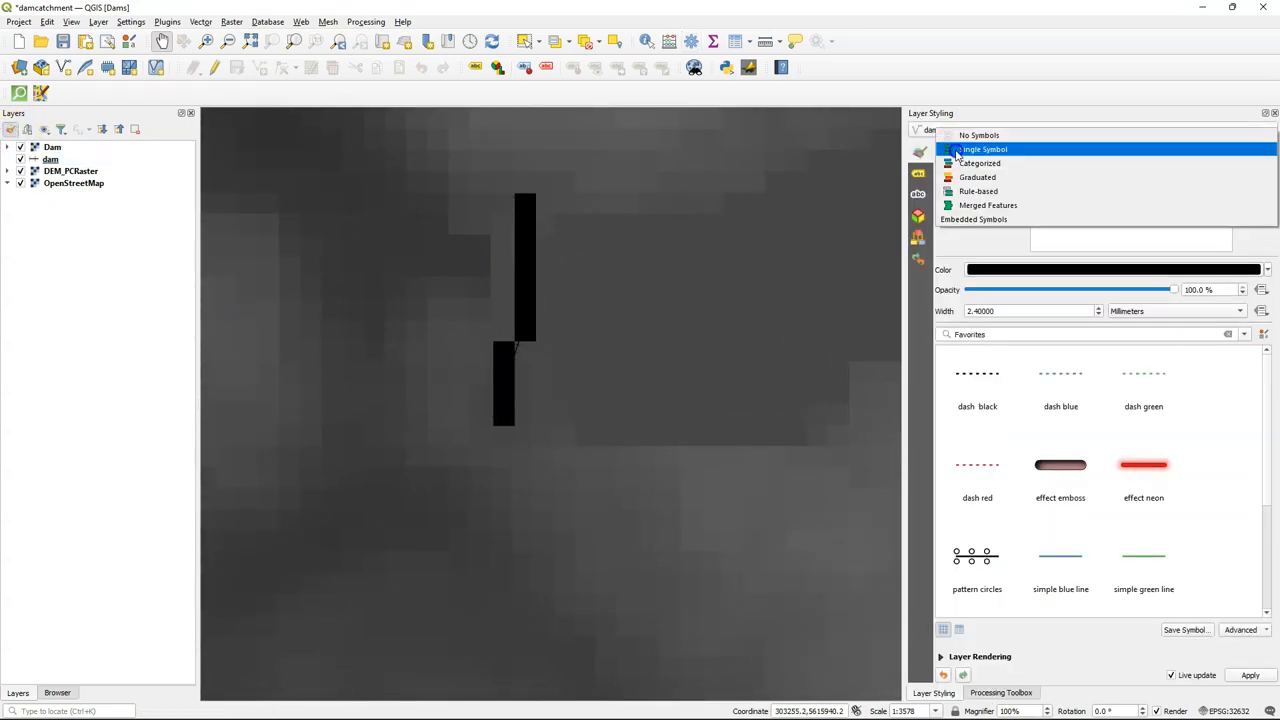
Style the Dam raster with Paletted/Unique values, classifying value 1 in red
{"action": "left_click", "coordinate": [984, 149]}
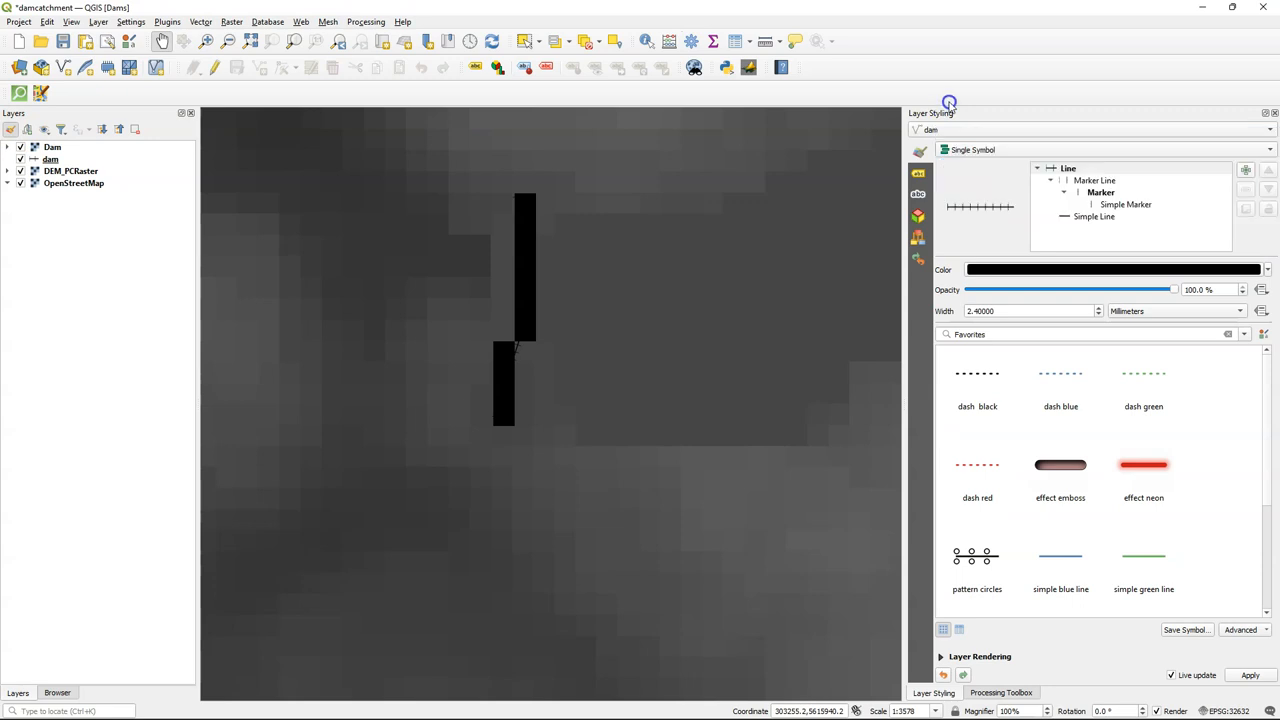
{"action": "left_click", "coordinate": [52, 147]}
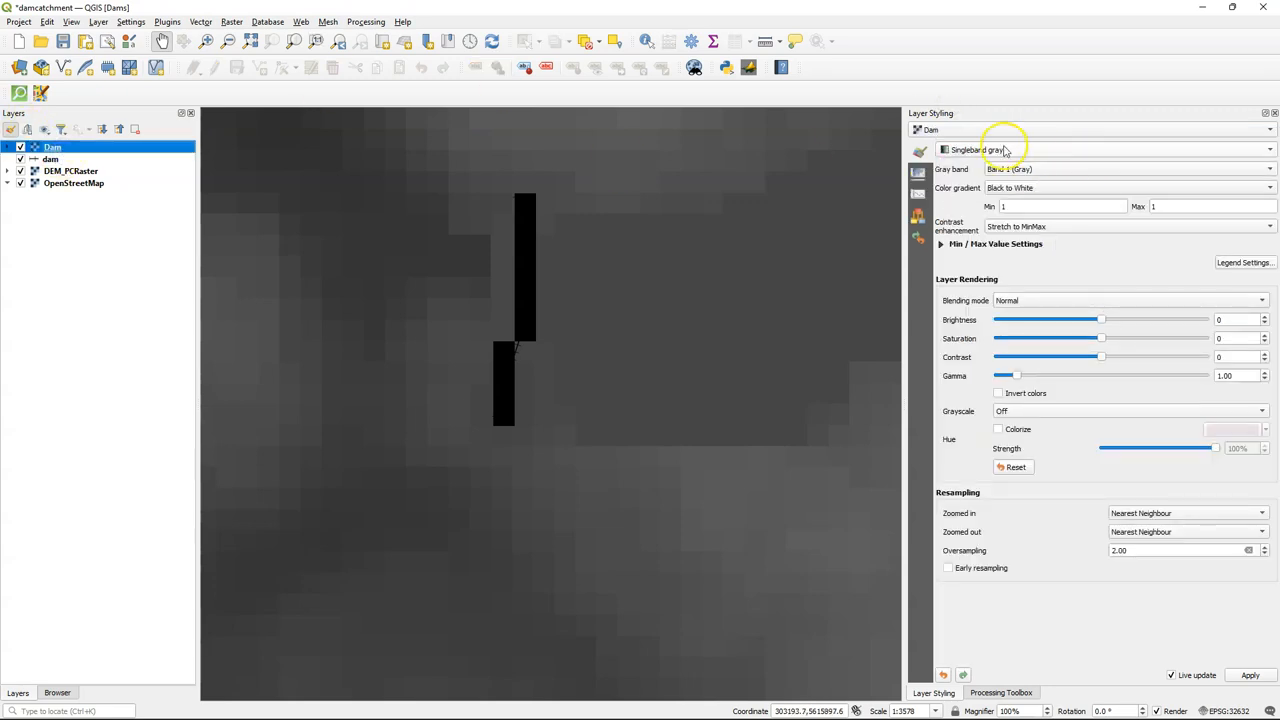
{"action": "left_click", "coordinate": [1100, 149]}
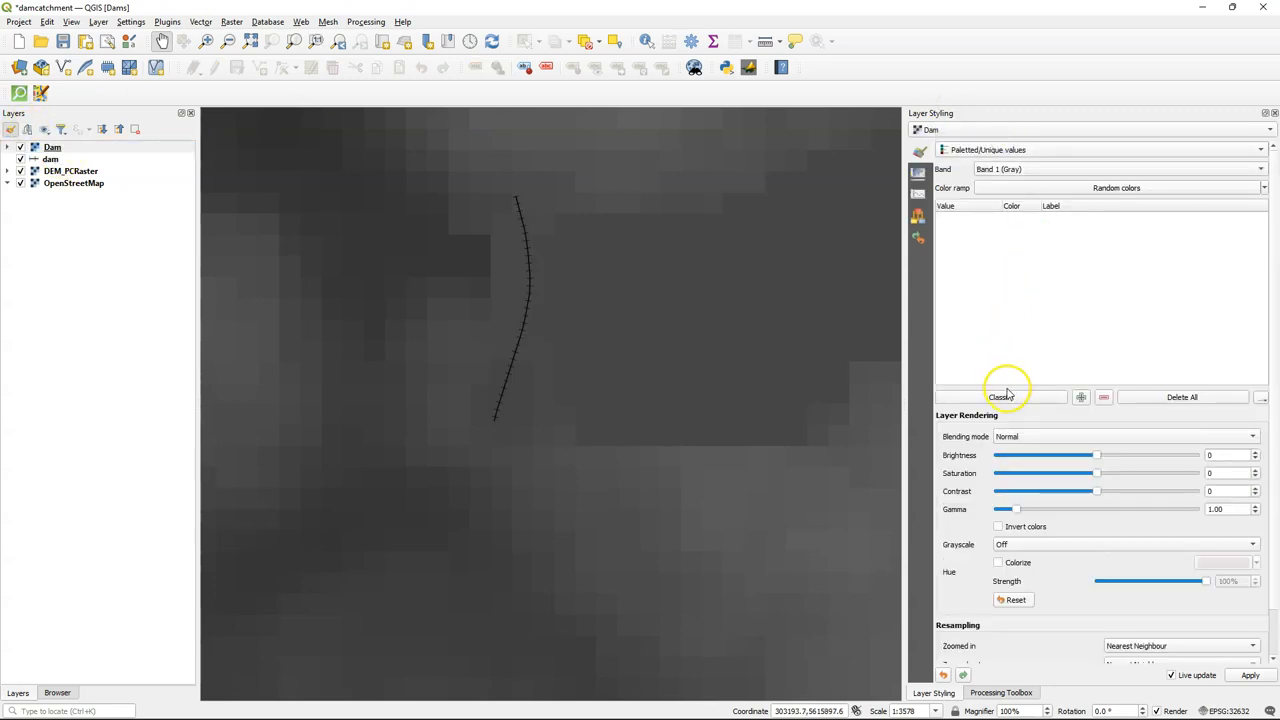
{"action": "left_click", "coordinate": [1000, 397]}
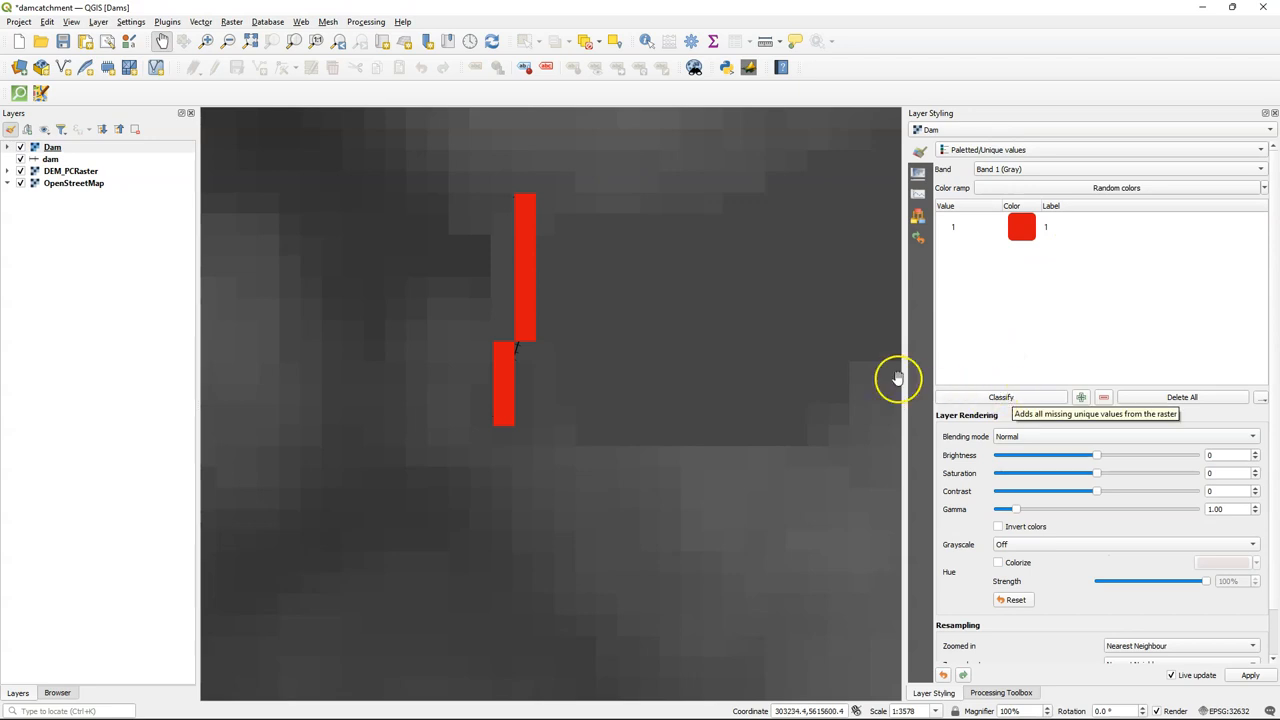
{"action": "mouse_move", "coordinate": [55, 180]}
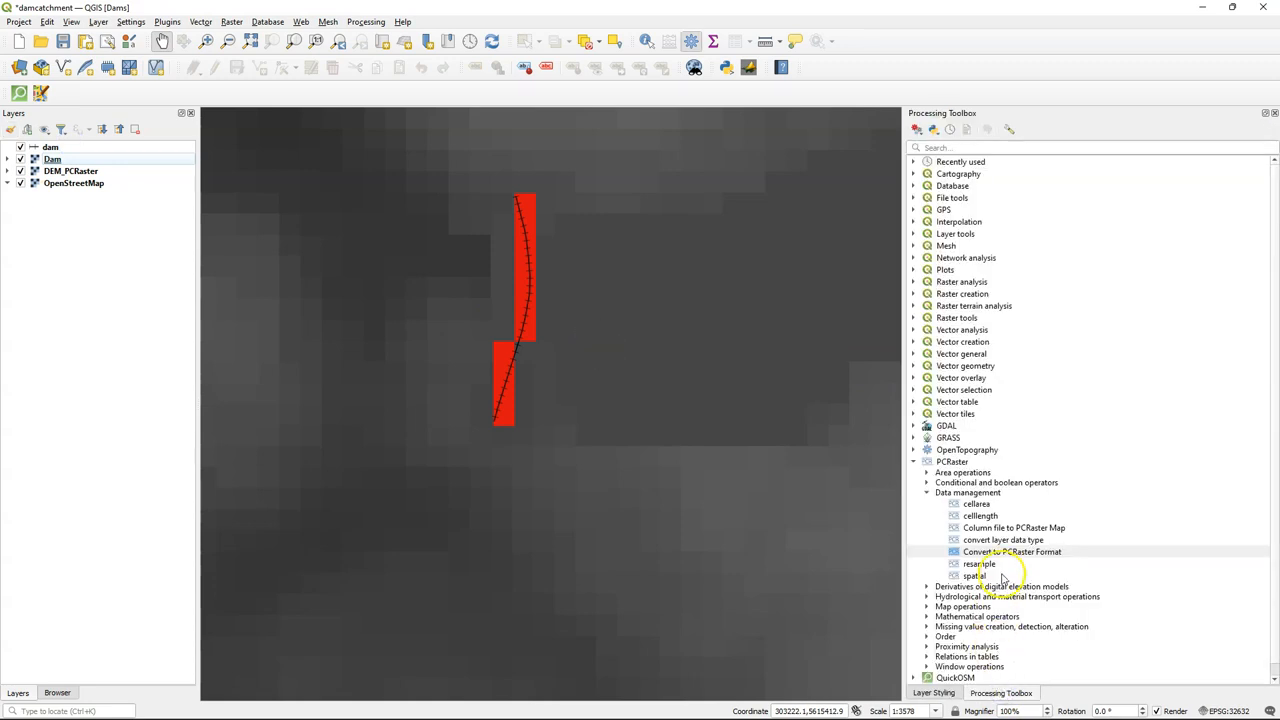
Convert Dam to a Boolean PCRaster map Dam_PCRaster.map and remove the Dam layer
{"action": "double_click", "coordinate": [1012, 551]}
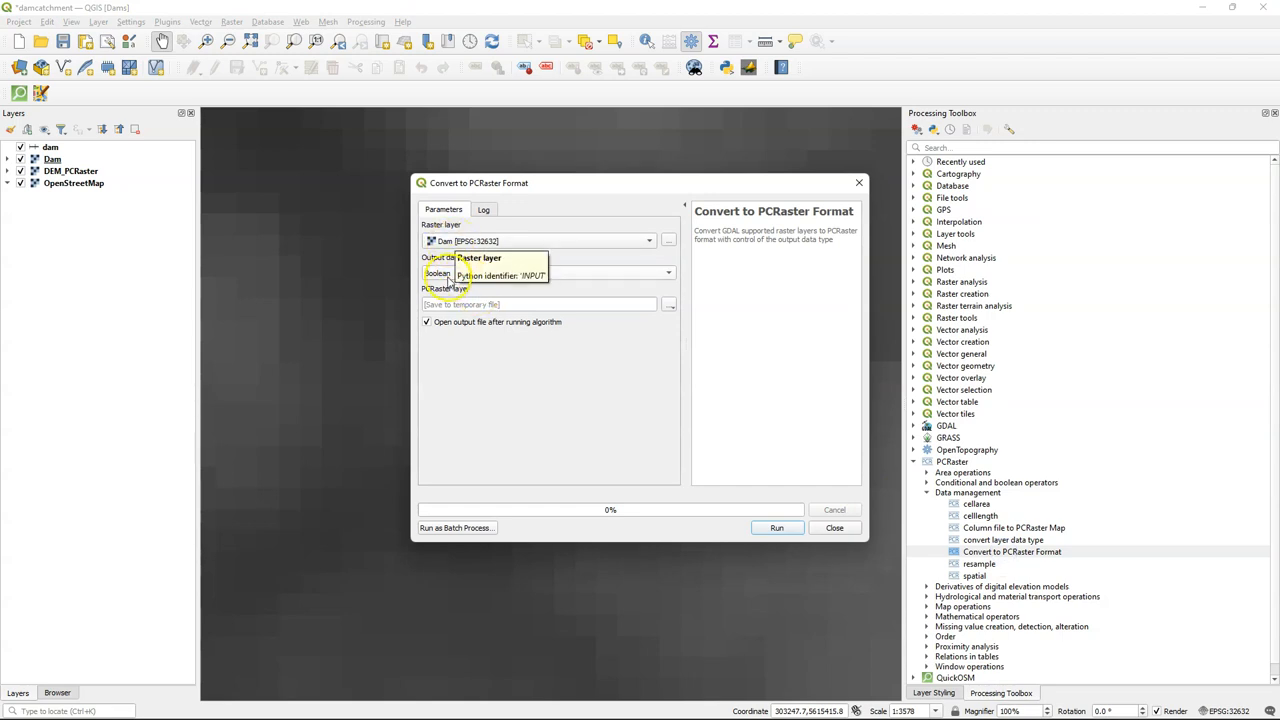
{"action": "left_click", "coordinate": [671, 305]}
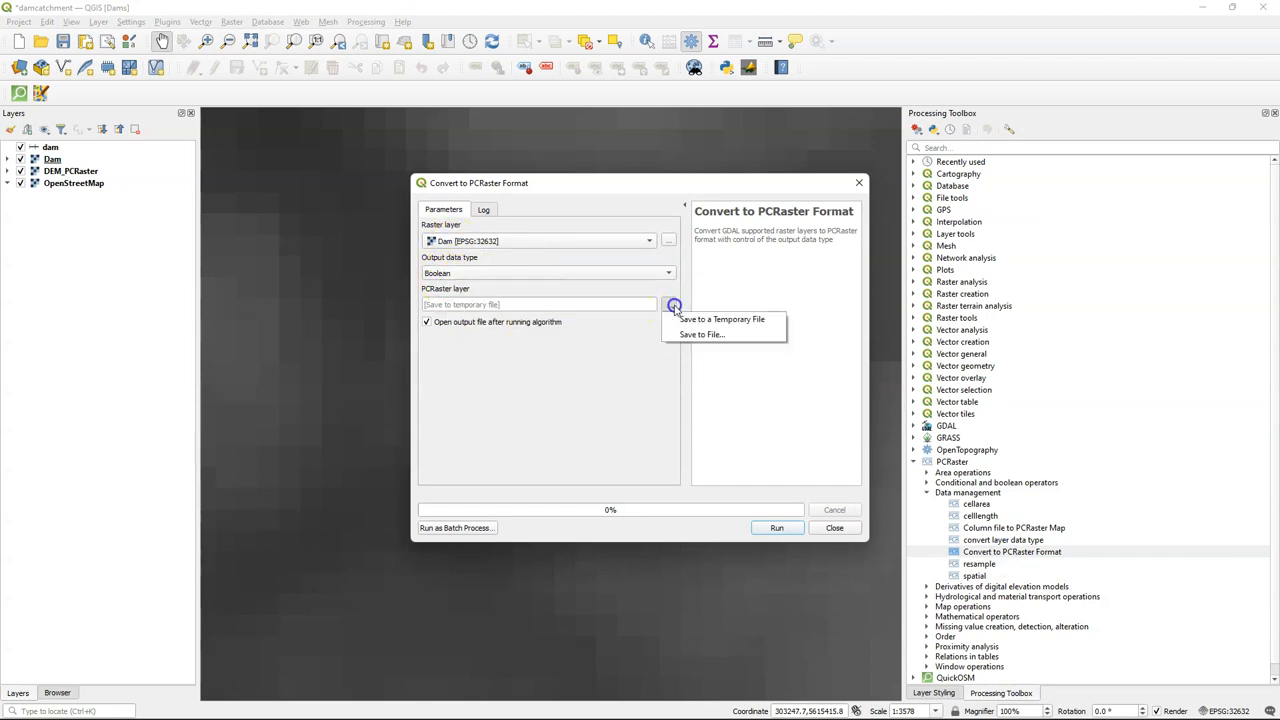
{"action": "left_click", "coordinate": [702, 334]}
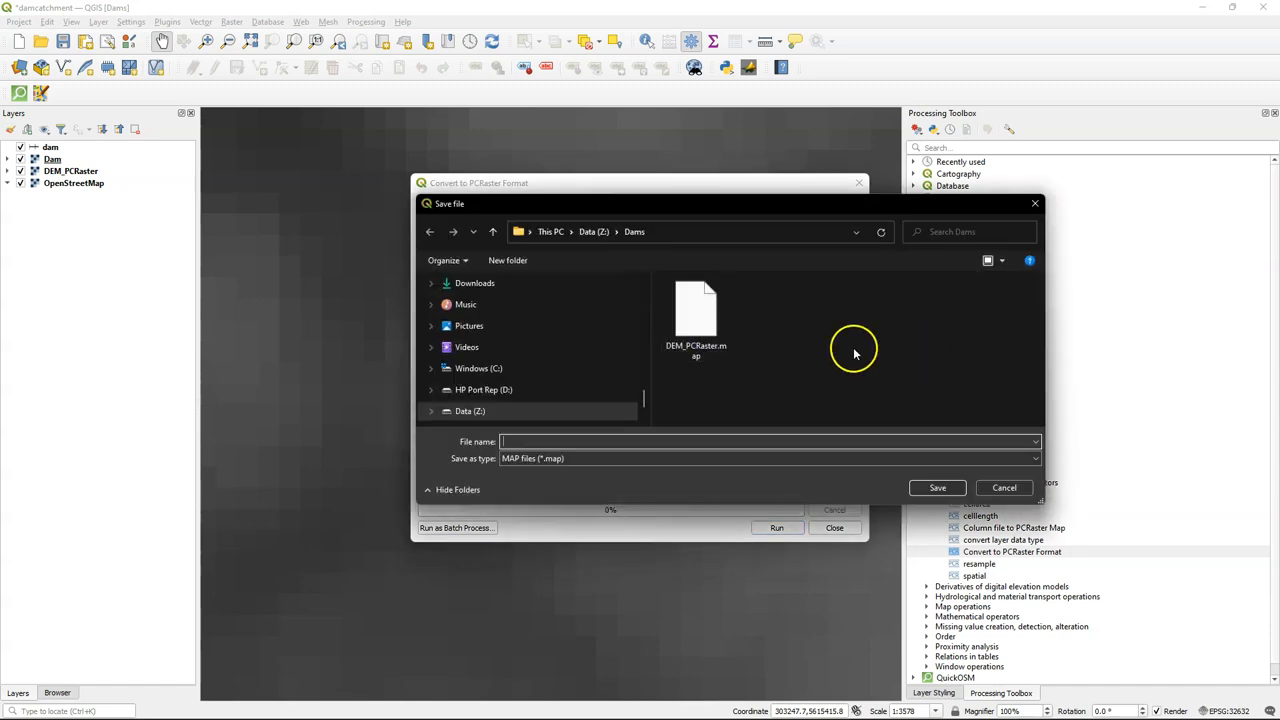
{"action": "type", "text": "Dam_PCRaster"}
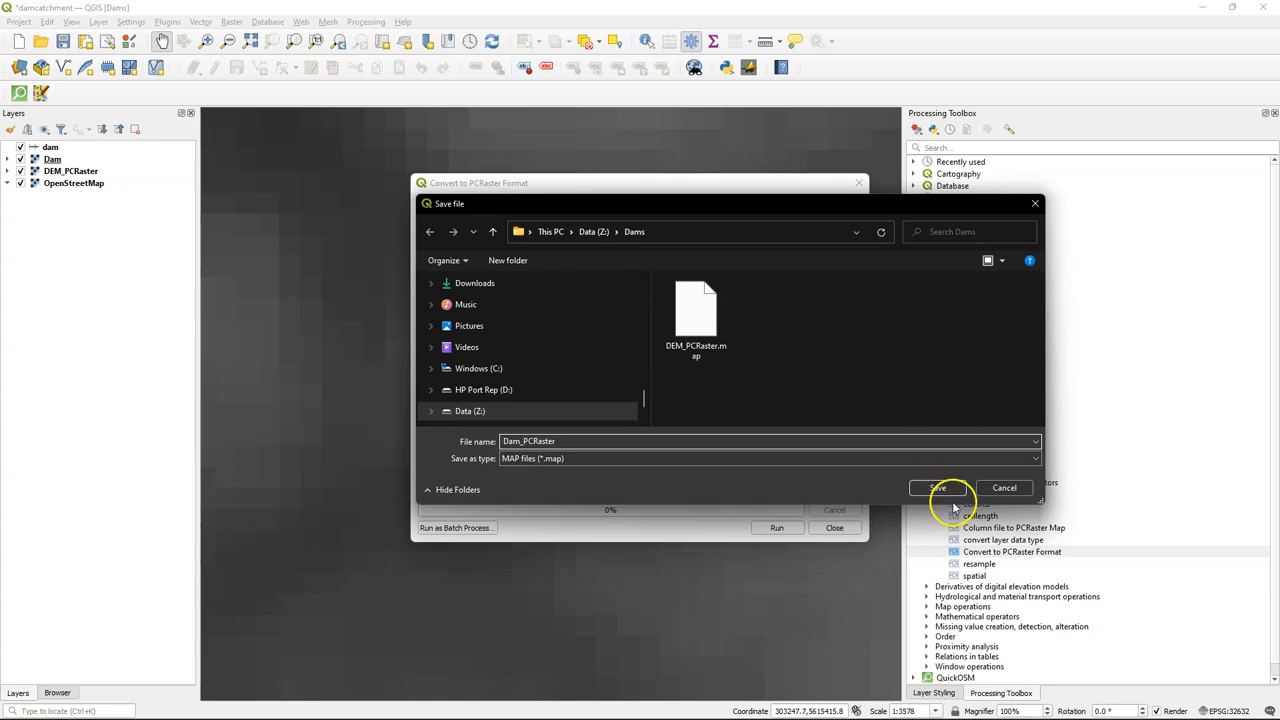
{"action": "left_click", "coordinate": [936, 488]}
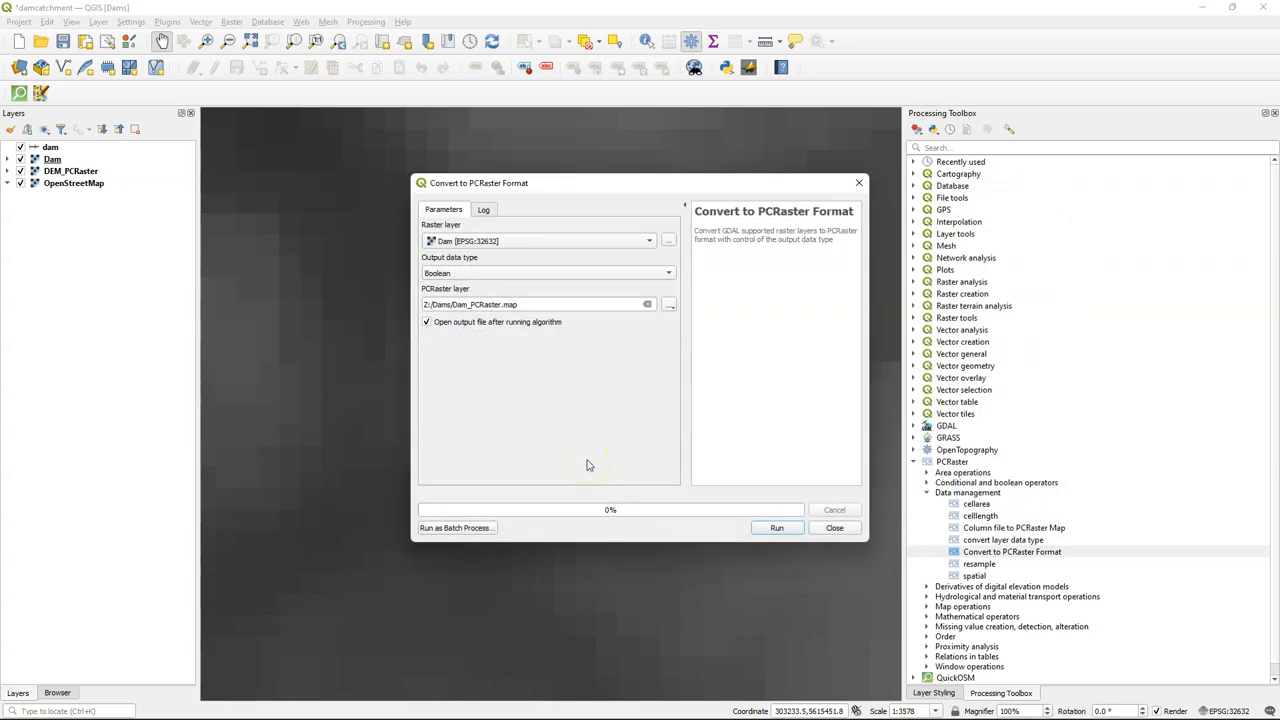
{"action": "left_click", "coordinate": [777, 527]}
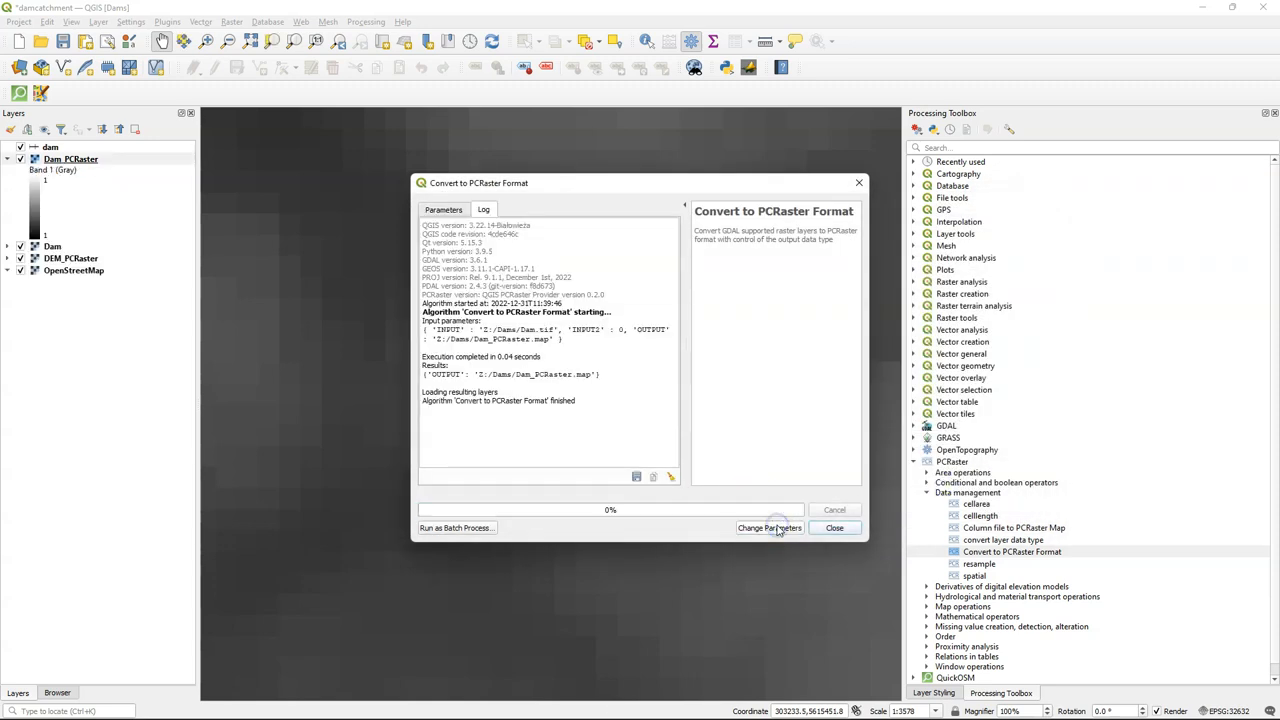
{"action": "left_click", "coordinate": [834, 527]}
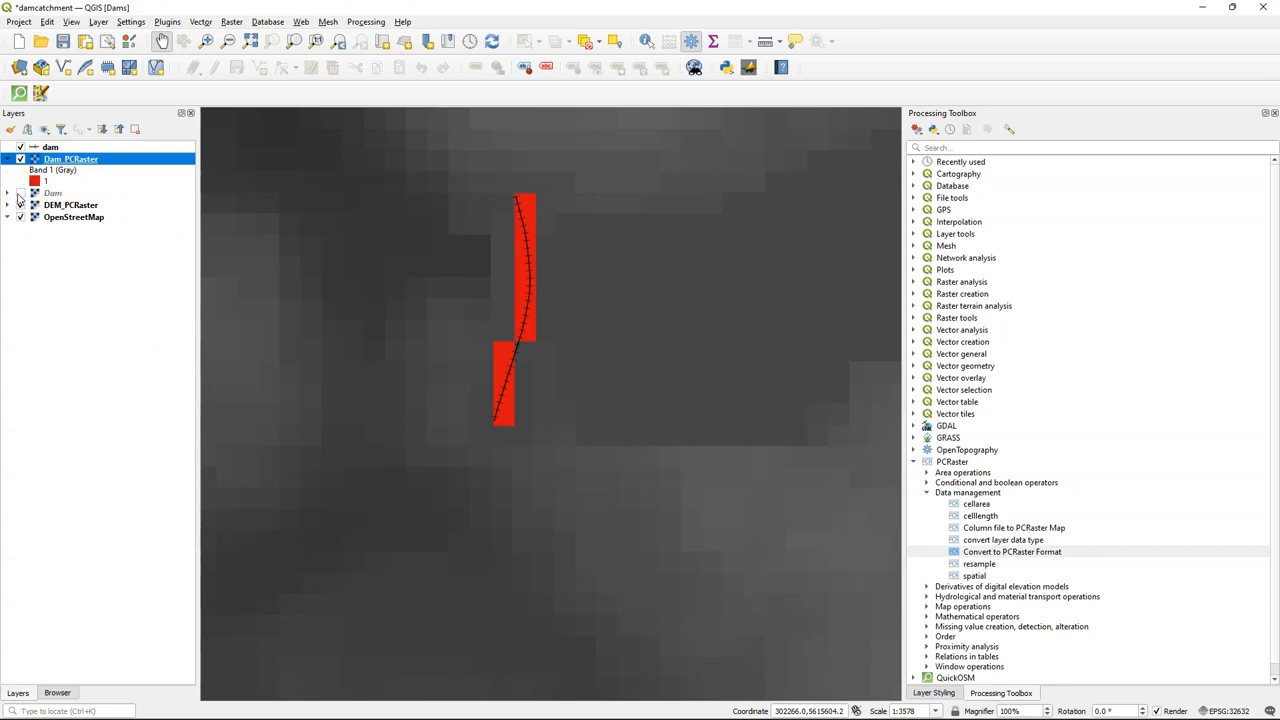
{"action": "left_click", "coordinate": [52, 192]}
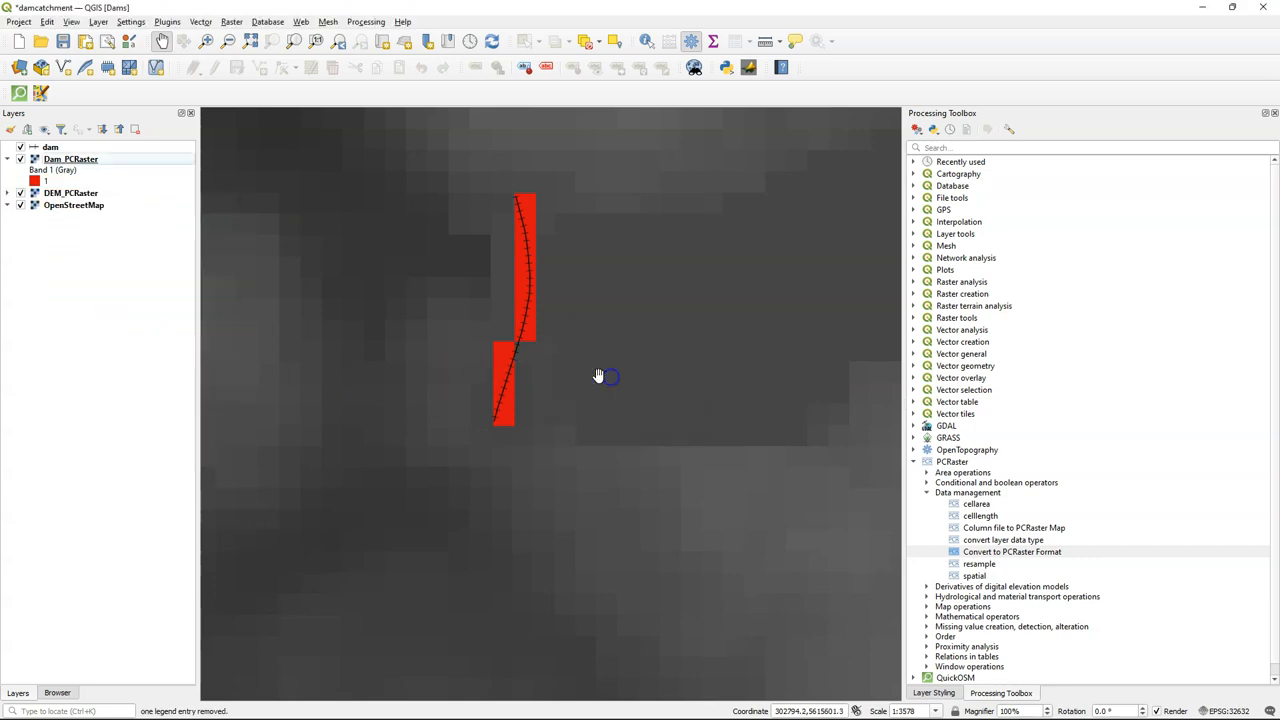
List the PCRaster hydrological and material transport tools and open accuflux
{"action": "left_click", "coordinate": [926, 492]}
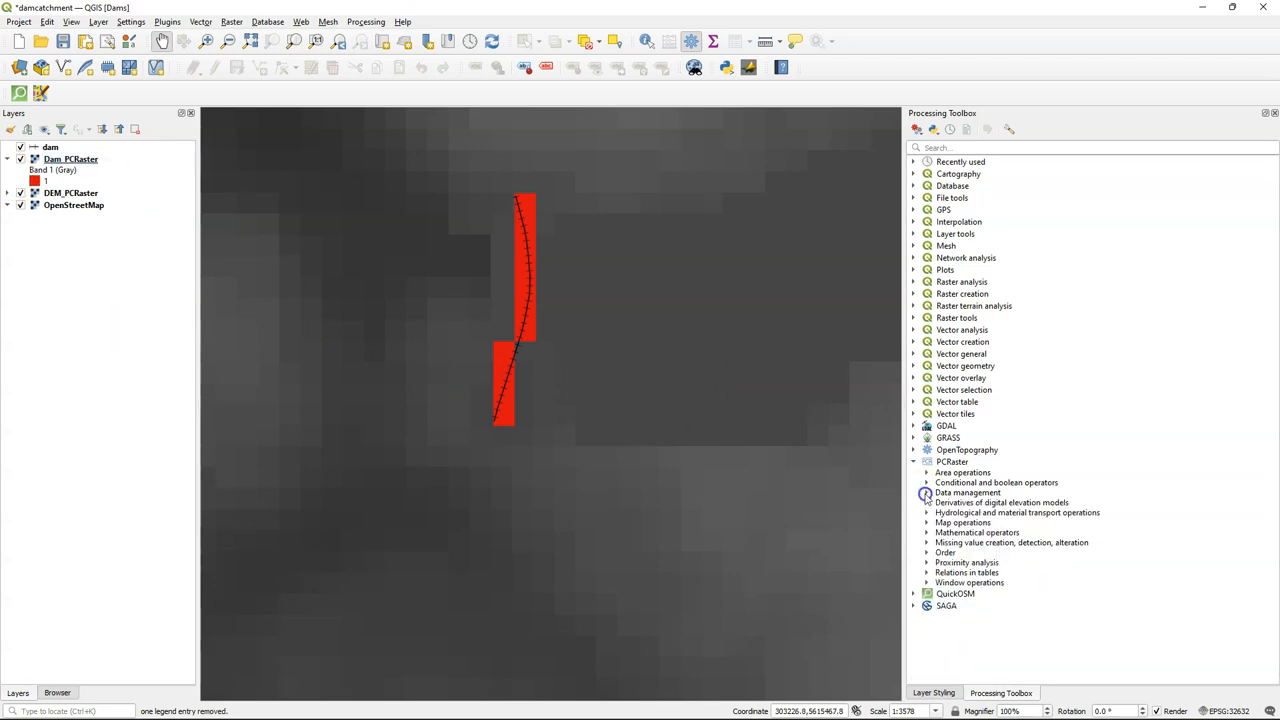
{"action": "left_click", "coordinate": [925, 512]}
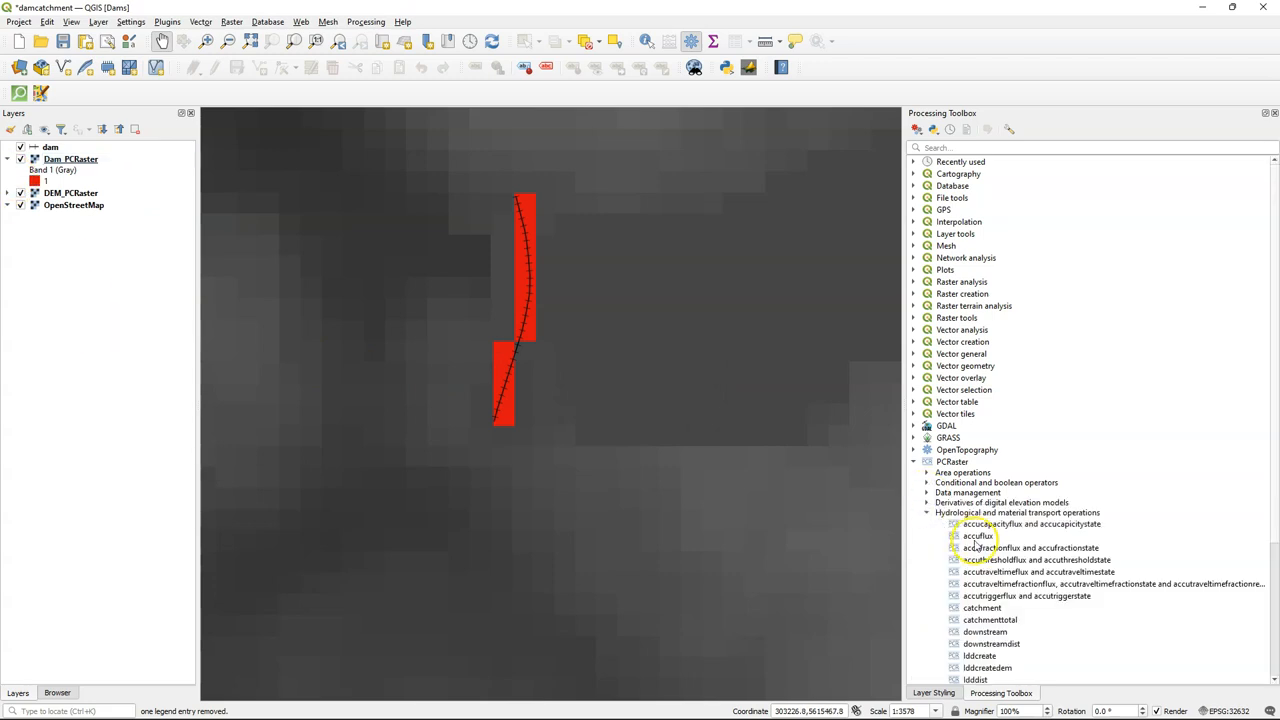
{"action": "left_click", "coordinate": [978, 535]}
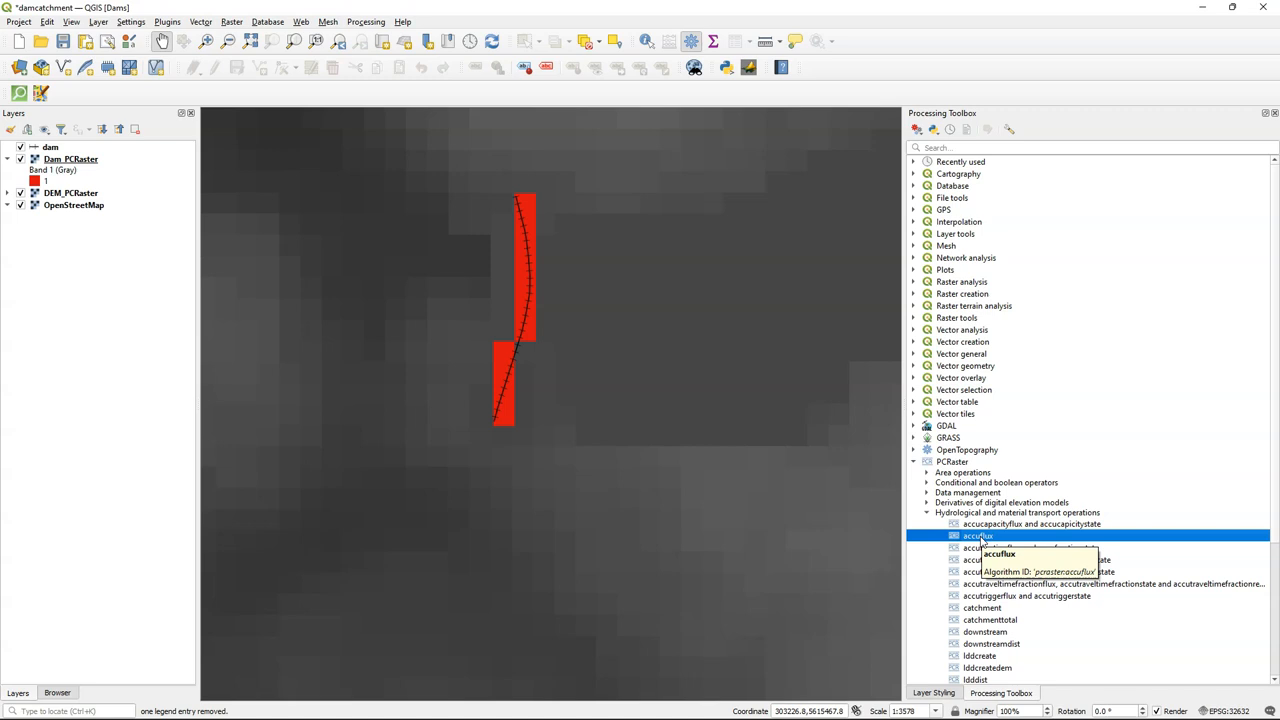
{"action": "double_click", "coordinate": [978, 535]}
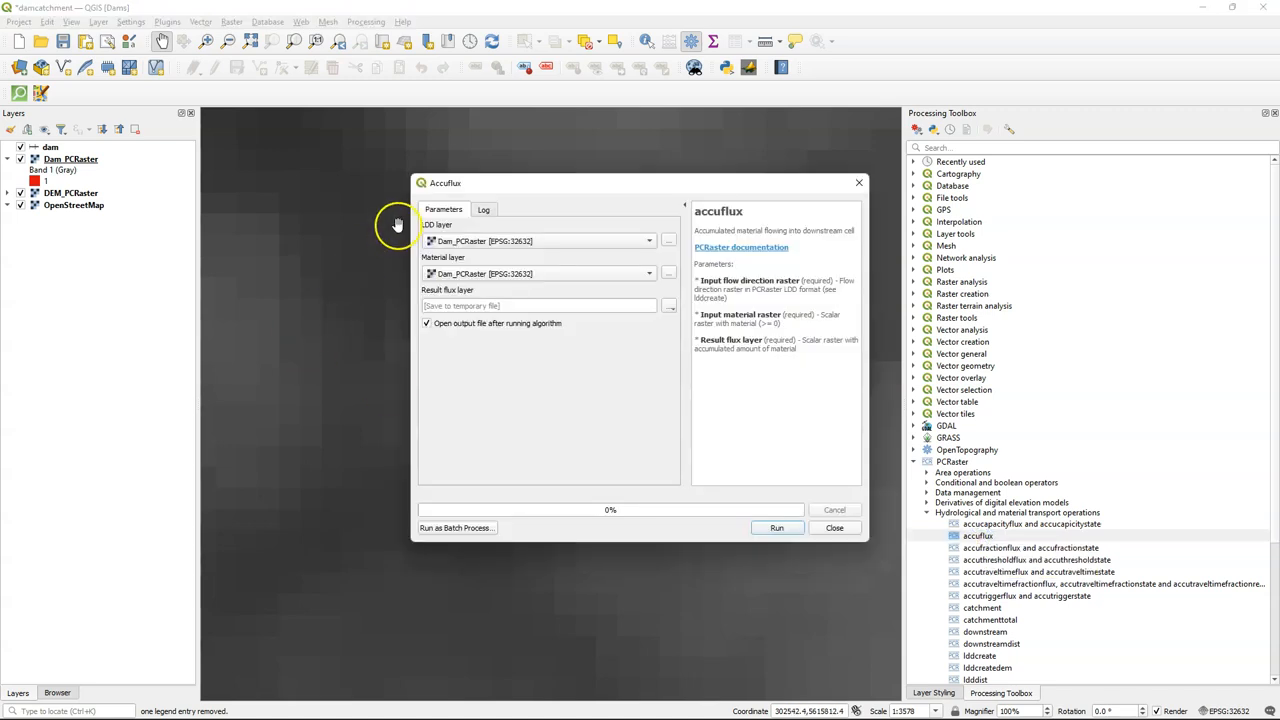
{"action": "mouse_move", "coordinate": [615, 278]}
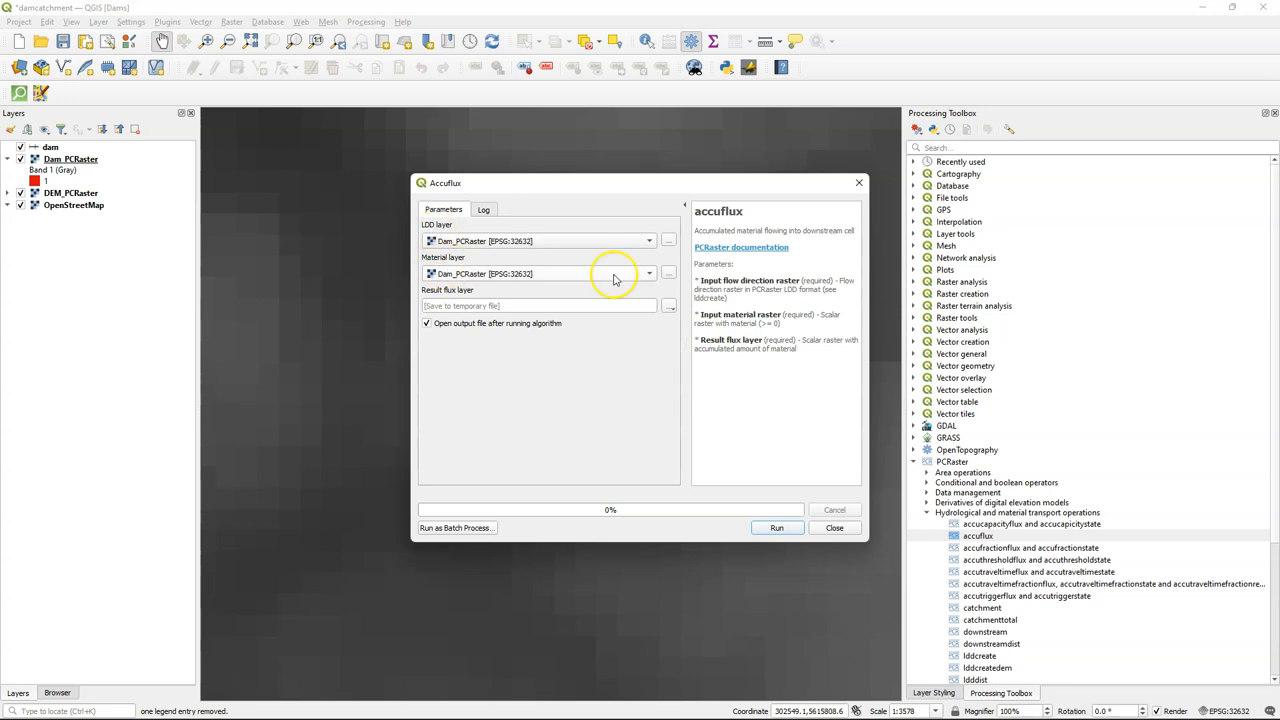
{"action": "mouse_move", "coordinate": [743, 332]}
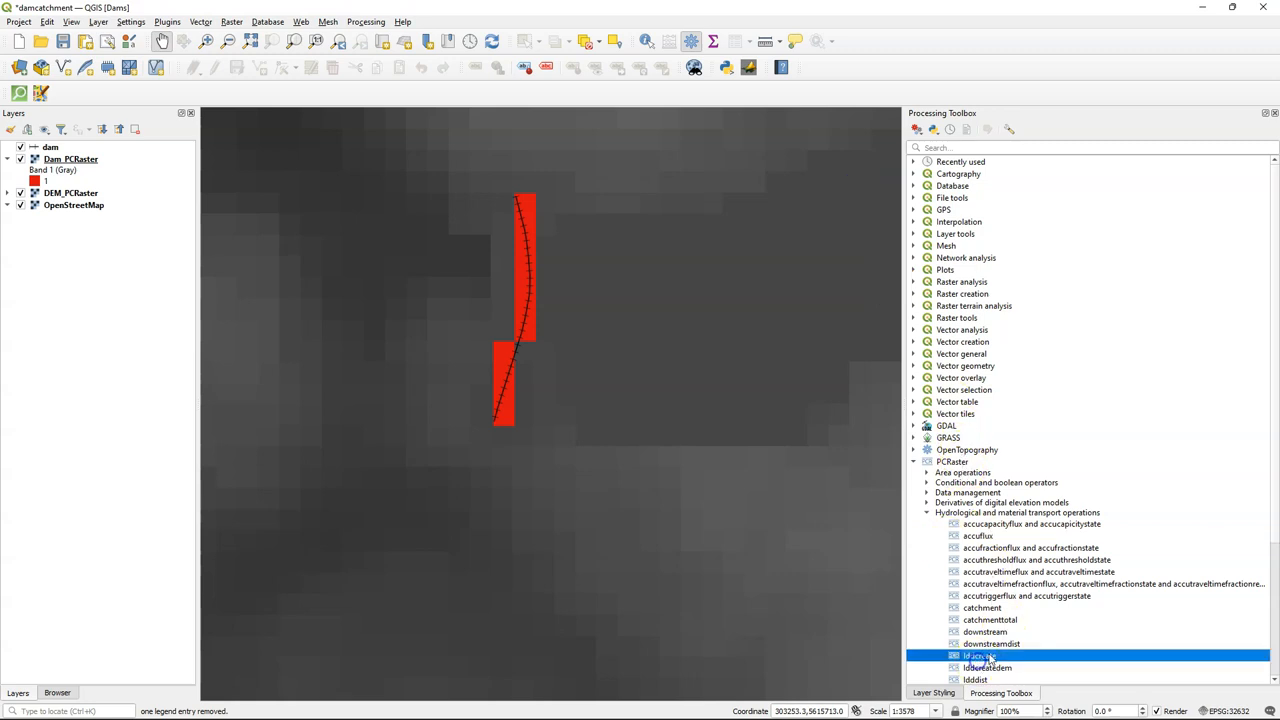
Run lddcreate on DEM_PCRaster, saving the local drain direction output as flowdirection.map
{"action": "double_click", "coordinate": [979, 655]}
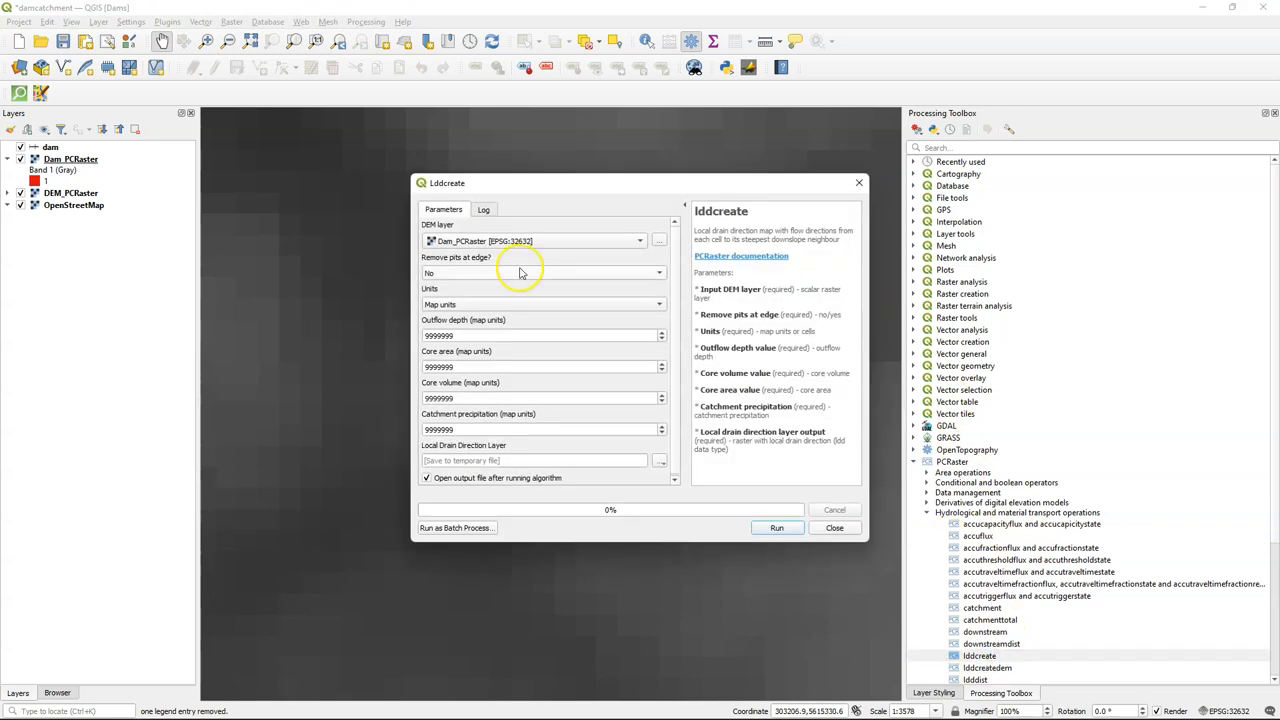
{"action": "mouse_move", "coordinate": [470, 241]}
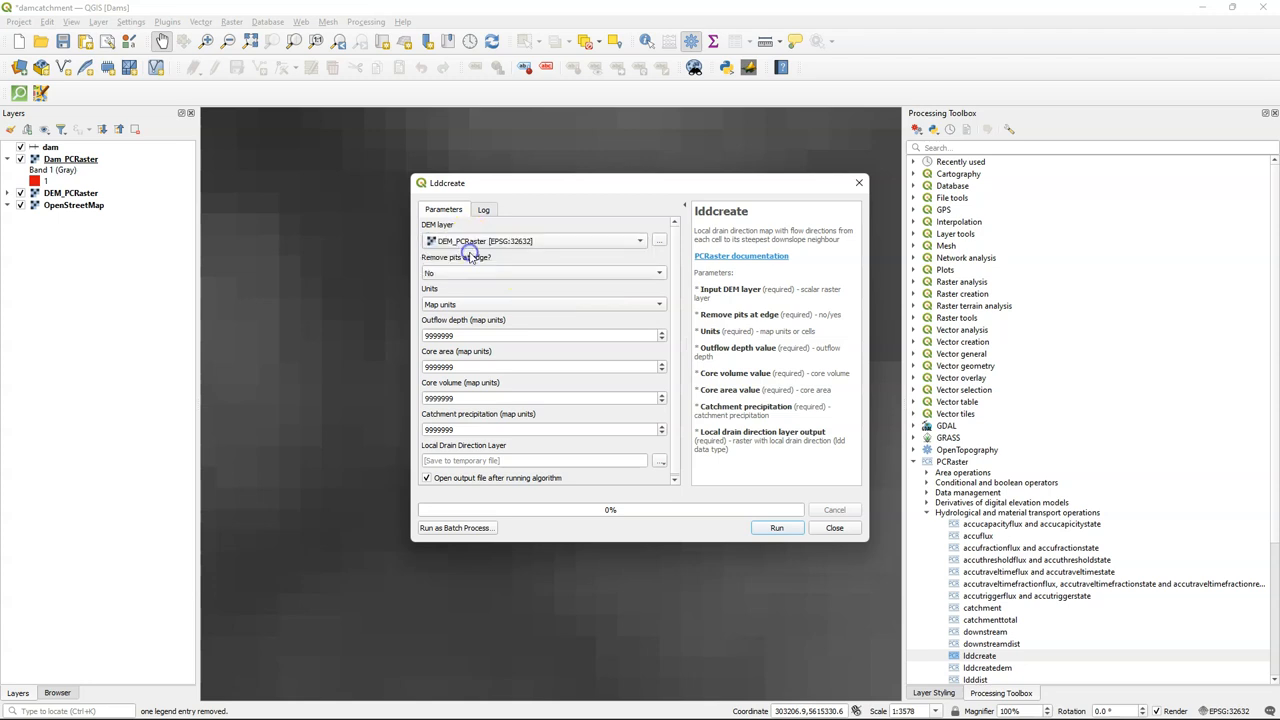
{"action": "mouse_move", "coordinate": [675, 293]}
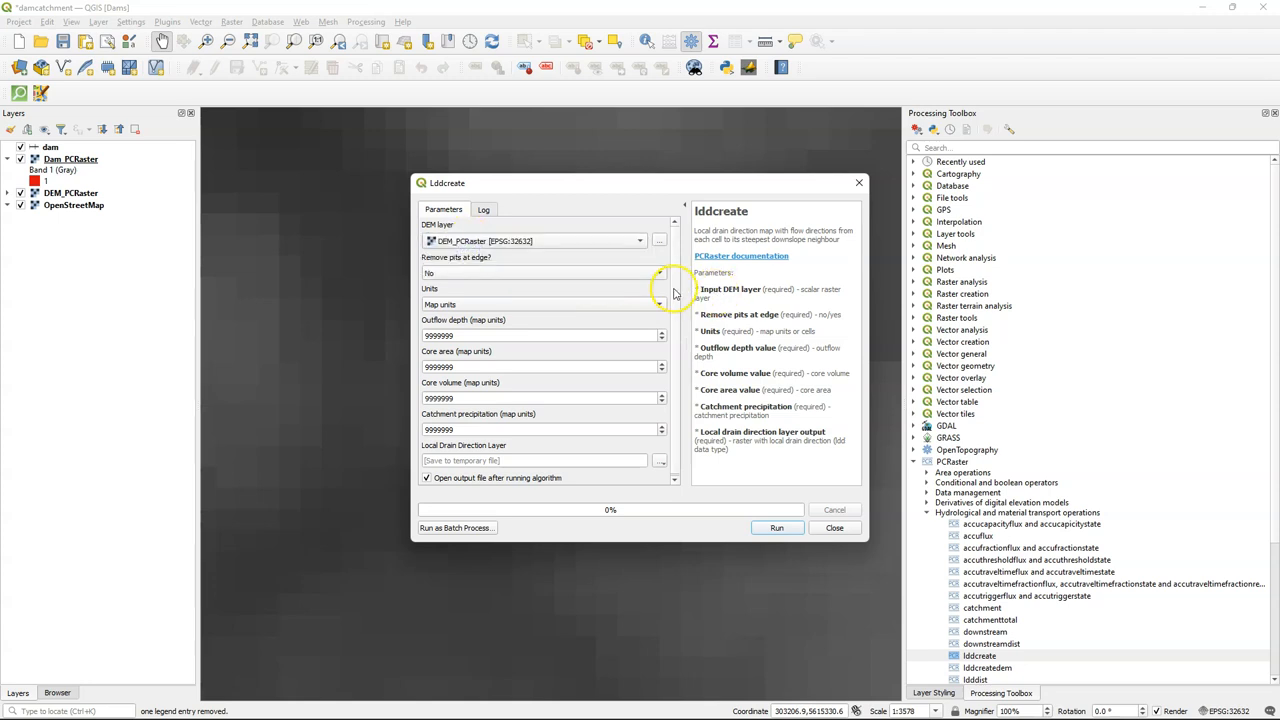
{"action": "left_click", "coordinate": [659, 460]}
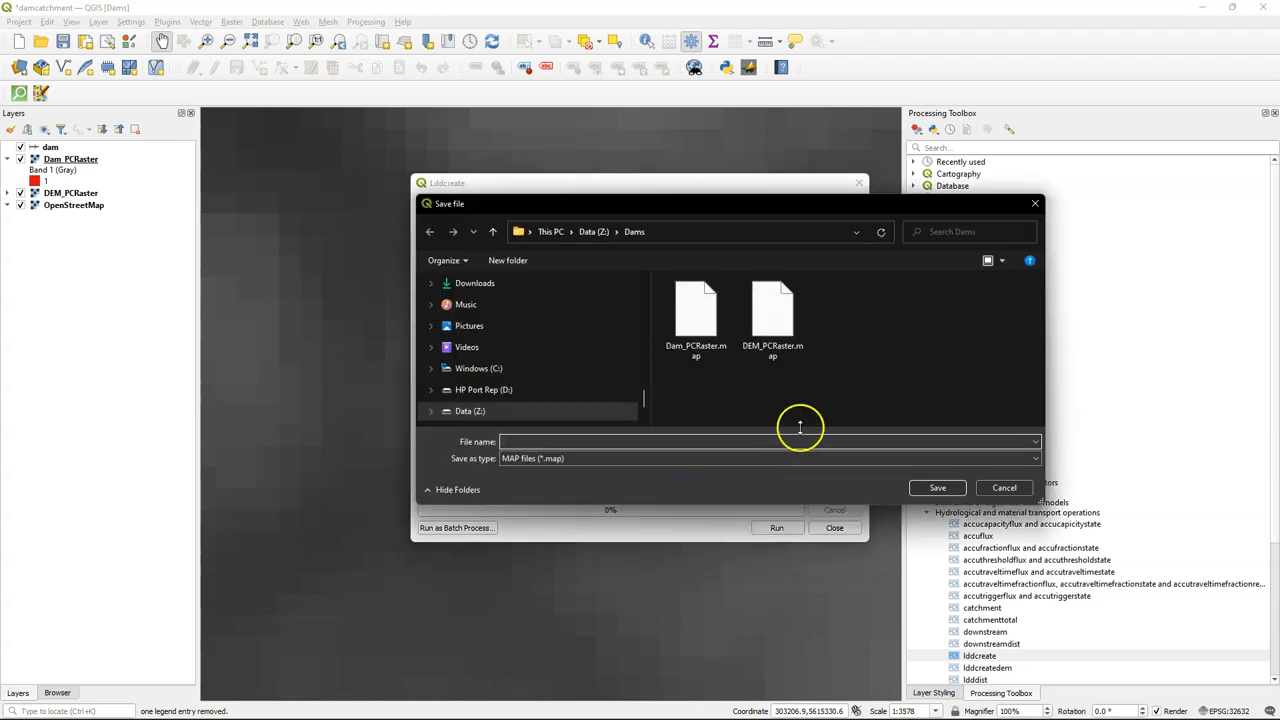
{"action": "left_click", "coordinate": [937, 488]}
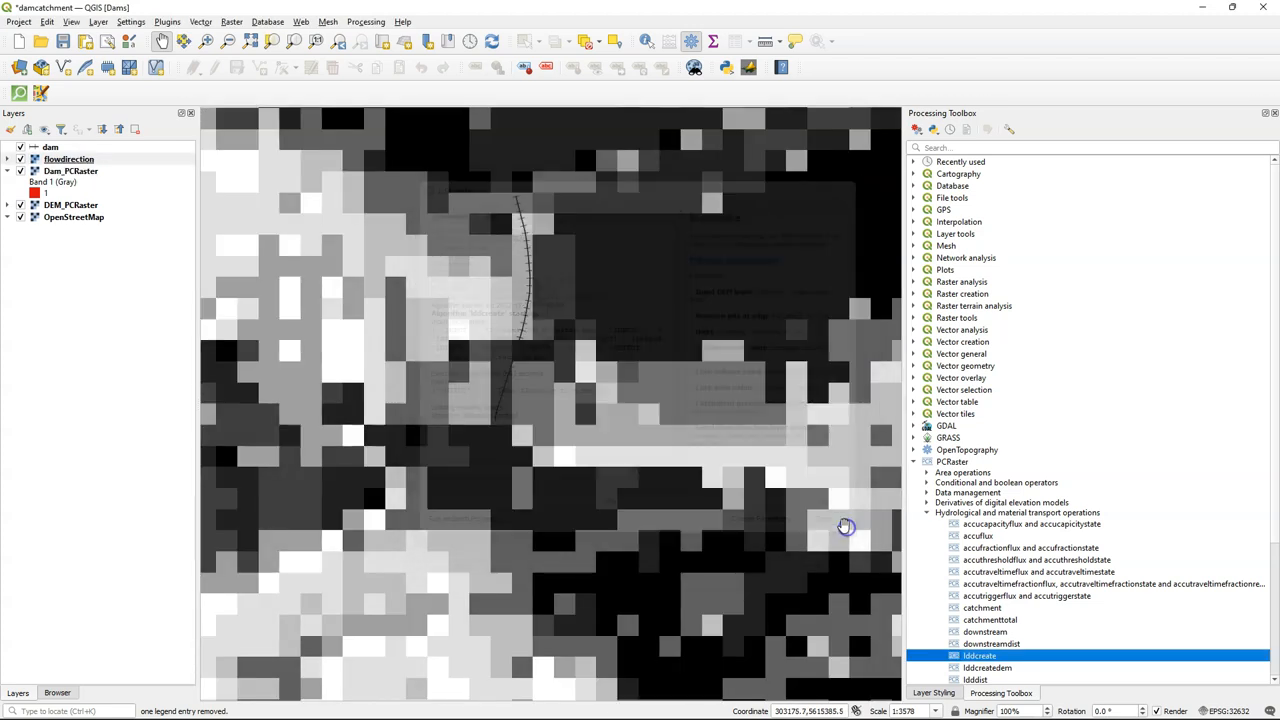
{"action": "left_click", "coordinate": [69, 159]}
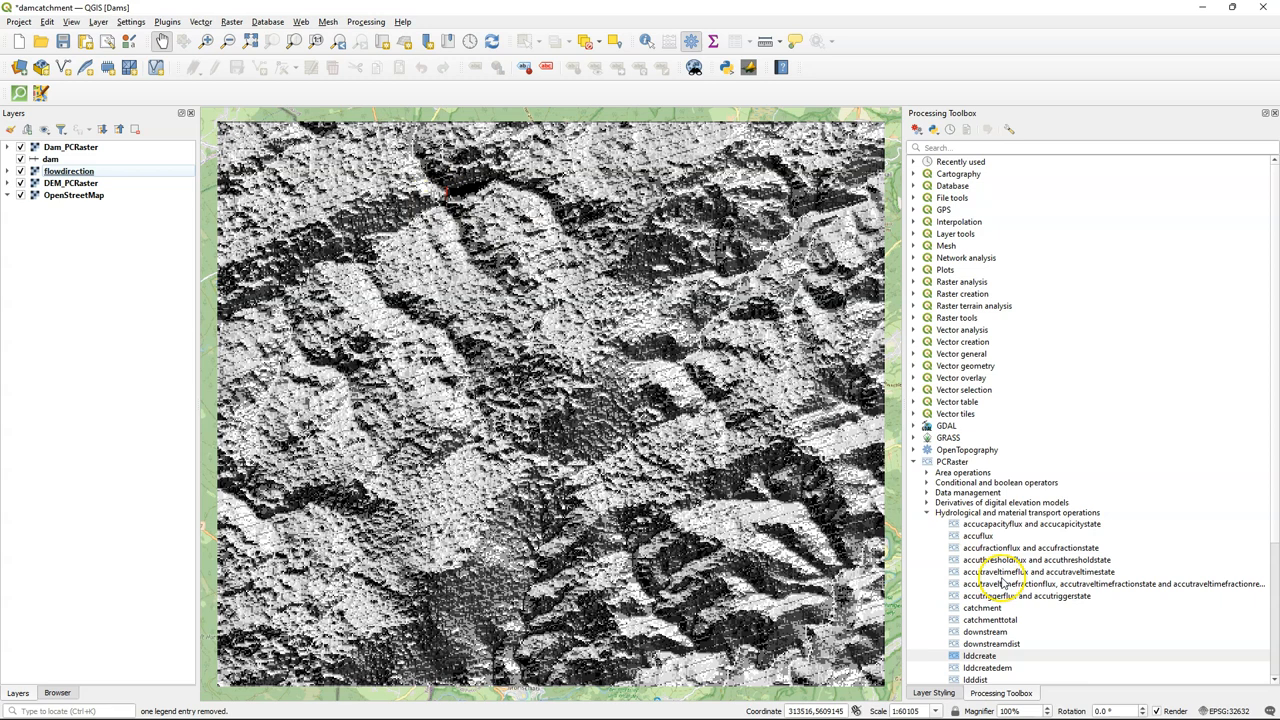
Generate a Scalar constant-1 raster masked by flowdirection, saved as material.map
{"action": "left_click", "coordinate": [926, 512]}
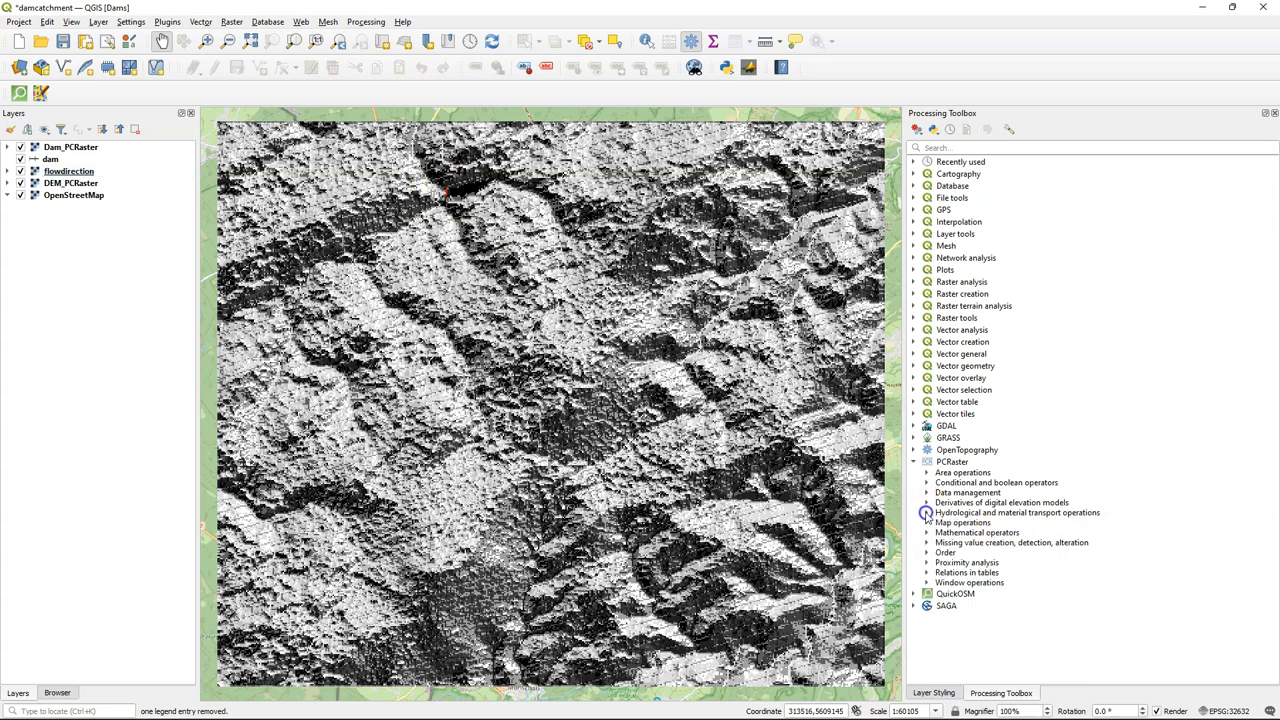
{"action": "left_click", "coordinate": [926, 492]}
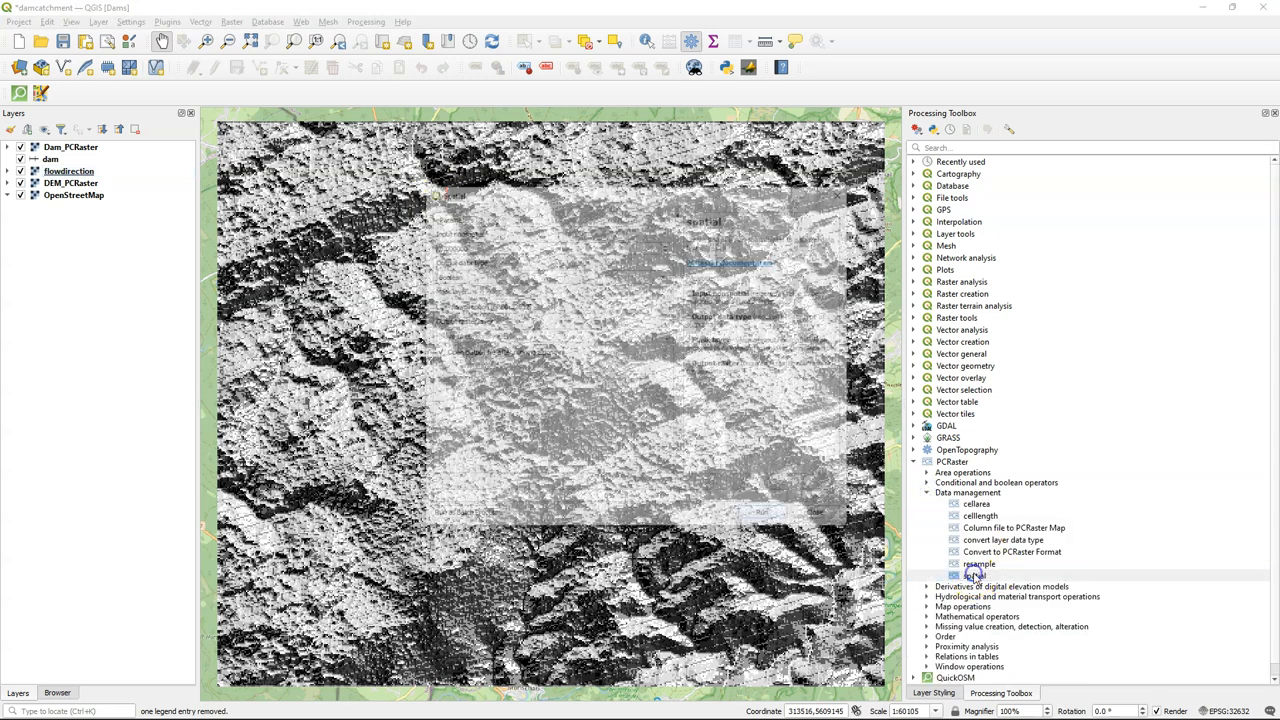
{"action": "double_click", "coordinate": [974, 574]}
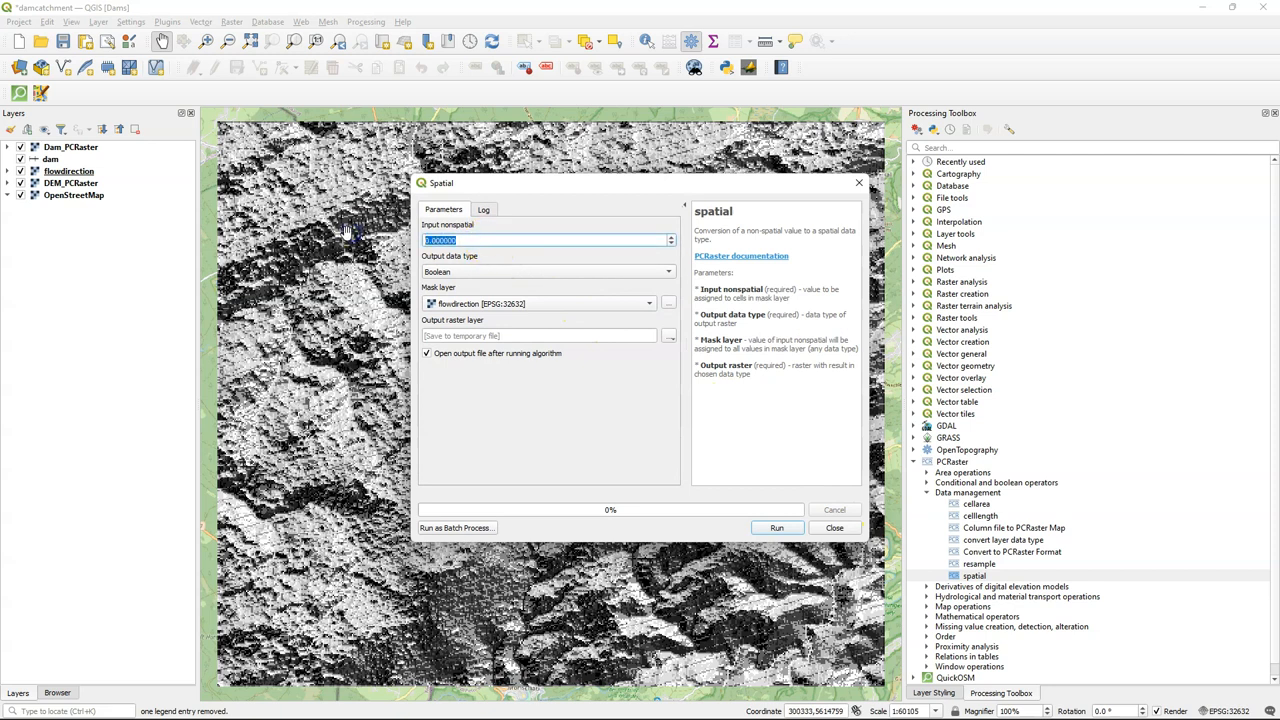
{"action": "left_click", "coordinate": [547, 271]}
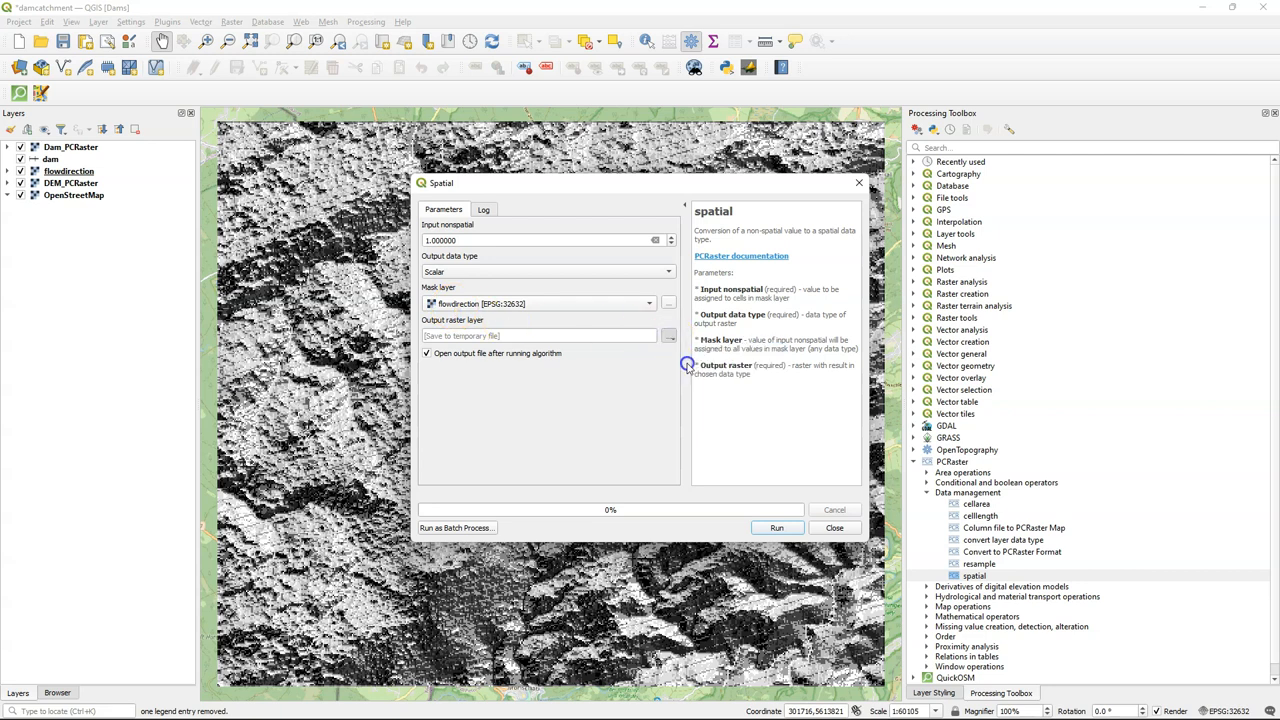
{"action": "left_click", "coordinate": [668, 335]}
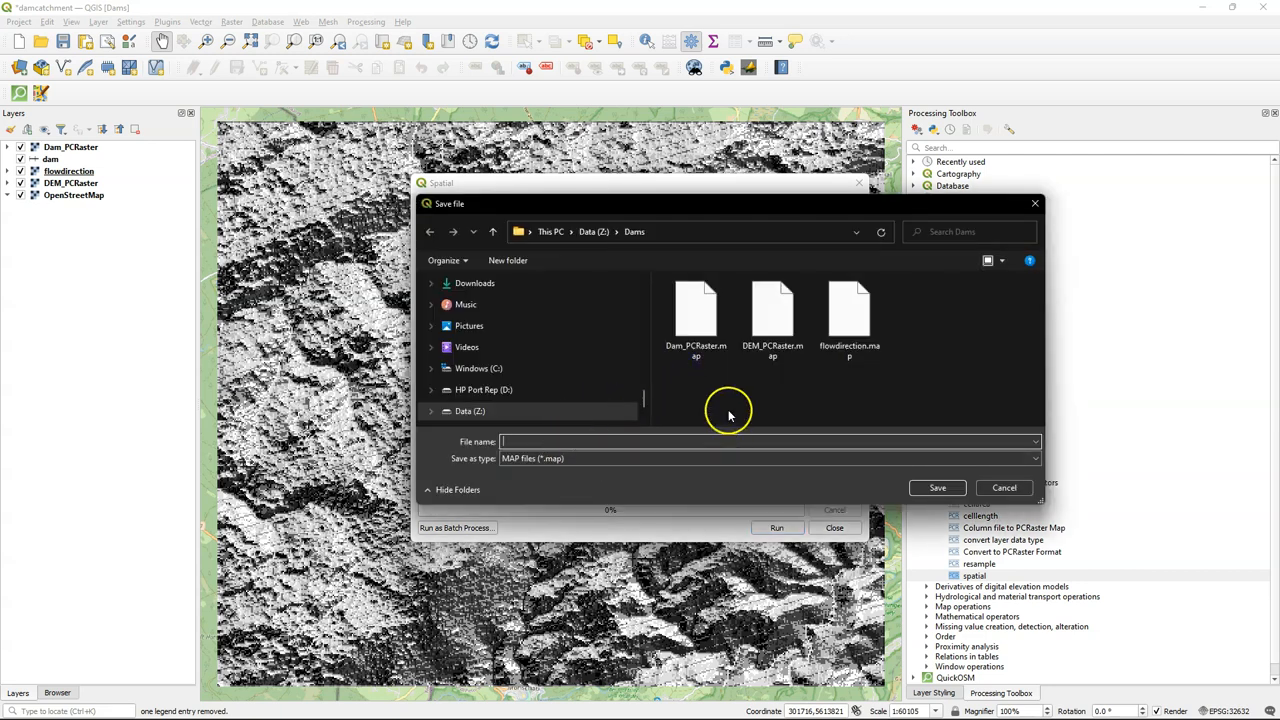
{"action": "type", "text": "material"}
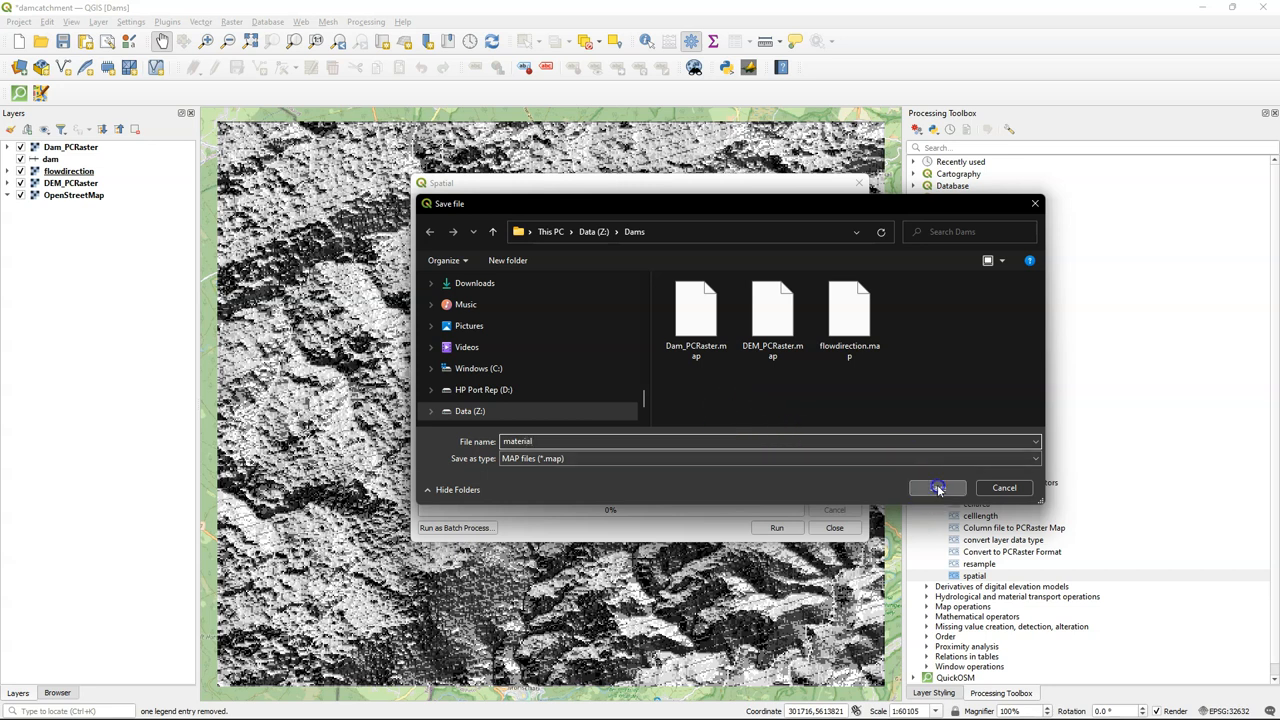
{"action": "left_click", "coordinate": [937, 488]}
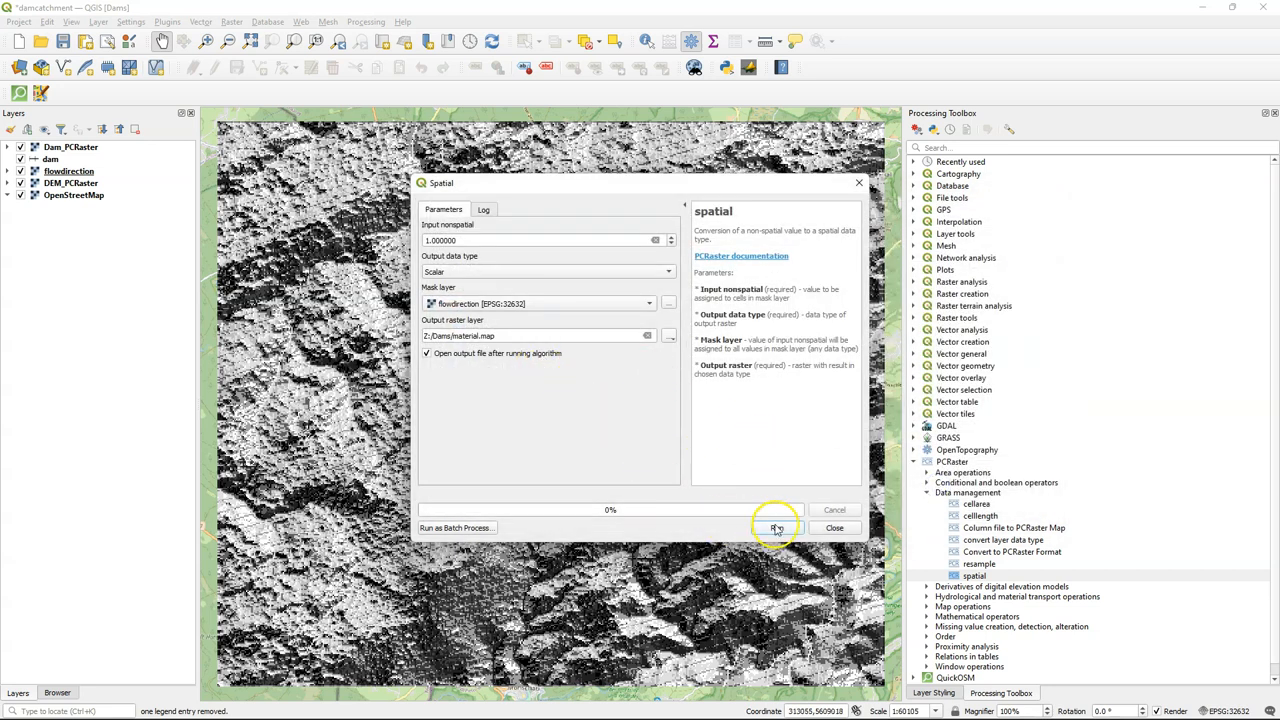
{"action": "left_click", "coordinate": [777, 528]}
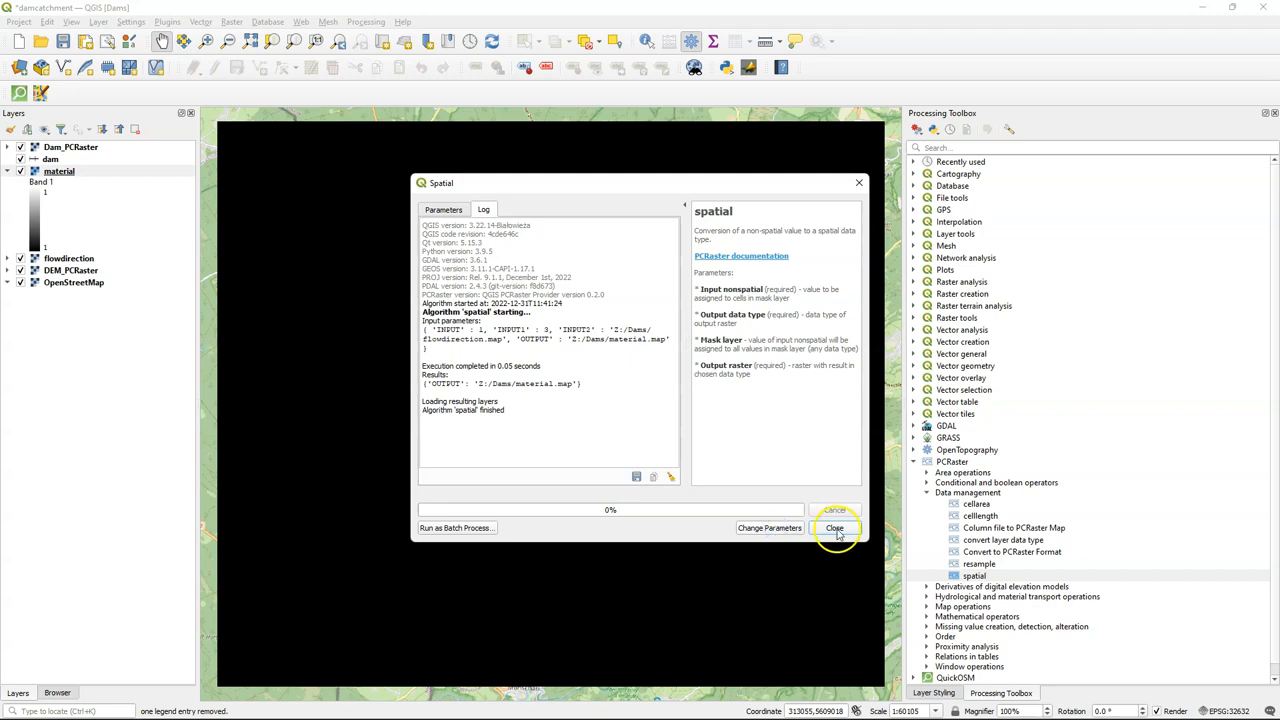
{"action": "left_click", "coordinate": [835, 528]}
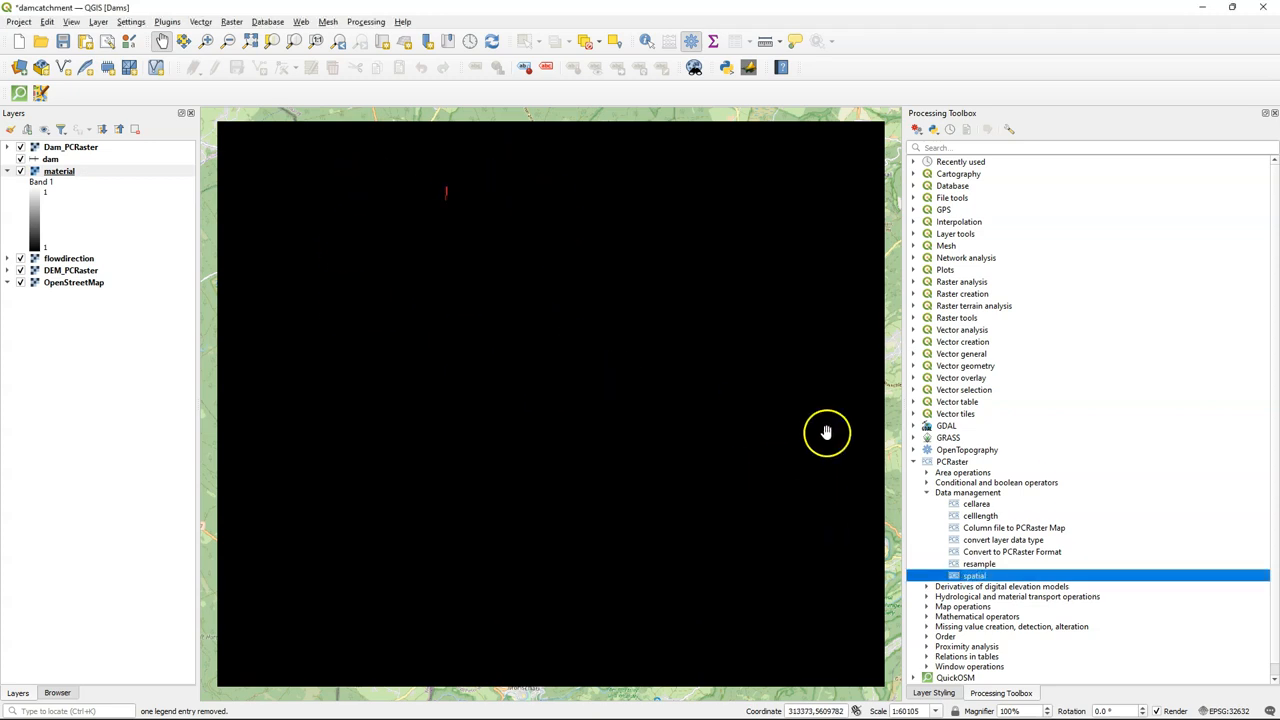
{"action": "mouse_move", "coordinate": [990, 597]}
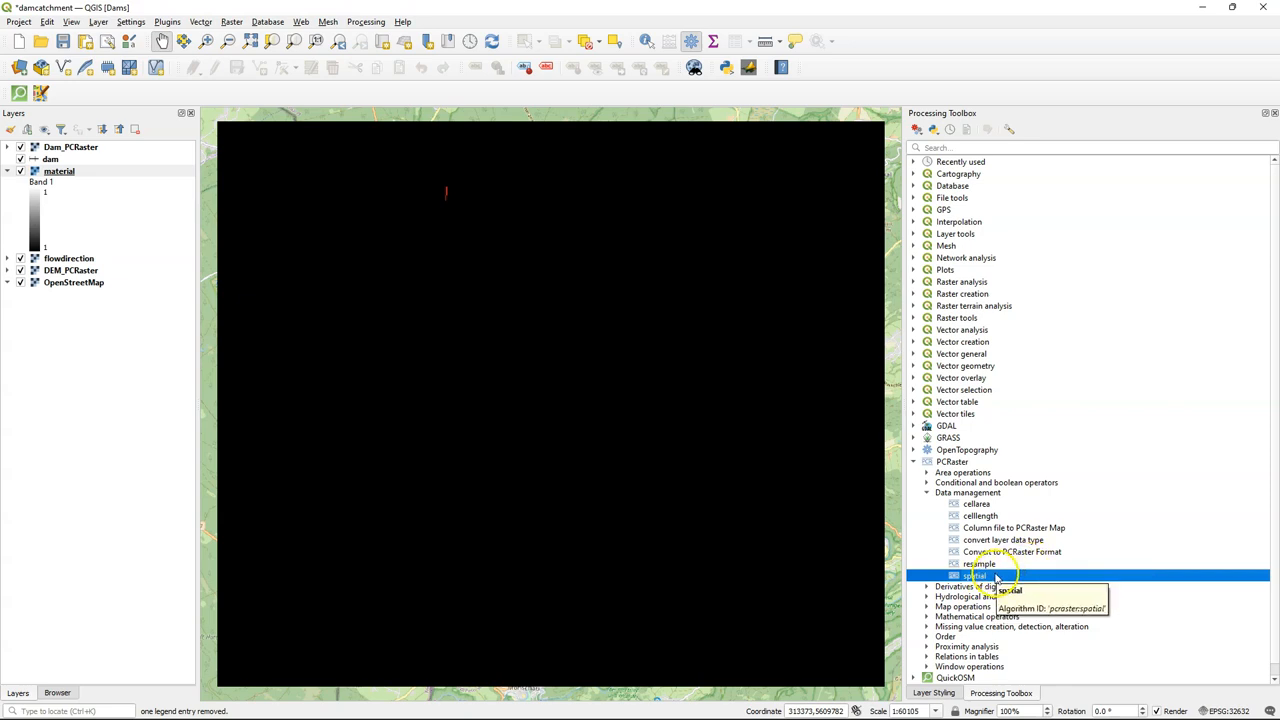
{"action": "mouse_move", "coordinate": [930, 497]}
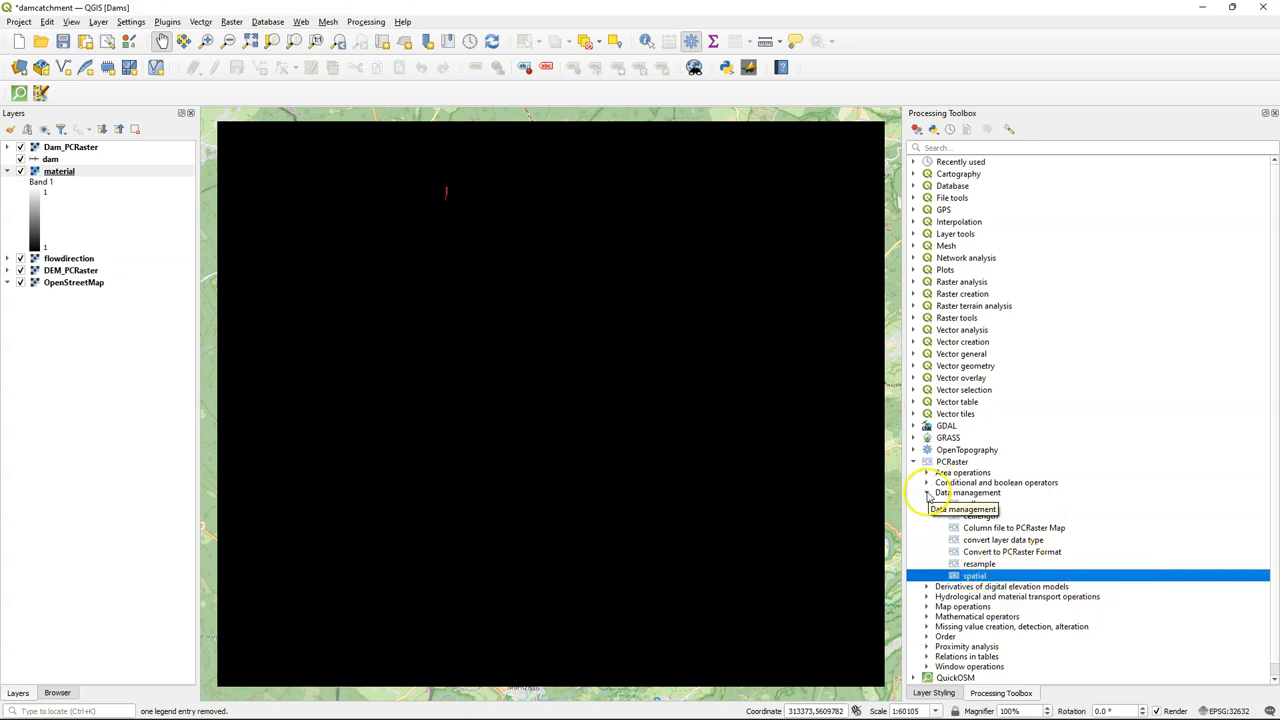
Run accuflux on flowdirection with the material layer, saving the result as flowacc.map
{"action": "left_click", "coordinate": [926, 512]}
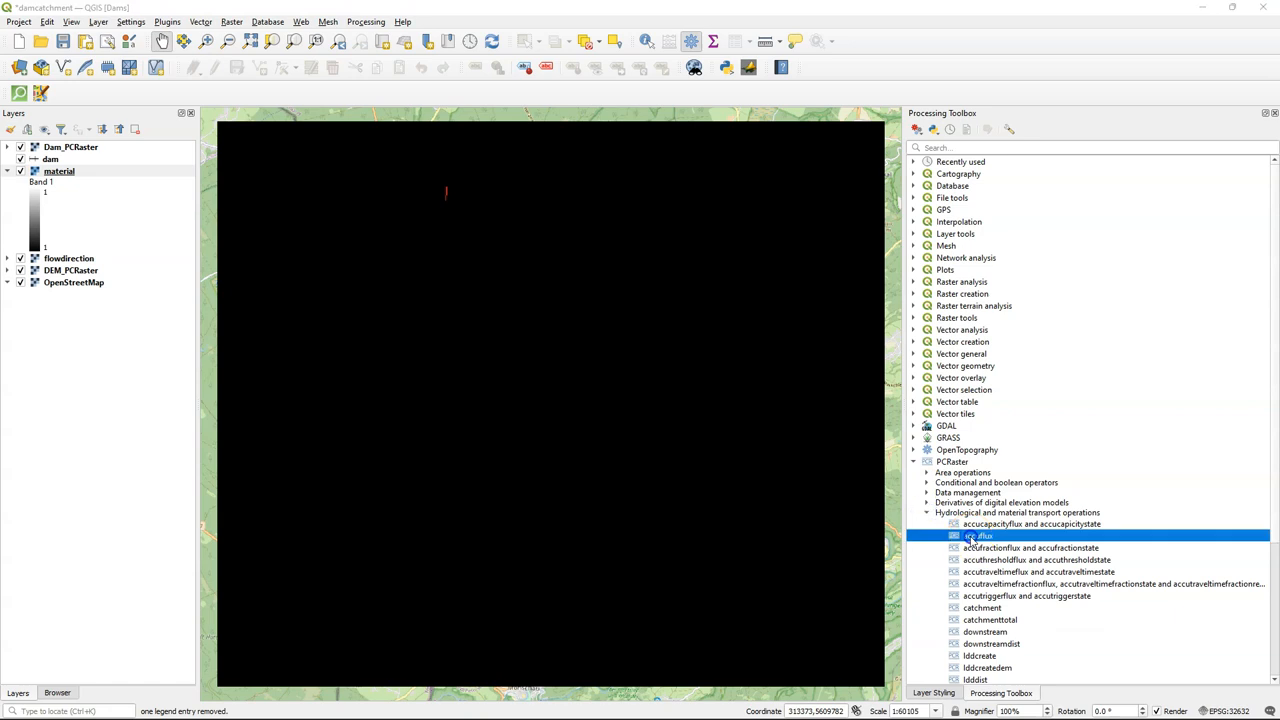
{"action": "double_click", "coordinate": [977, 535]}
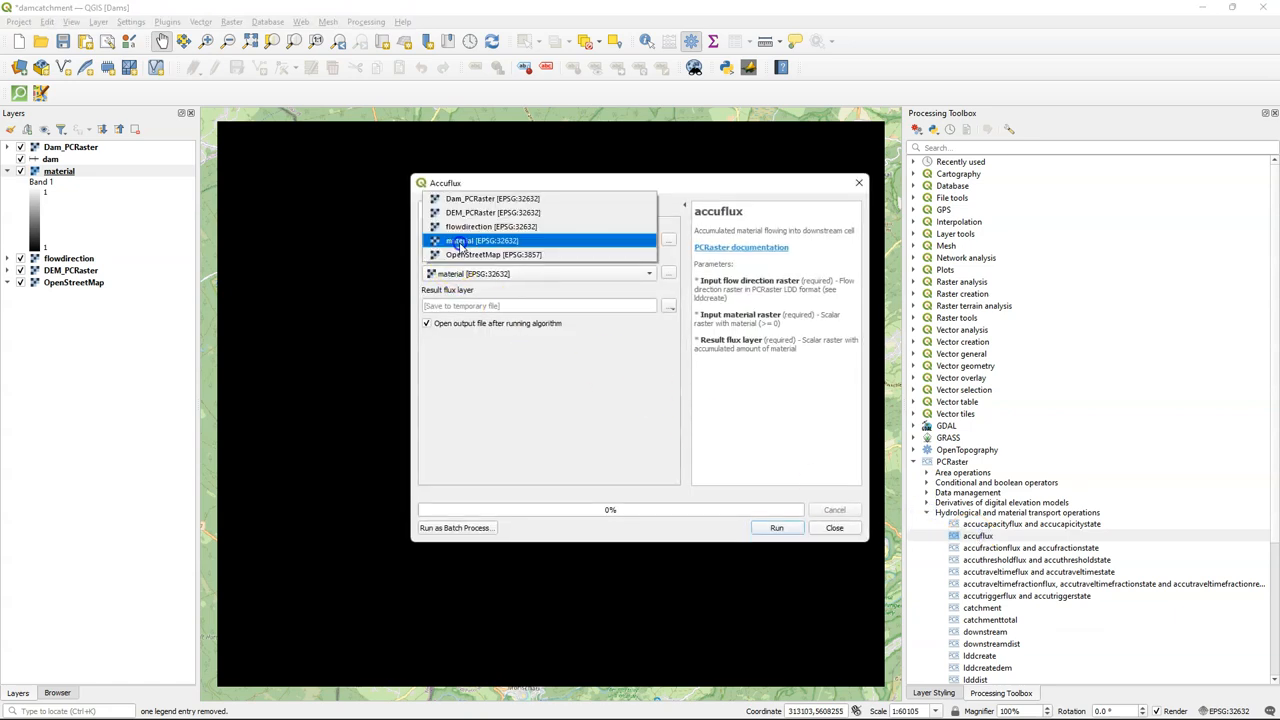
{"action": "left_click", "coordinate": [490, 226]}
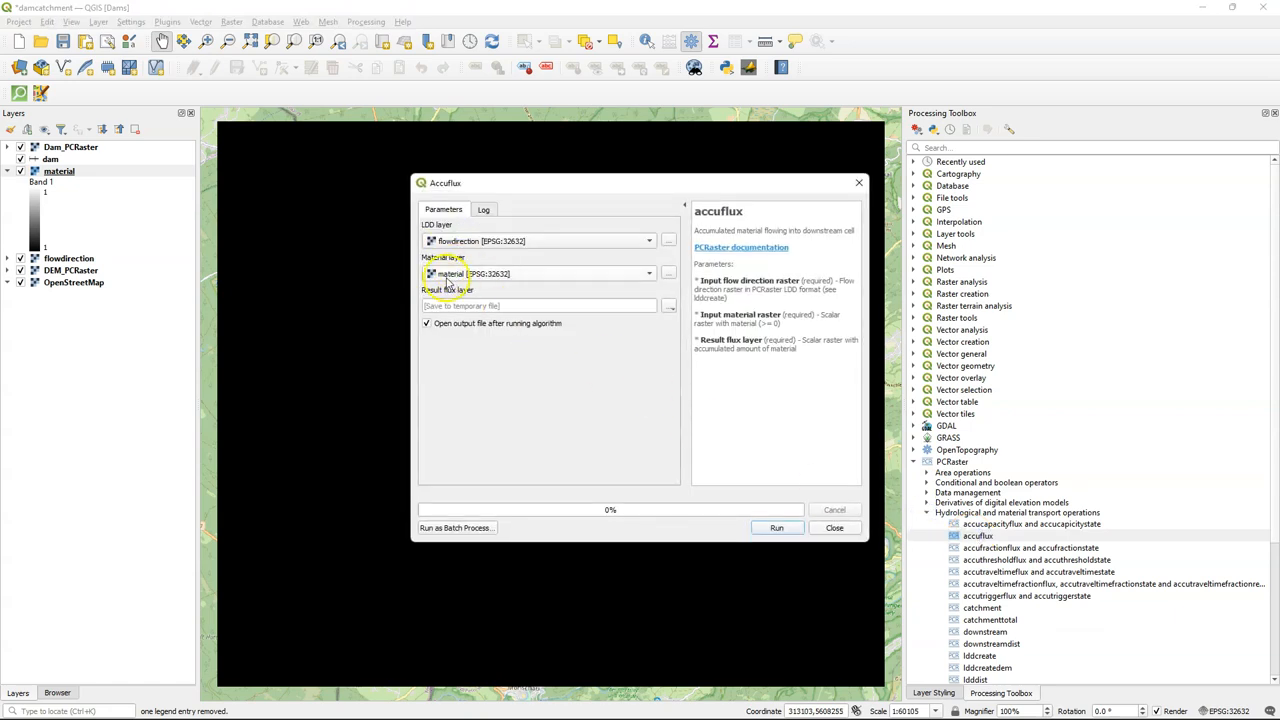
{"action": "left_click", "coordinate": [668, 305]}
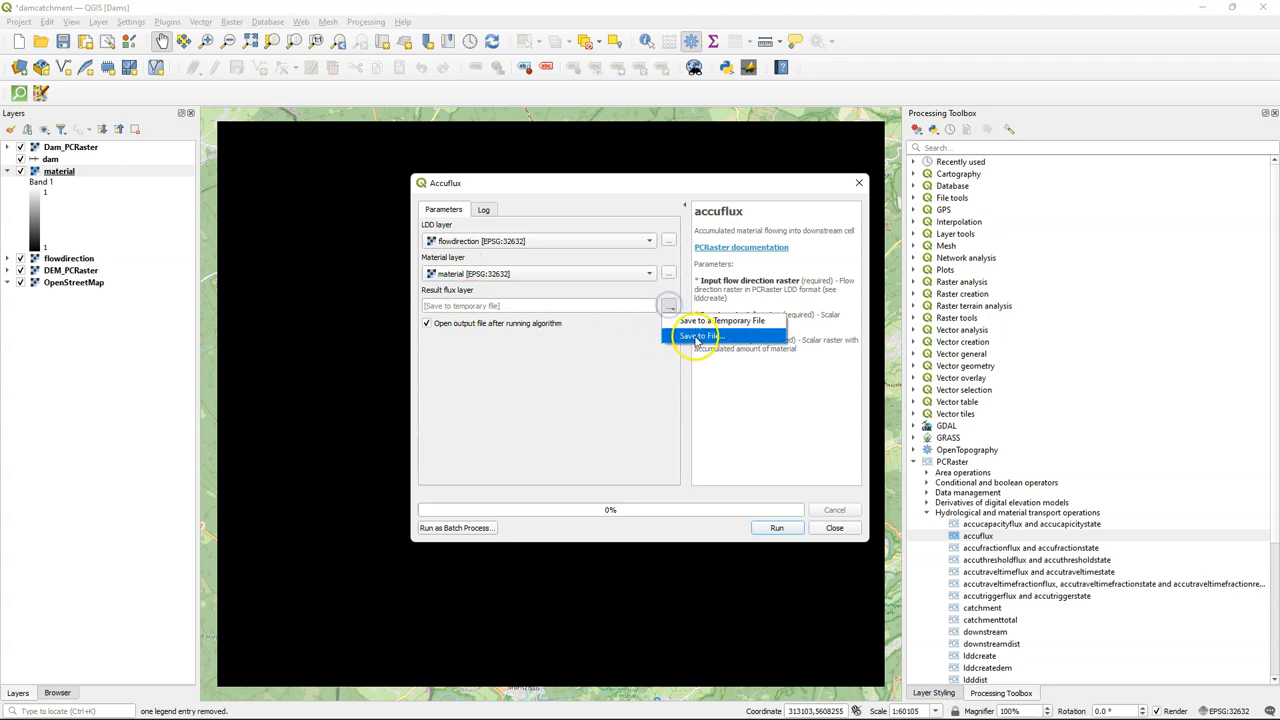
{"action": "left_click", "coordinate": [698, 335]}
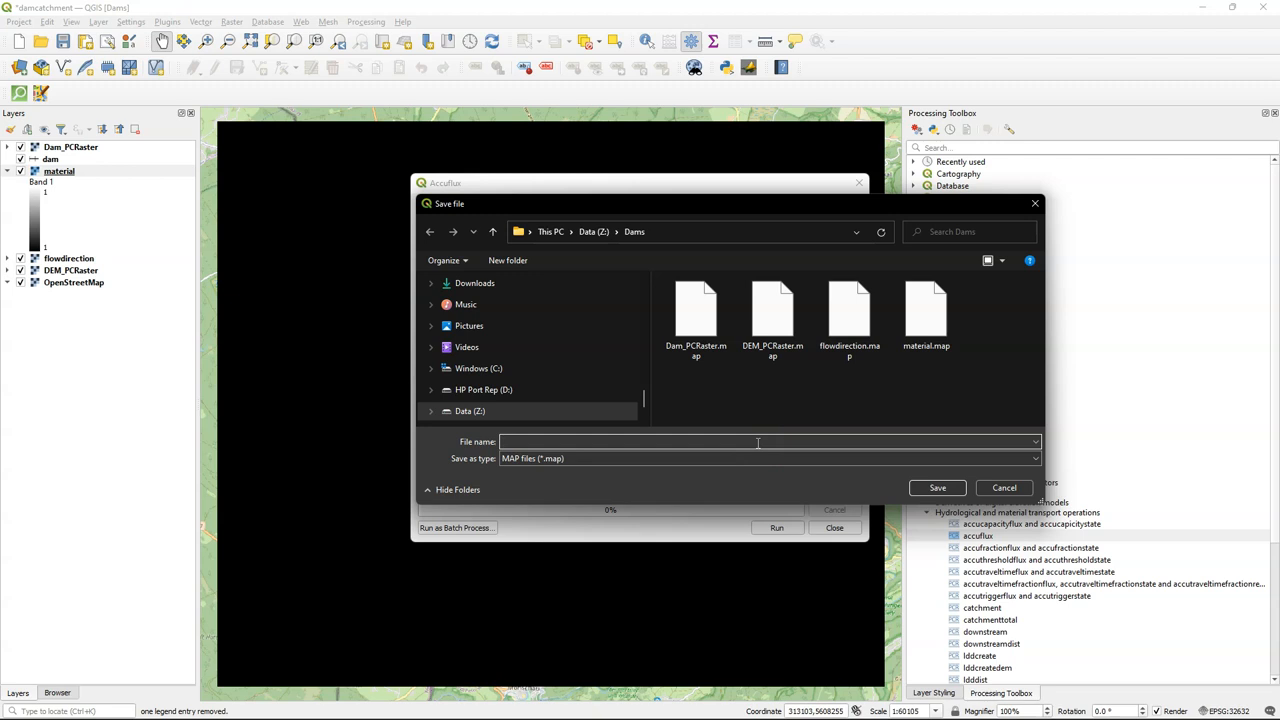
{"action": "type", "text": "flowacc"}
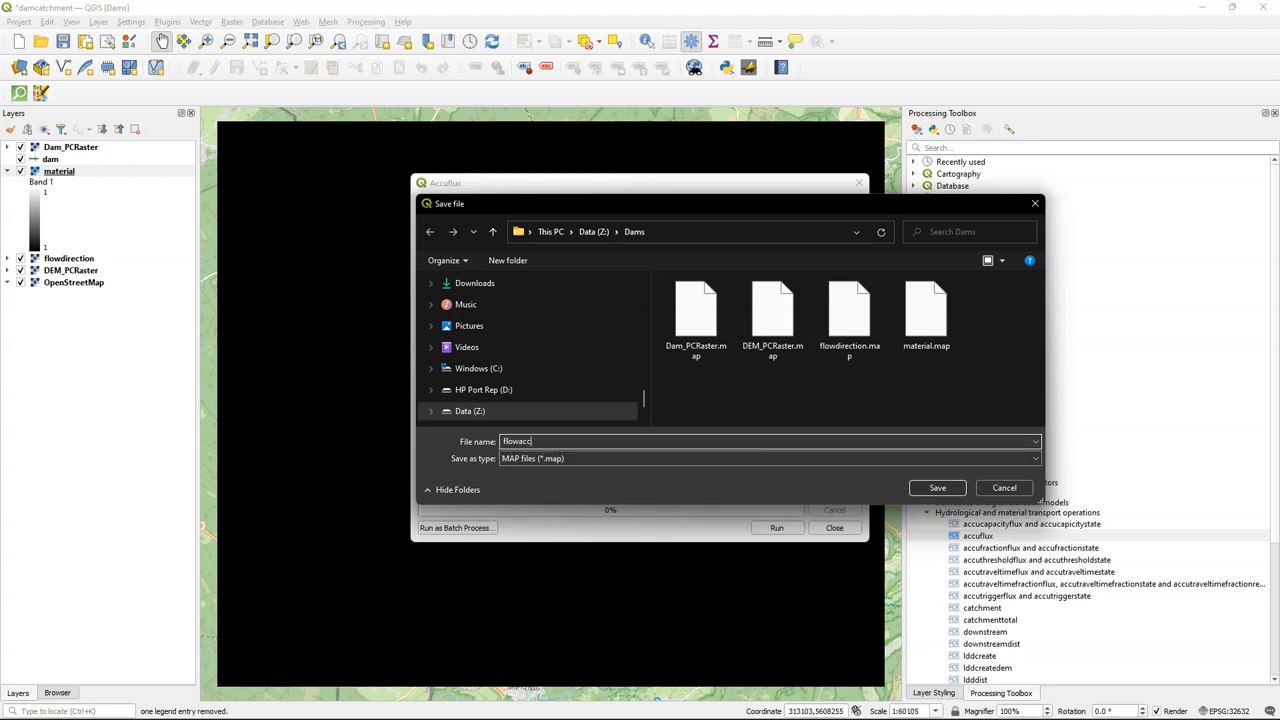
{"action": "left_click", "coordinate": [936, 487]}
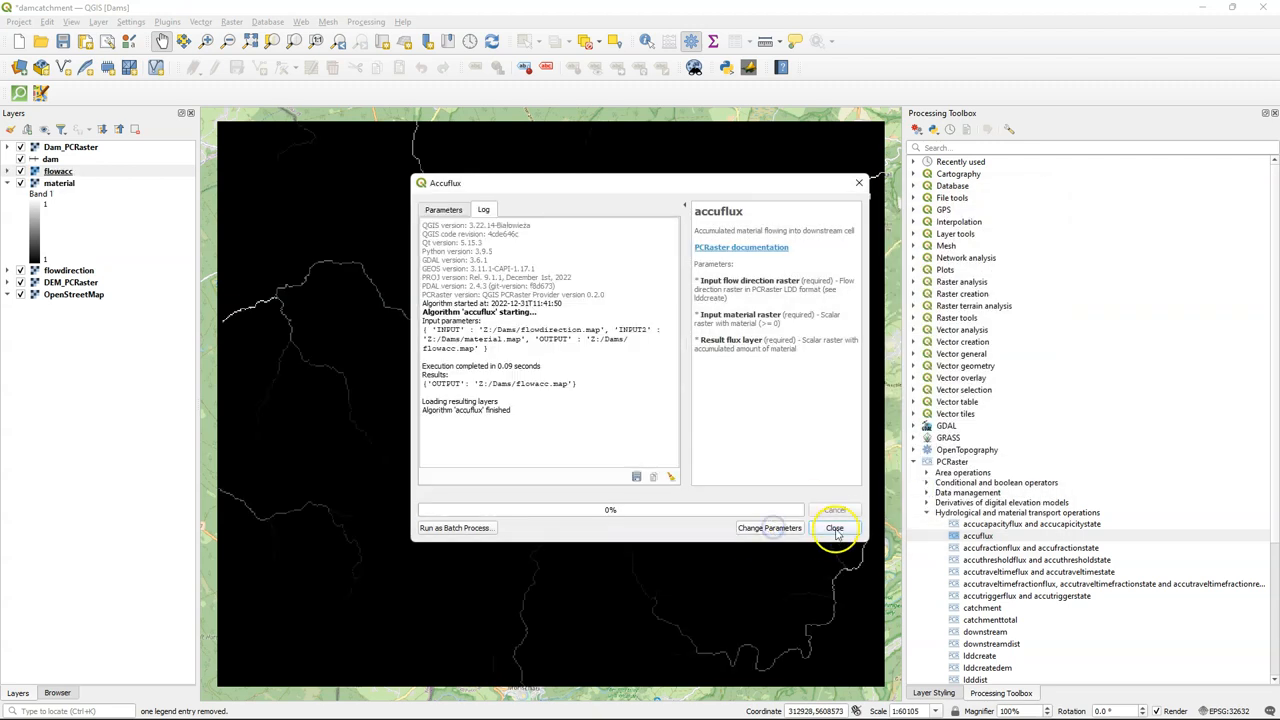
{"action": "left_click", "coordinate": [834, 528]}
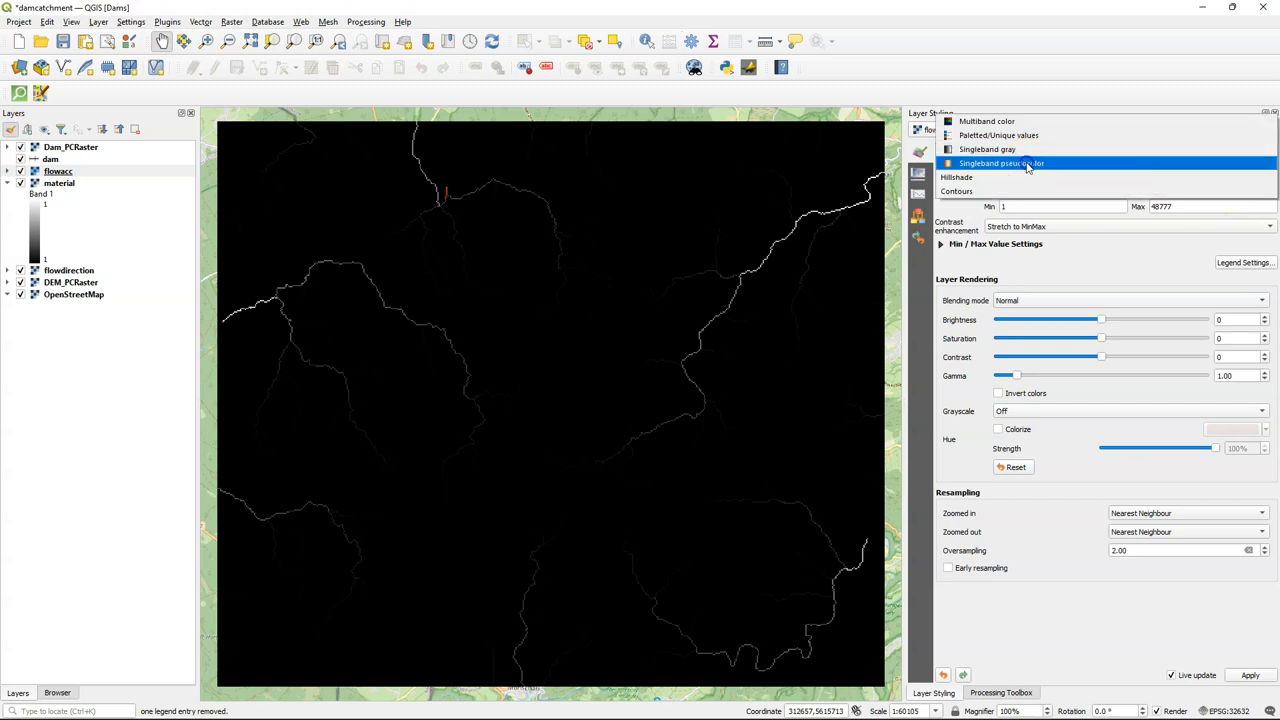
Render flowacc as singleband pseudocolor with Blues_09 and a 2–98% cumulative count cut
{"action": "left_click", "coordinate": [1001, 163]}
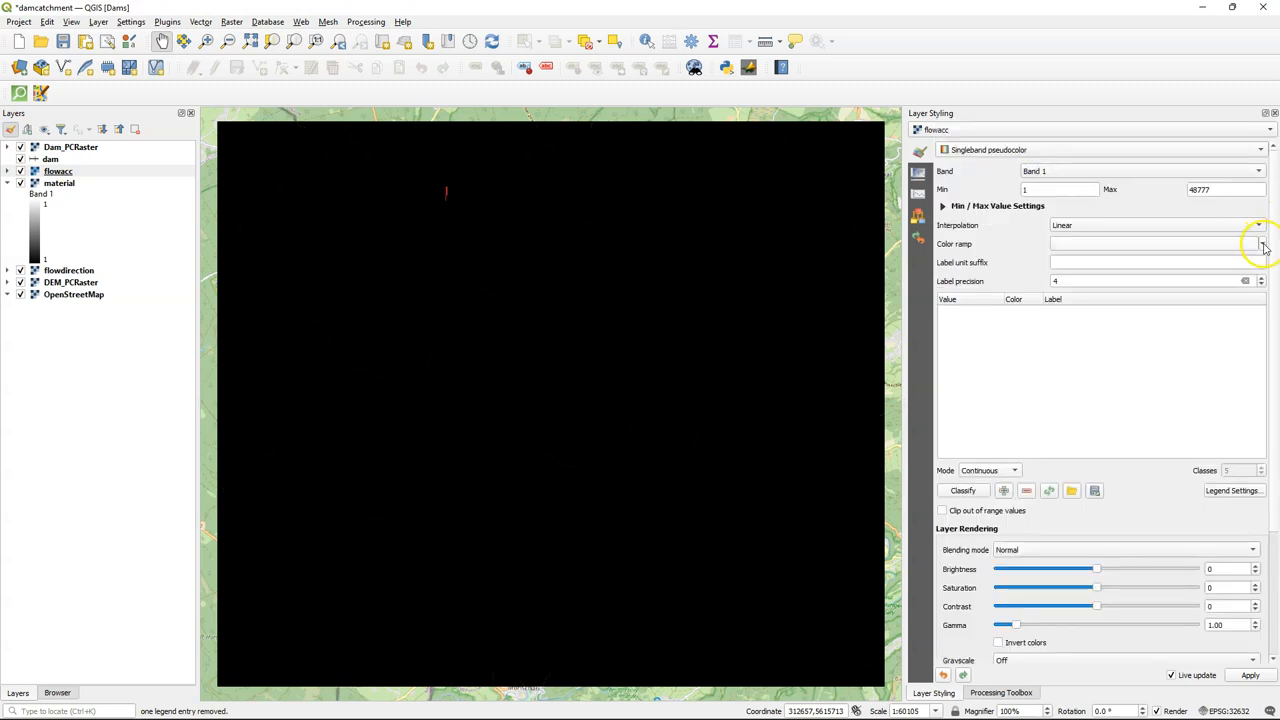
{"action": "left_click", "coordinate": [1262, 243]}
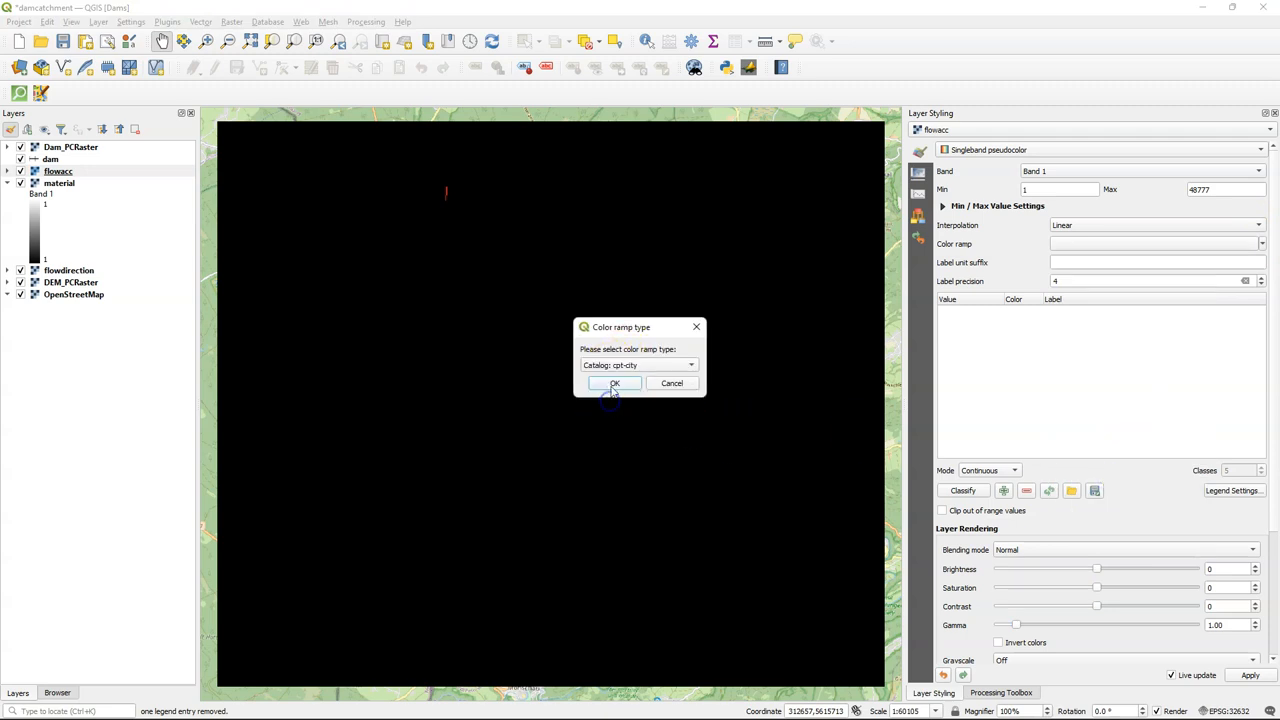
{"action": "left_click", "coordinate": [615, 384]}
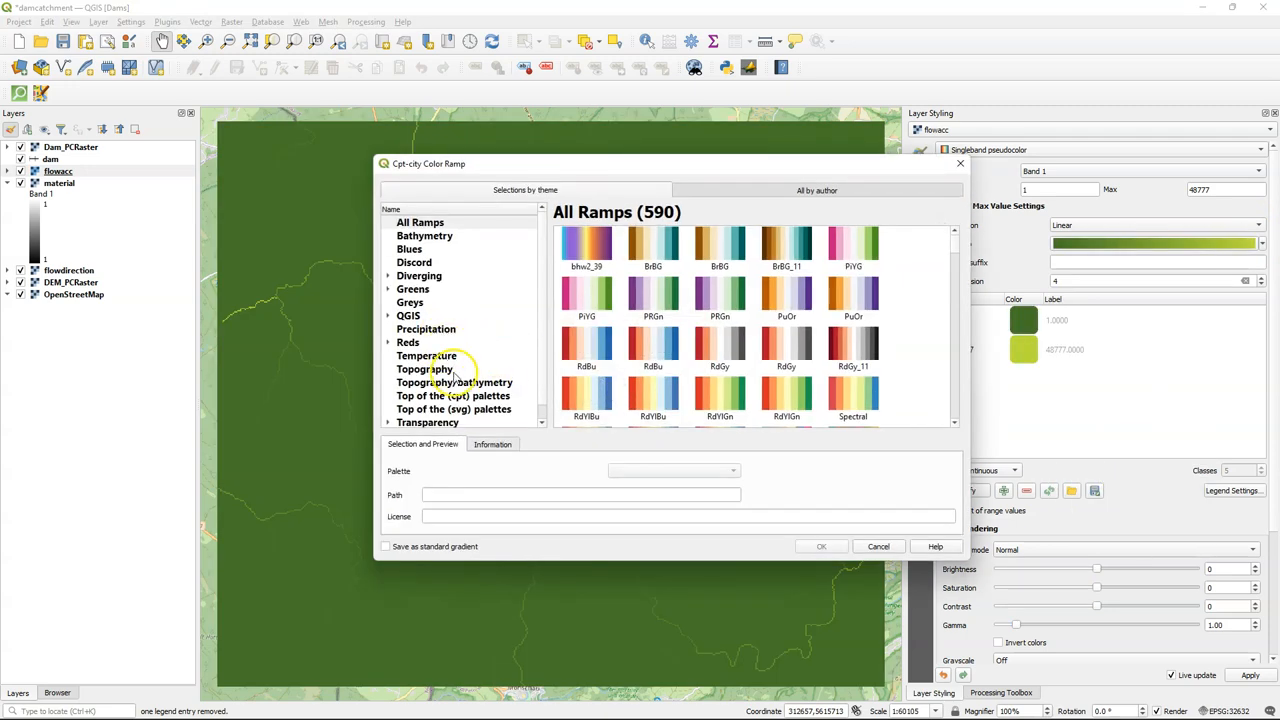
{"action": "left_click", "coordinate": [409, 248]}
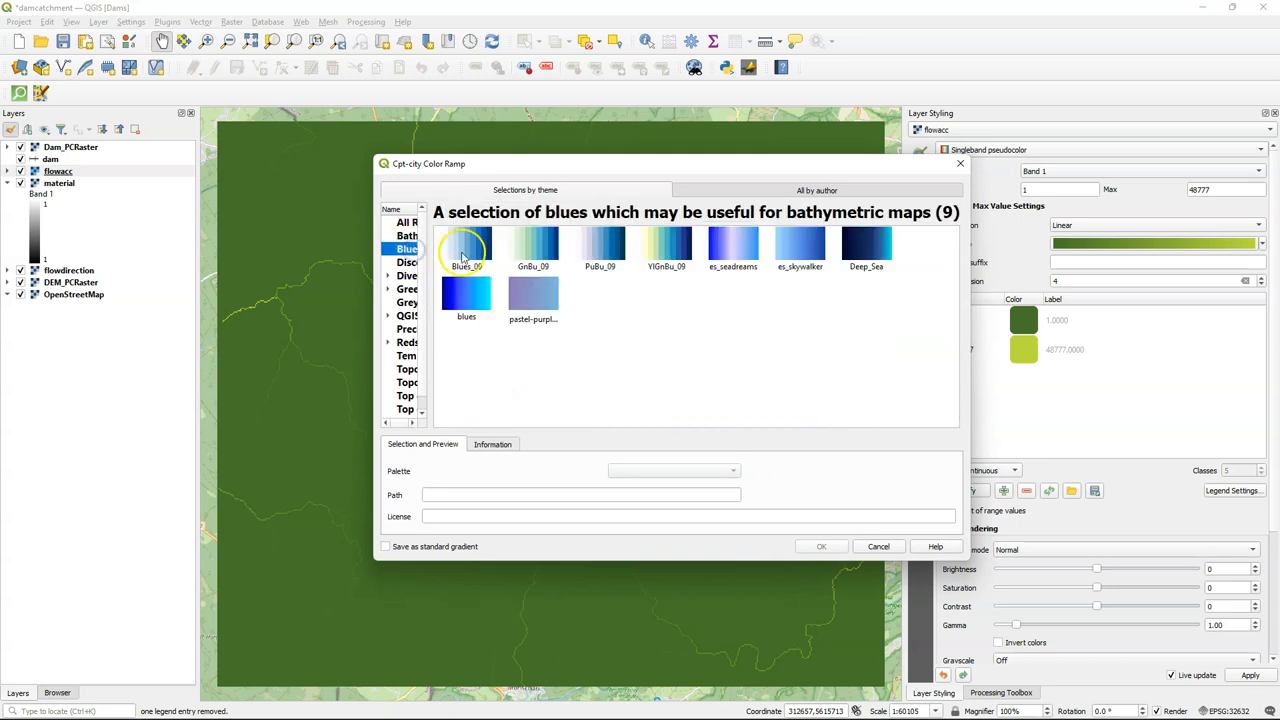
{"action": "left_click", "coordinate": [821, 546]}
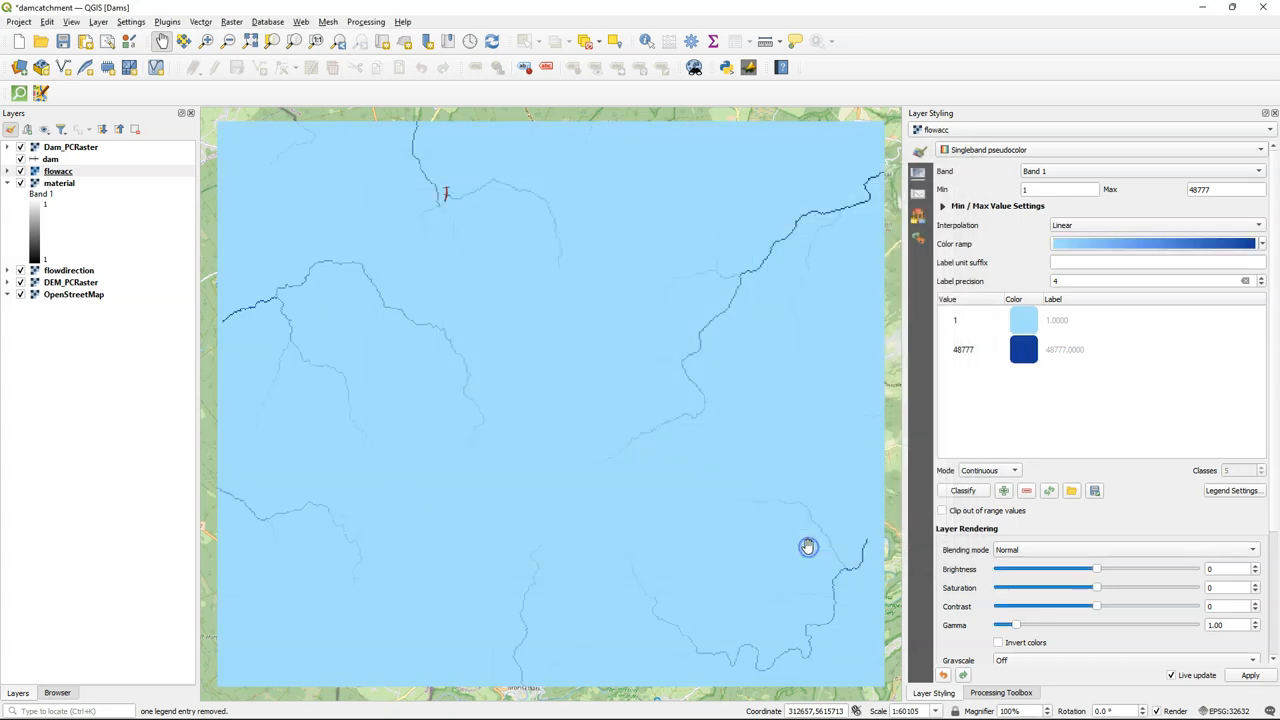
{"action": "mouse_move", "coordinate": [455, 212]}
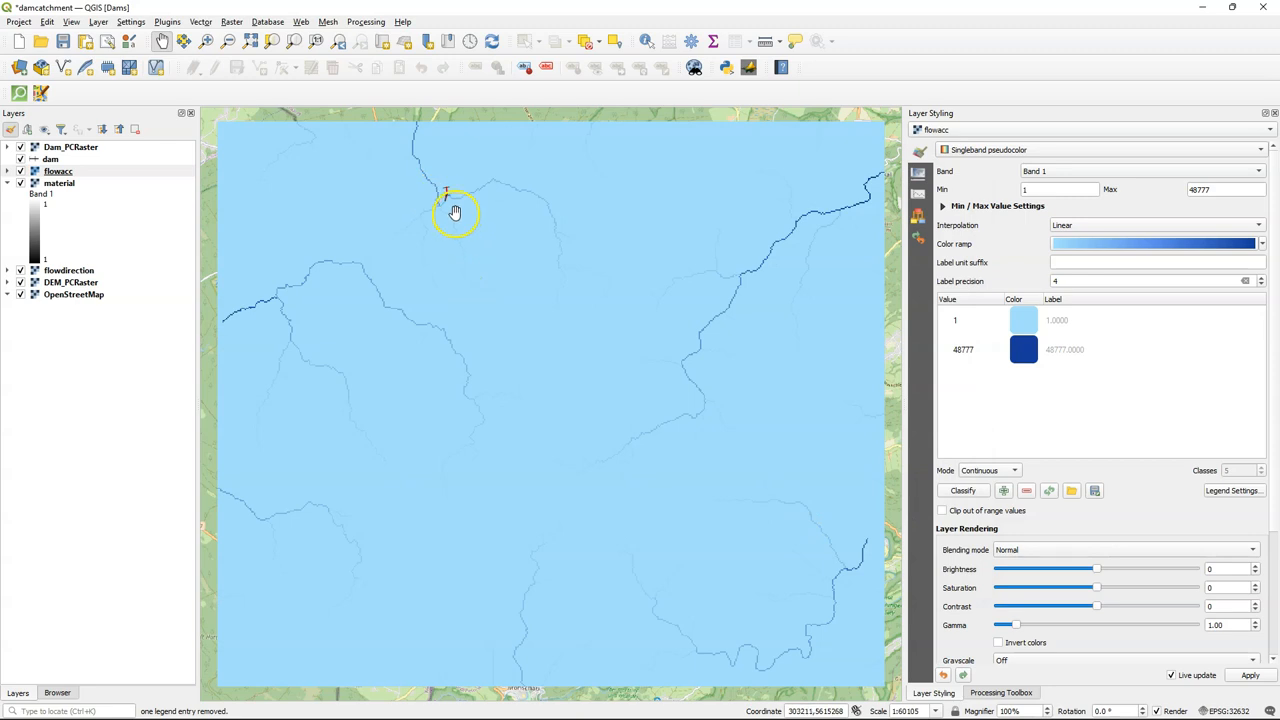
{"action": "left_click", "coordinate": [941, 205]}
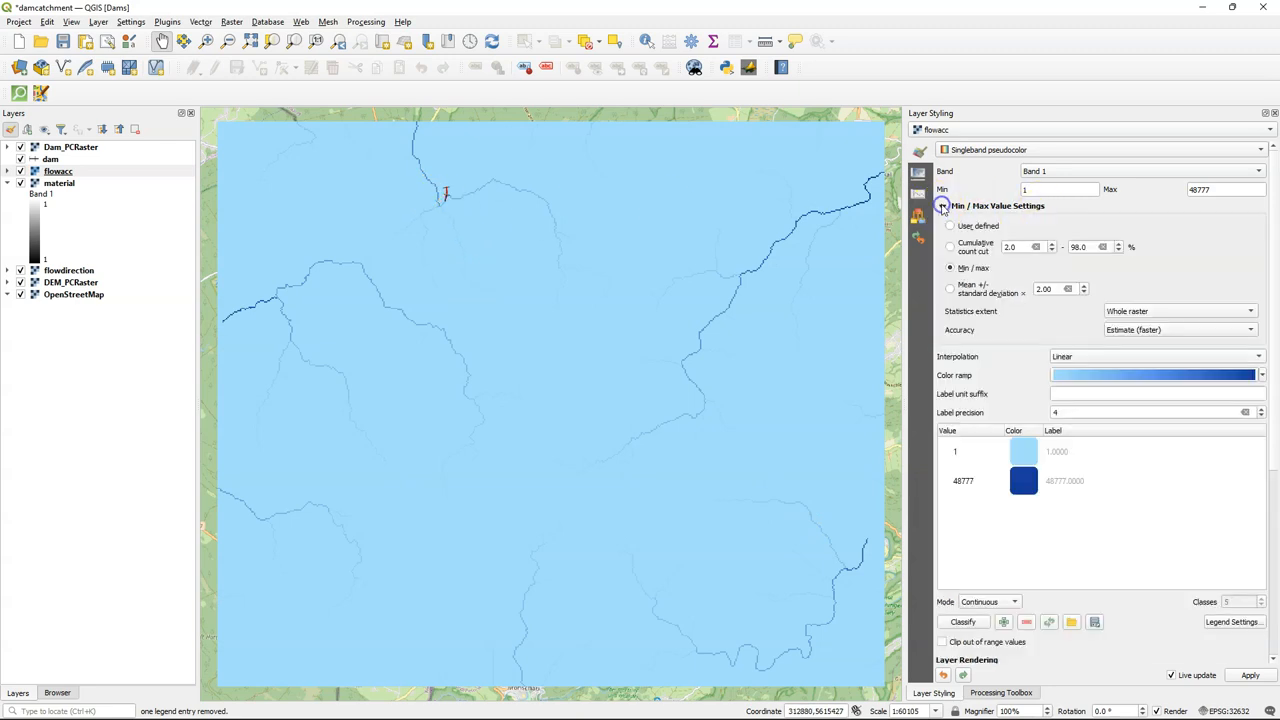
{"action": "left_click", "coordinate": [949, 247]}
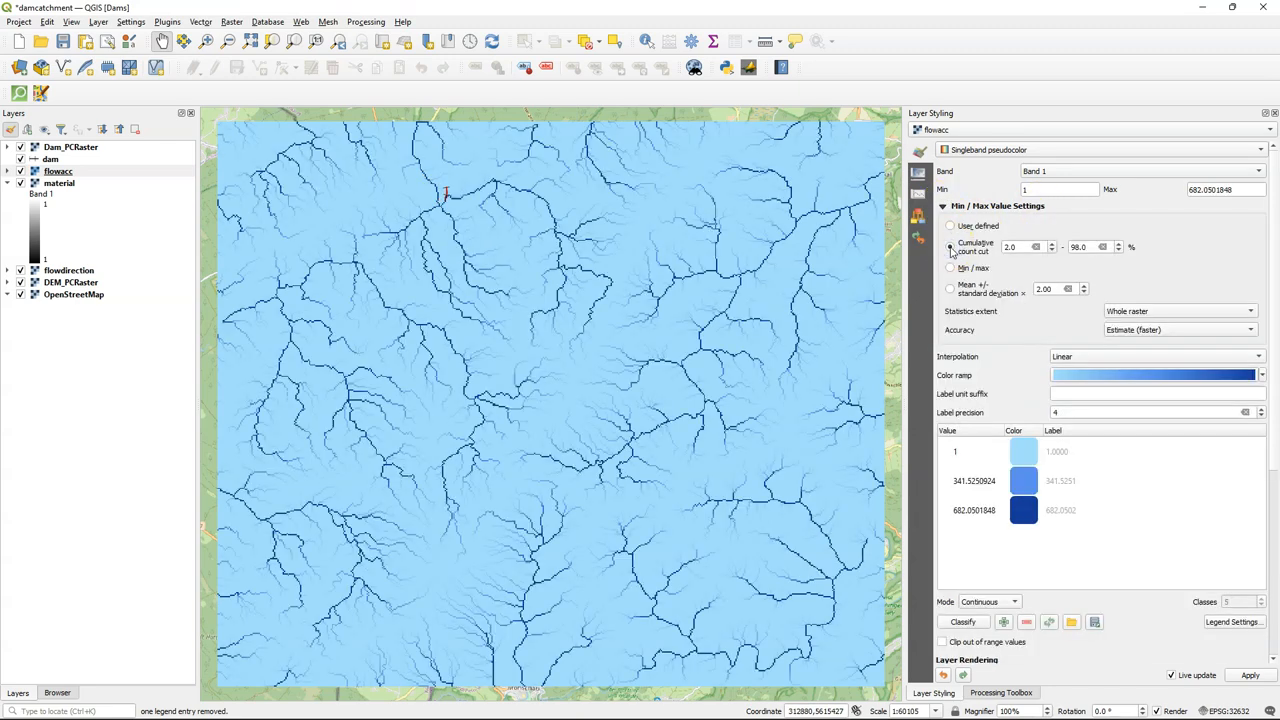
Zoom in on the red dam cells crossing the main flowacc stream channel
{"action": "scroll", "scroll_direction": "up", "scroll_amount": 3}
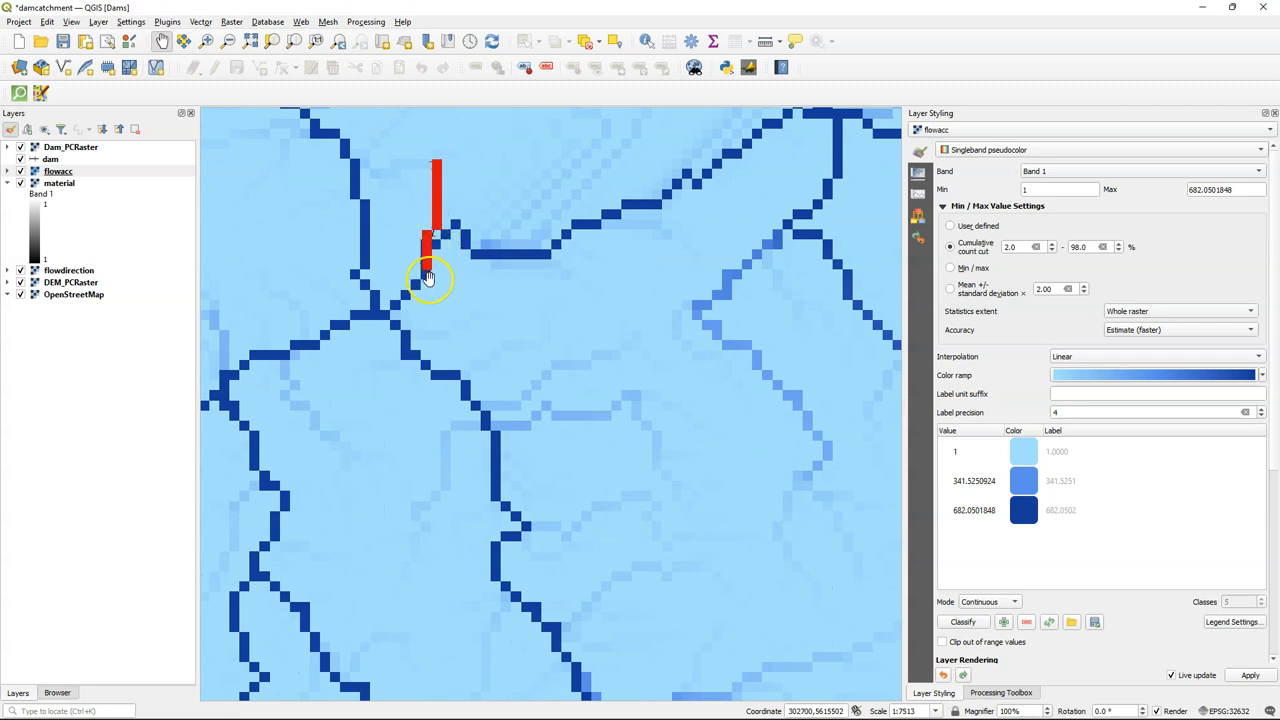
{"action": "mouse_move", "coordinate": [582, 310]}
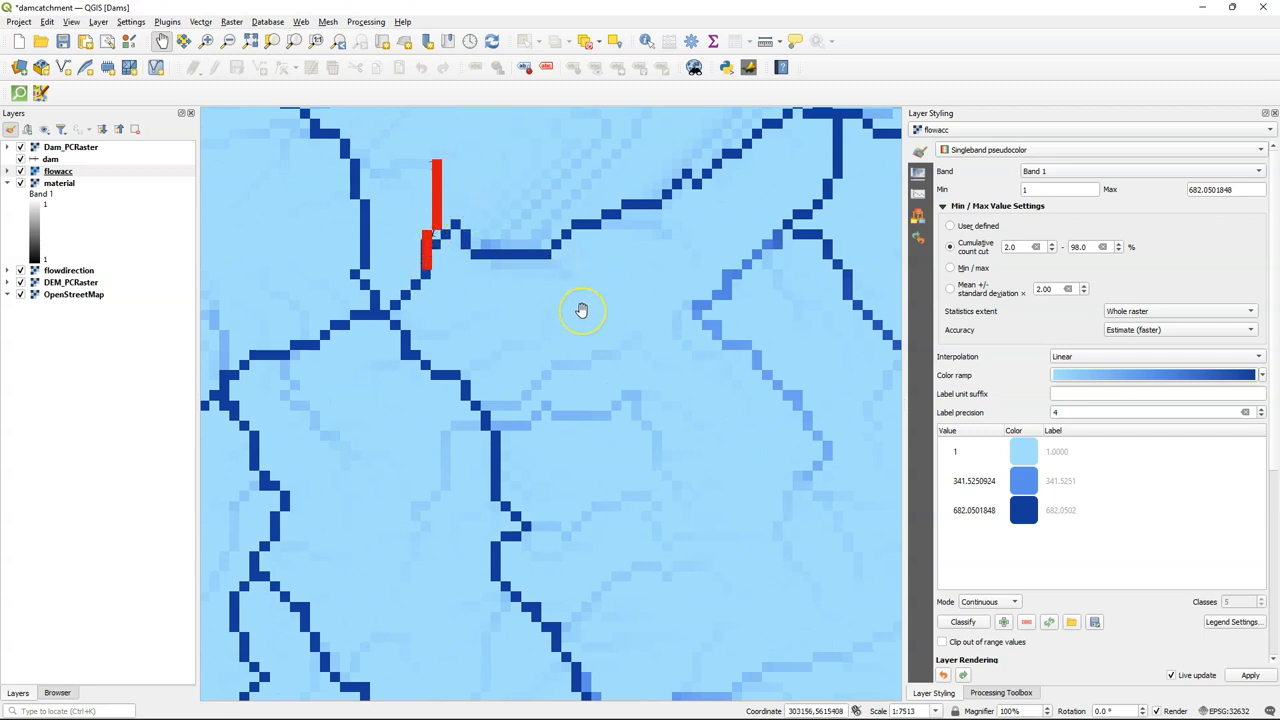
{"action": "mouse_move", "coordinate": [980, 614]}
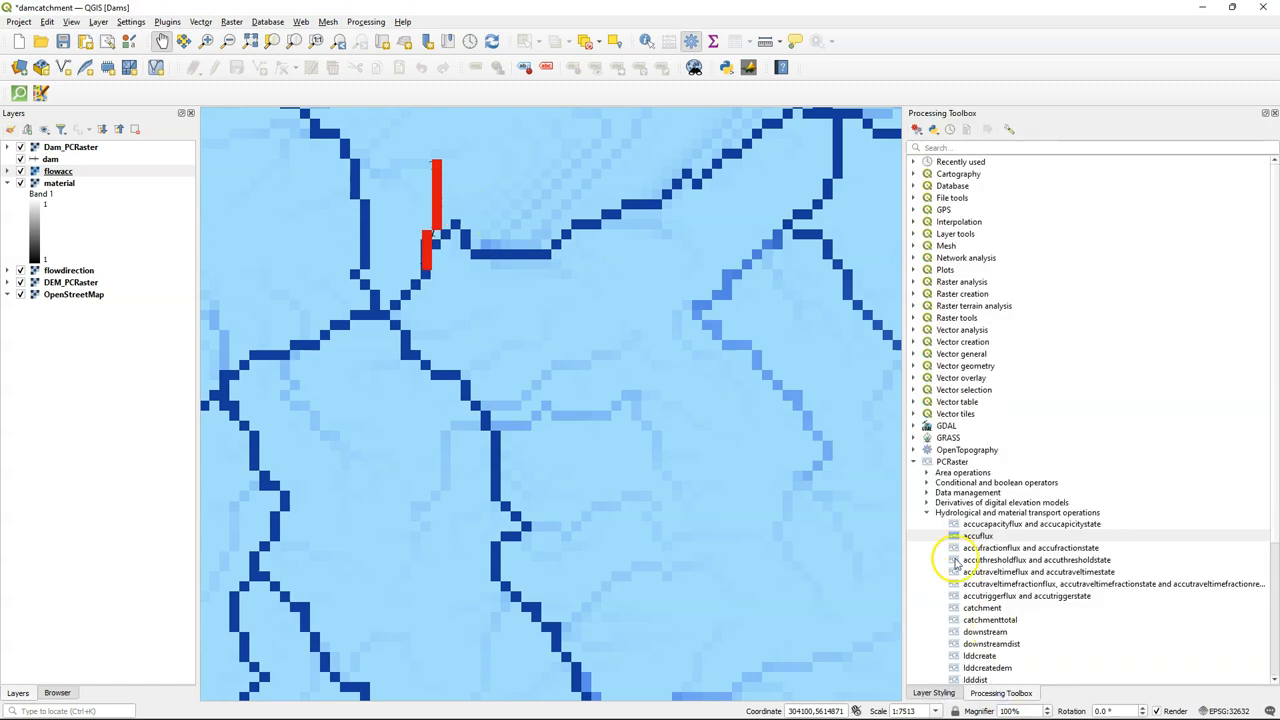
Open the PCRaster areamaximum tool with Dam_PCRaster as the class layer
{"action": "left_click", "coordinate": [927, 512]}
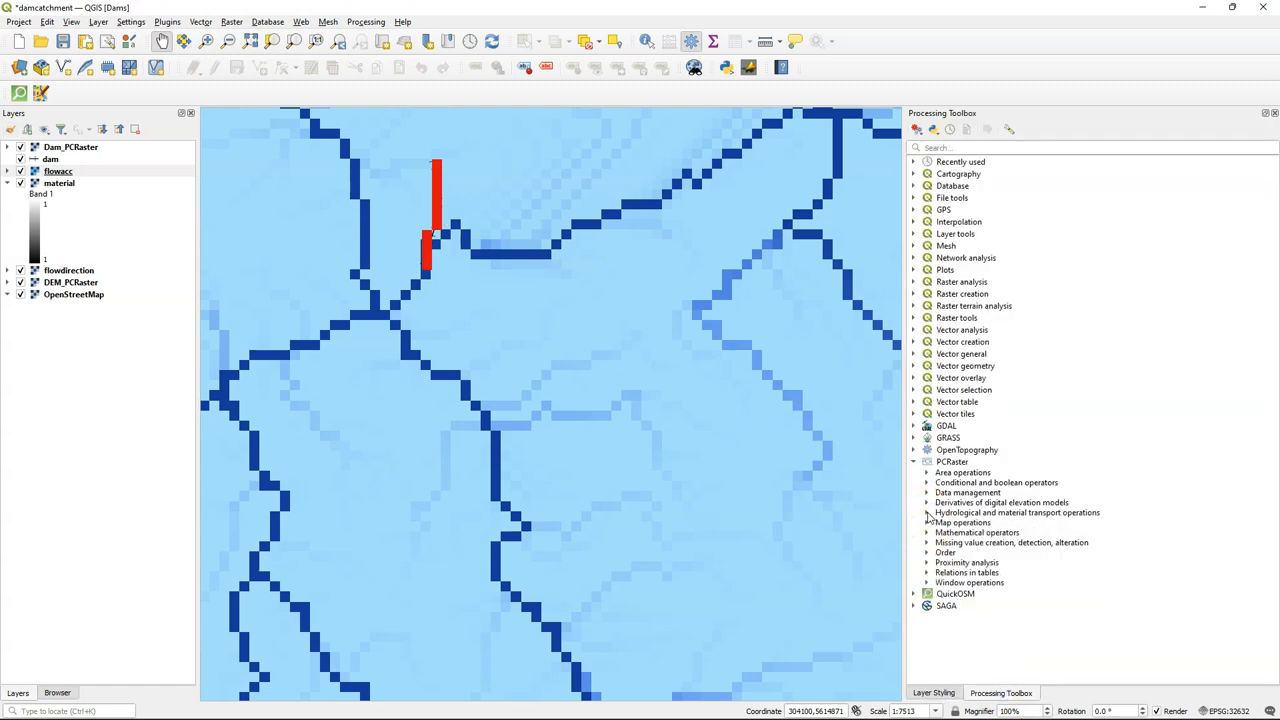
{"action": "left_click", "coordinate": [927, 472]}
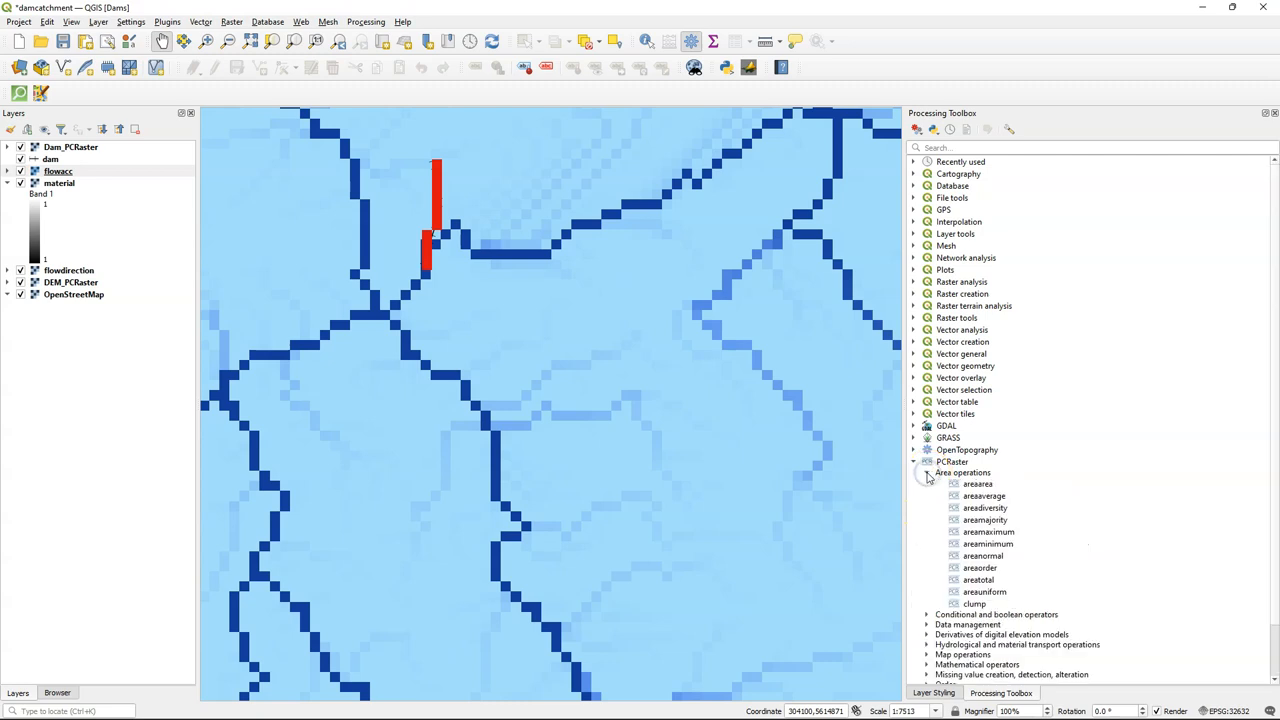
{"action": "double_click", "coordinate": [989, 531]}
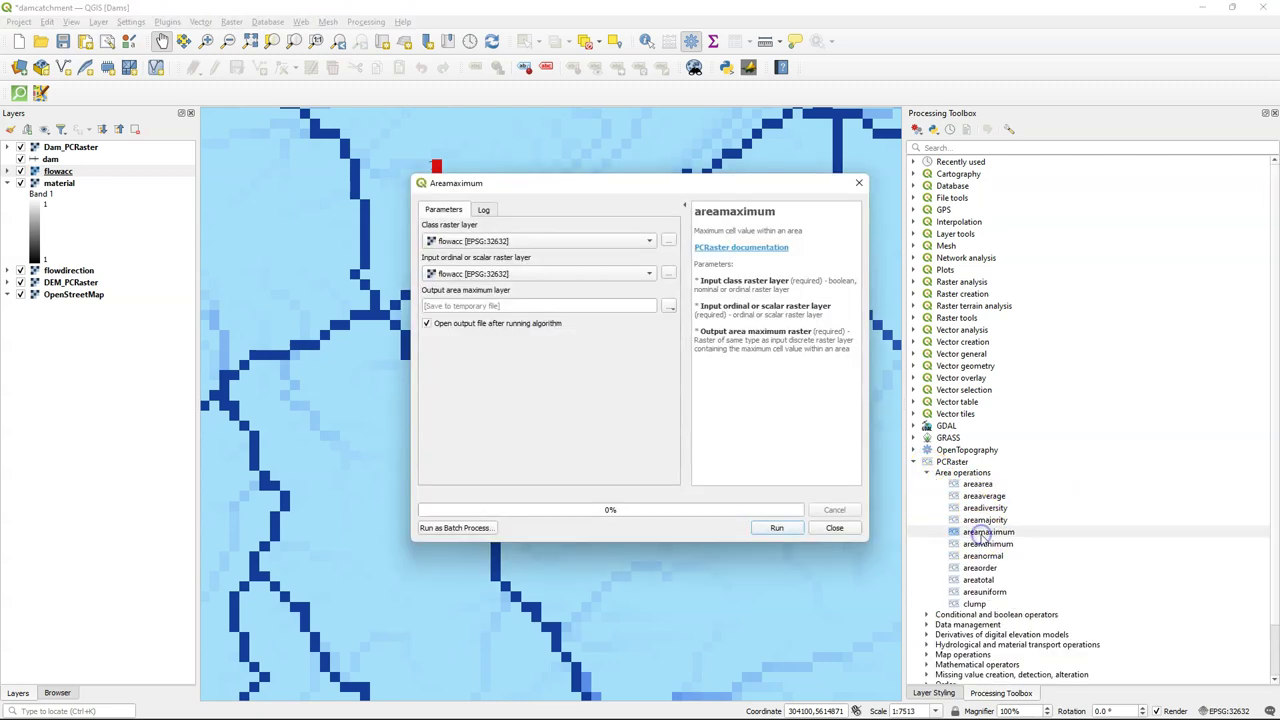
{"action": "left_click", "coordinate": [648, 240]}
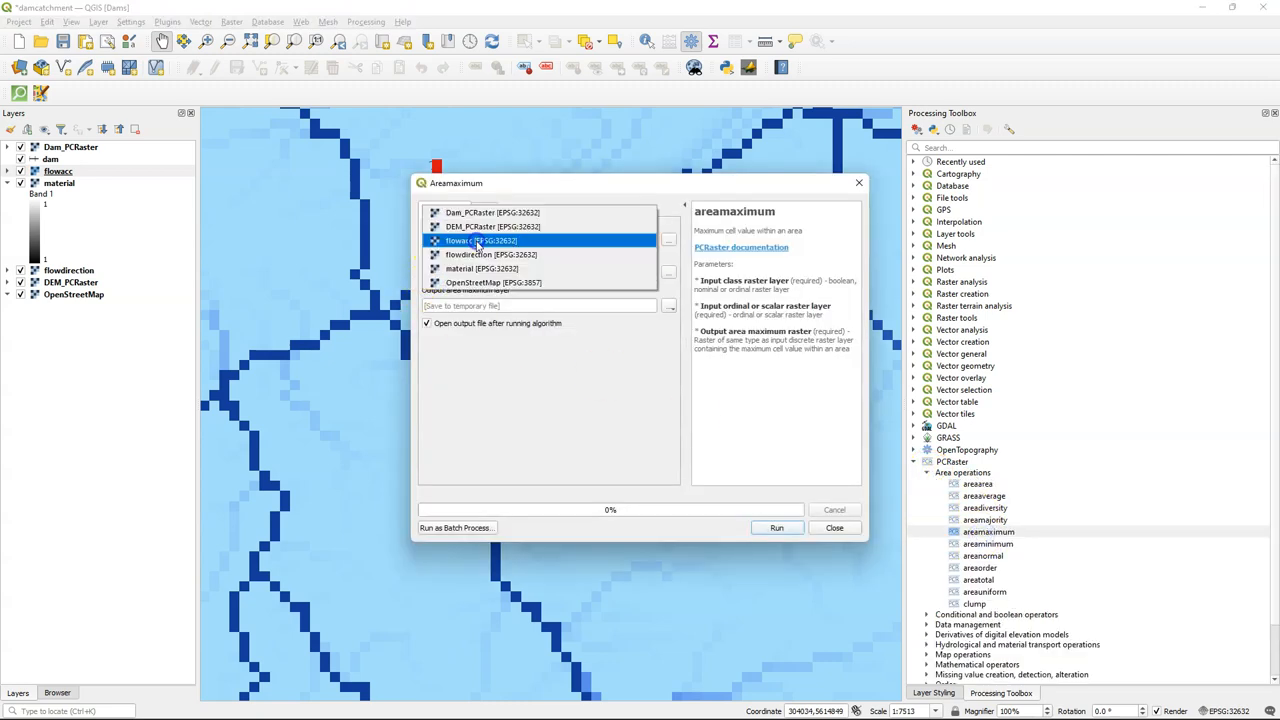
{"action": "left_click", "coordinate": [490, 226]}
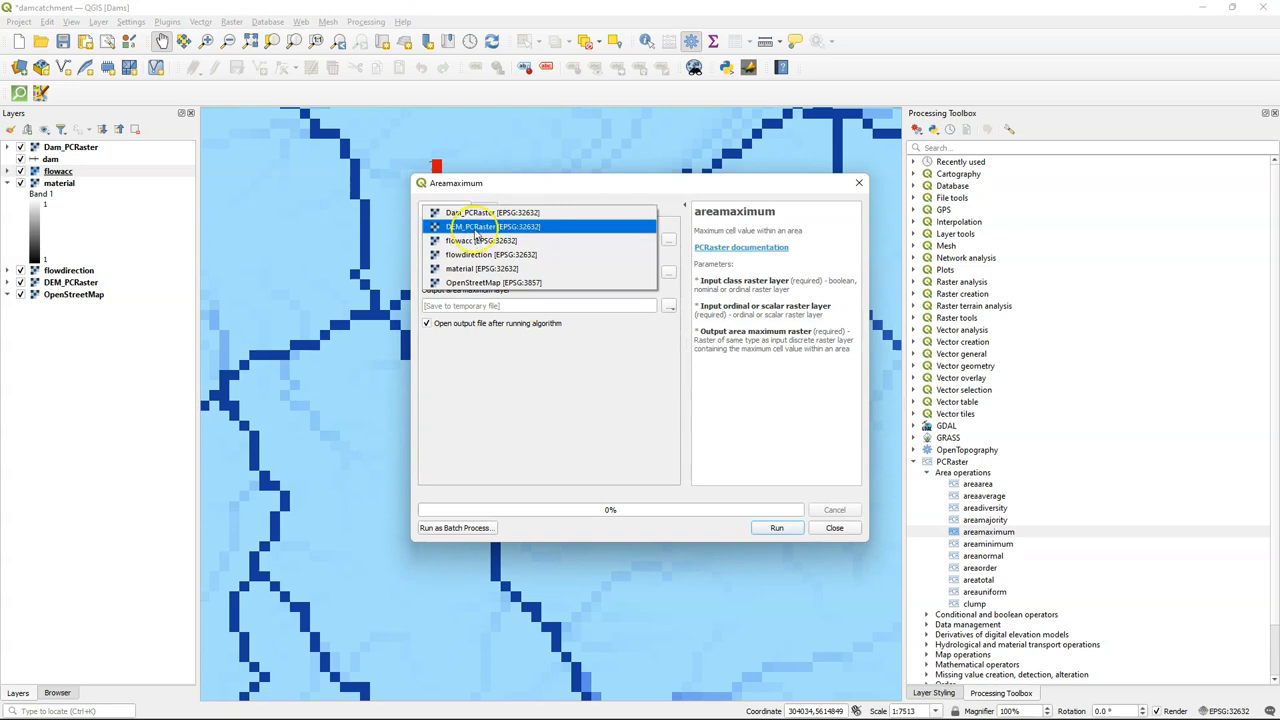
{"action": "left_click", "coordinate": [472, 212]}
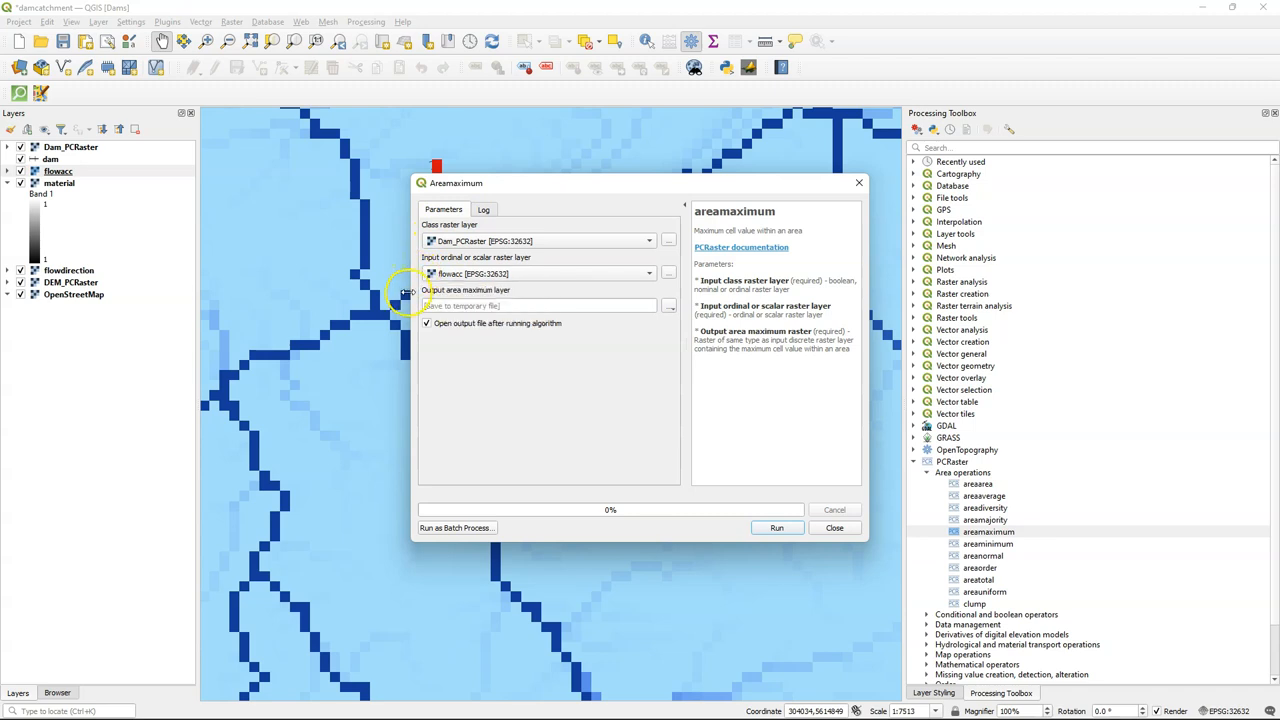
Run areamaximum on flowacc, saving the output as max_flowacc.map
{"action": "left_click", "coordinate": [667, 305]}
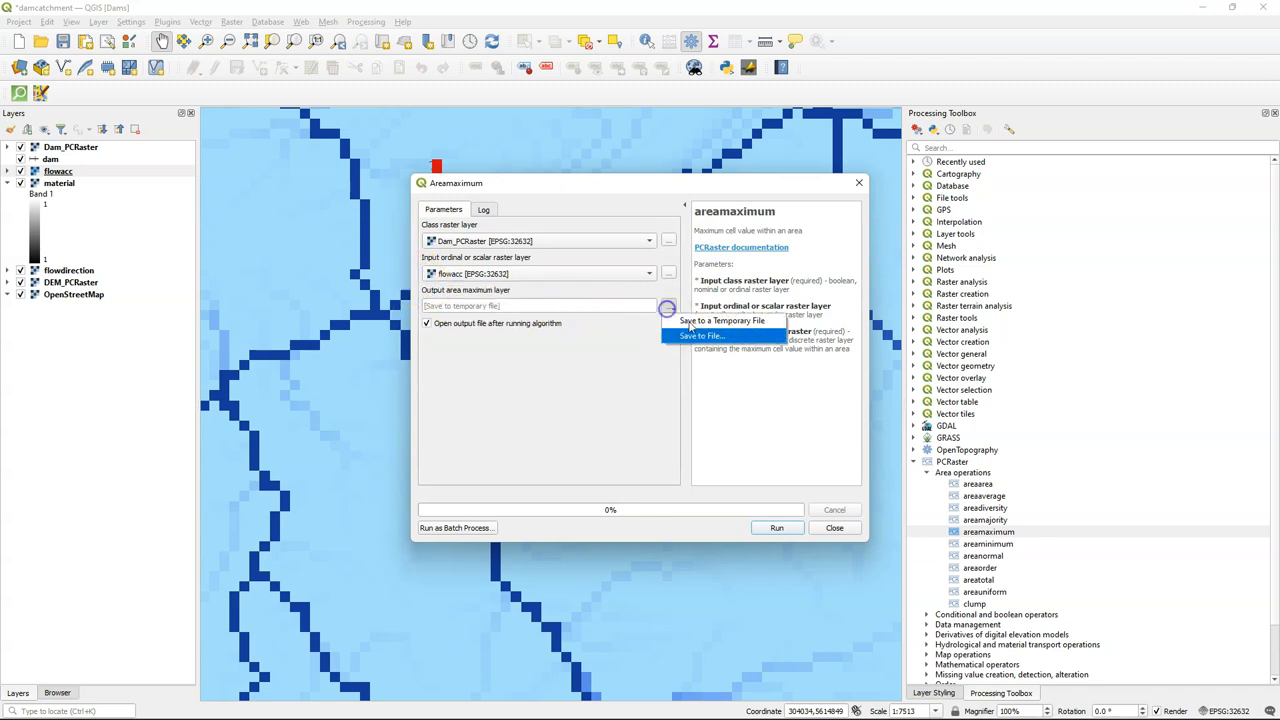
{"action": "left_click", "coordinate": [701, 335]}
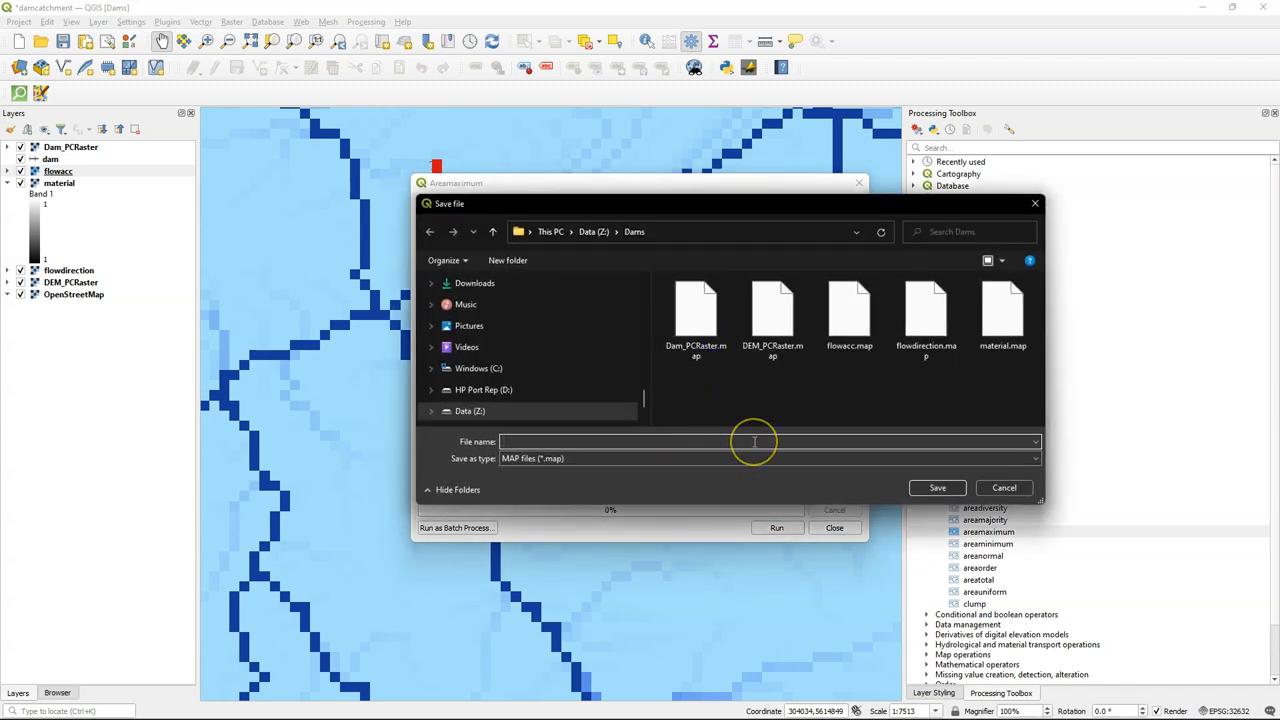
{"action": "type", "text": "max_"}
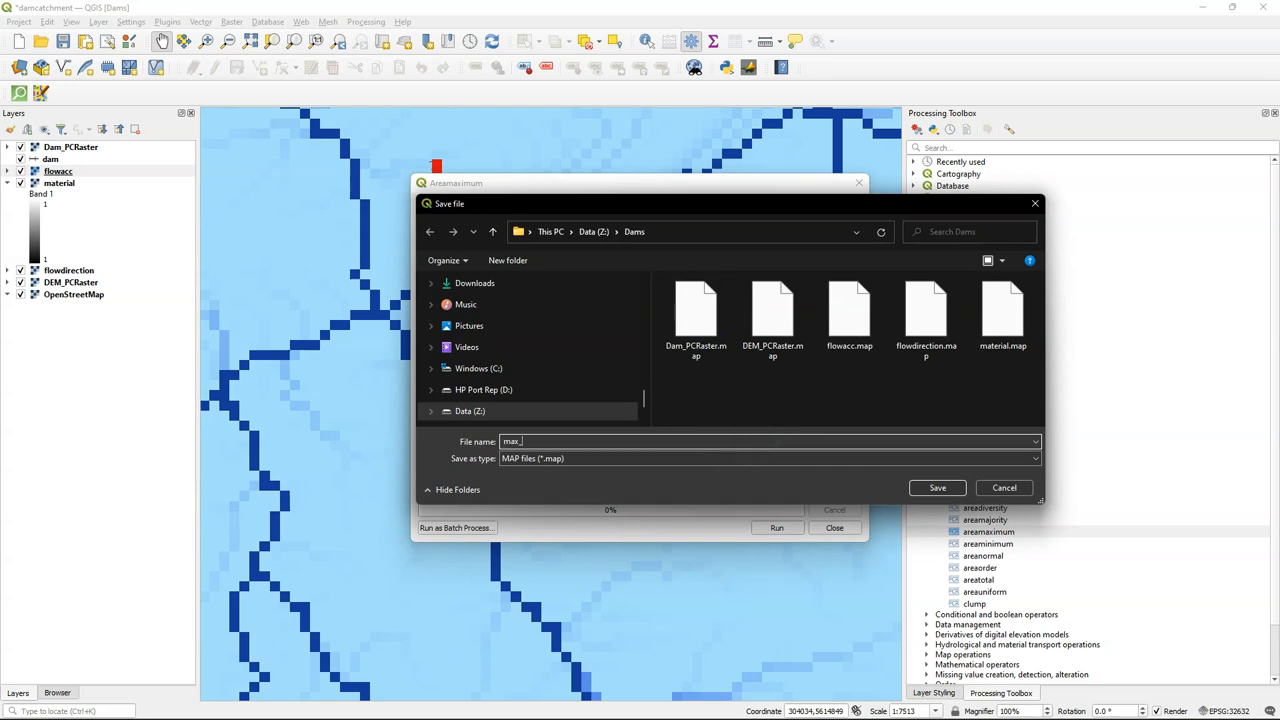
{"action": "type", "text": "flowacc"}
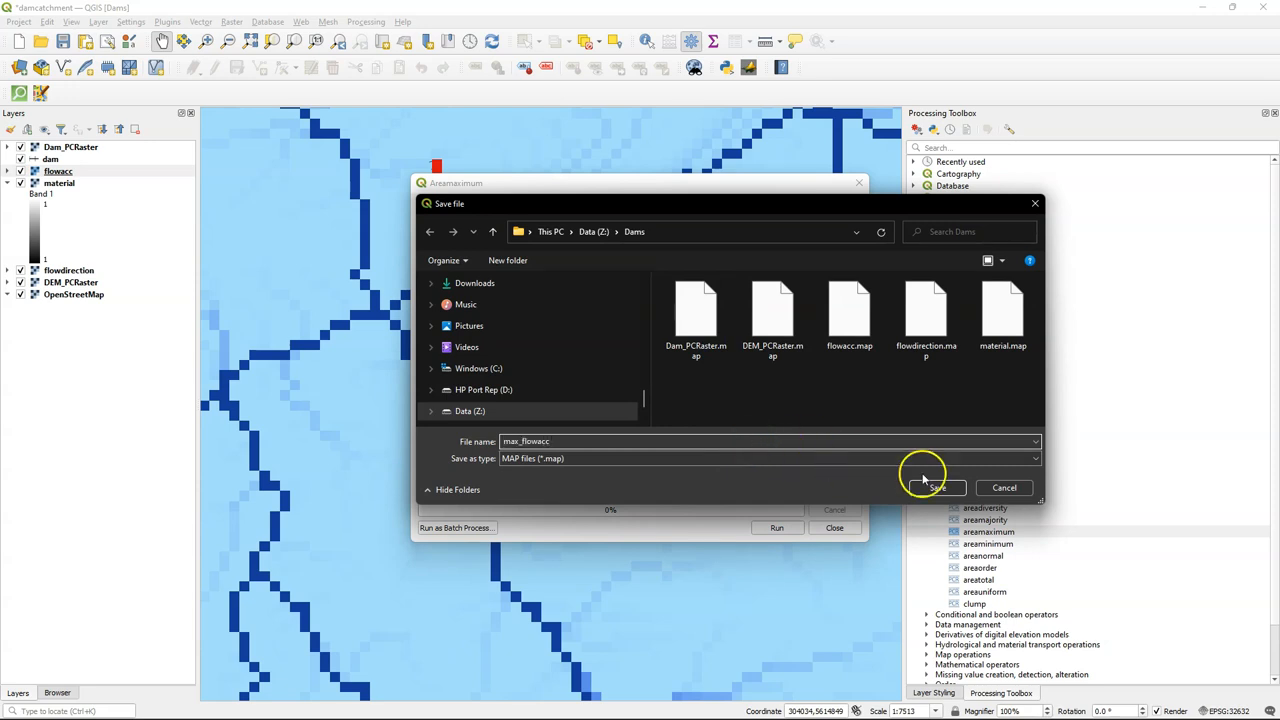
{"action": "left_click", "coordinate": [933, 488]}
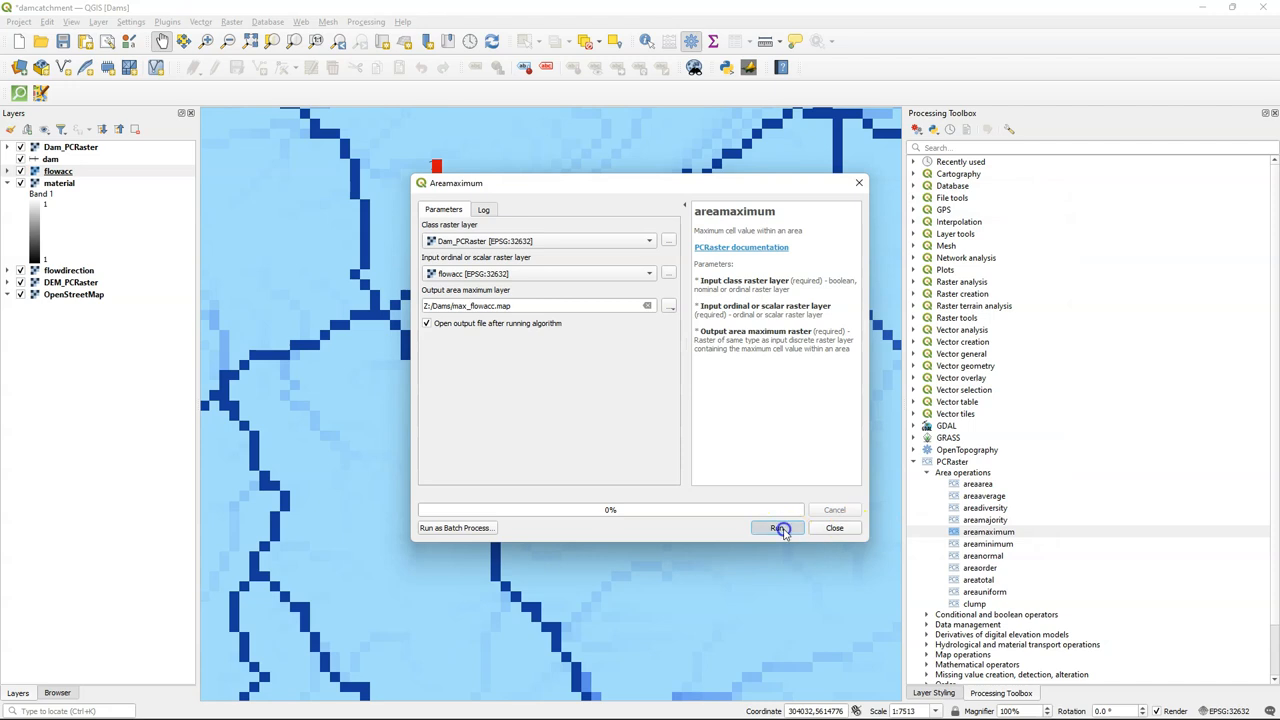
{"action": "left_click", "coordinate": [779, 528]}
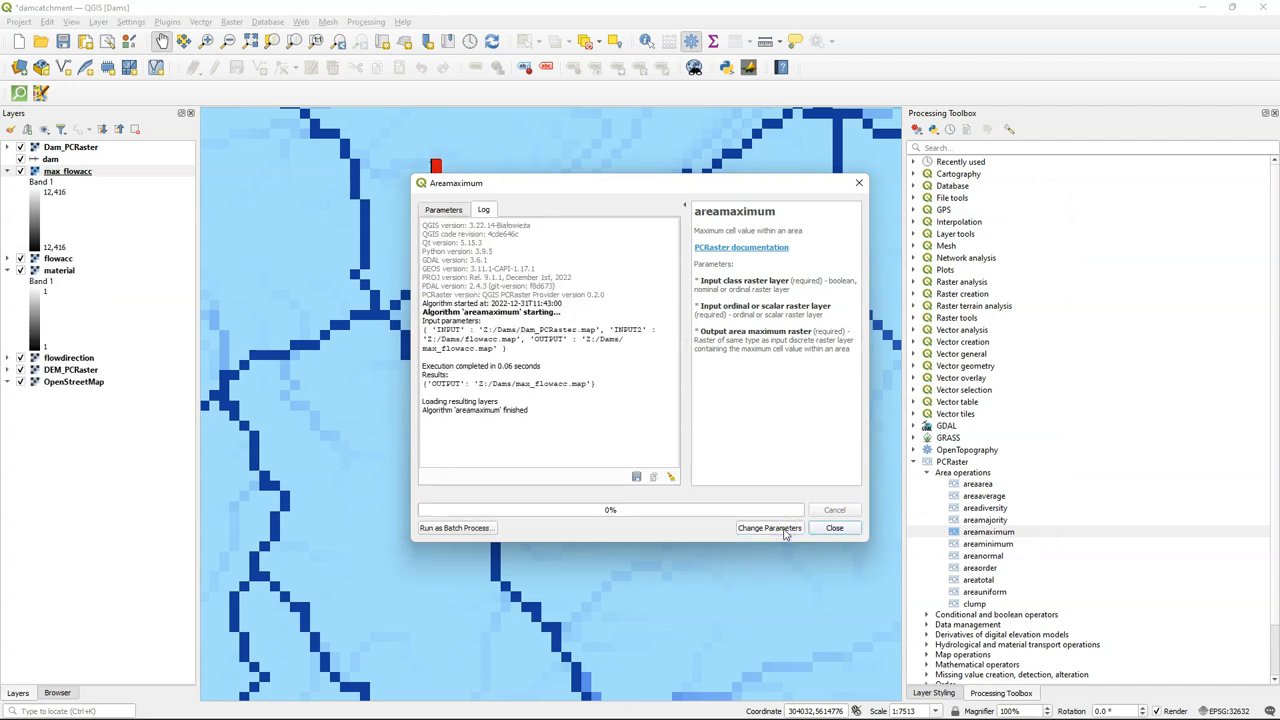
{"action": "right_click", "coordinate": [67, 171]}
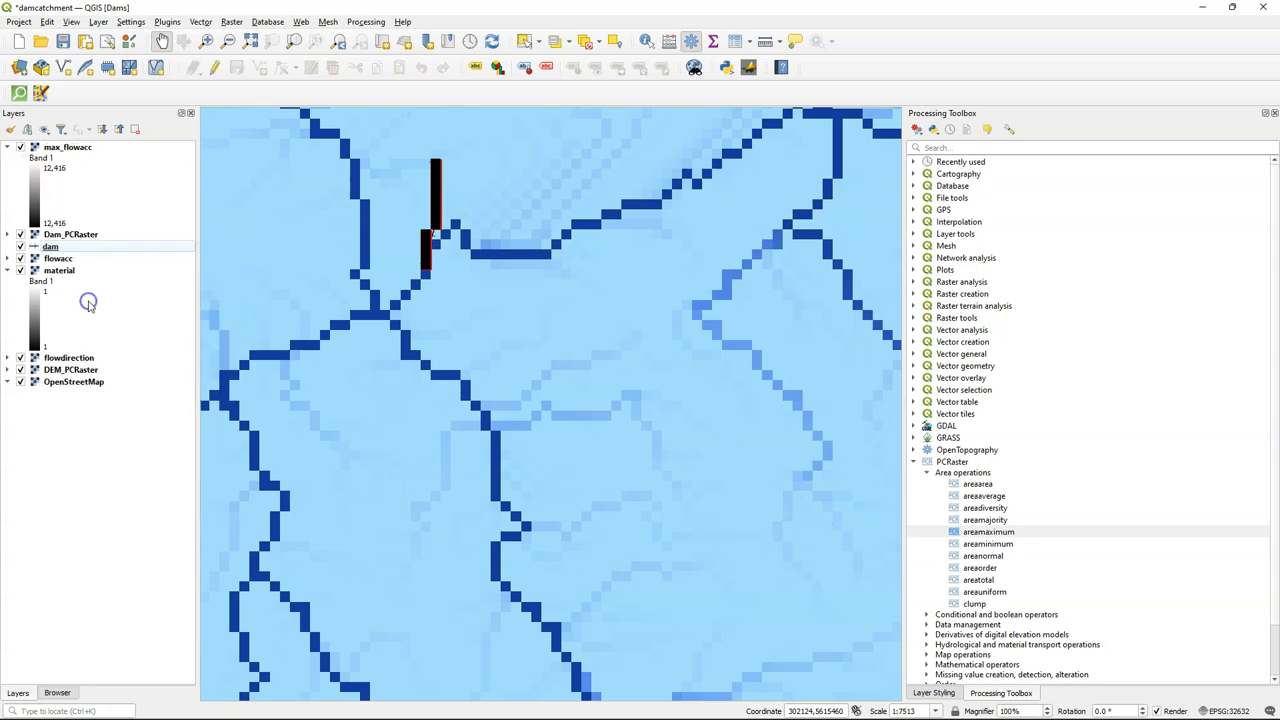
Style max_flowacc as Paletted/Unique values, showing 12416 in red over the dam
{"action": "left_click", "coordinate": [67, 147]}
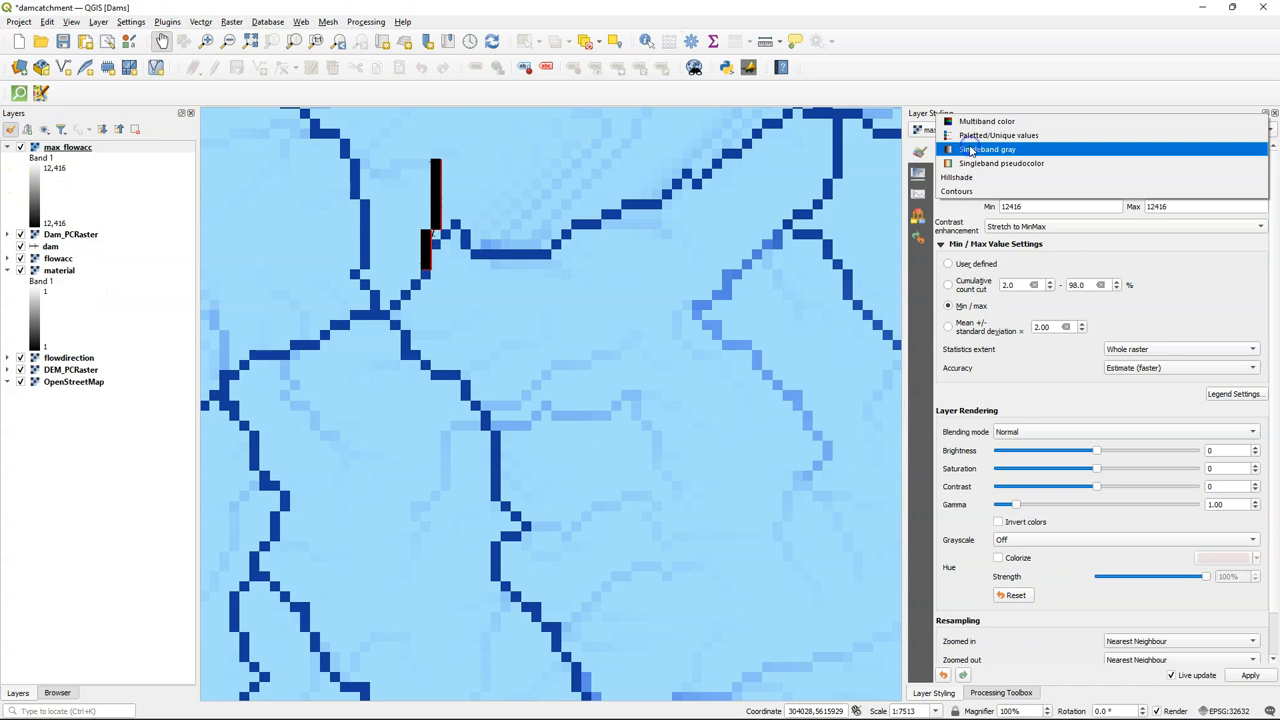
{"action": "left_click", "coordinate": [997, 135]}
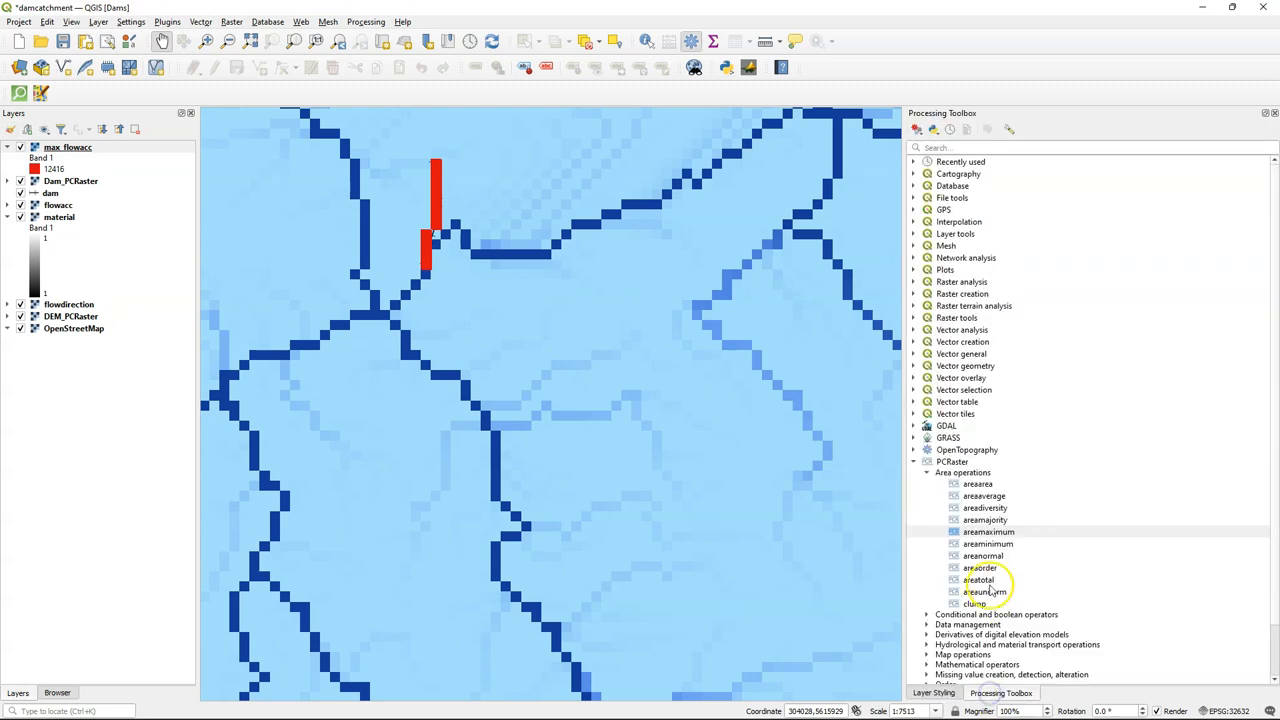
Run the comparison flowacc == max_flowacc, saving the Boolean result as outlet.map
{"action": "left_click", "coordinate": [927, 472]}
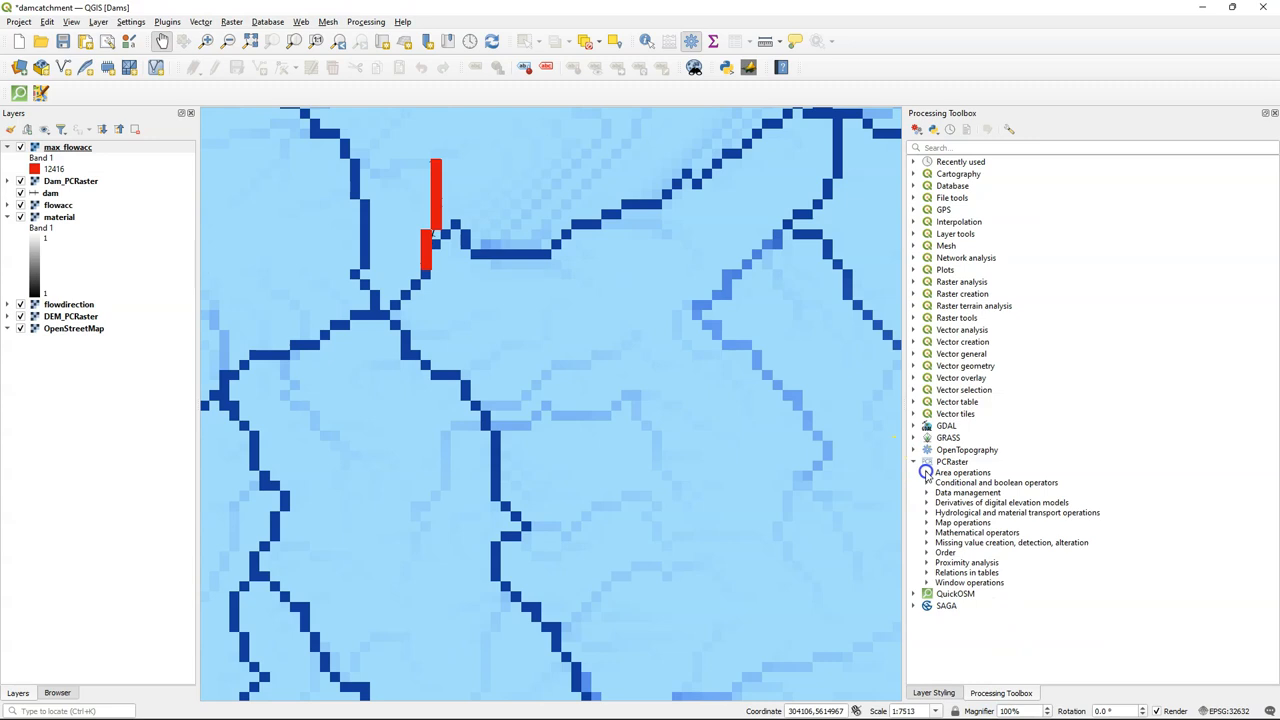
{"action": "left_click", "coordinate": [996, 482]}
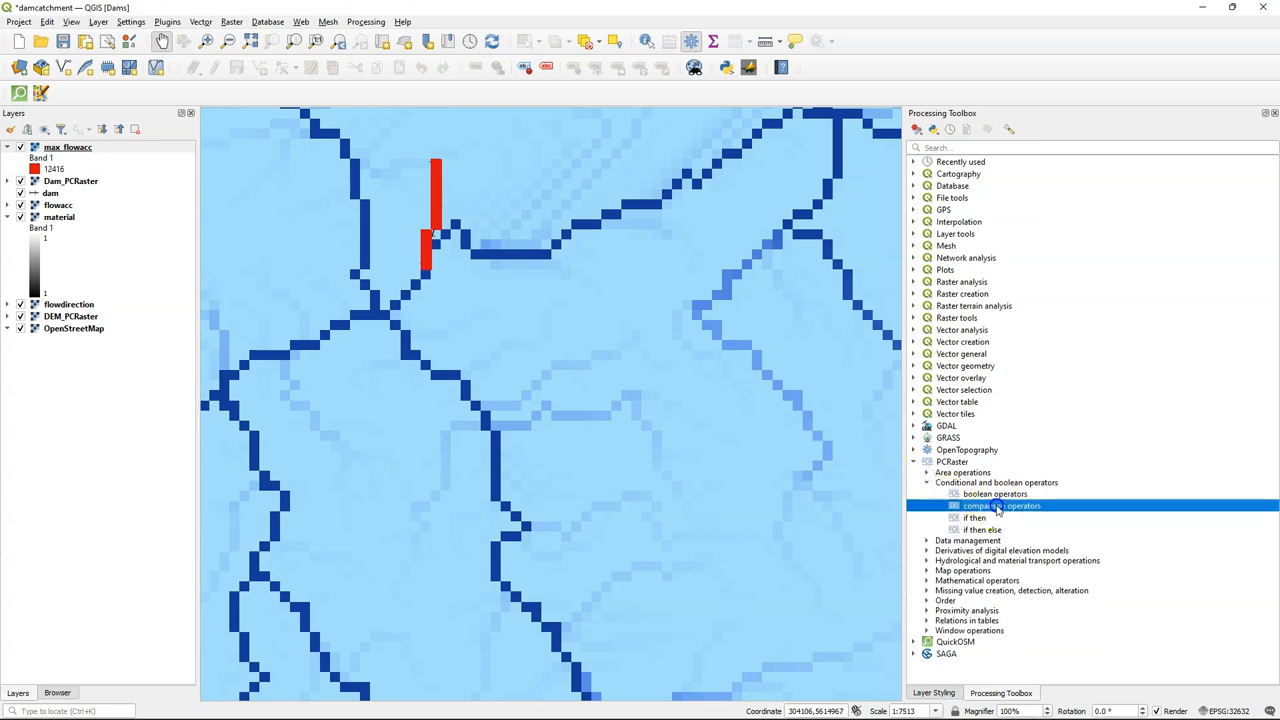
{"action": "double_click", "coordinate": [1001, 505]}
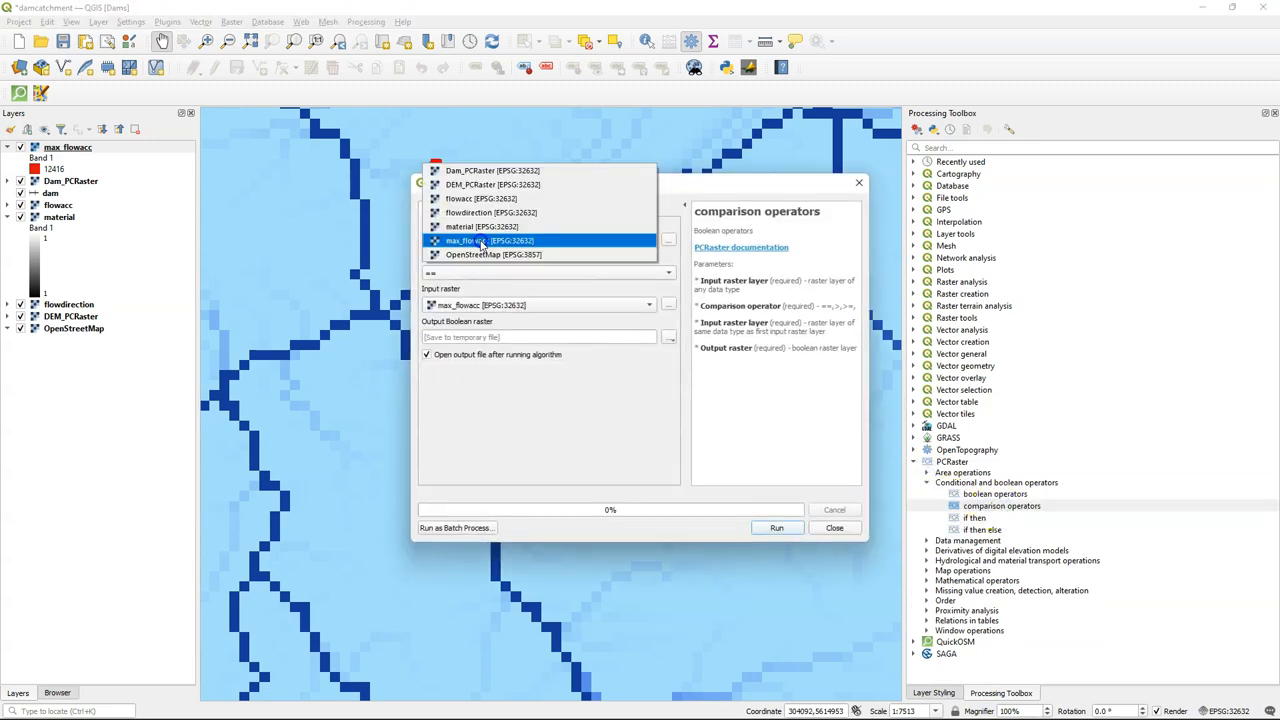
{"action": "left_click", "coordinate": [481, 198]}
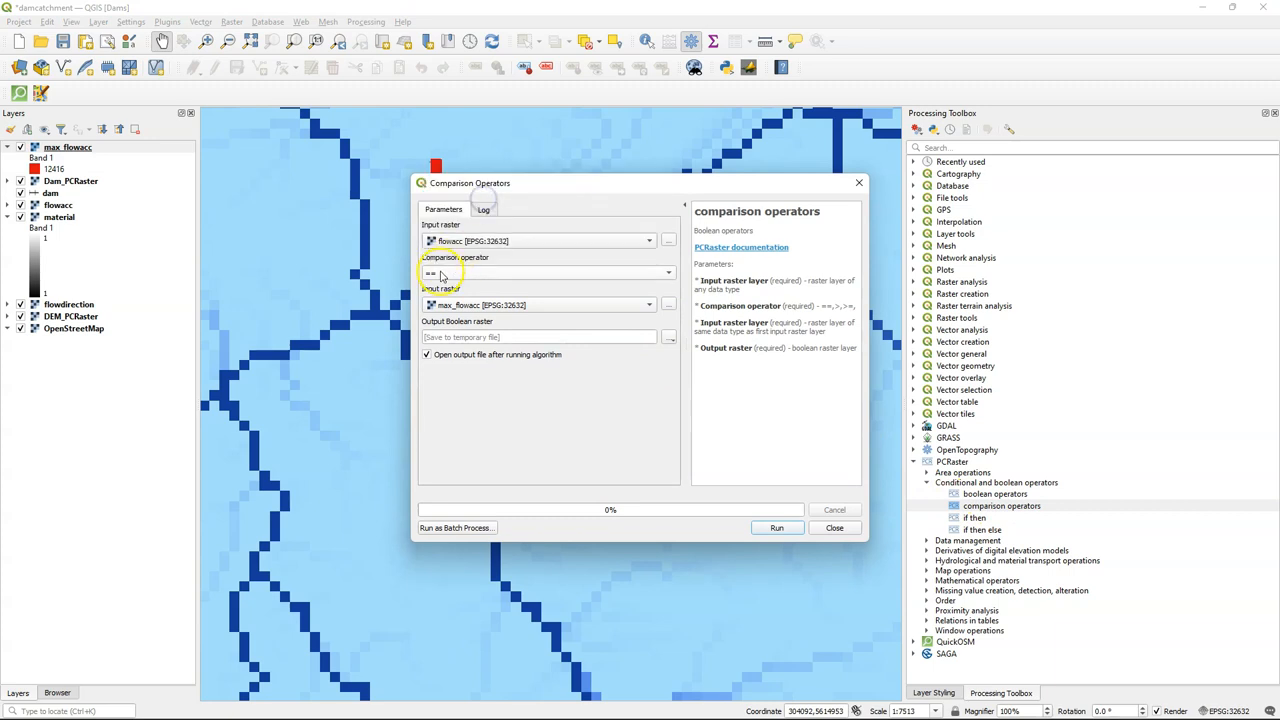
{"action": "left_click", "coordinate": [669, 337]}
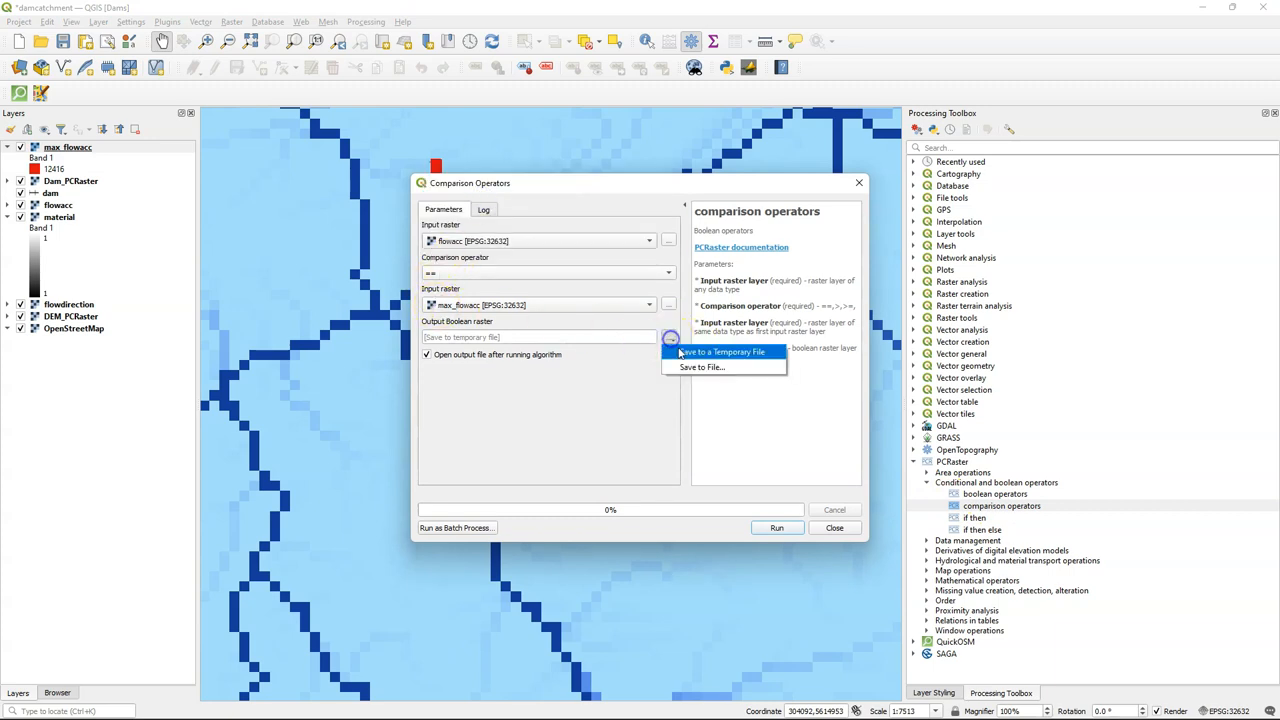
{"action": "left_click", "coordinate": [700, 367]}
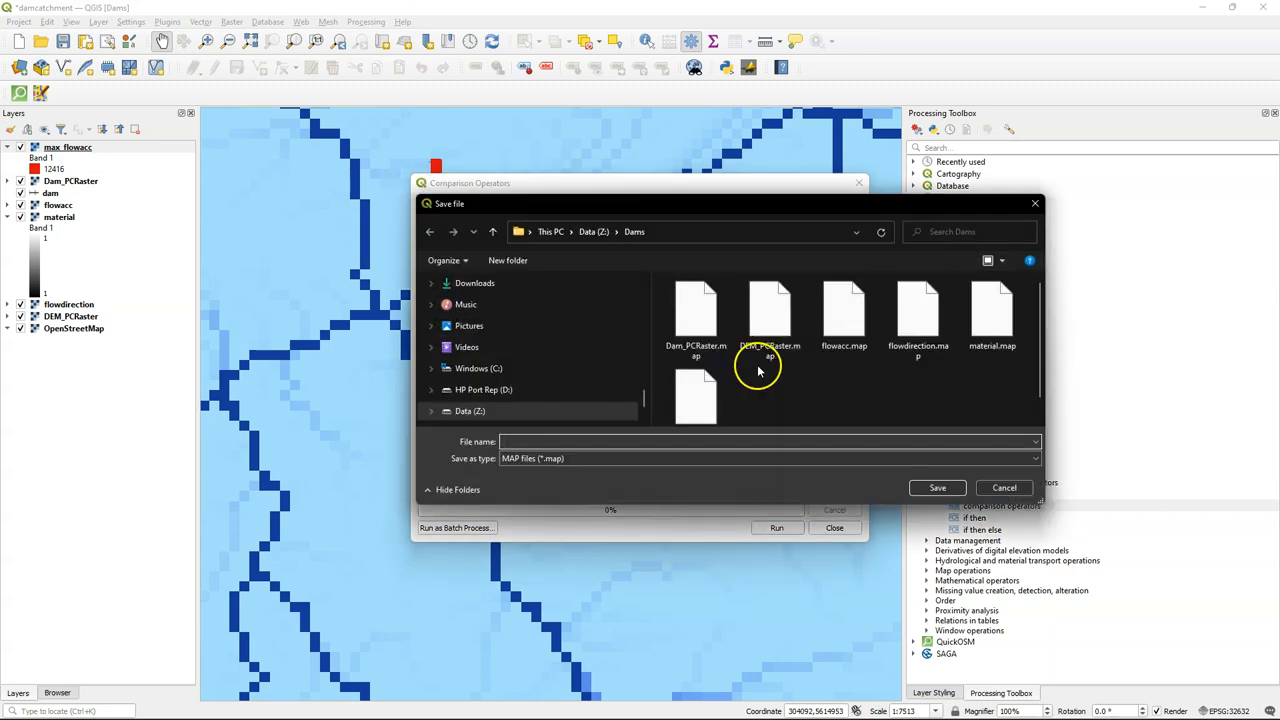
{"action": "type", "text": "outlet"}
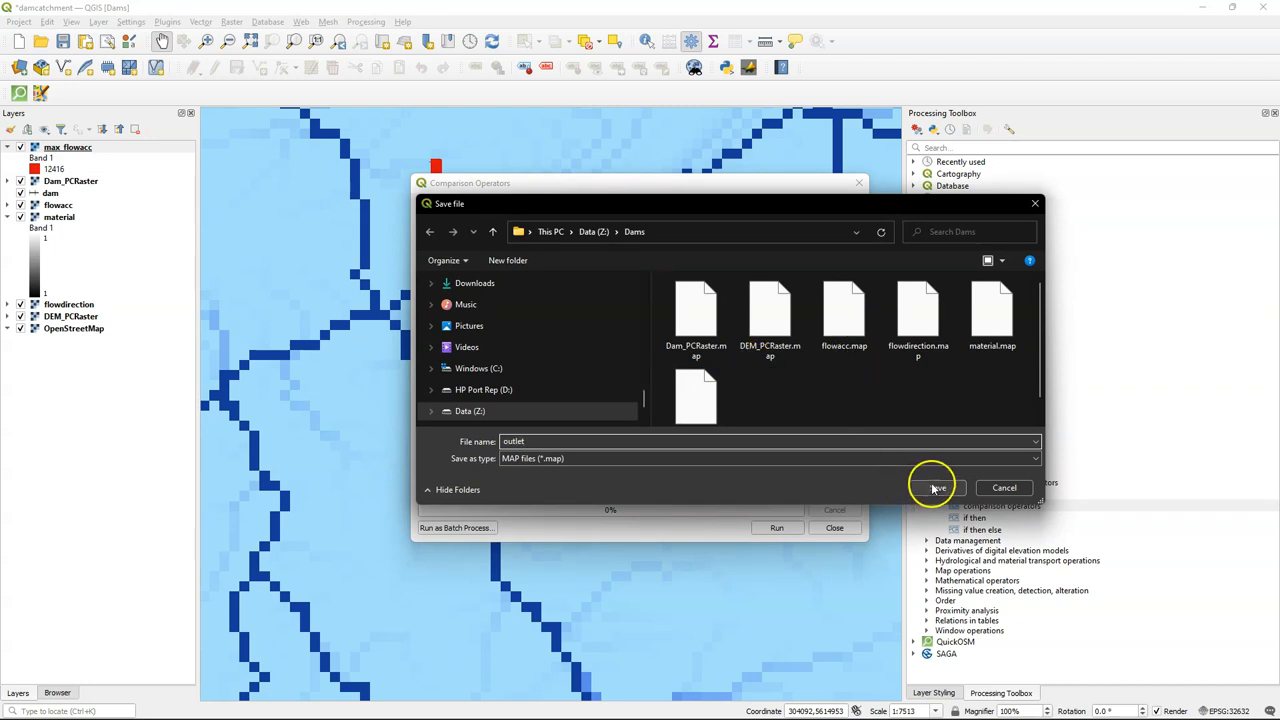
{"action": "left_click", "coordinate": [932, 488]}
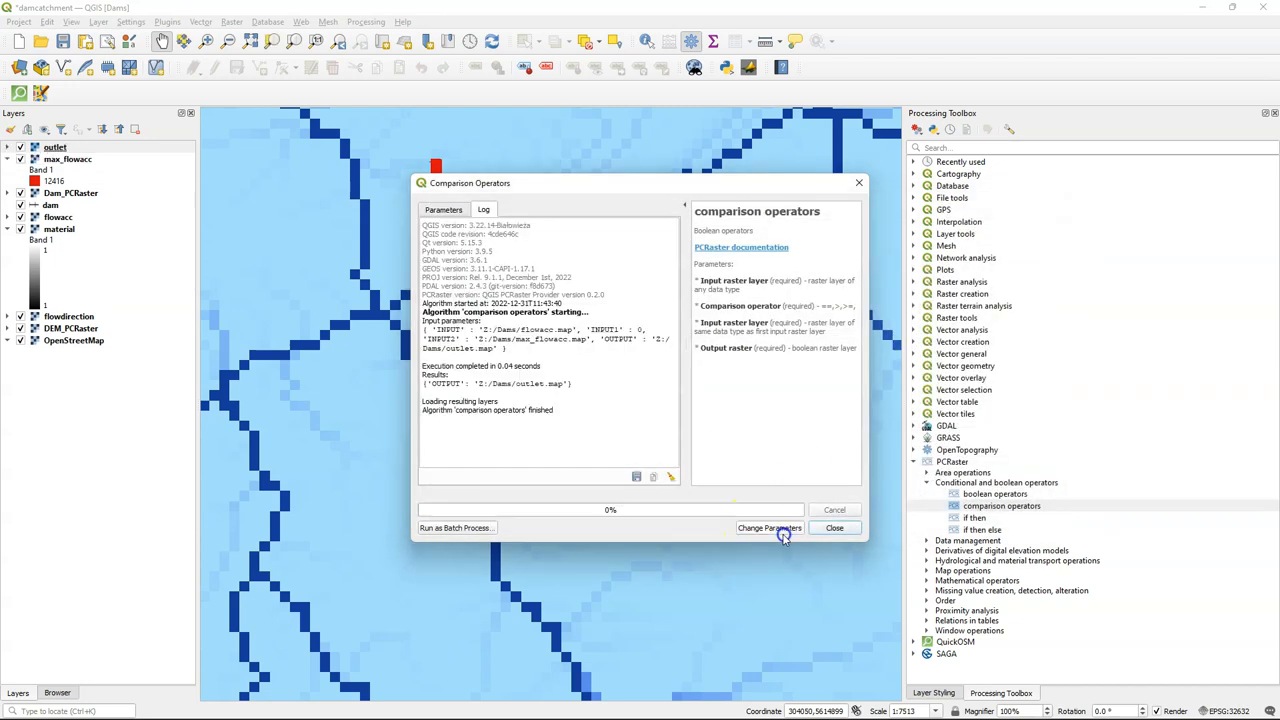
{"action": "left_click", "coordinate": [834, 528]}
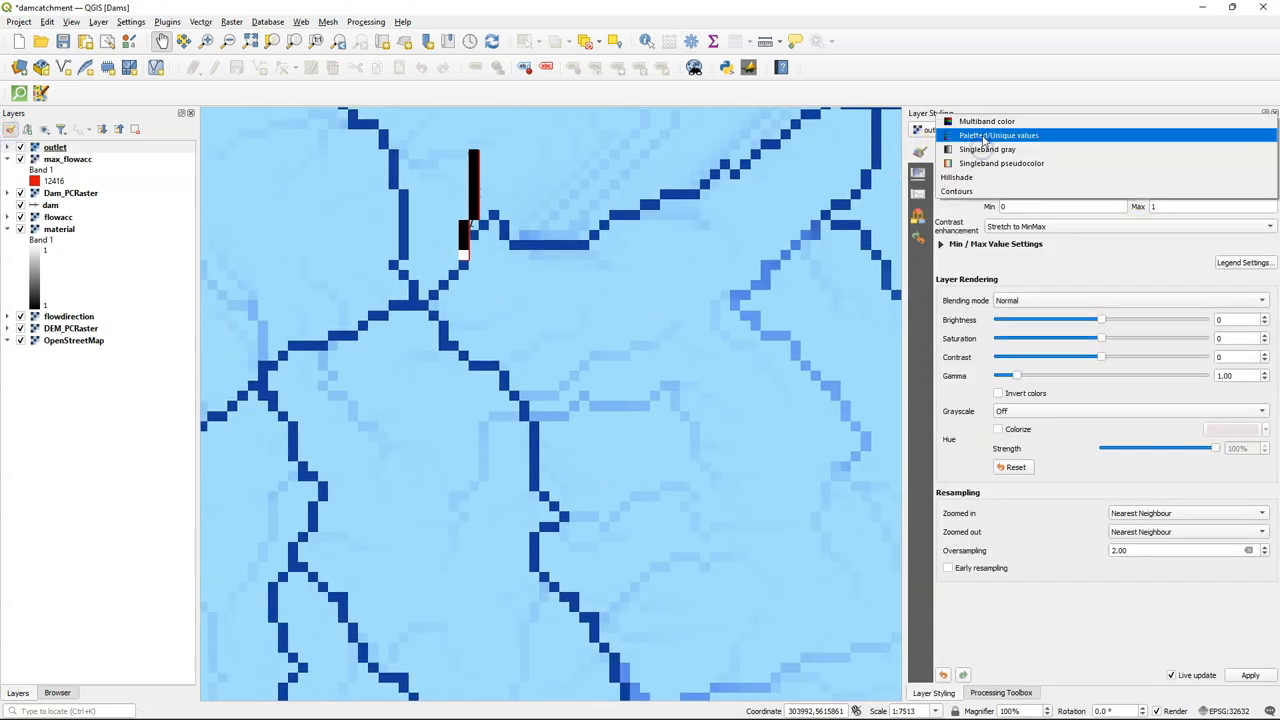
Render outlet as unique values and inspect the single red outlet cell
{"action": "left_click", "coordinate": [998, 135]}
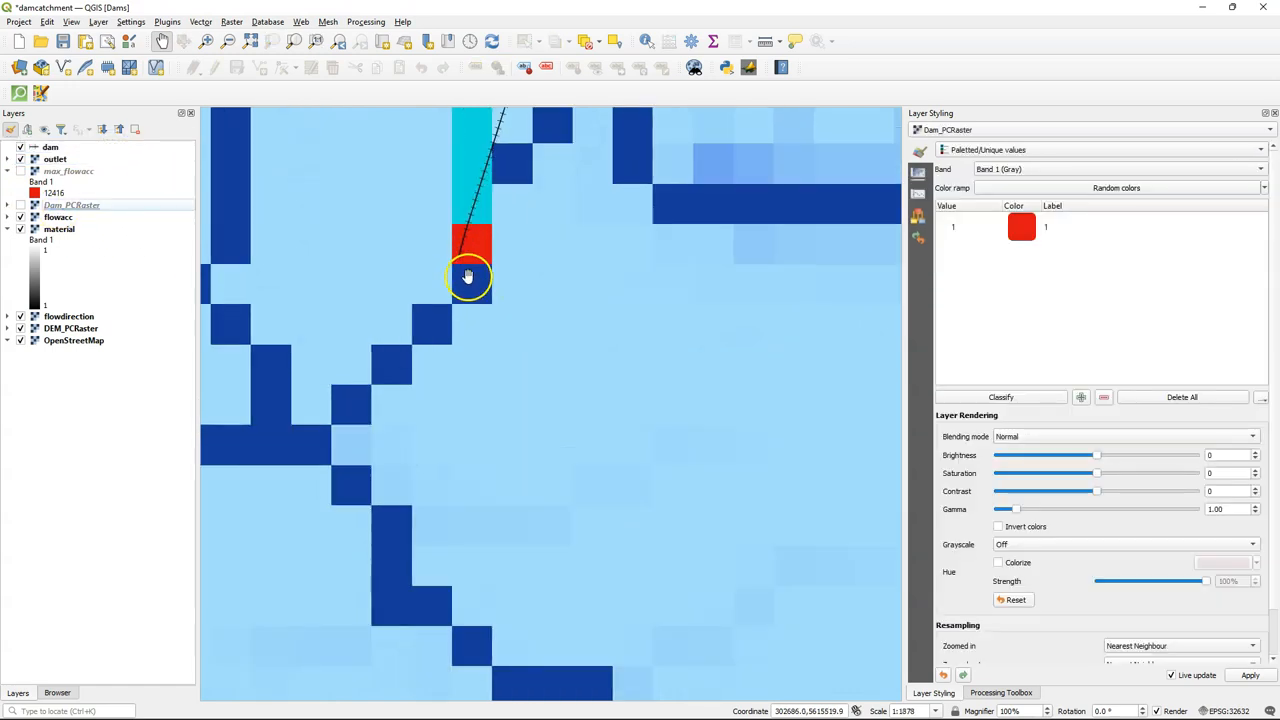
{"action": "scroll", "scroll_direction": "down", "scroll_amount": 3}
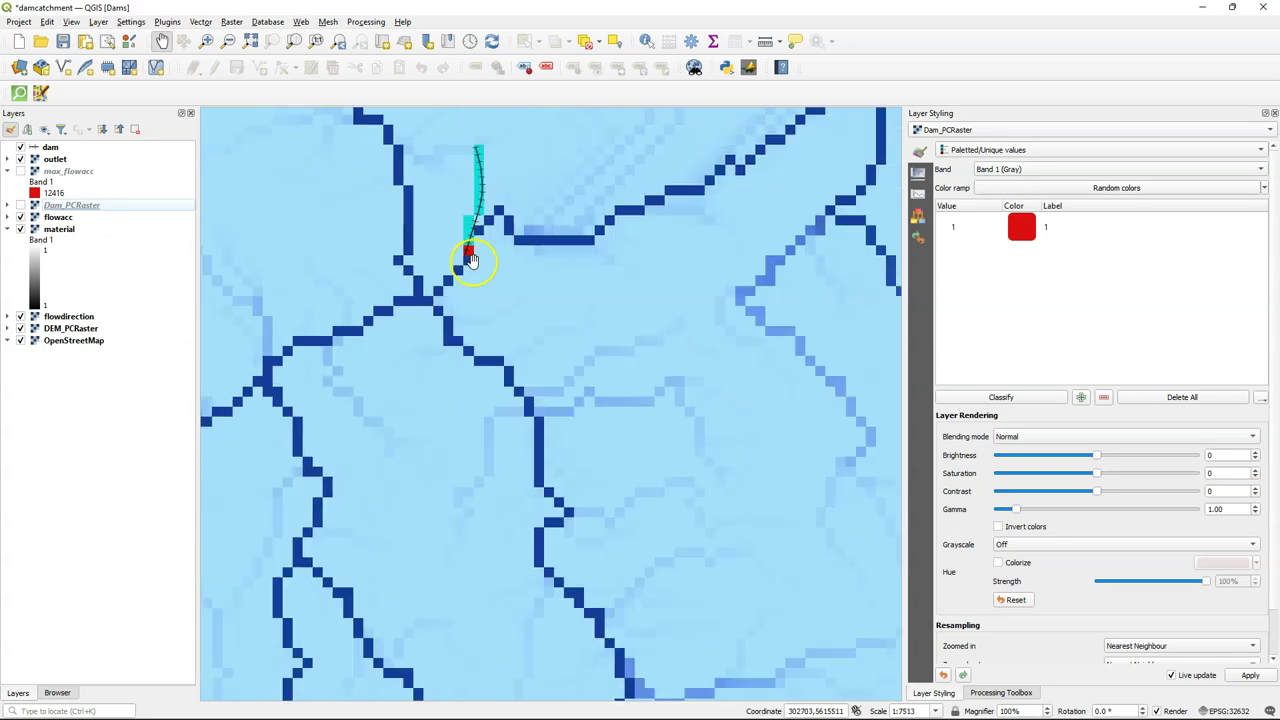
{"action": "mouse_move", "coordinate": [820, 440]}
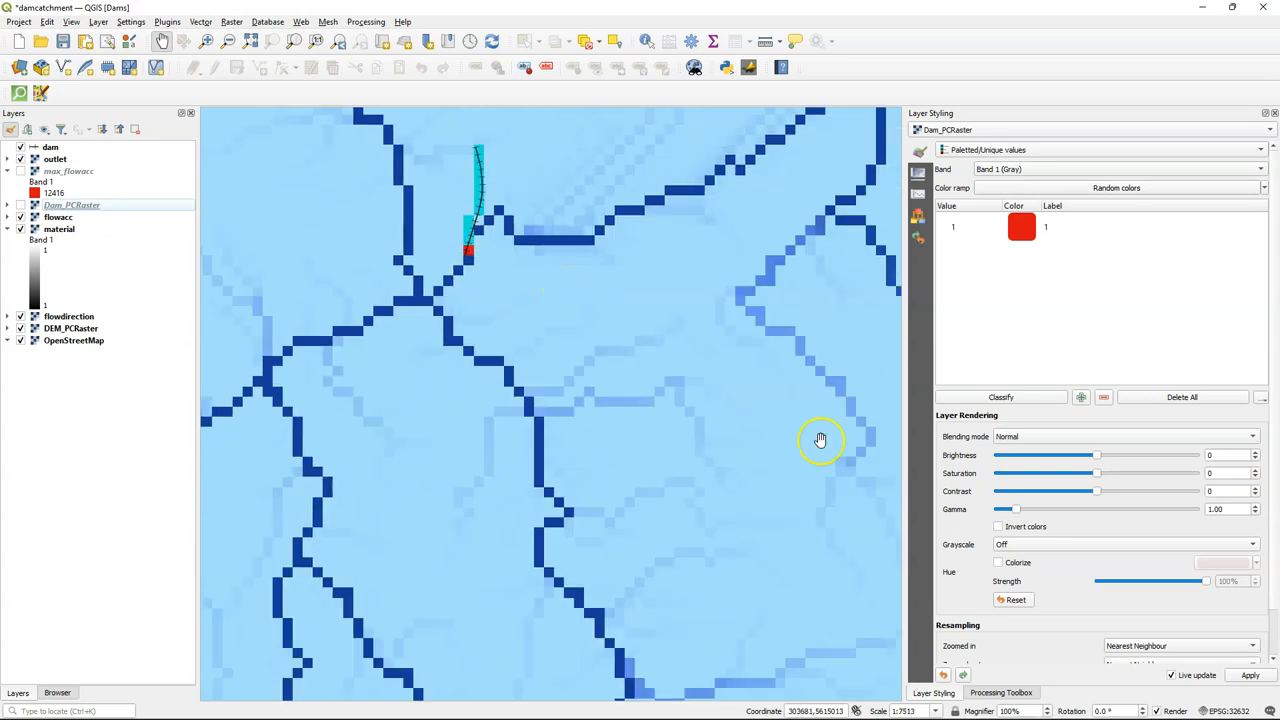
{"action": "left_click", "coordinate": [1001, 692]}
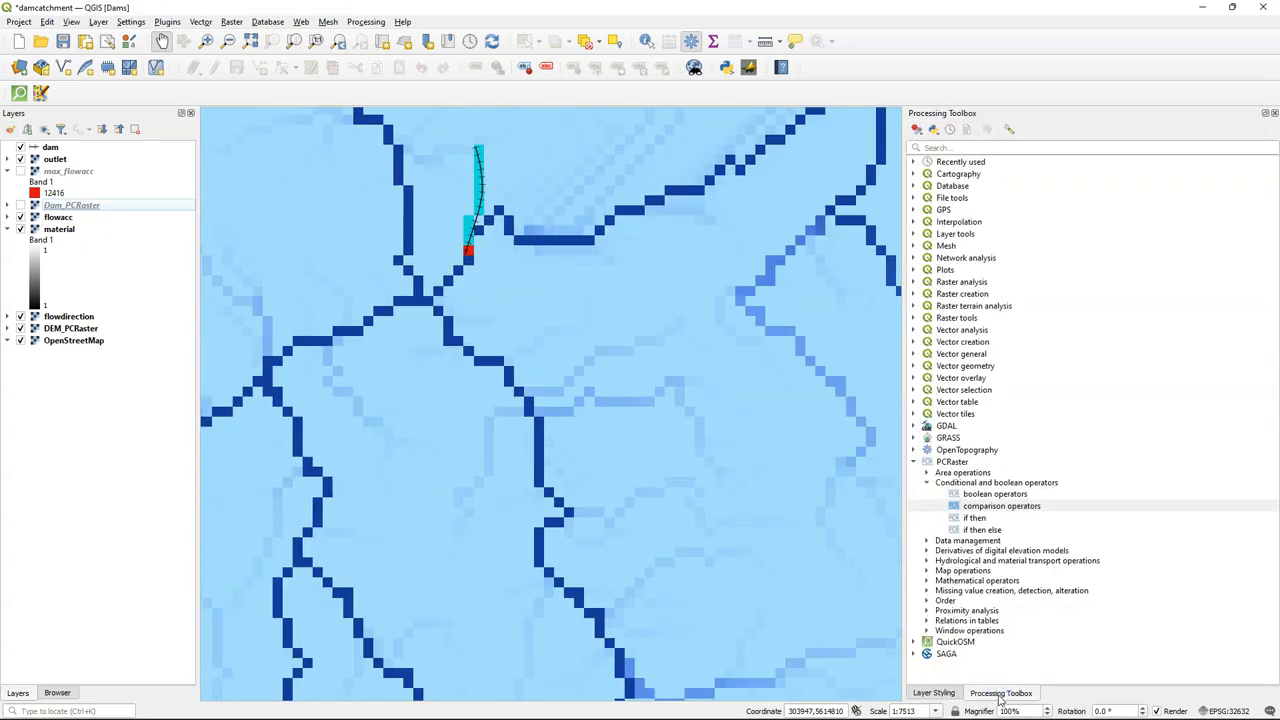
Run PCRaster catchment with LDD flowdirection and outlet raster, saving the output as 'ca…' file
{"action": "left_click", "coordinate": [925, 482]}
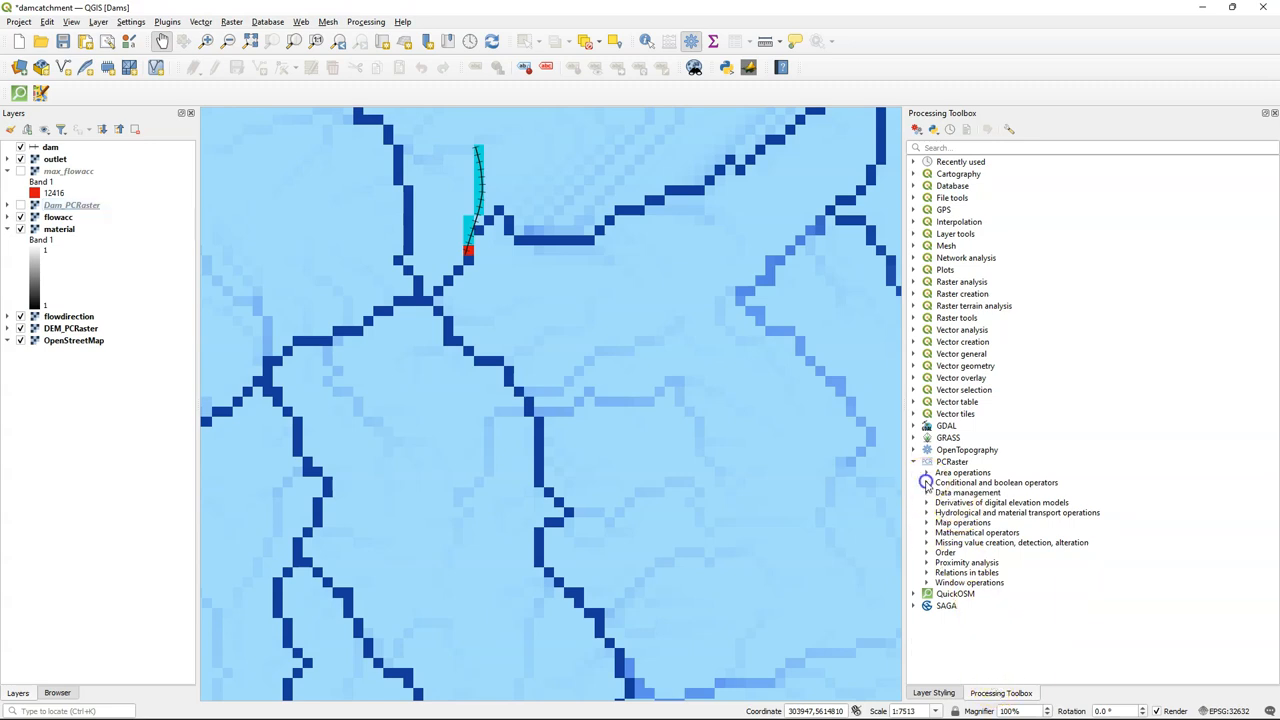
{"action": "left_click", "coordinate": [927, 512]}
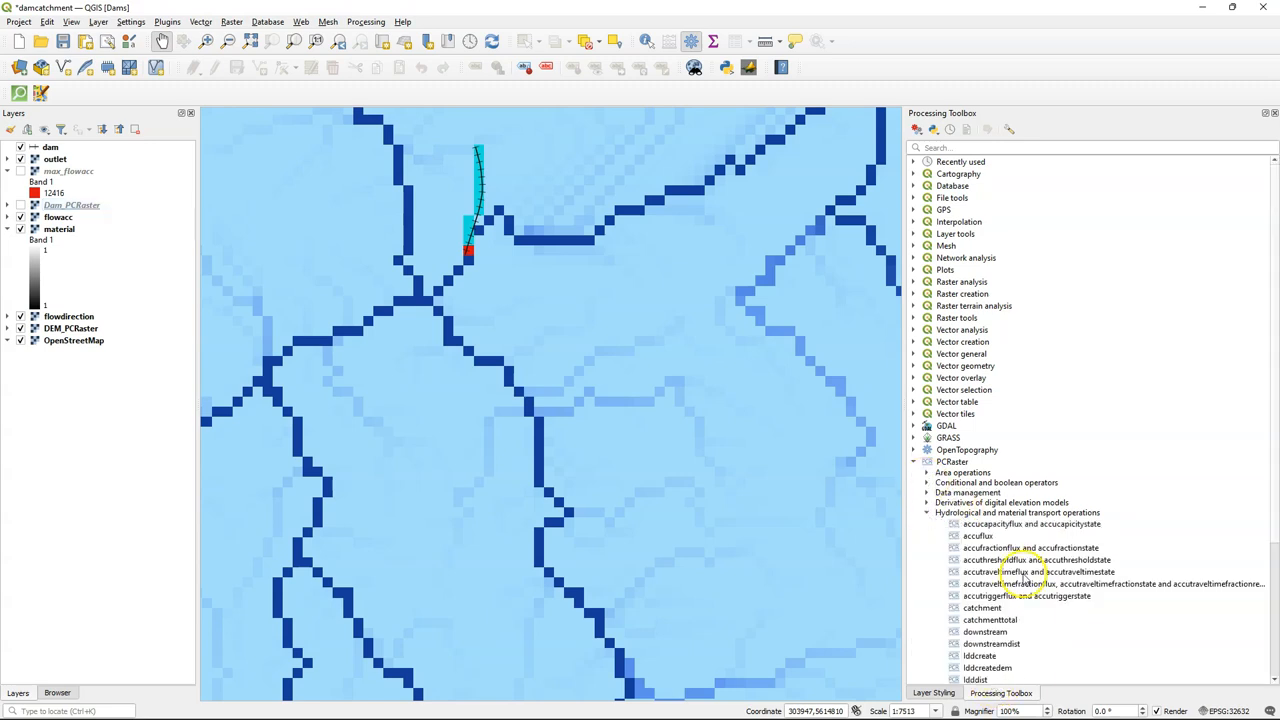
{"action": "double_click", "coordinate": [982, 607]}
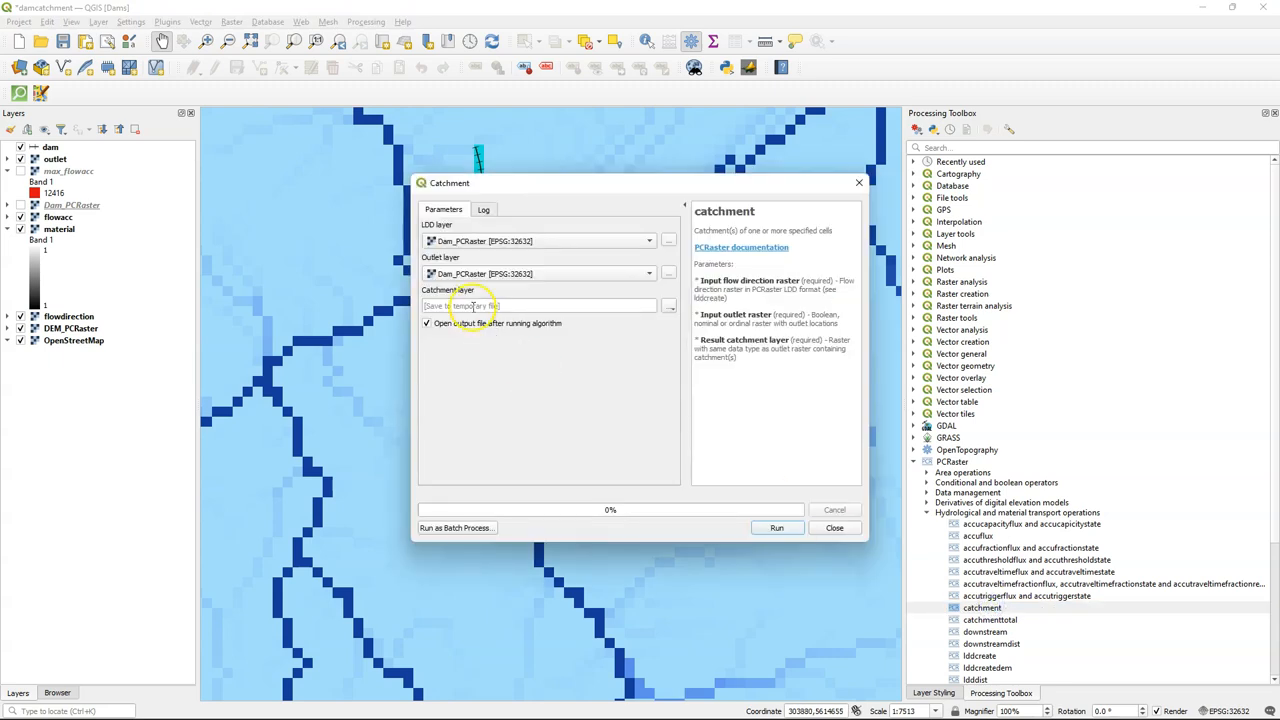
{"action": "left_click", "coordinate": [648, 241]}
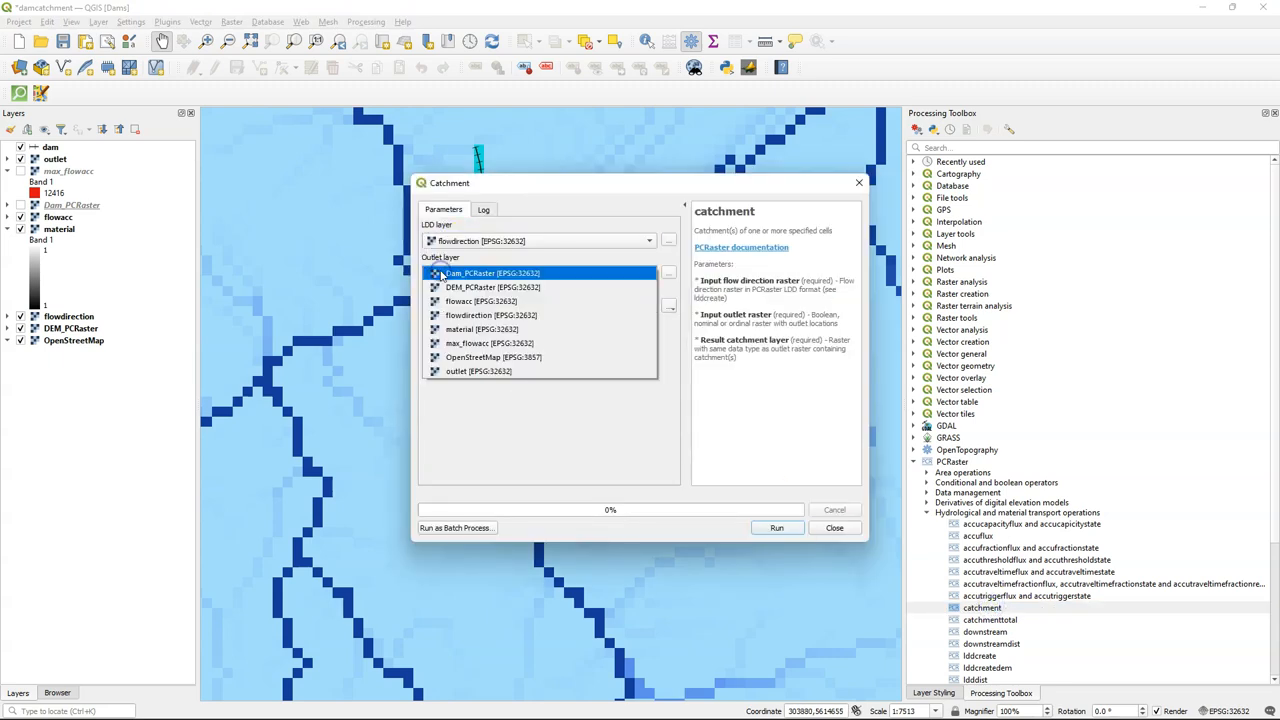
{"action": "left_click", "coordinate": [478, 371]}
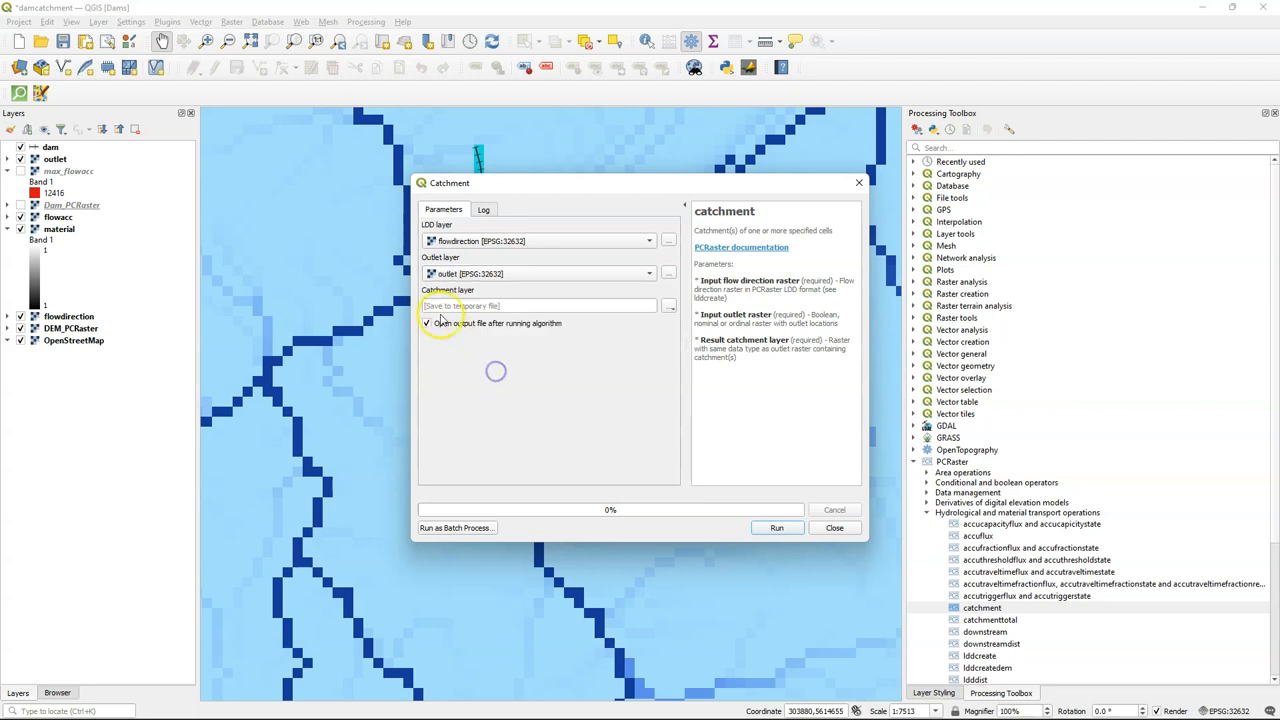
{"action": "left_click", "coordinate": [668, 305]}
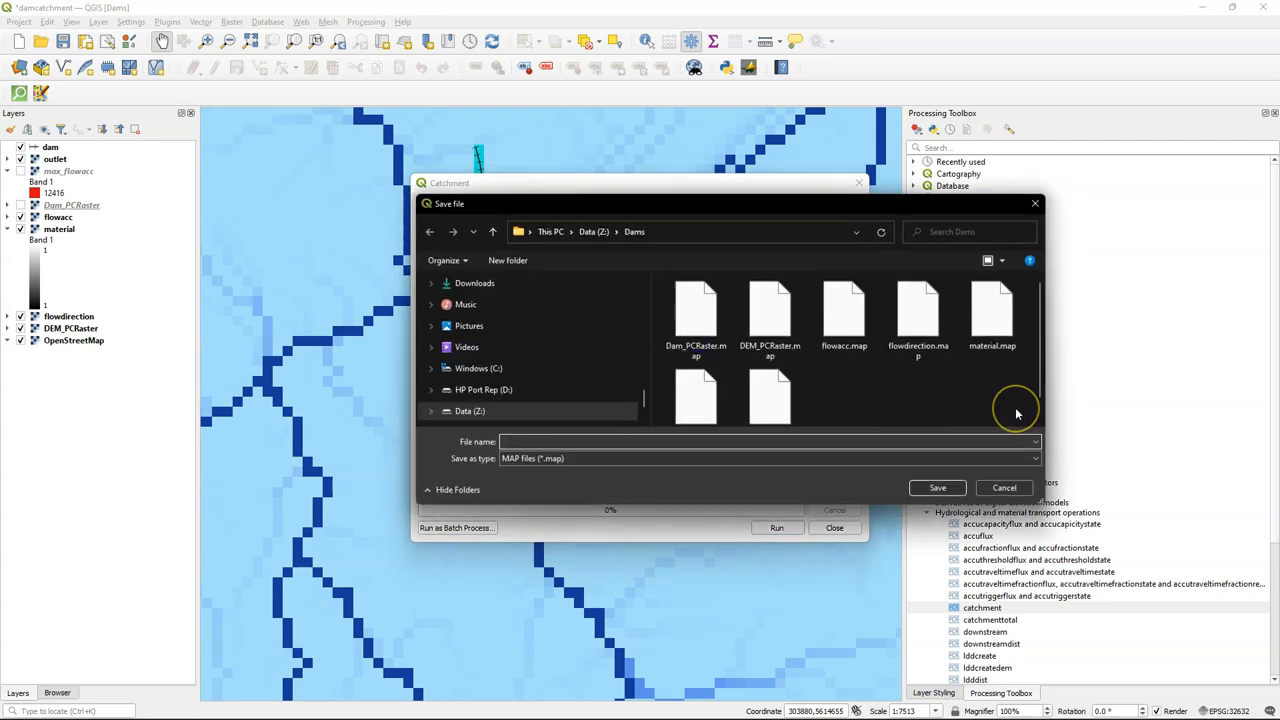
{"action": "type", "text": "ca"}
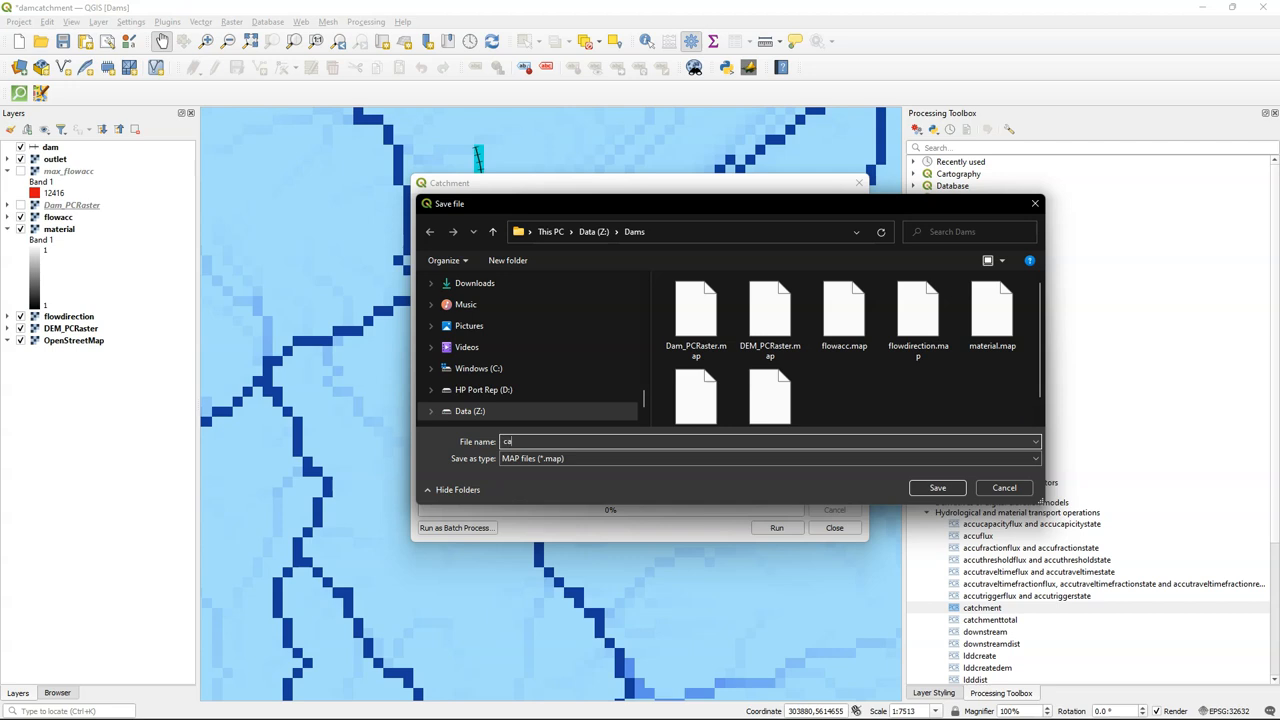
{"action": "left_click", "coordinate": [936, 488]}
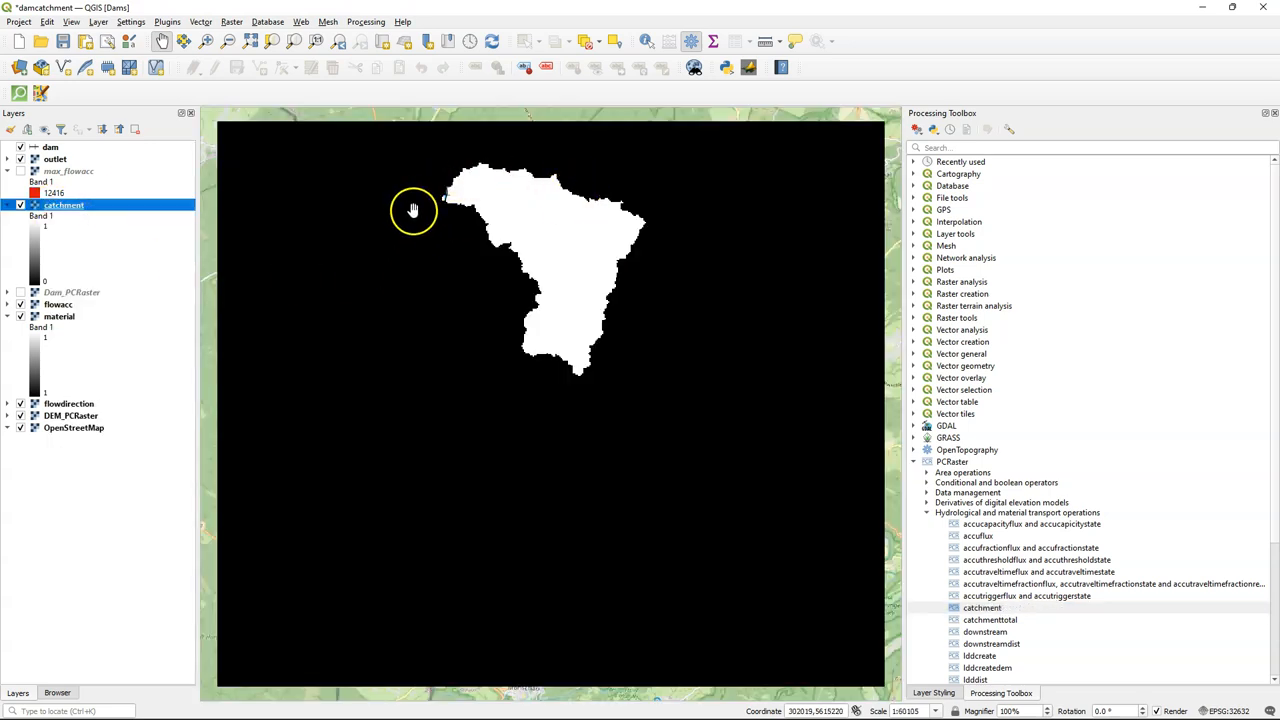
Zoom in and pan to centre the white catchment area, then inspect it
{"action": "scroll", "scroll_direction": "up", "scroll_amount": 3}
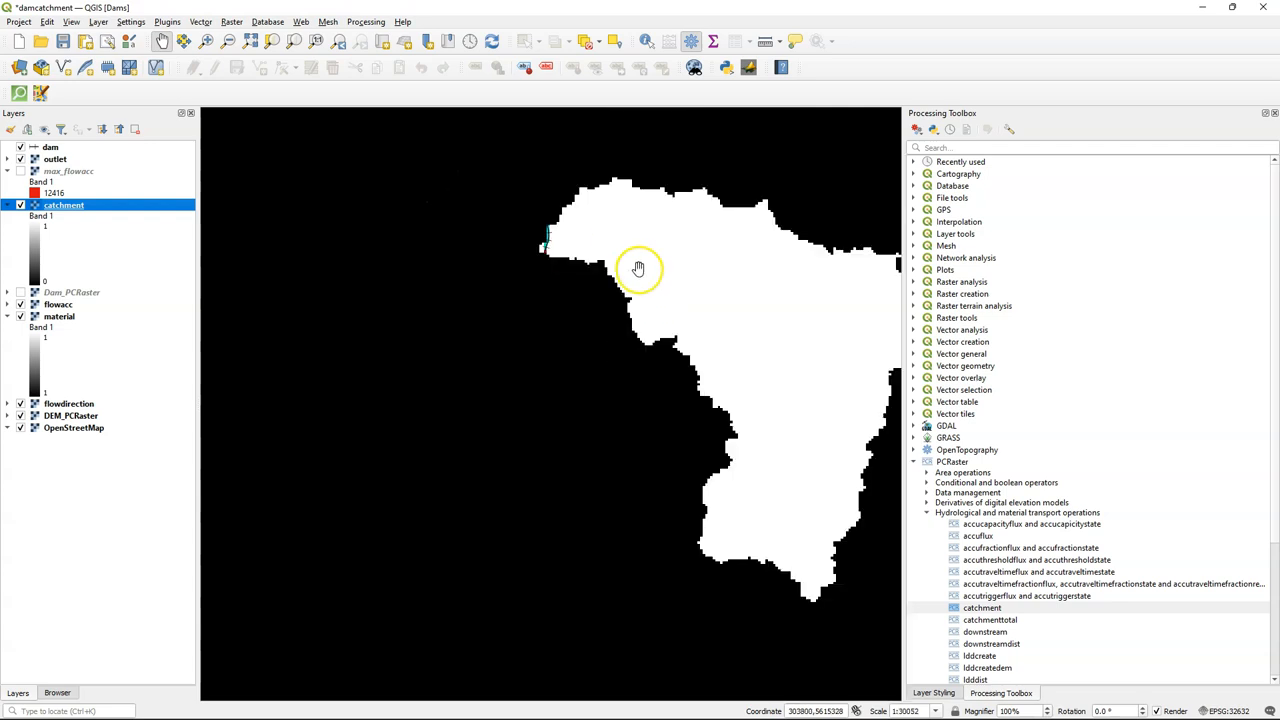
{"action": "left_click_drag", "start_coordinate": [639, 268], "coordinate": [599, 242]}
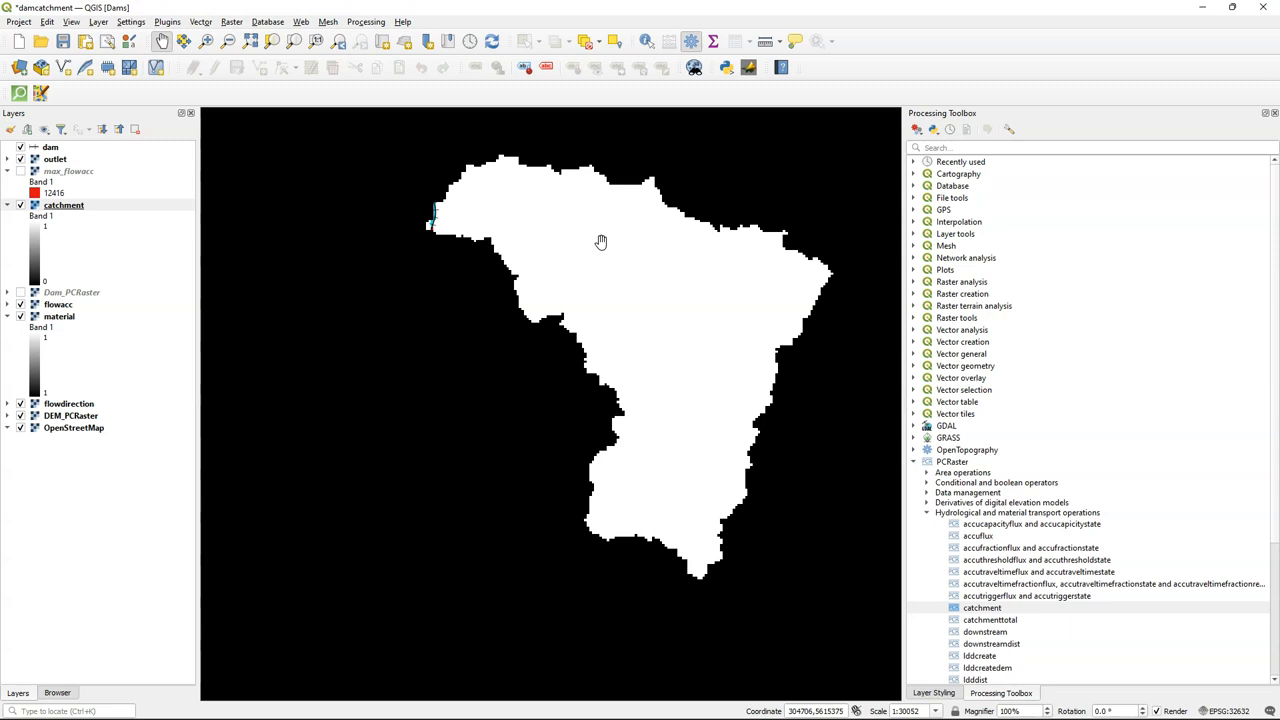
{"action": "left_click", "coordinate": [64, 205]}
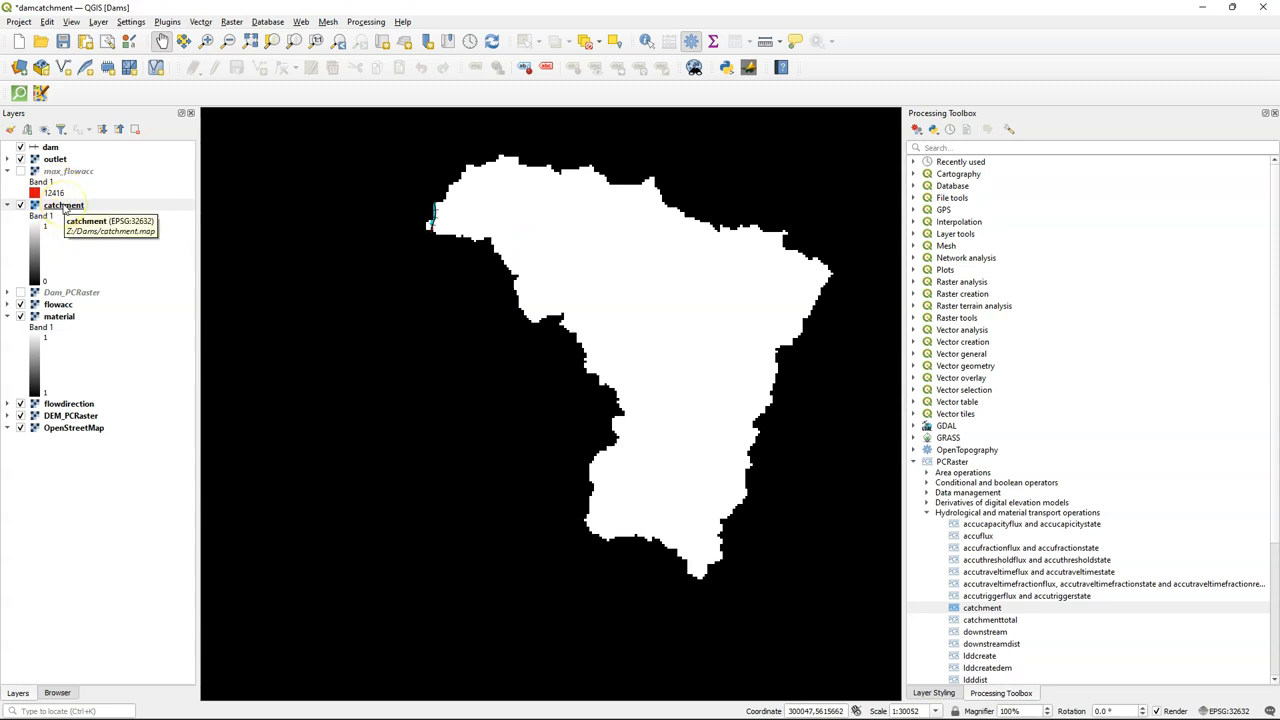
{"action": "mouse_move", "coordinate": [189, 67]}
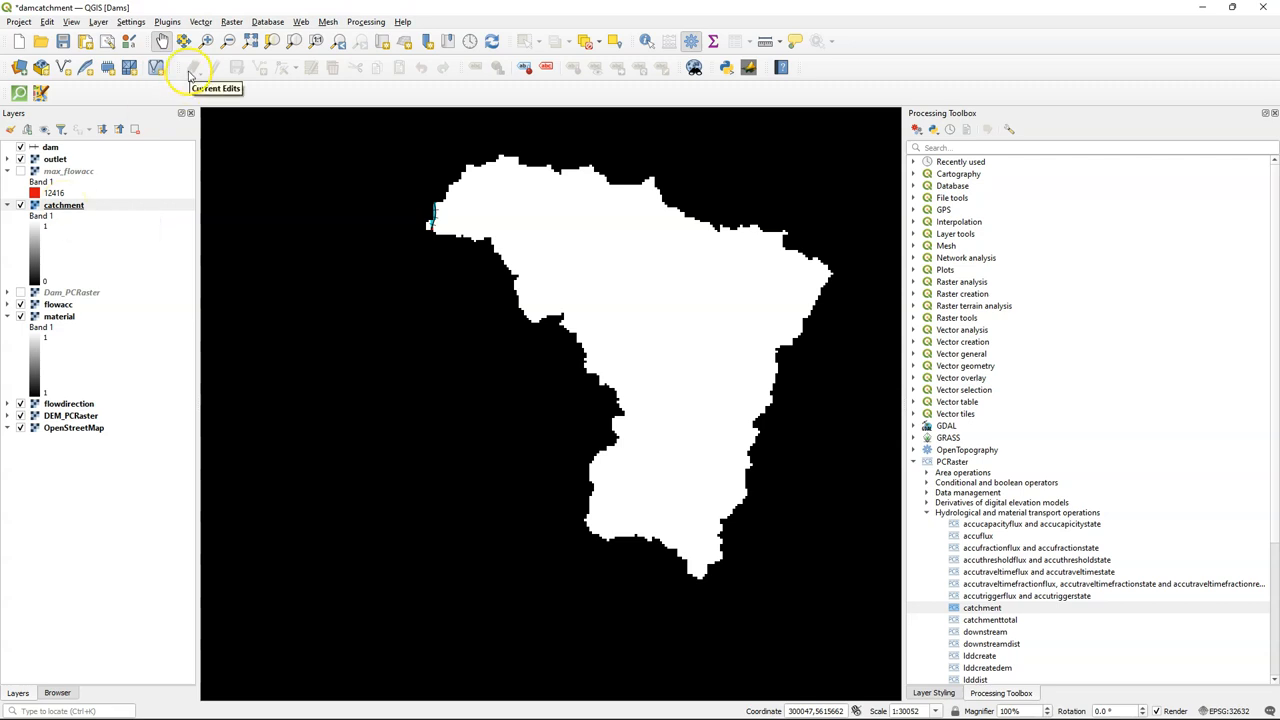
{"action": "left_click", "coordinate": [231, 21]}
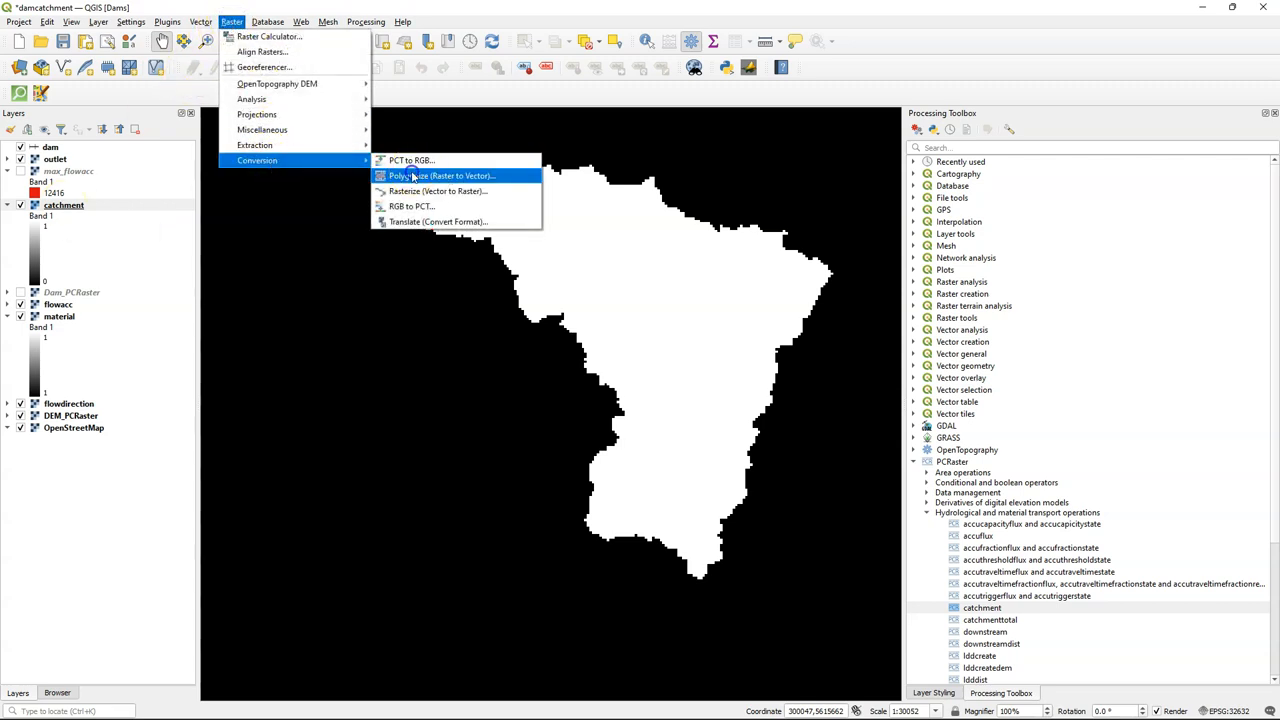
Polygonize the catchment raster into catchment.shp in the Dams folder
{"action": "left_click", "coordinate": [437, 176]}
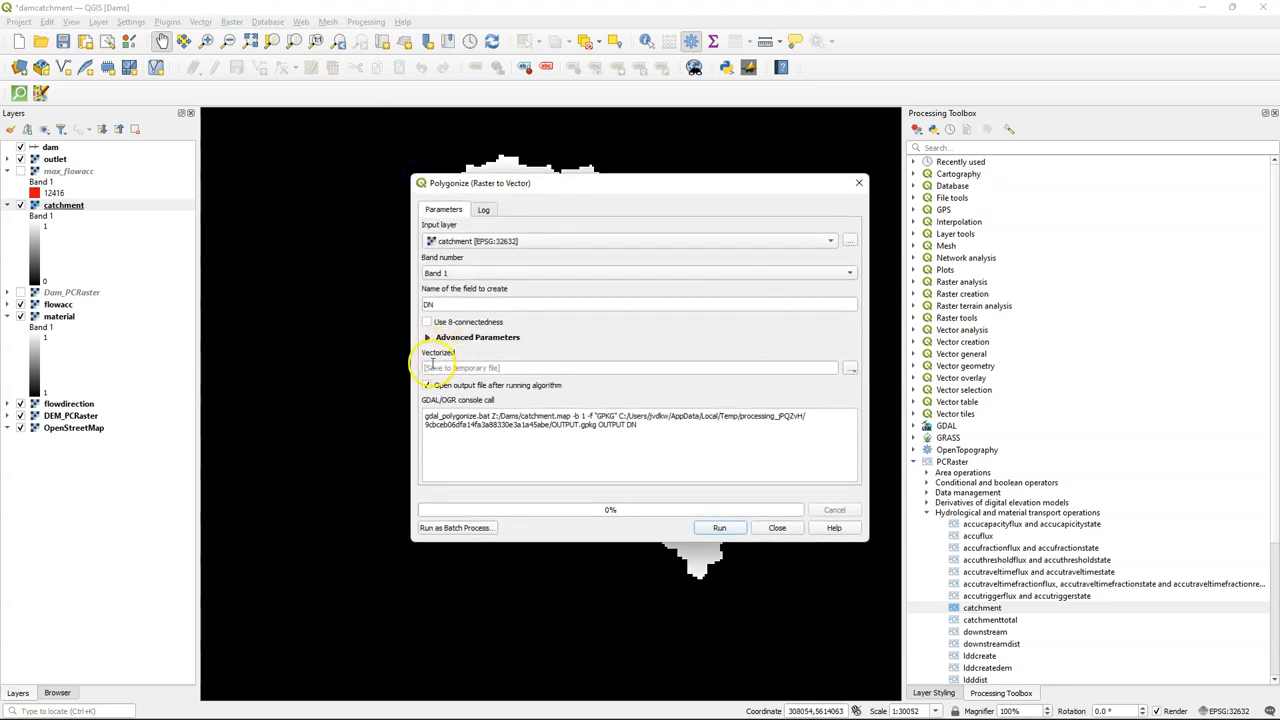
{"action": "left_click", "coordinate": [850, 367]}
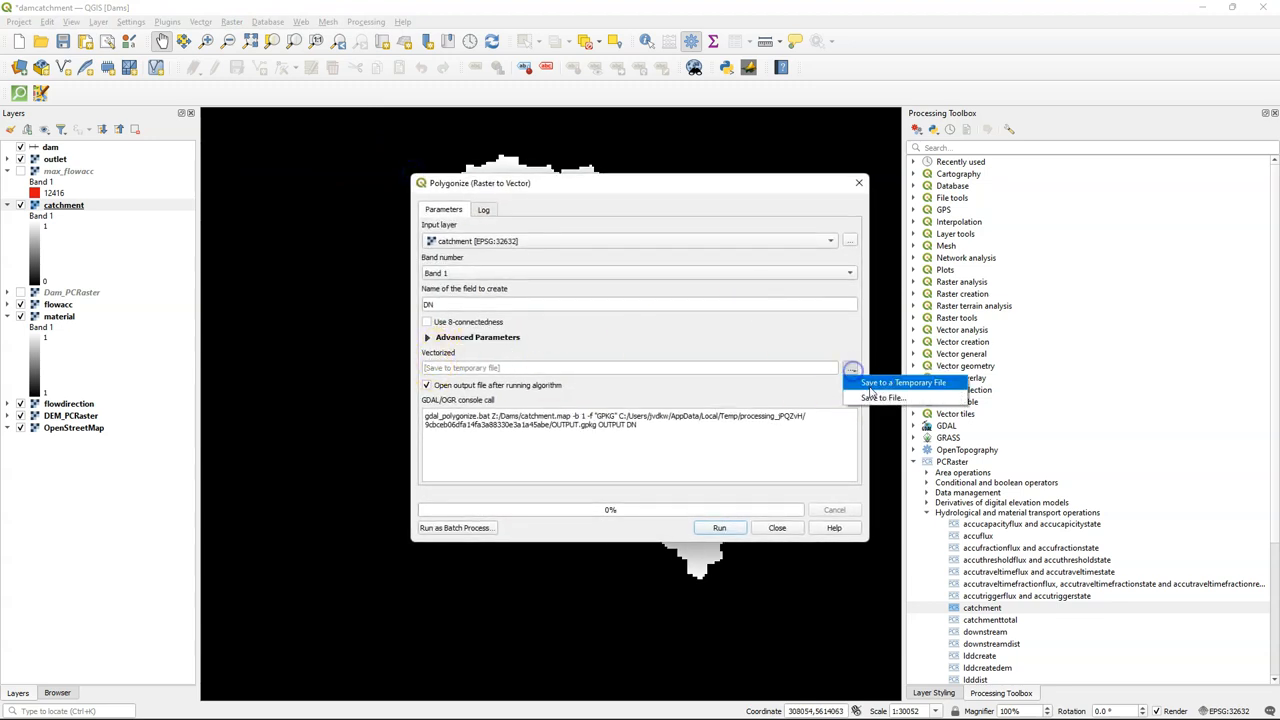
{"action": "left_click", "coordinate": [882, 397]}
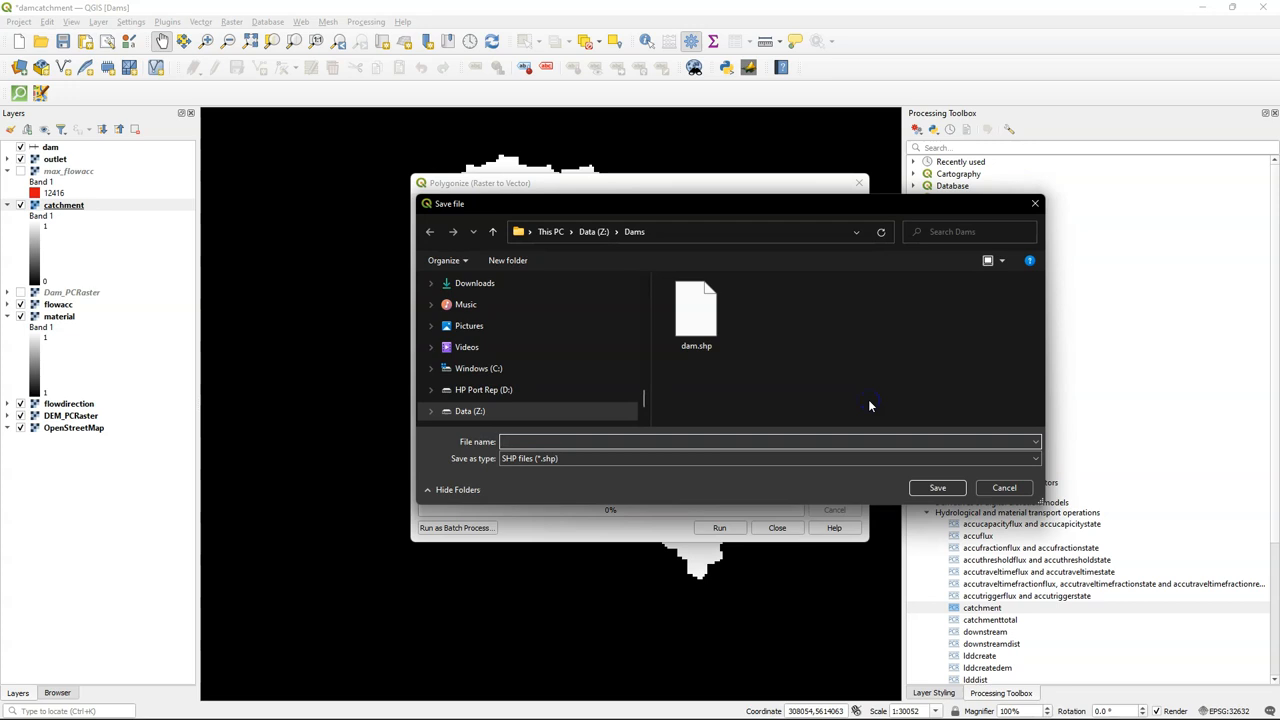
{"action": "left_click", "coordinate": [937, 488]}
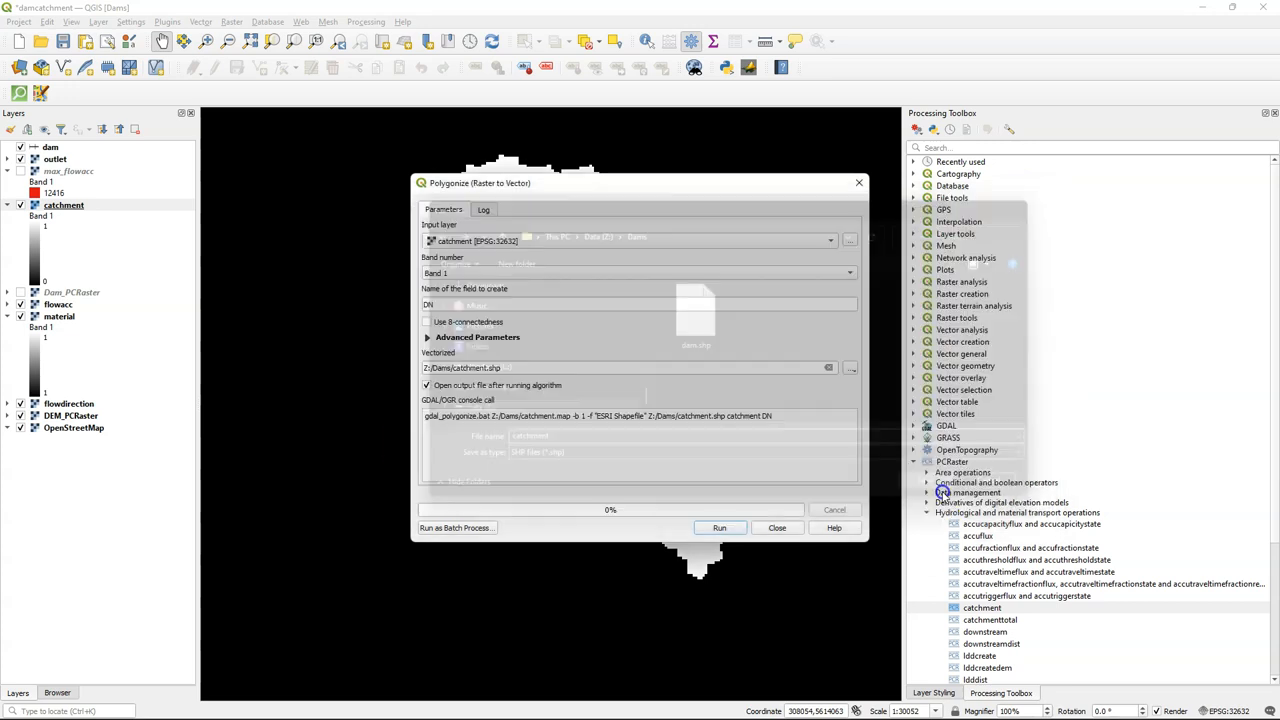
{"action": "left_click", "coordinate": [719, 527]}
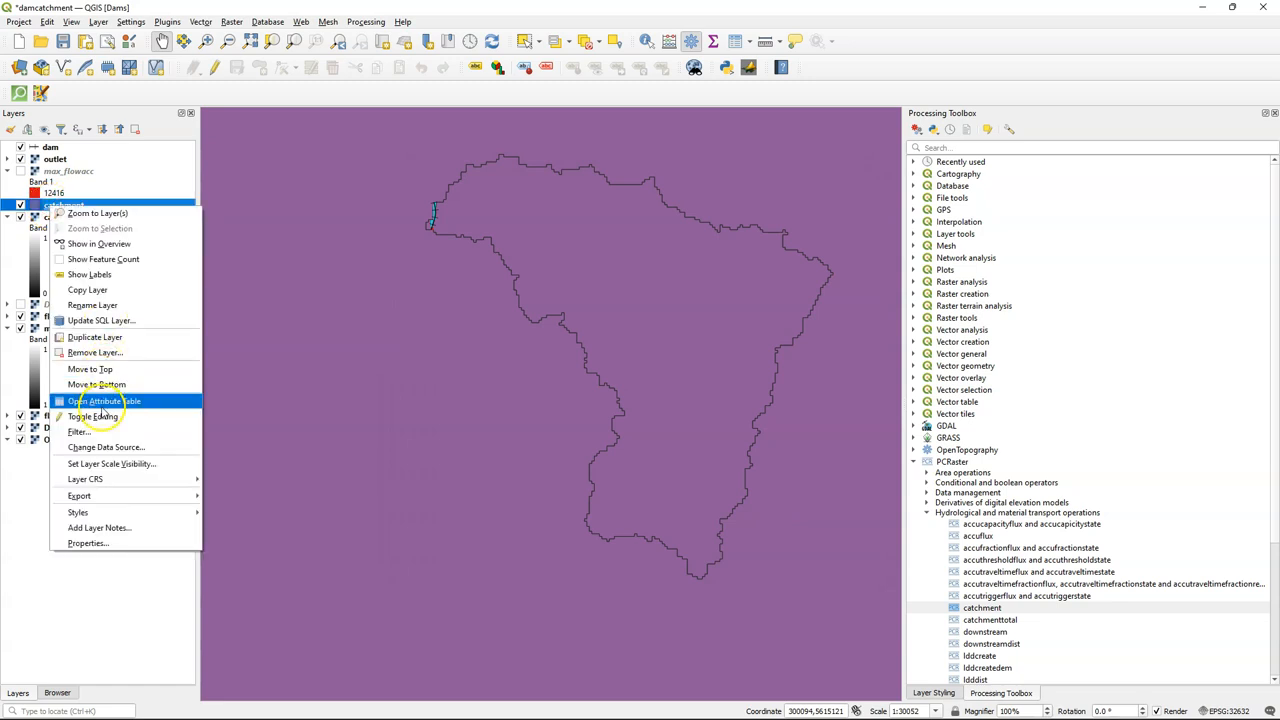
Delete the DN 0 background polygon from catchment.shp in the attribute table and save
{"action": "left_click", "coordinate": [104, 400]}
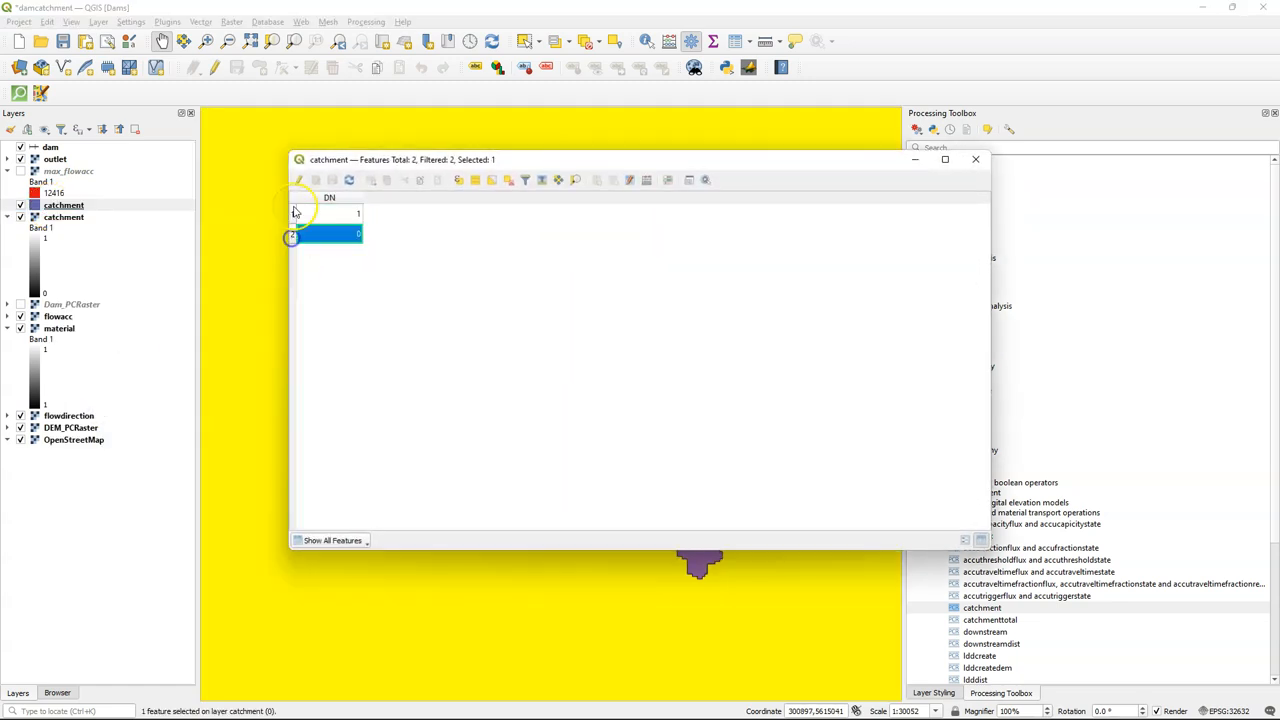
{"action": "left_click", "coordinate": [387, 180]}
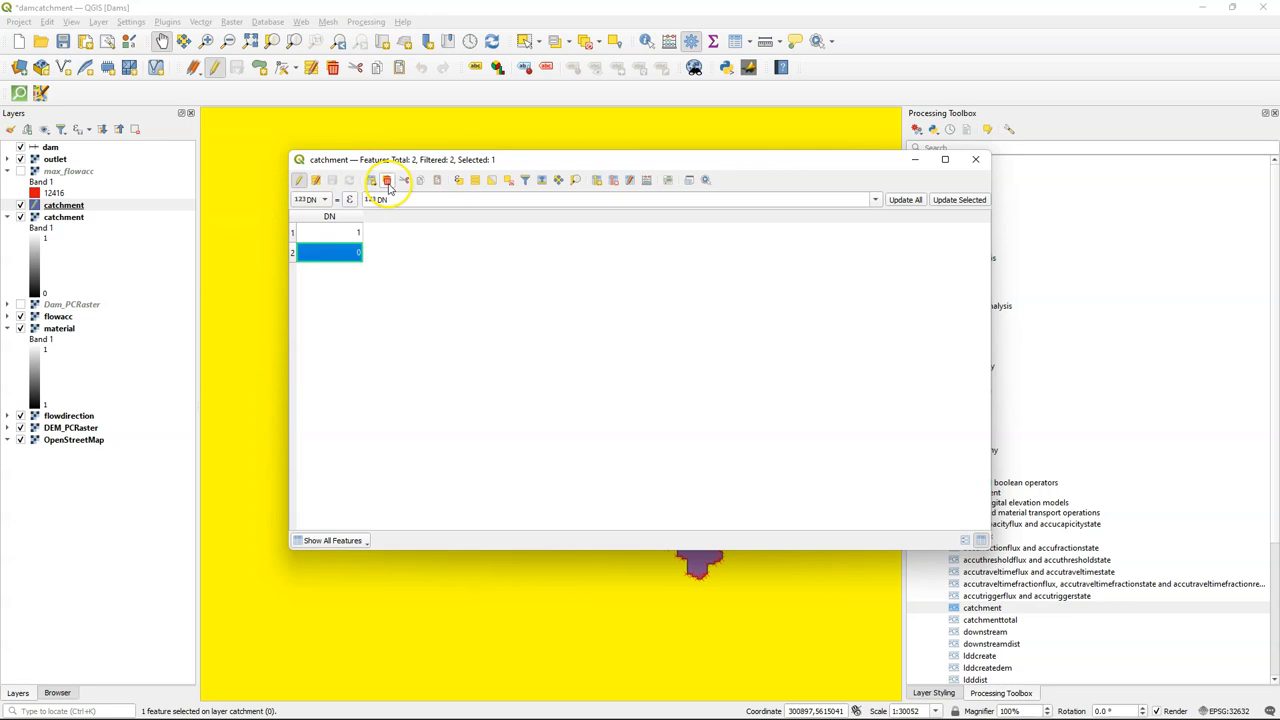
{"action": "left_click", "coordinate": [387, 180]}
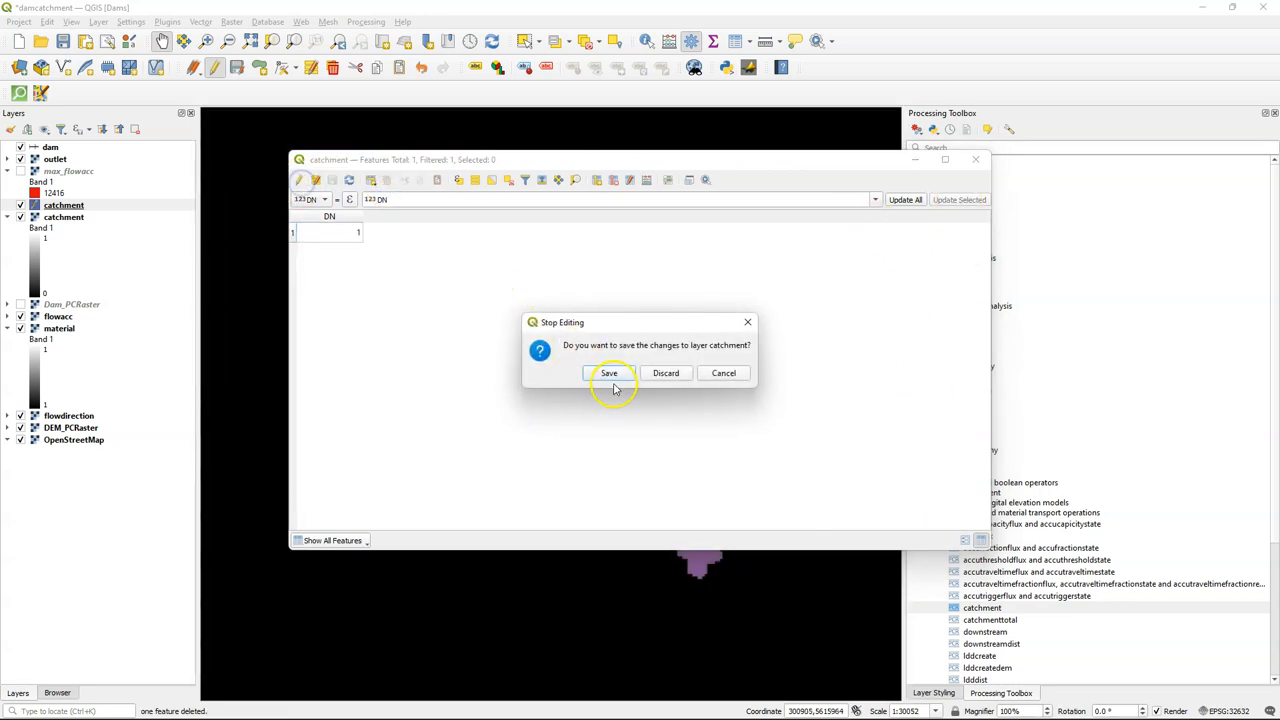
{"action": "left_click", "coordinate": [608, 372]}
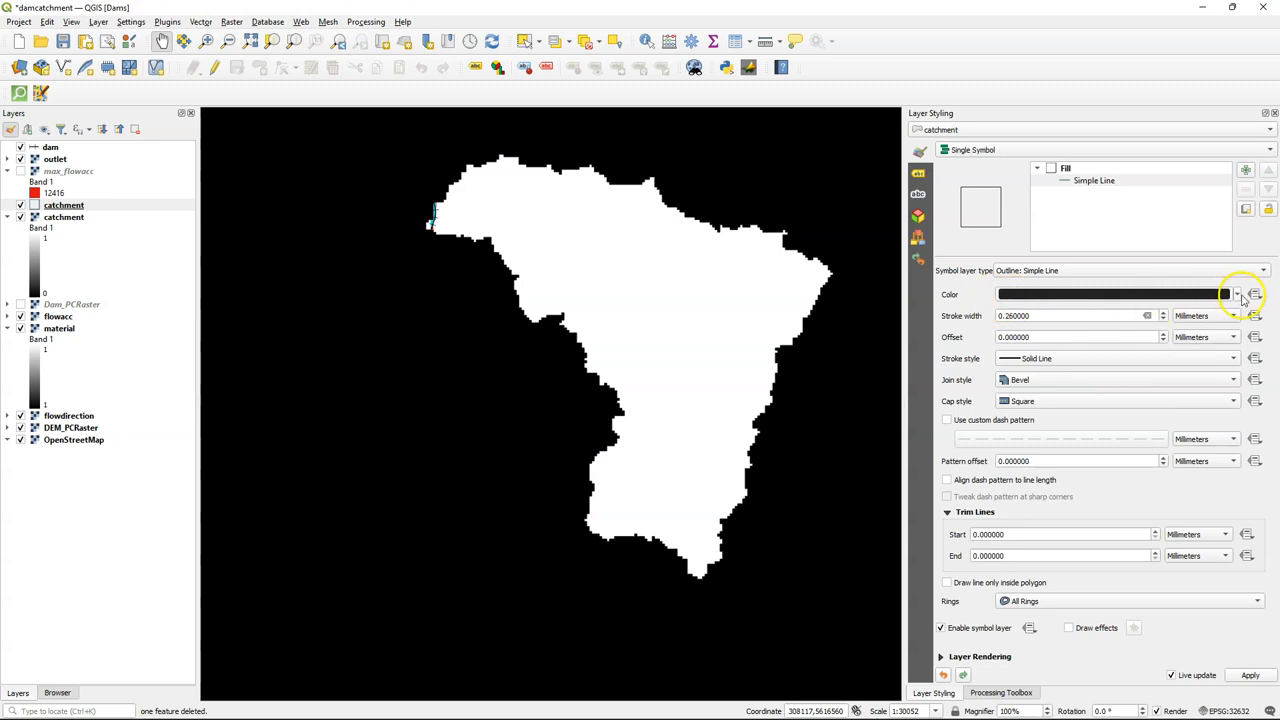
Set the catchment outline colour to the recent red
{"action": "left_click", "coordinate": [1237, 294]}
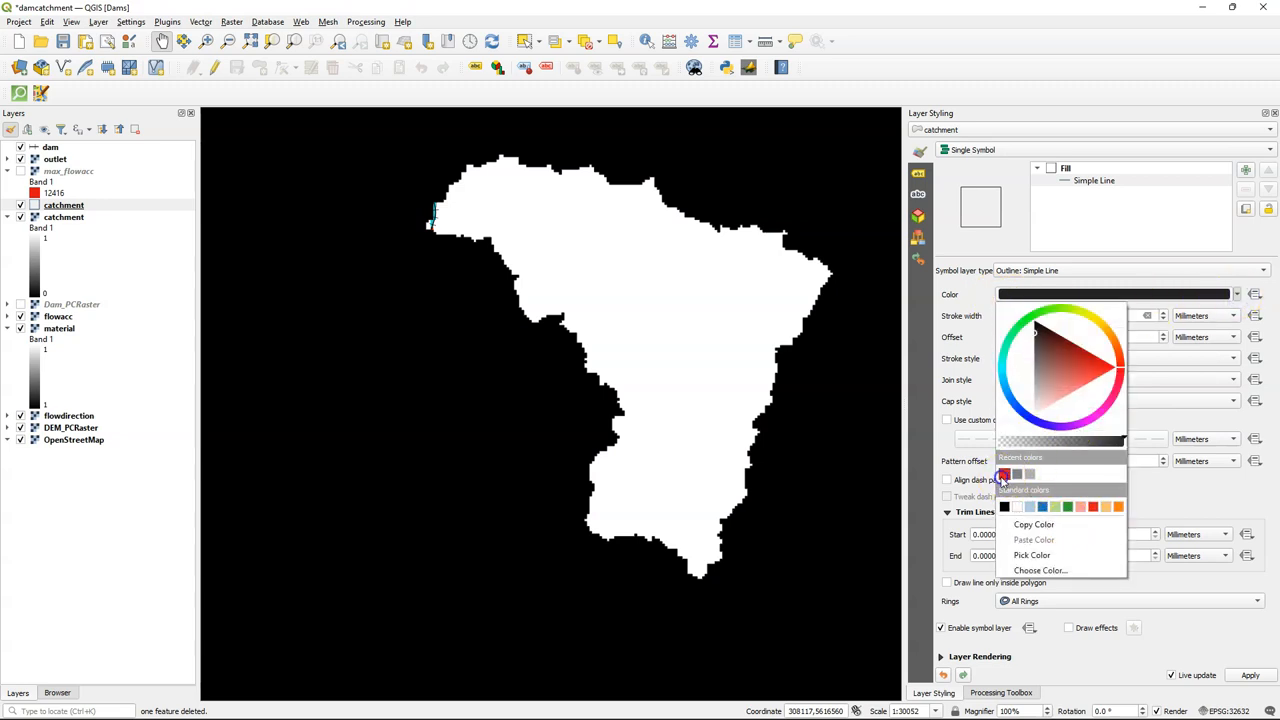
{"action": "left_click", "coordinate": [1004, 474]}
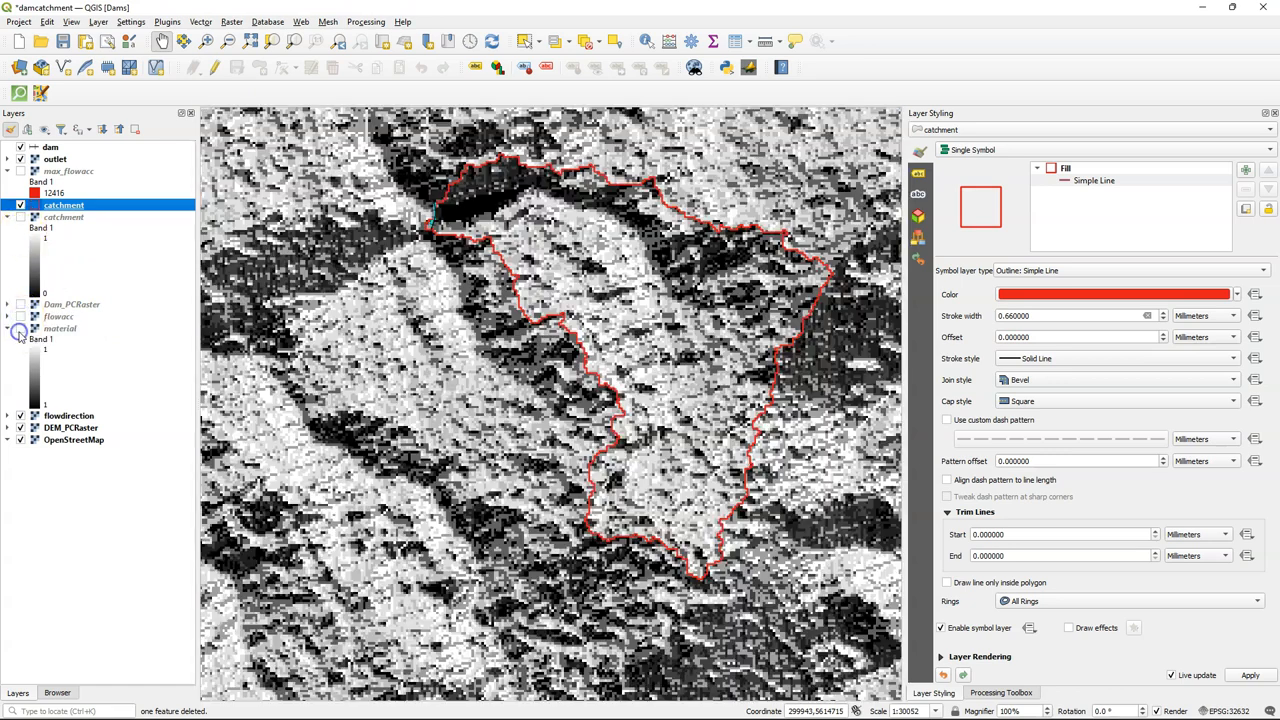
Hide the flowacc, material, flowdirection and DEM_PCRaster layers, then pan and zoom over the red outline
{"action": "left_click", "coordinate": [21, 427]}
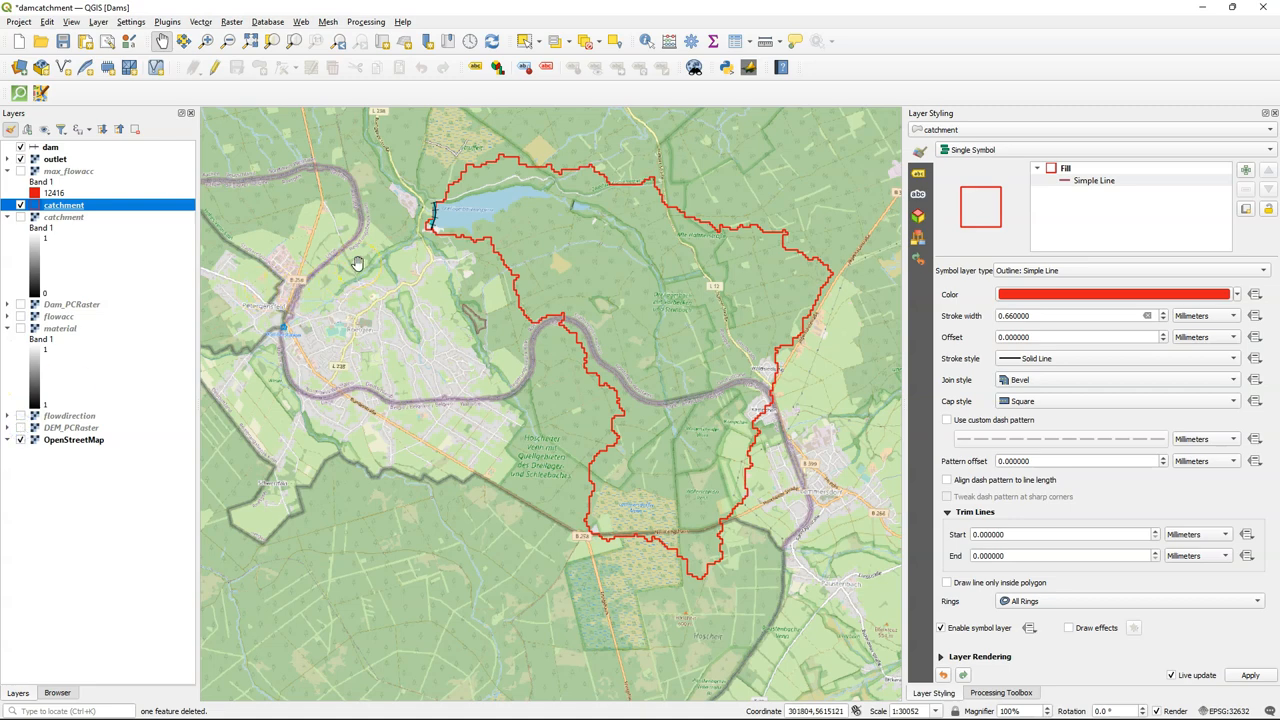
{"action": "mouse_move", "coordinate": [463, 198]}
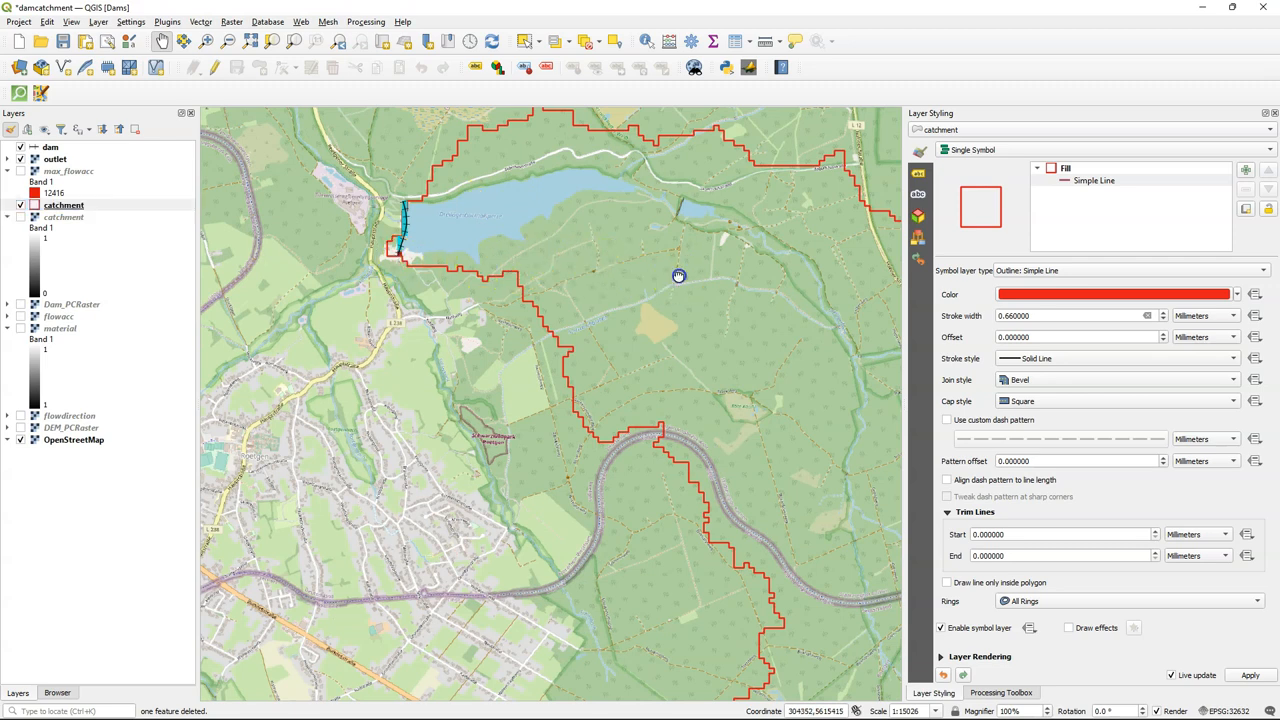
{"action": "left_click_drag", "start_coordinate": [678, 277], "coordinate": [611, 315]}
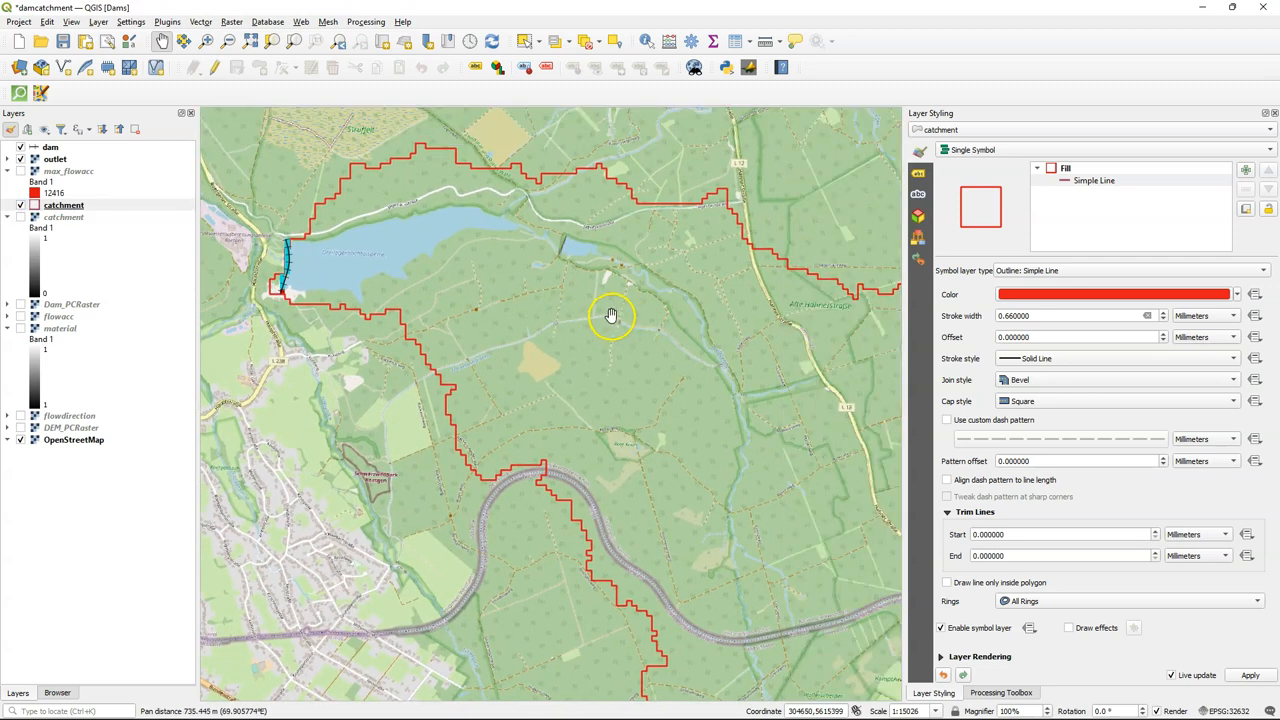
{"action": "scroll", "scroll_direction": "down", "scroll_amount": 3}
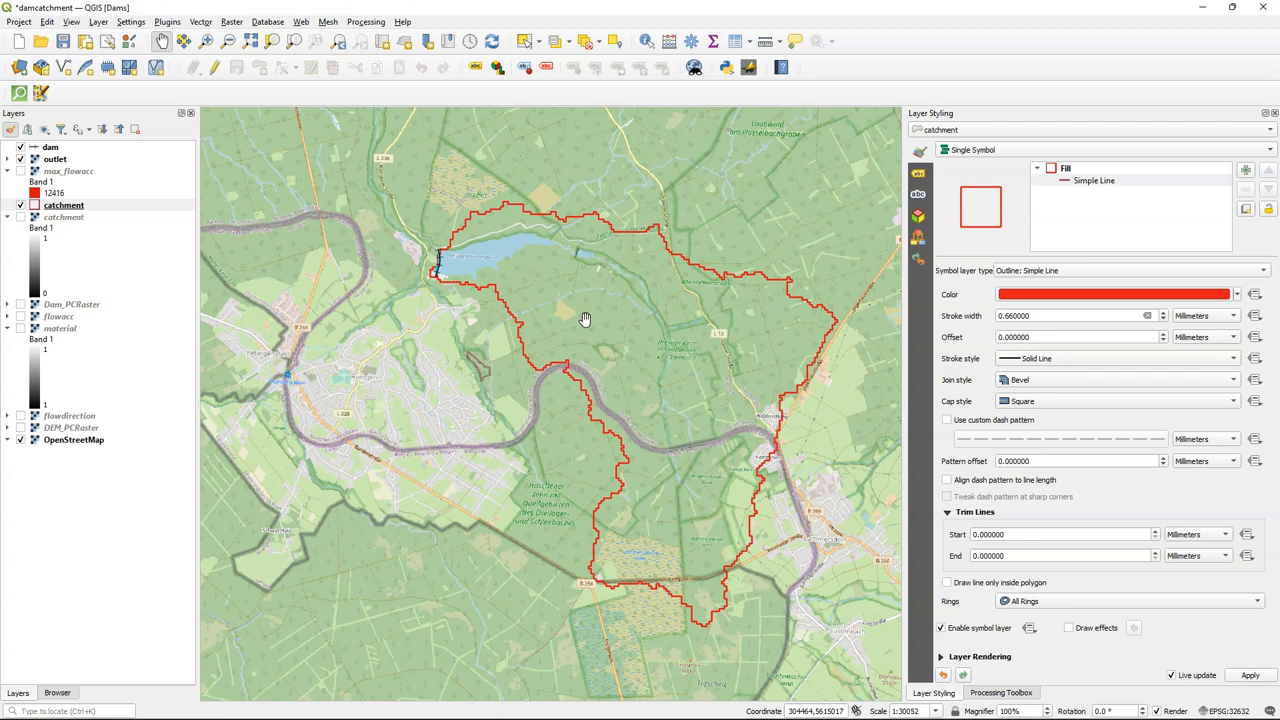
{"action": "mouse_move", "coordinate": [573, 315]}
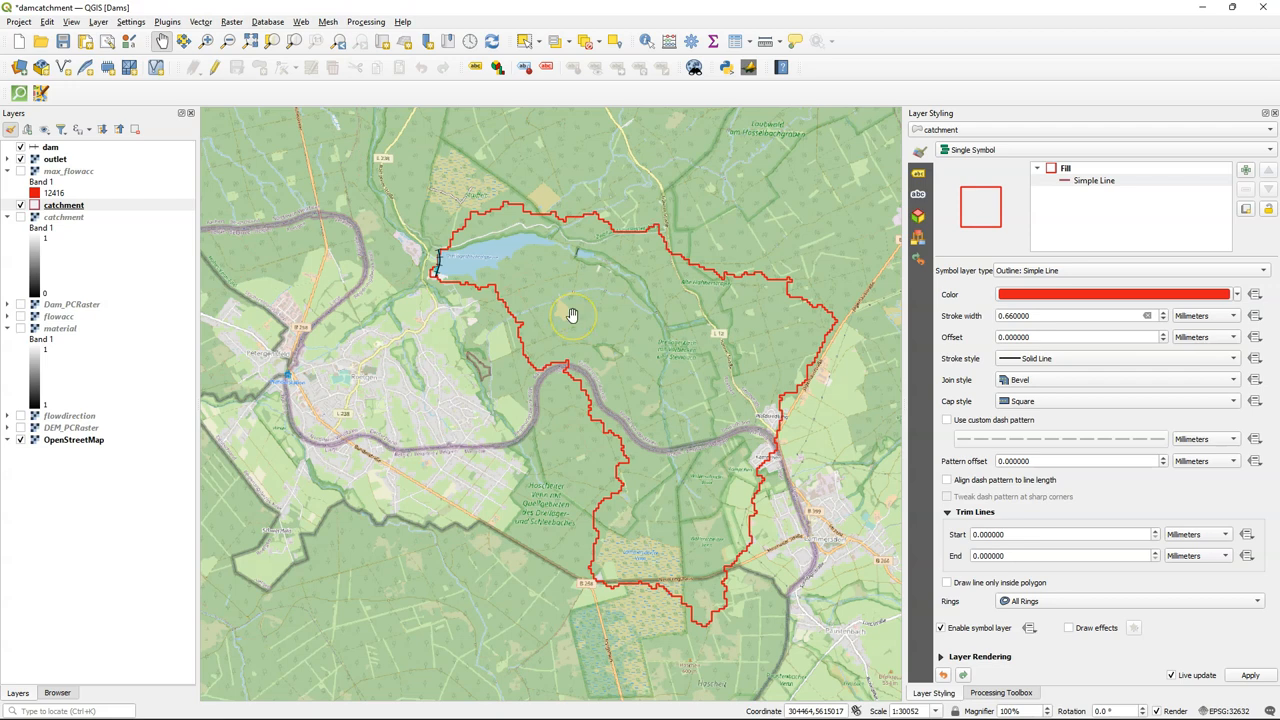
{"action": "mouse_move", "coordinate": [573, 315]}
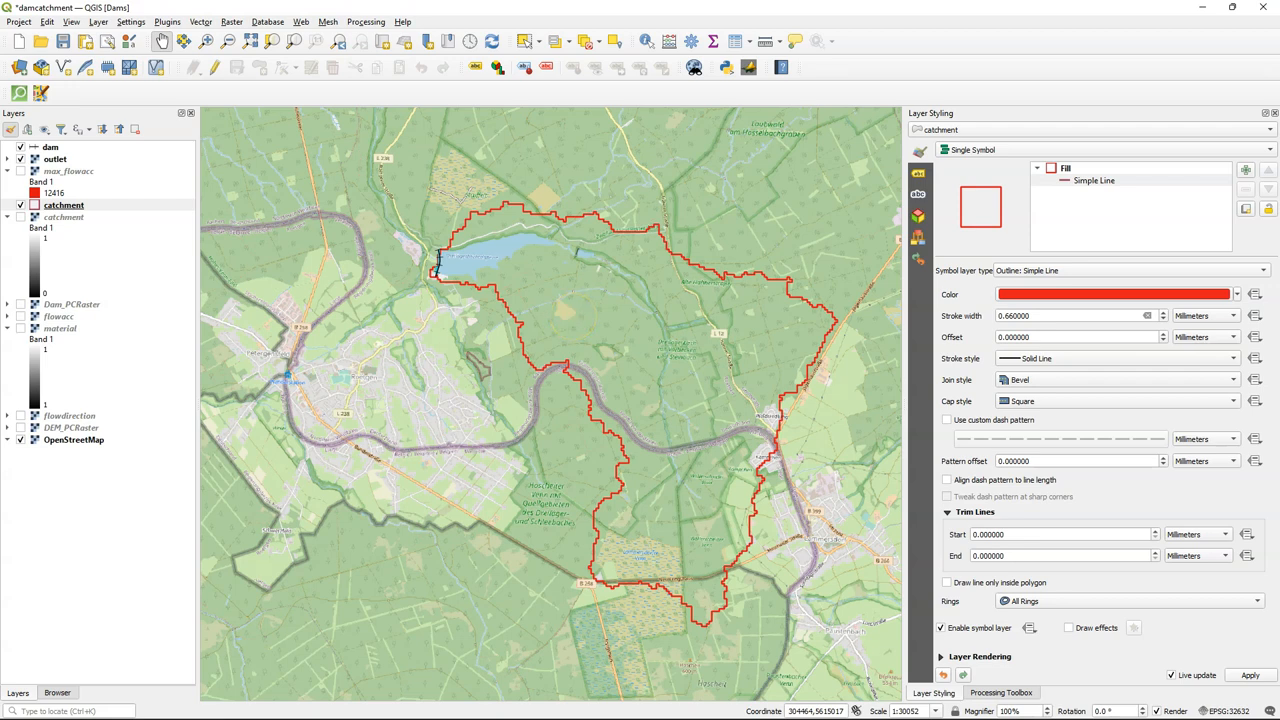